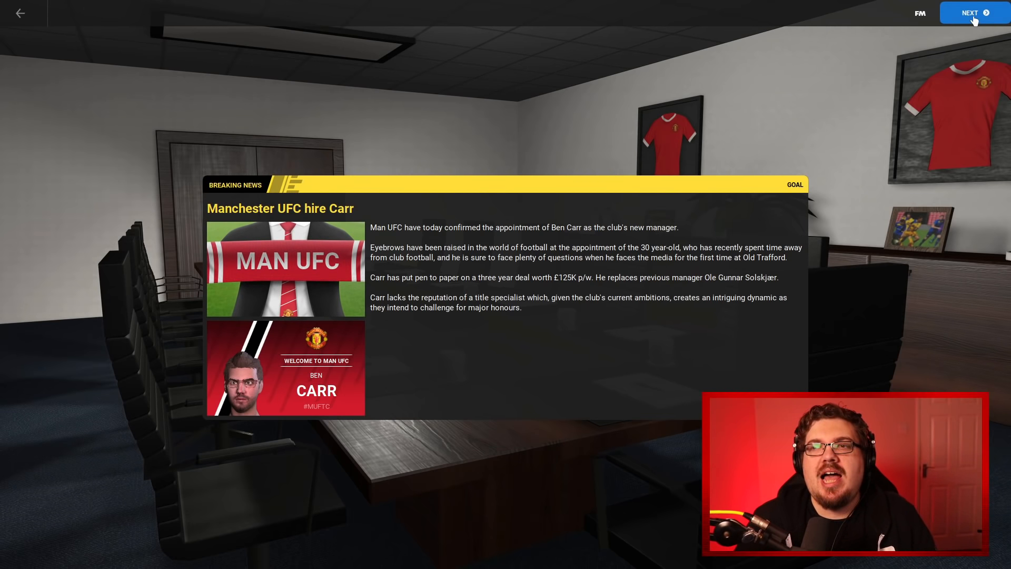
Advance past the new manager announcement and club overview to the Best XI team report.
{"action": "left_click", "coordinate": [973, 13]}
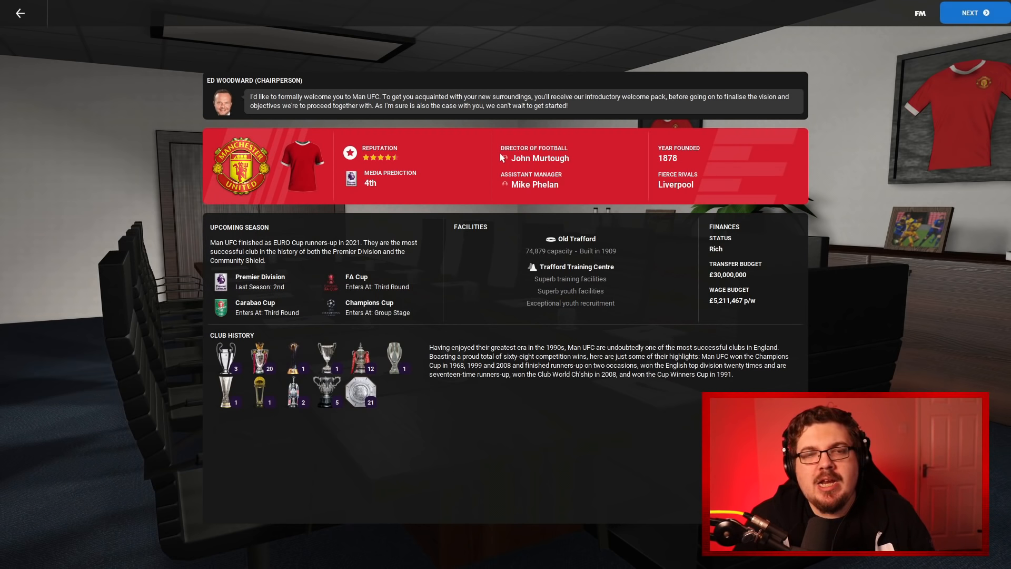
{"action": "mouse_move", "coordinate": [424, 182]}
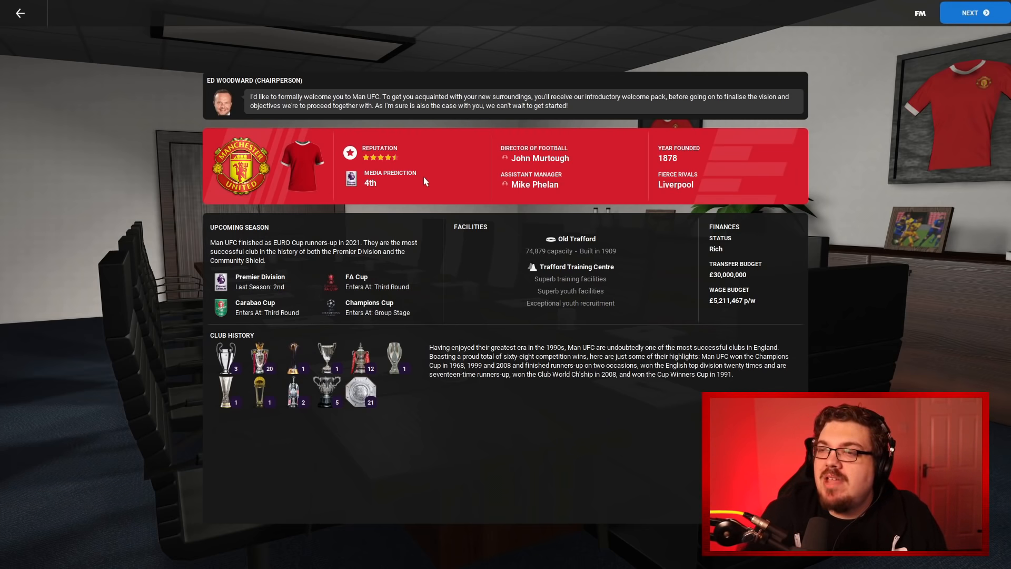
{"action": "left_click", "coordinate": [970, 12]}
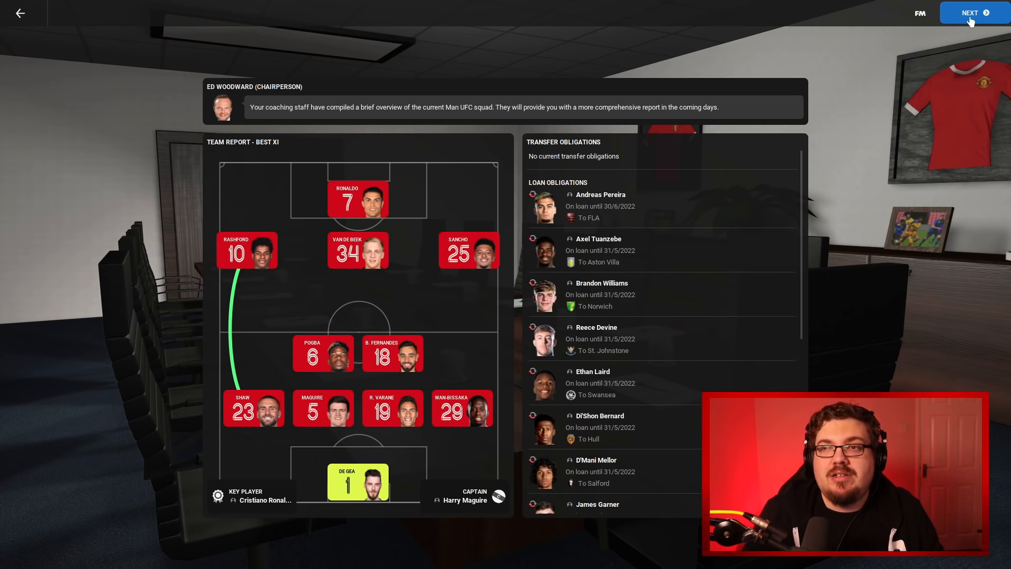
Continue from the team report to the board's Club Vision screen.
{"action": "left_click", "coordinate": [970, 13]}
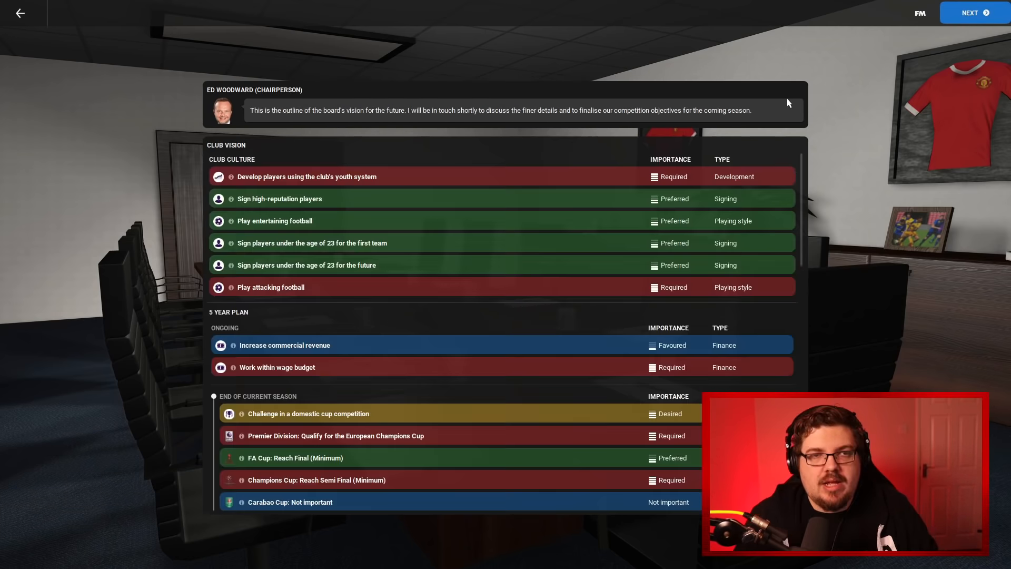
{"action": "mouse_move", "coordinate": [433, 255]}
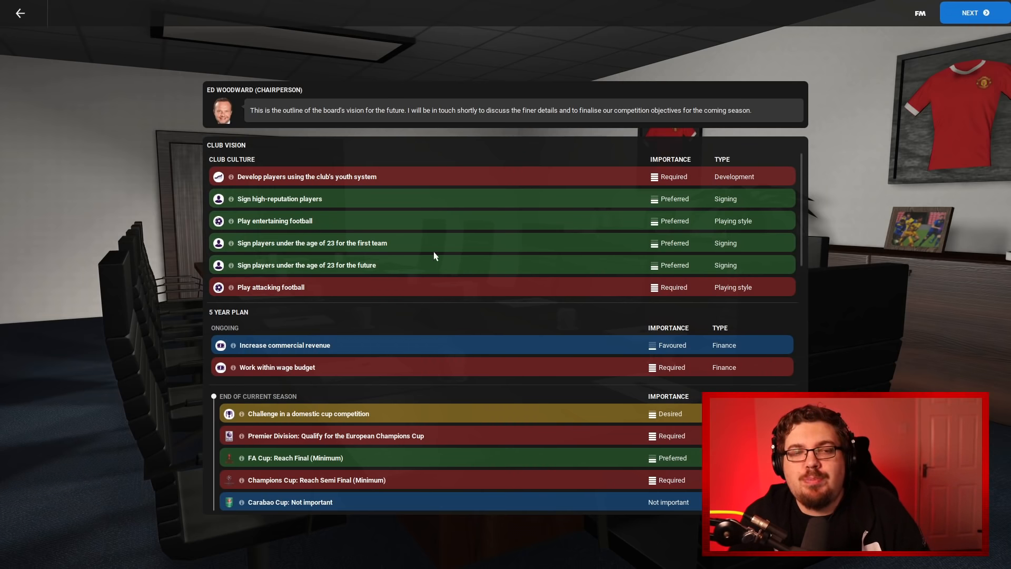
{"action": "mouse_move", "coordinate": [252, 290]}
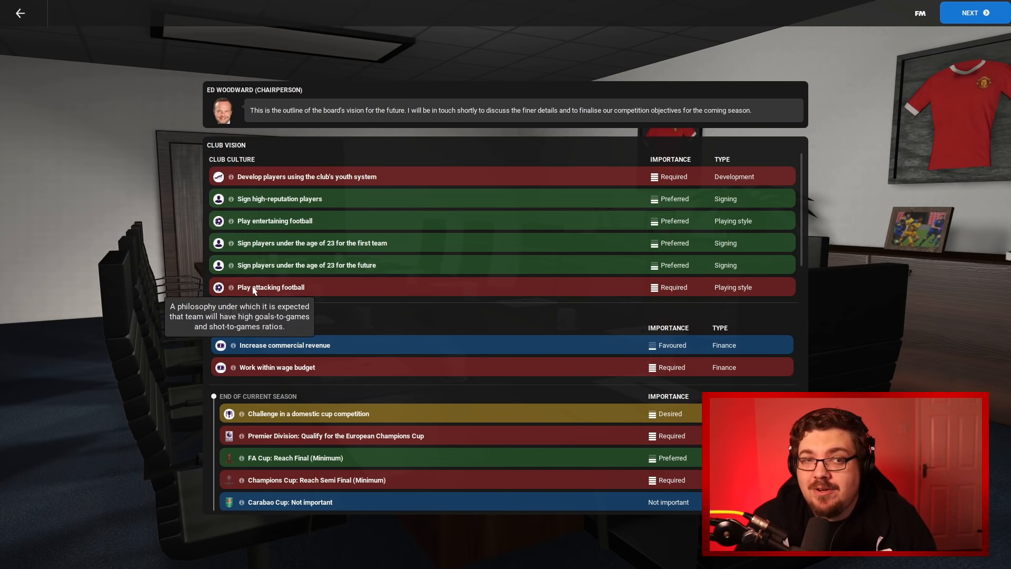
{"action": "mouse_move", "coordinate": [757, 120]}
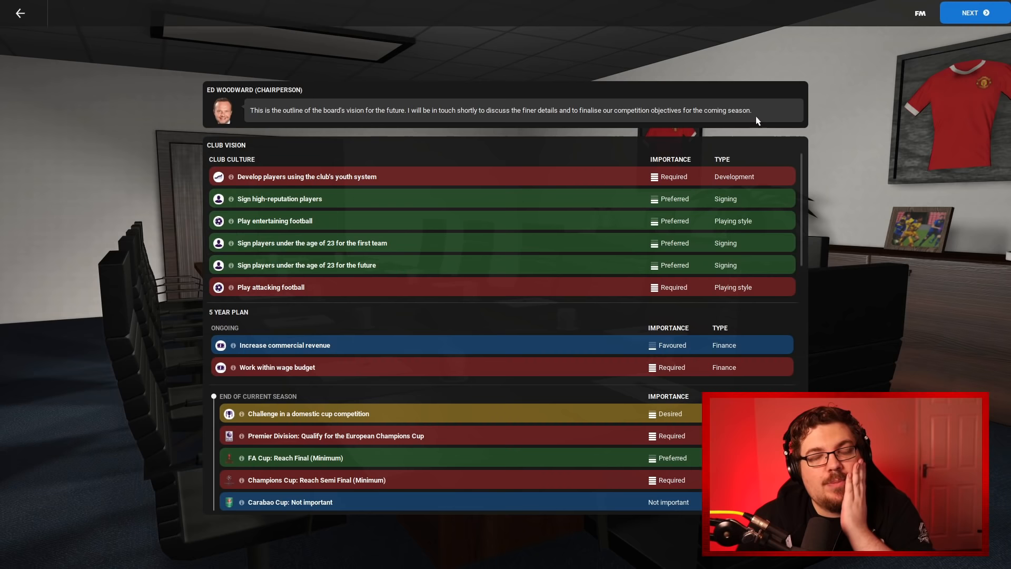
{"action": "mouse_move", "coordinate": [764, 114]}
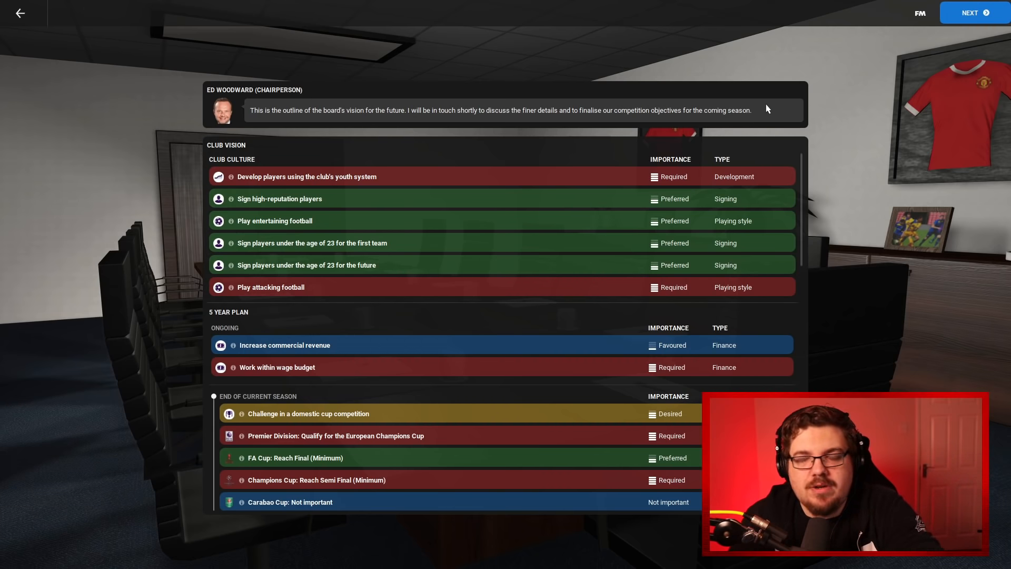
Finish the welcome pack briefing and reach the Man UFC squad list.
{"action": "left_click", "coordinate": [969, 13]}
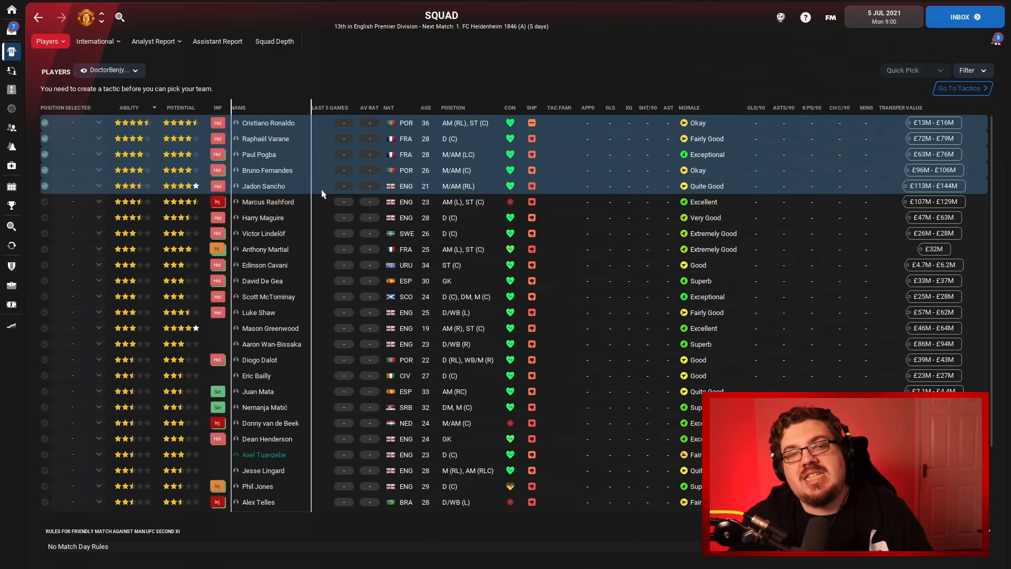
{"action": "mouse_move", "coordinate": [317, 188]}
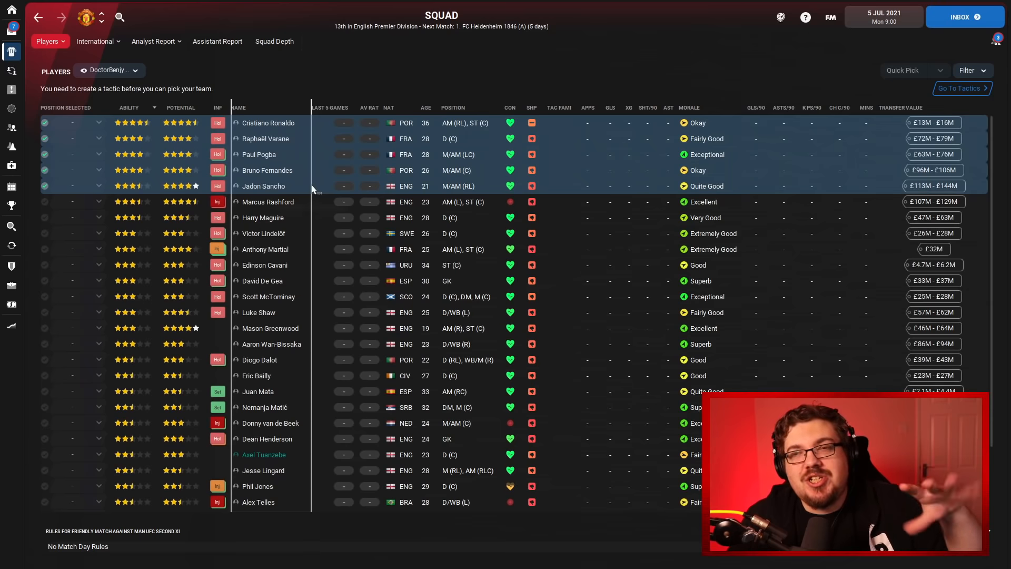
{"action": "mouse_move", "coordinate": [312, 190]}
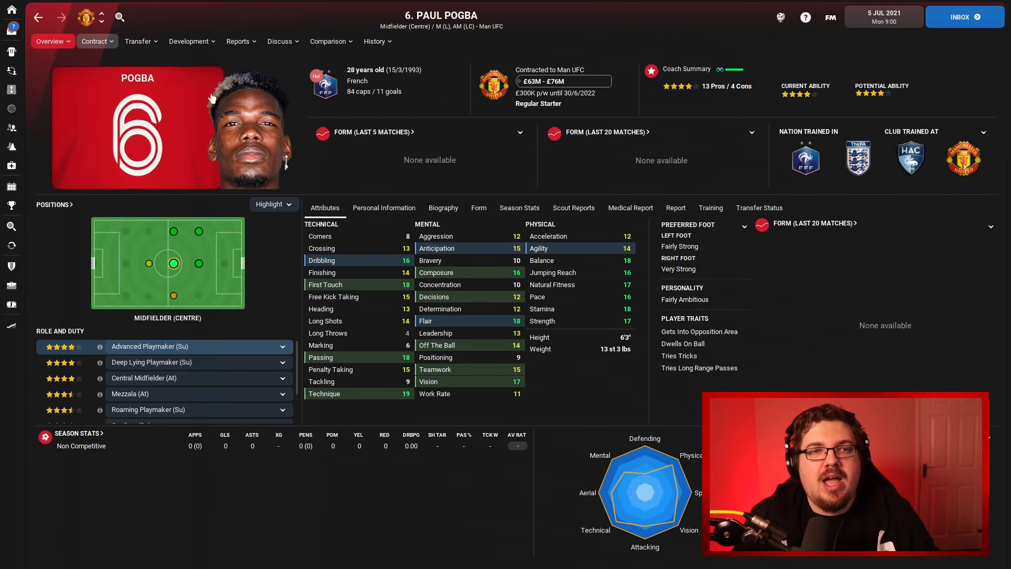
Switch to Cristiano Ronaldo's player profile and head back to the Squad screen.
{"action": "left_click", "coordinate": [38, 18]}
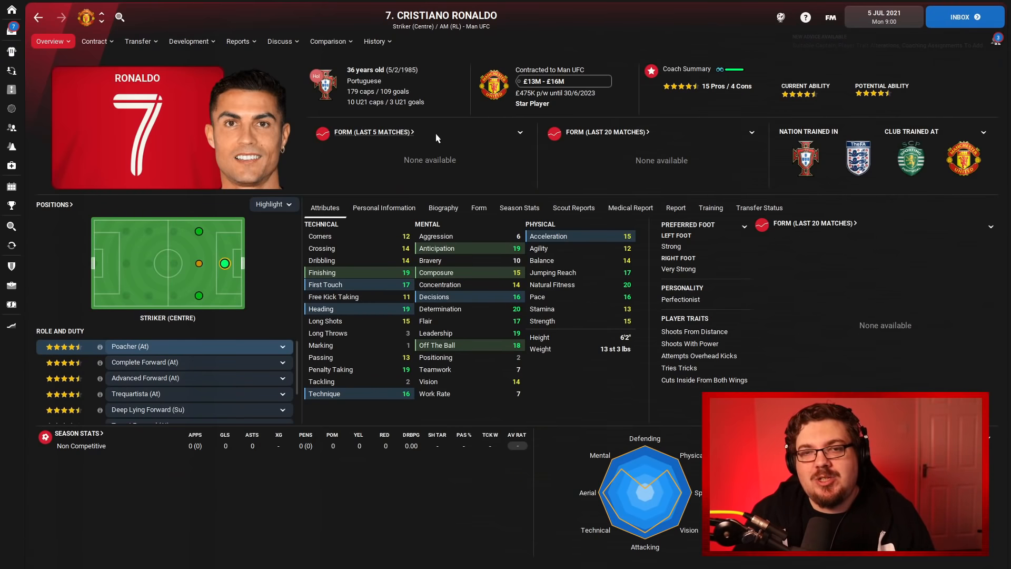
{"action": "left_click", "coordinate": [190, 41]}
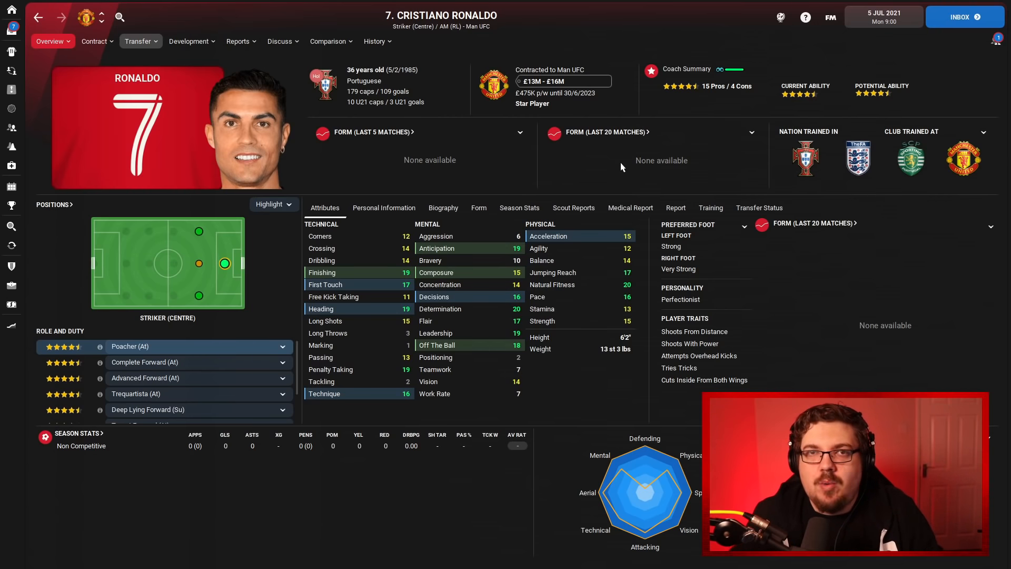
{"action": "mouse_move", "coordinate": [513, 145]}
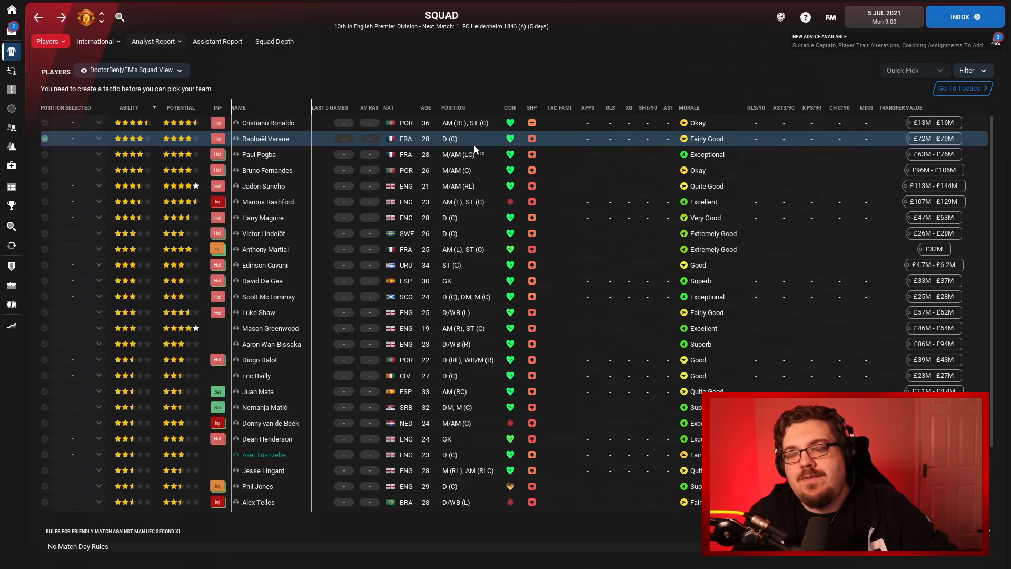
Leave the squad list and reach the Choose a Tactical Style screen via Tactics.
{"action": "left_click", "coordinate": [266, 122]}
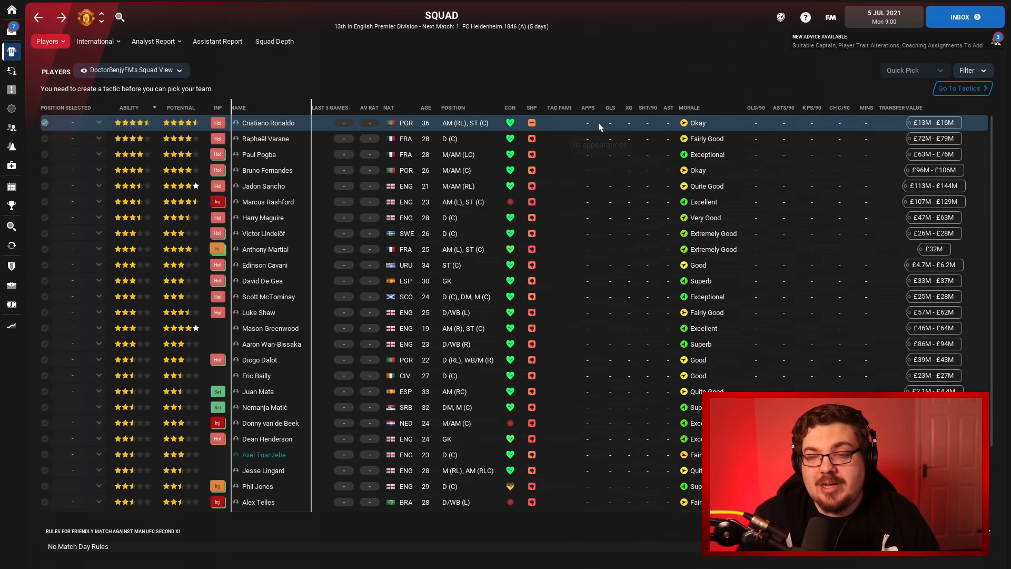
{"action": "mouse_move", "coordinate": [598, 127]}
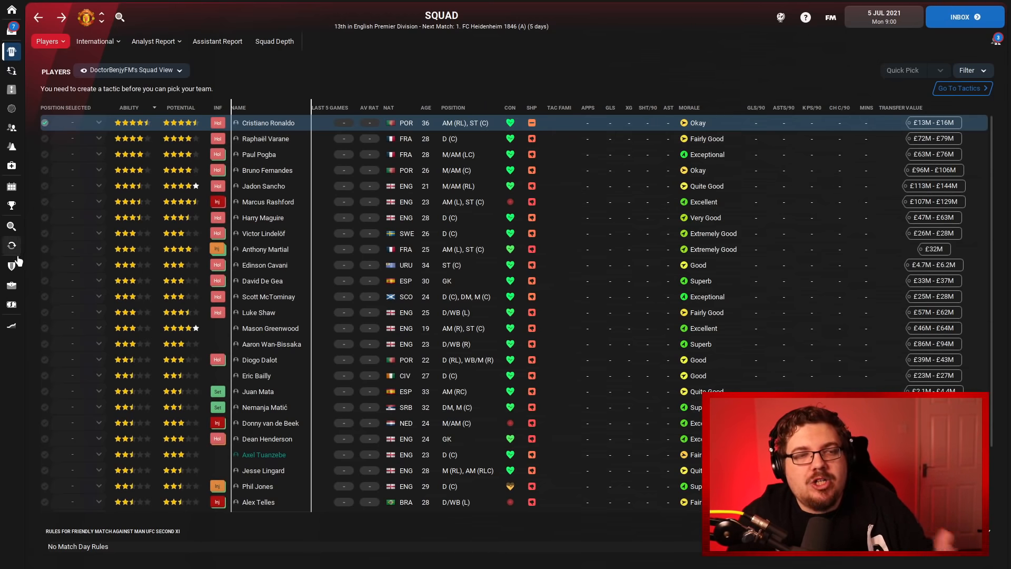
{"action": "left_click", "coordinate": [10, 227]}
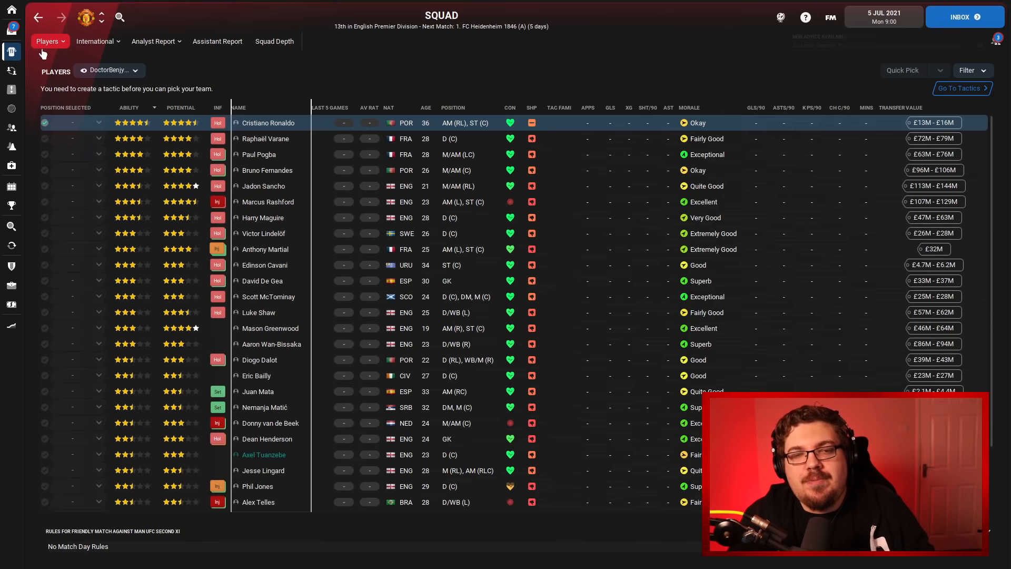
{"action": "mouse_move", "coordinate": [695, 202]}
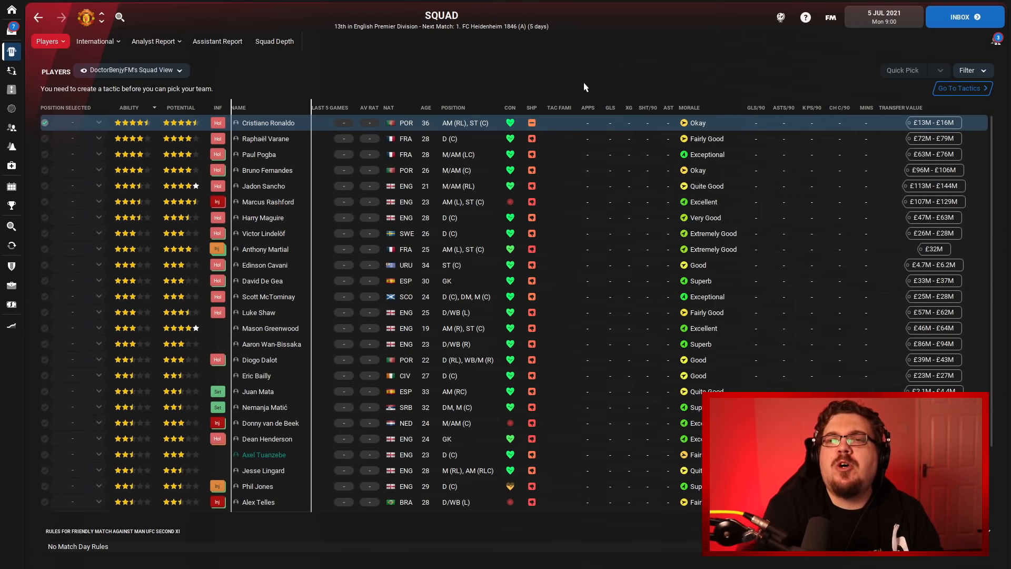
{"action": "mouse_move", "coordinate": [541, 119]}
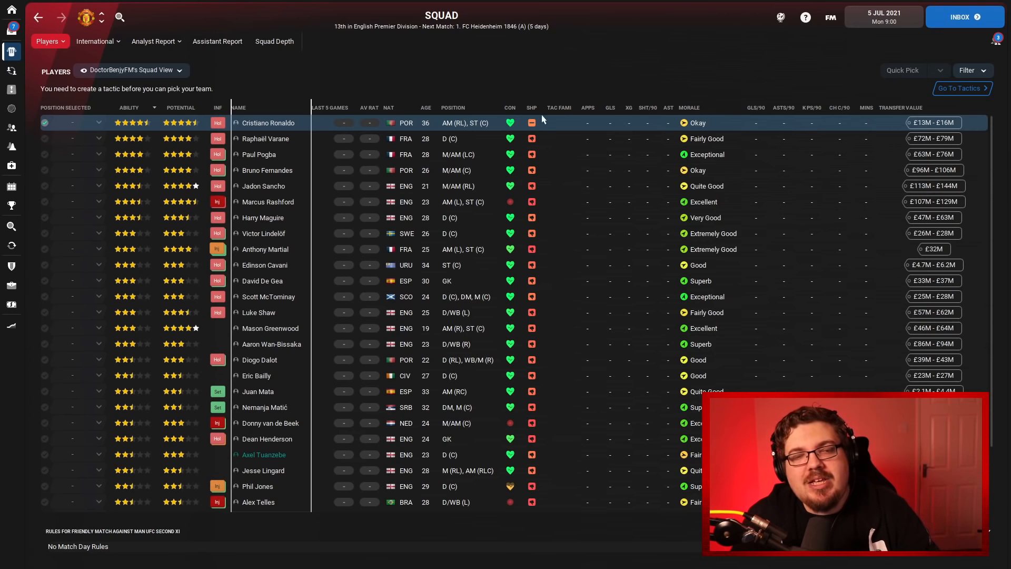
{"action": "left_click", "coordinate": [960, 89]}
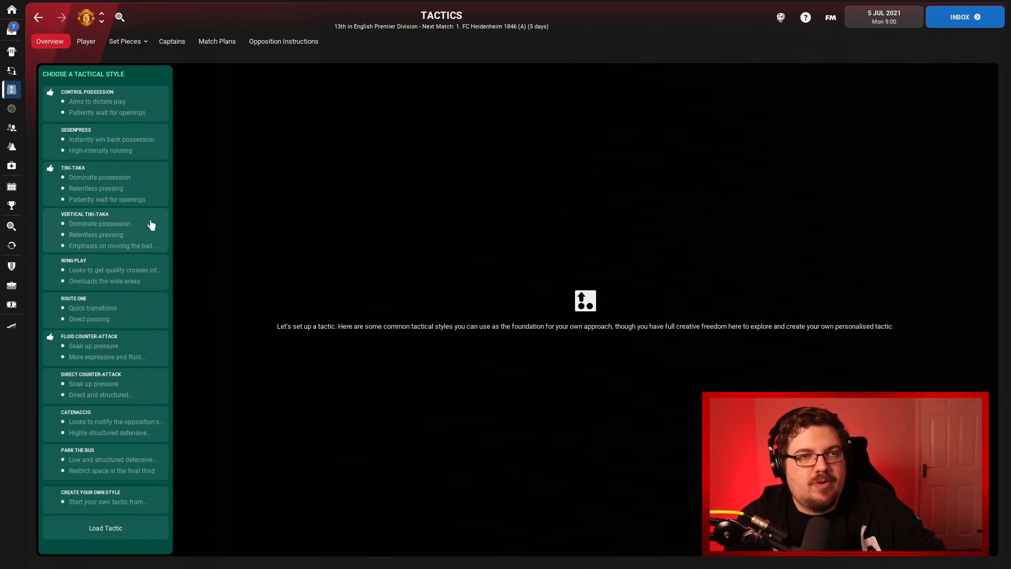
Create your own tactical style on the 4-3-3 DM Wide formation and confirm it.
{"action": "left_click", "coordinate": [91, 496]}
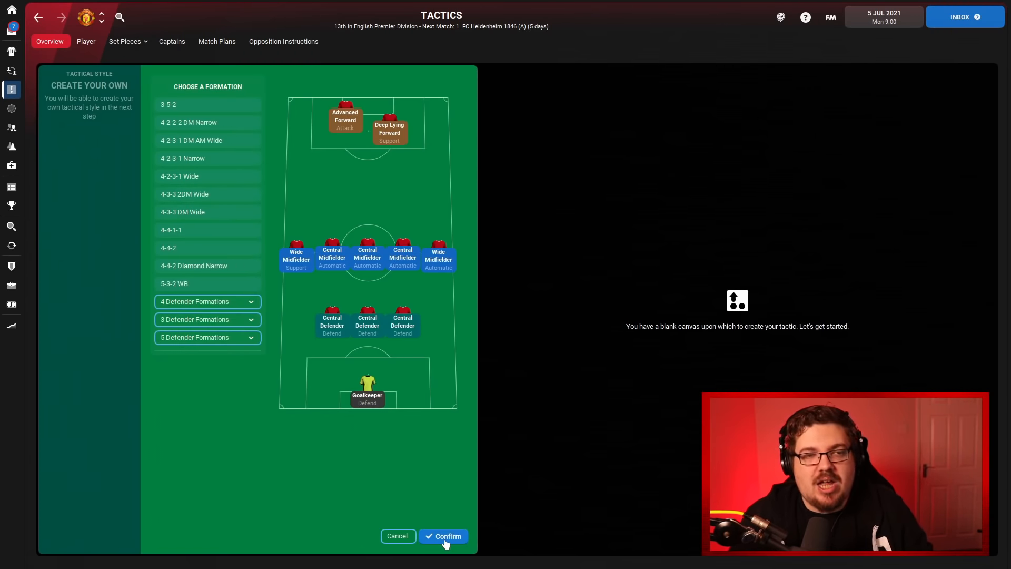
{"action": "left_click", "coordinate": [443, 535]}
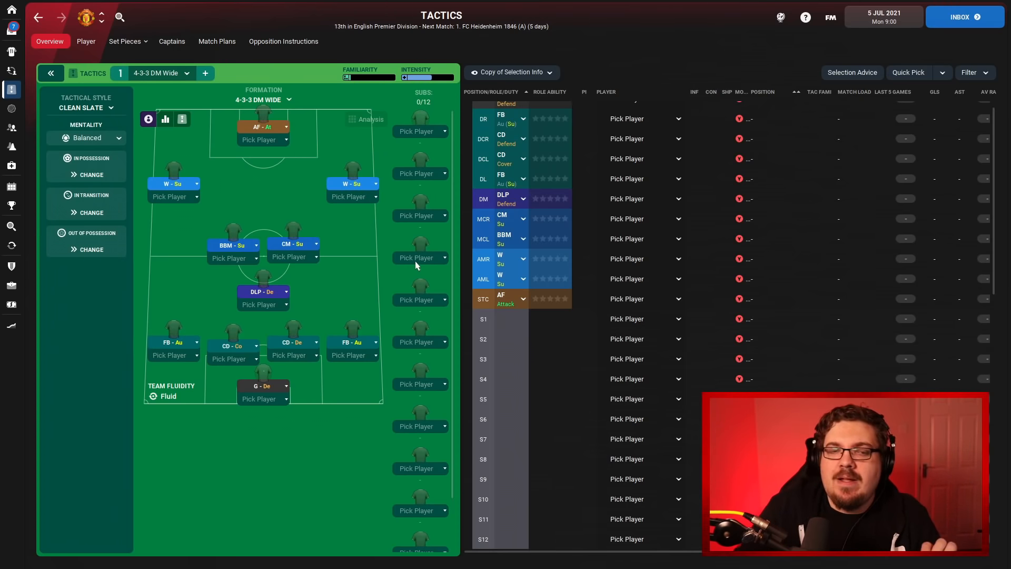
{"action": "mouse_move", "coordinate": [338, 320]}
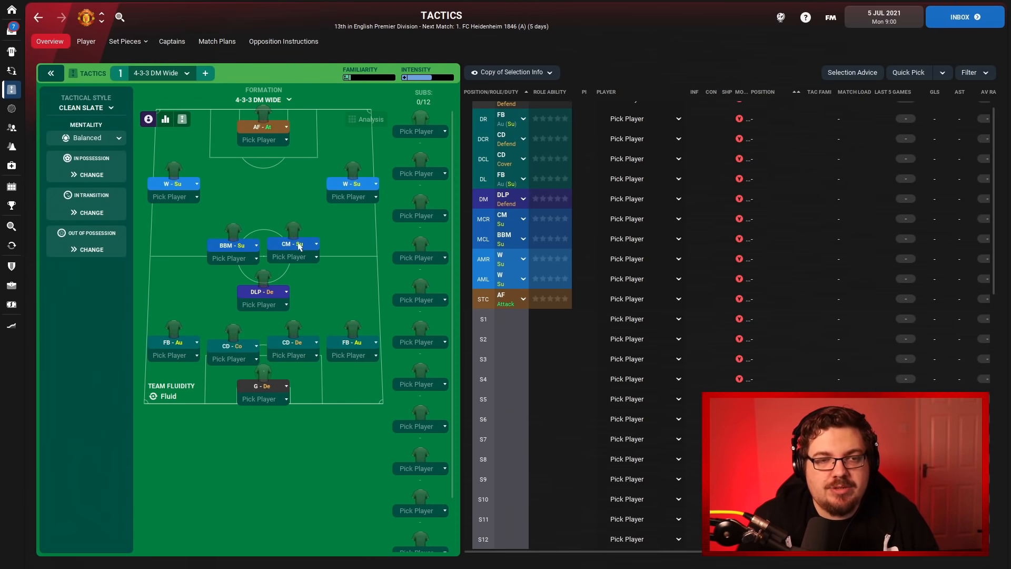
{"action": "mouse_move", "coordinate": [297, 244]}
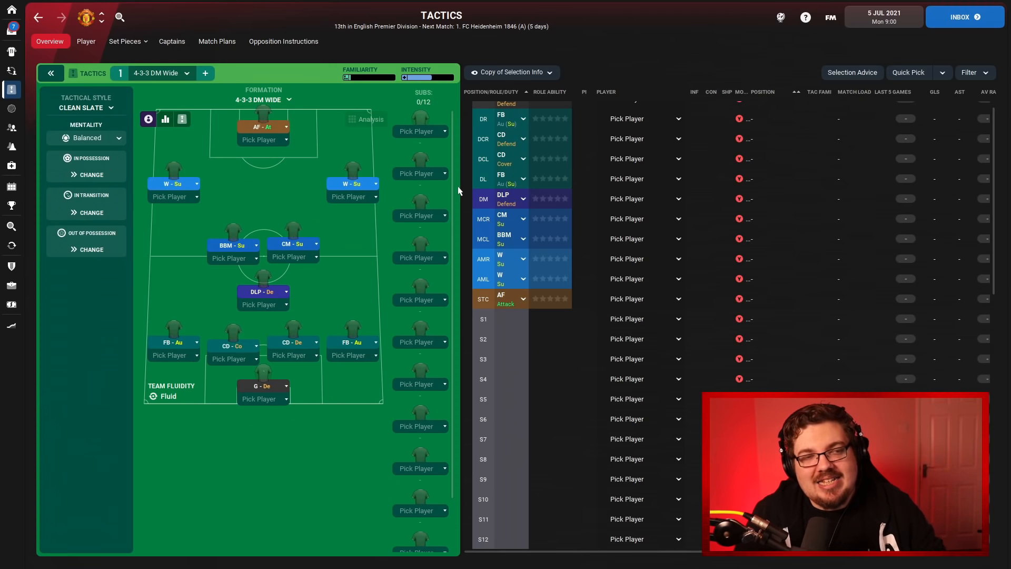
{"action": "mouse_move", "coordinate": [516, 55]}
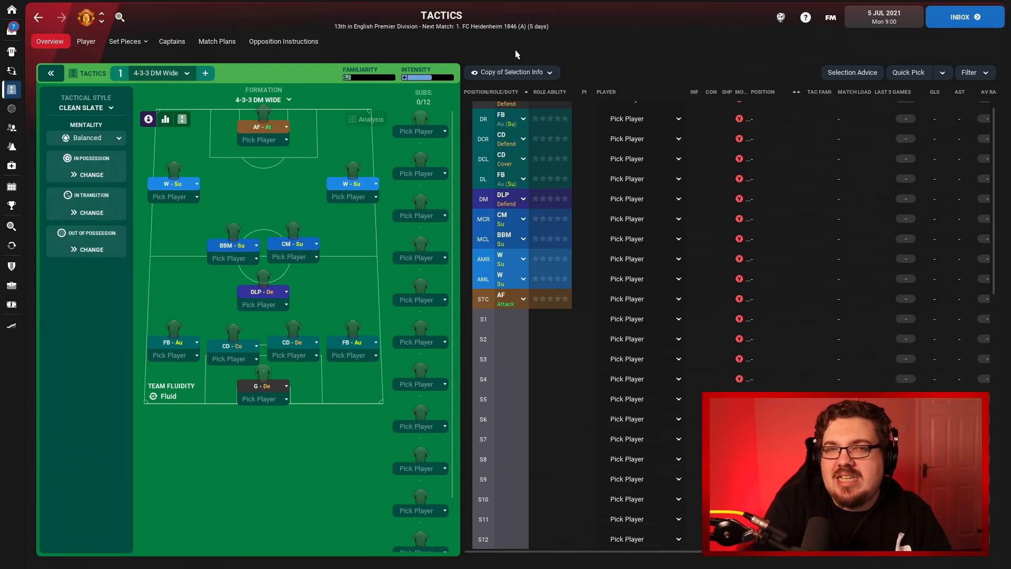
{"action": "mouse_move", "coordinate": [506, 53]}
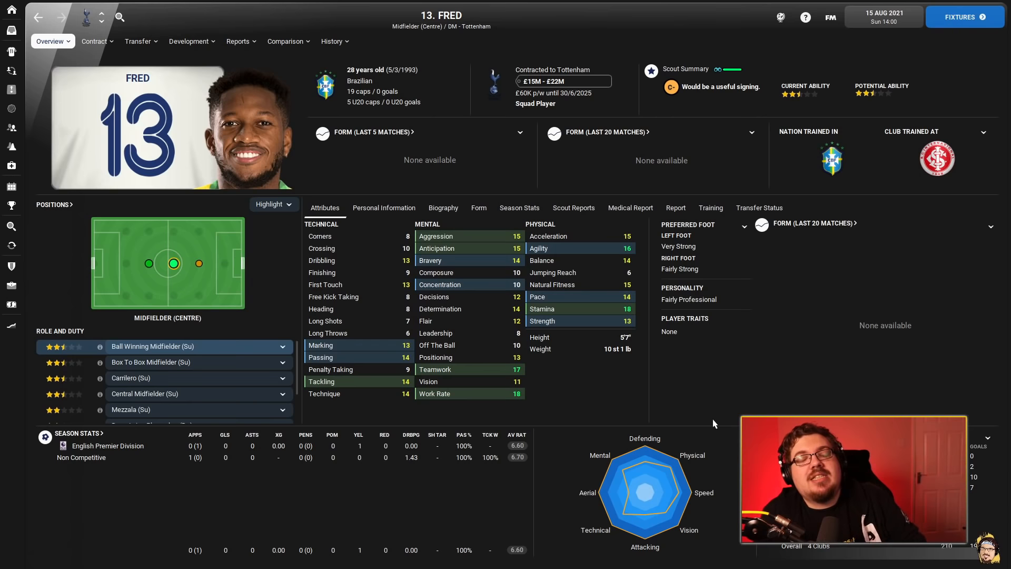
{"action": "mouse_move", "coordinate": [581, 189]}
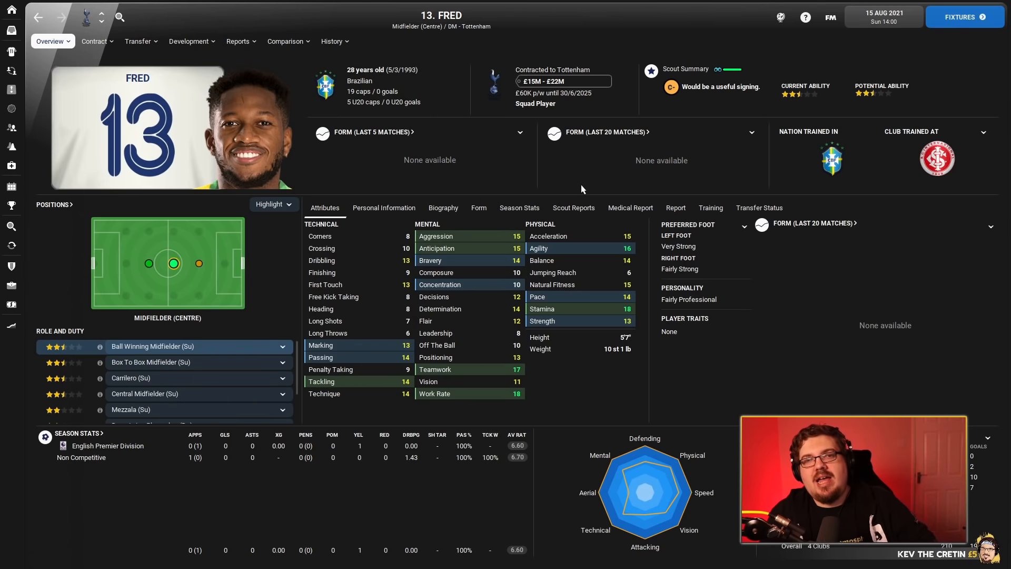
{"action": "mouse_move", "coordinate": [579, 181]}
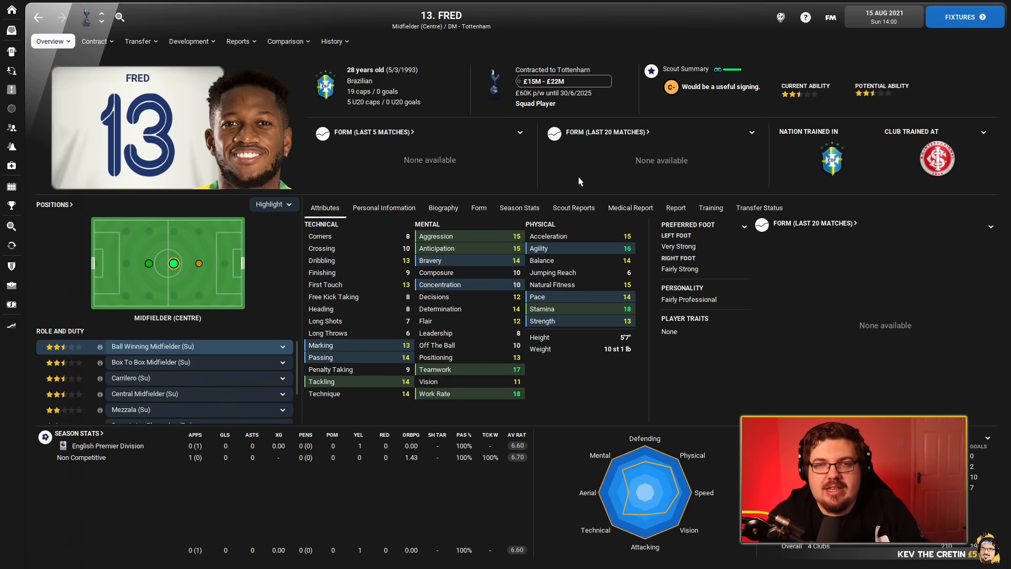
{"action": "mouse_move", "coordinate": [506, 172]}
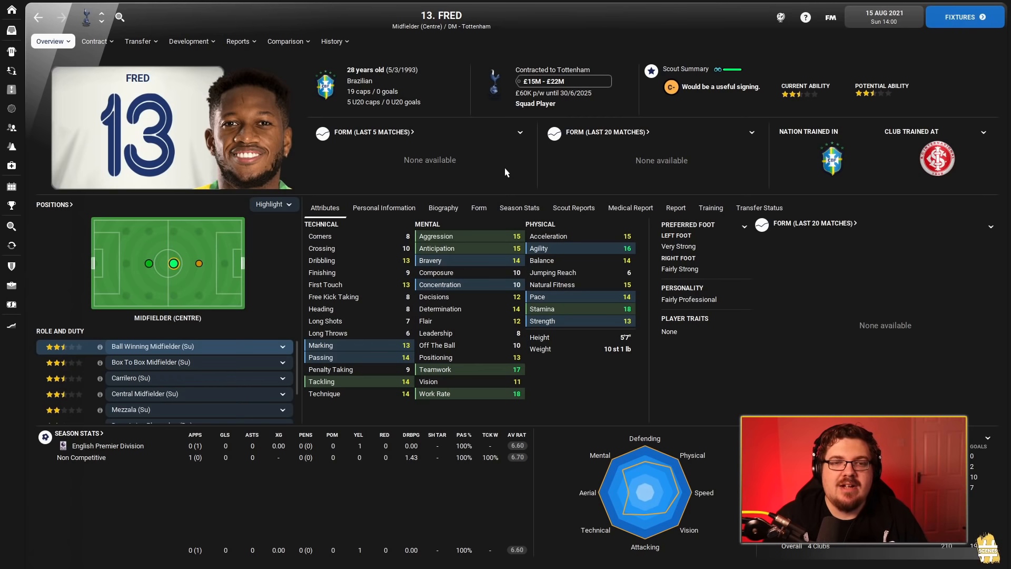
{"action": "mouse_move", "coordinate": [653, 291]}
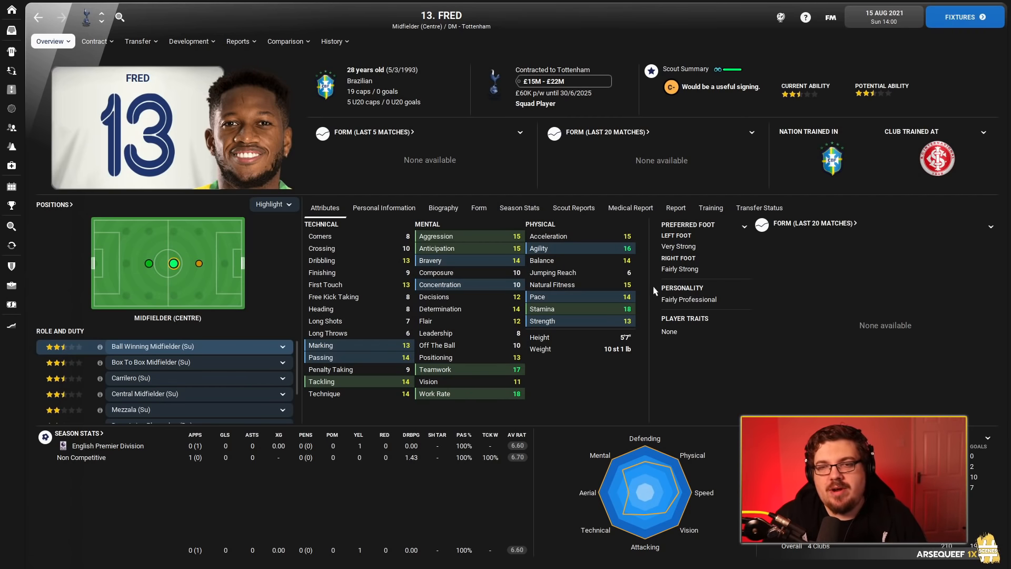
{"action": "mouse_move", "coordinate": [625, 236]}
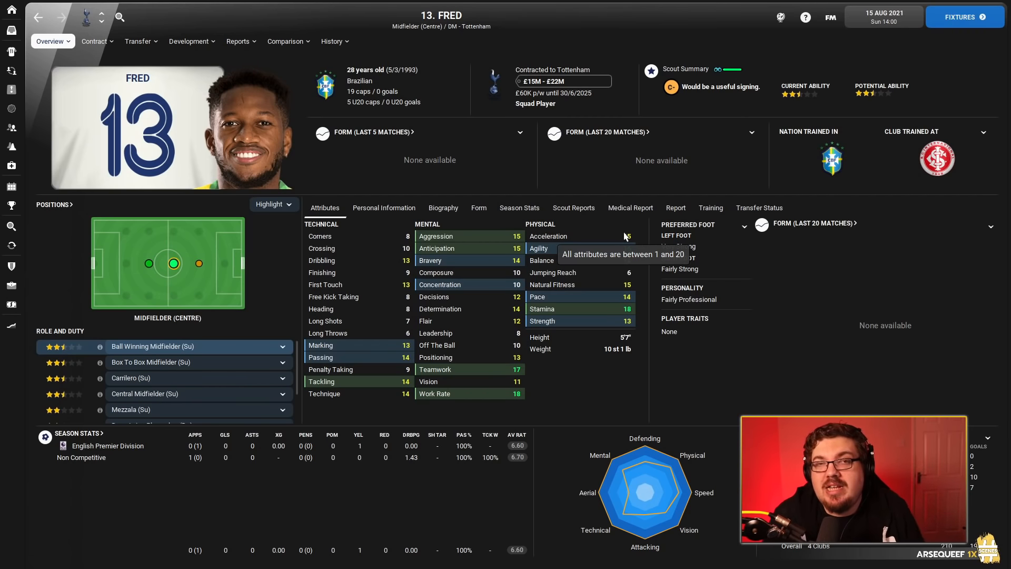
{"action": "mouse_move", "coordinate": [722, 346]}
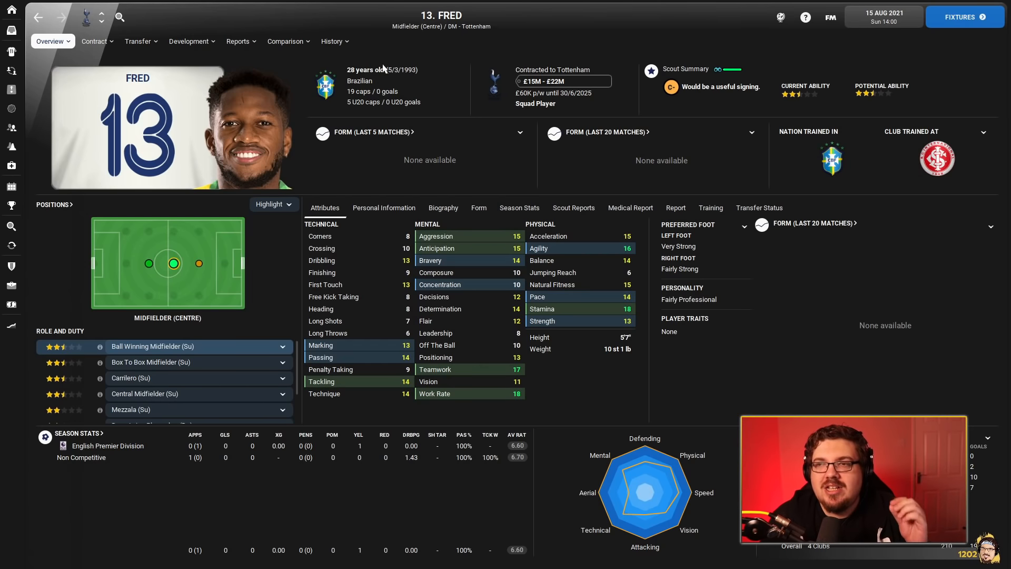
Show Fred's History tab with his club career stats.
{"action": "left_click", "coordinate": [331, 41]}
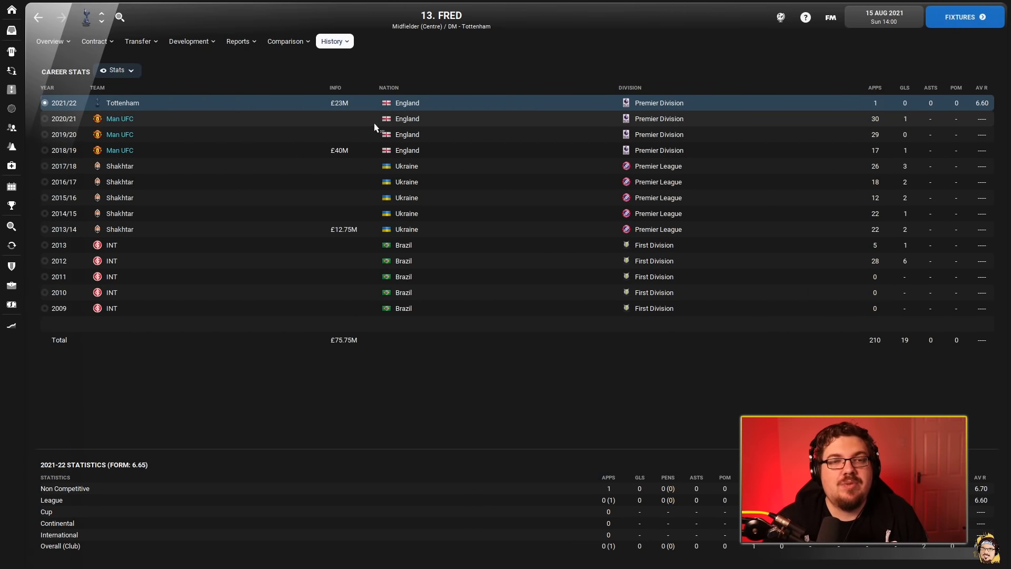
{"action": "mouse_move", "coordinate": [358, 171]}
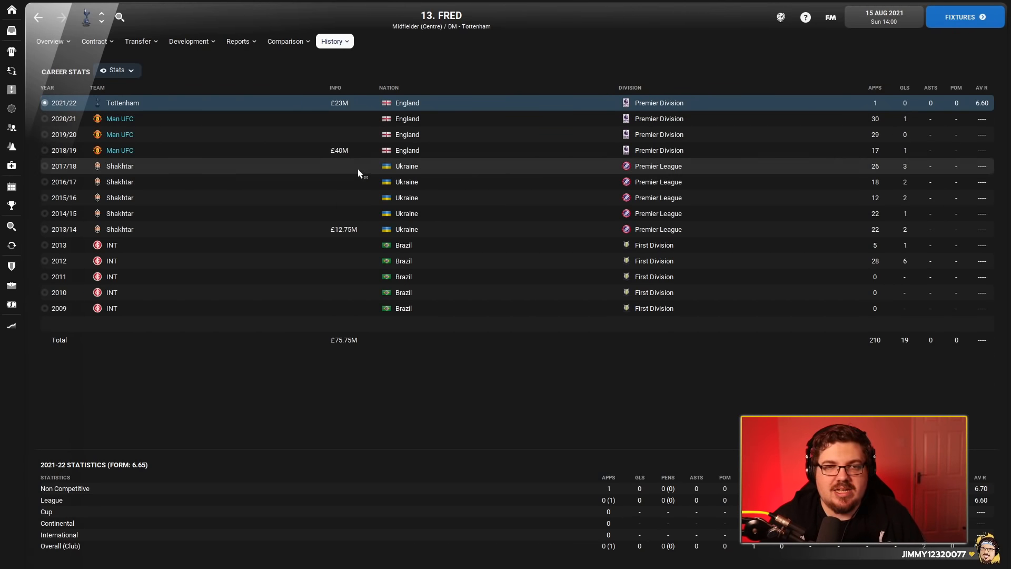
{"action": "mouse_move", "coordinate": [372, 144]}
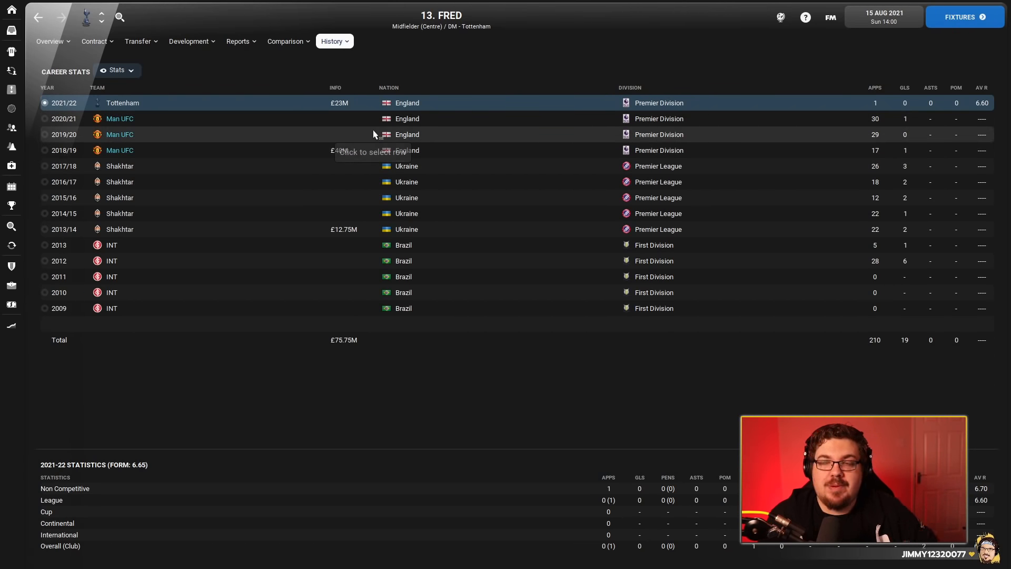
{"action": "mouse_move", "coordinate": [372, 151]}
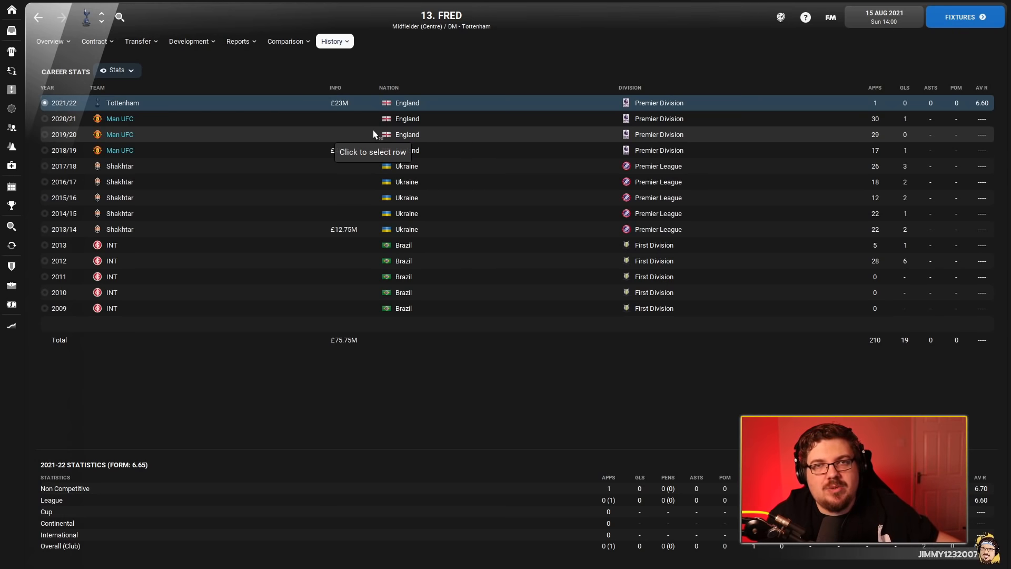
{"action": "mouse_move", "coordinate": [327, 99]}
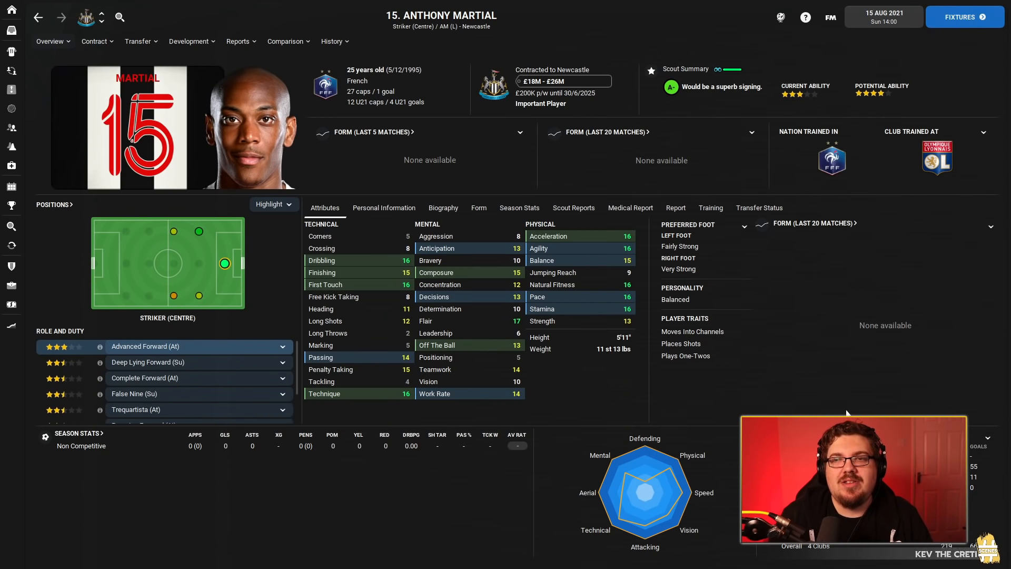
{"action": "mouse_move", "coordinate": [443, 207]}
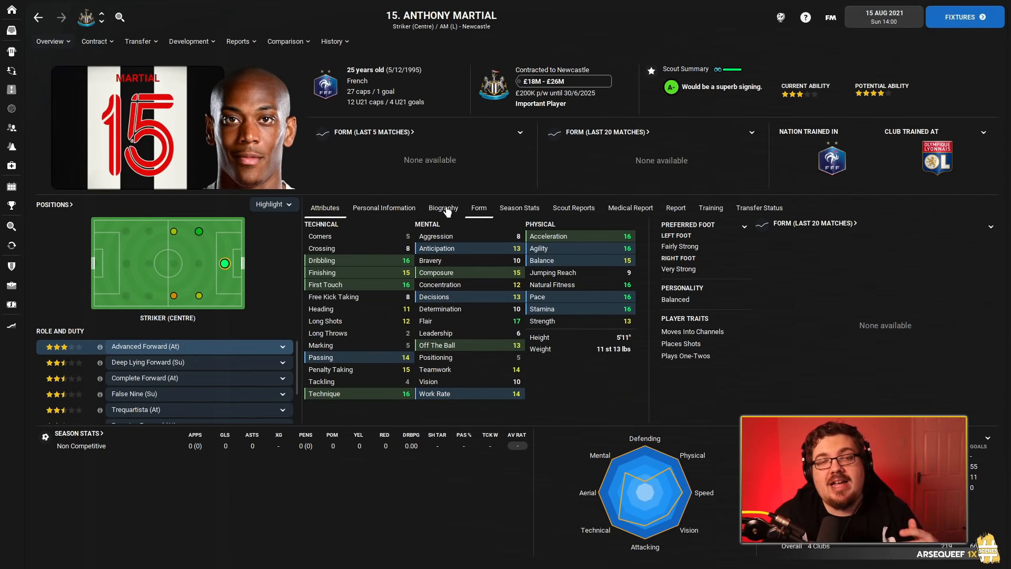
{"action": "mouse_move", "coordinate": [586, 179]}
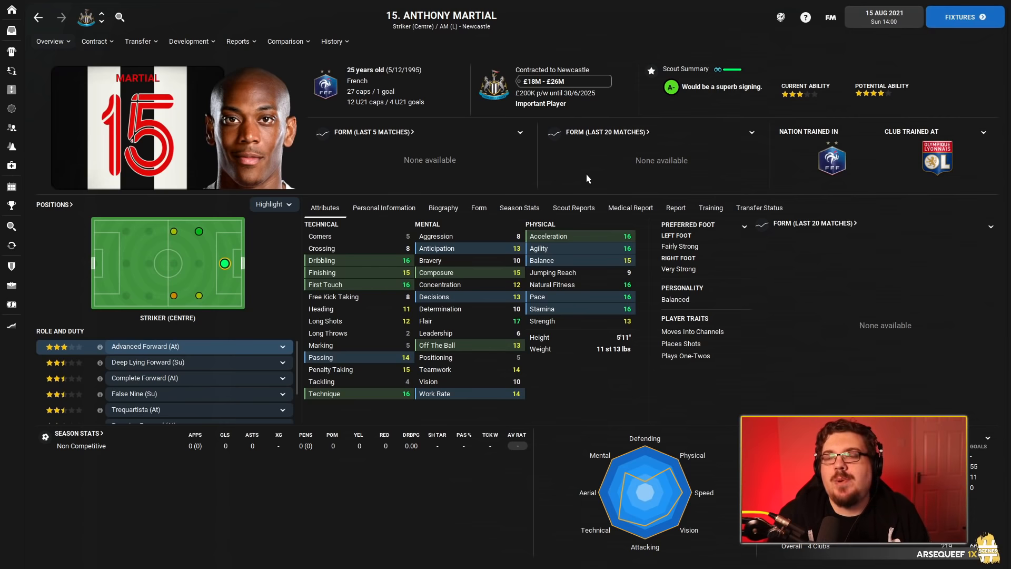
{"action": "mouse_move", "coordinate": [321, 30]}
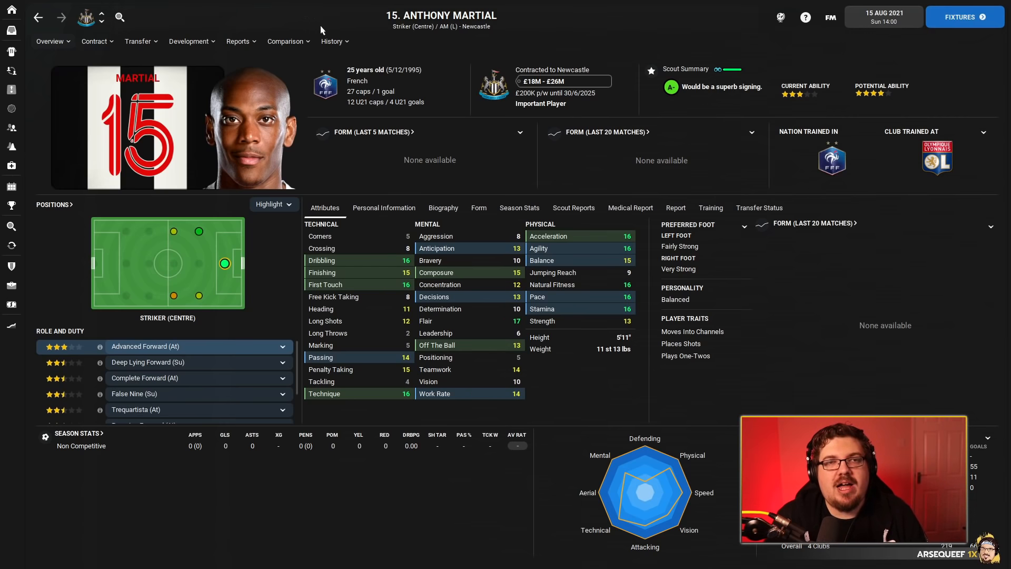
View Anthony Martial's History career stats, revisit his Overview, then return to History.
{"action": "left_click", "coordinate": [330, 42]}
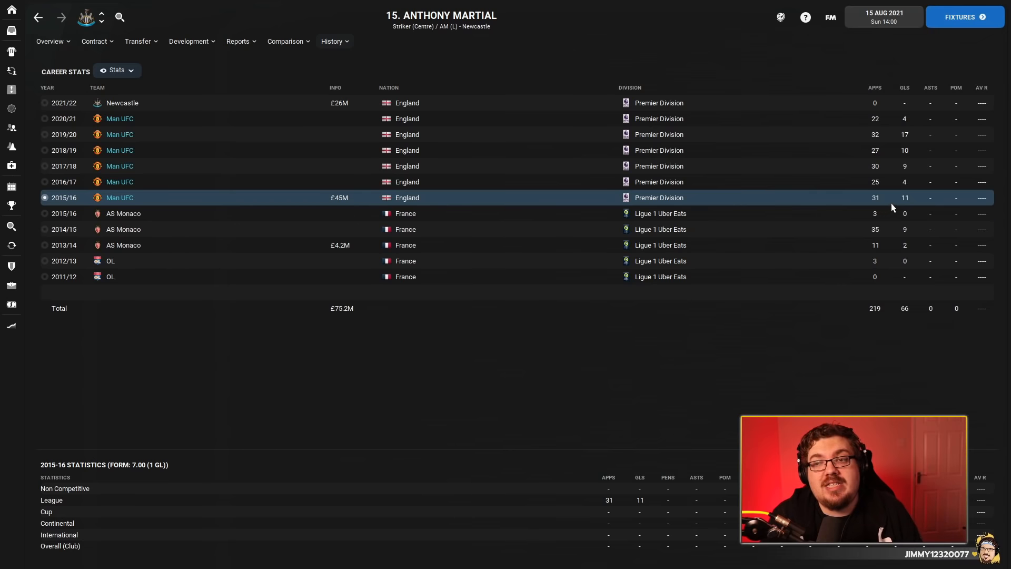
{"action": "mouse_move", "coordinate": [894, 206]}
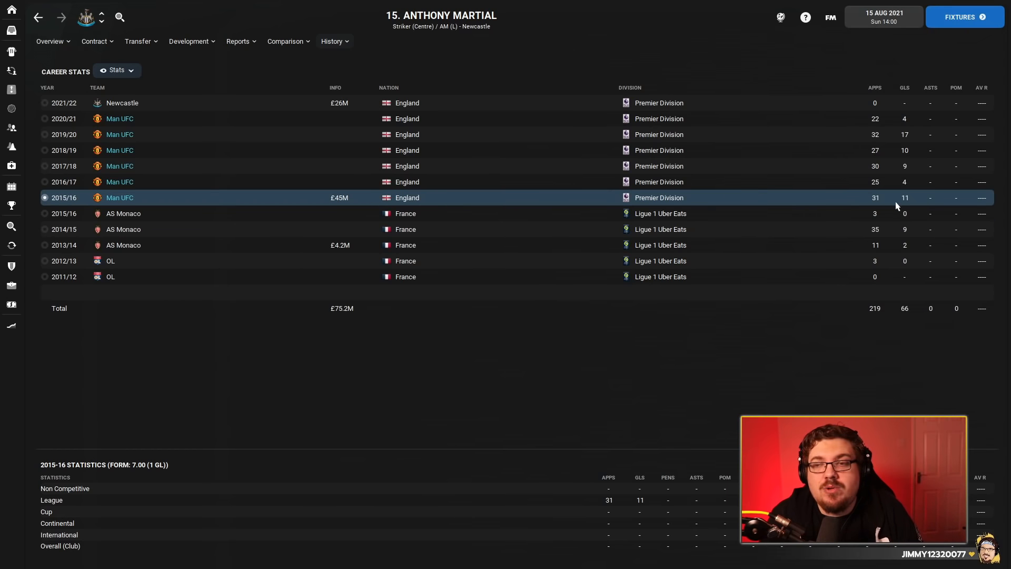
{"action": "mouse_move", "coordinate": [892, 202]}
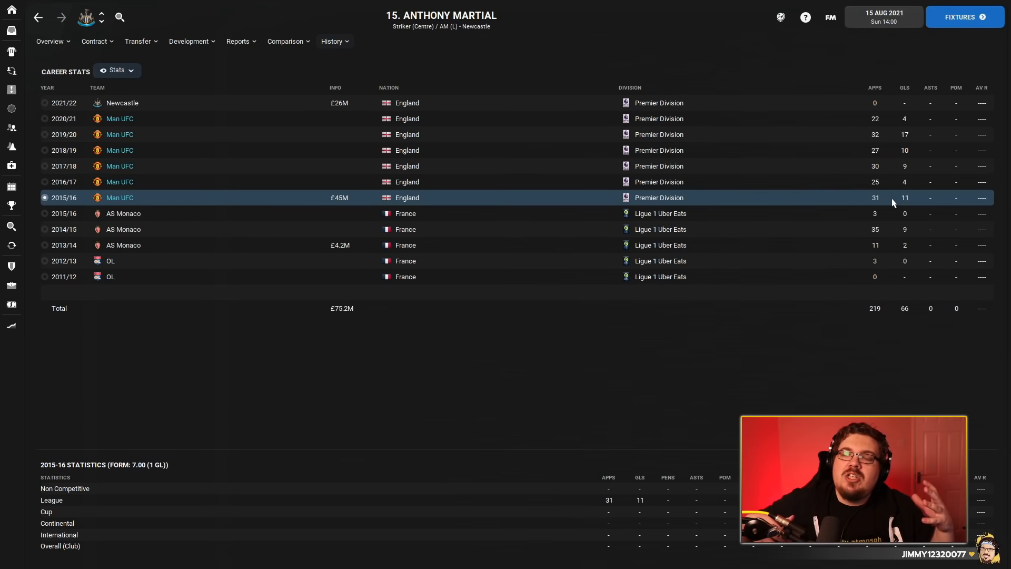
{"action": "mouse_move", "coordinate": [315, 76]}
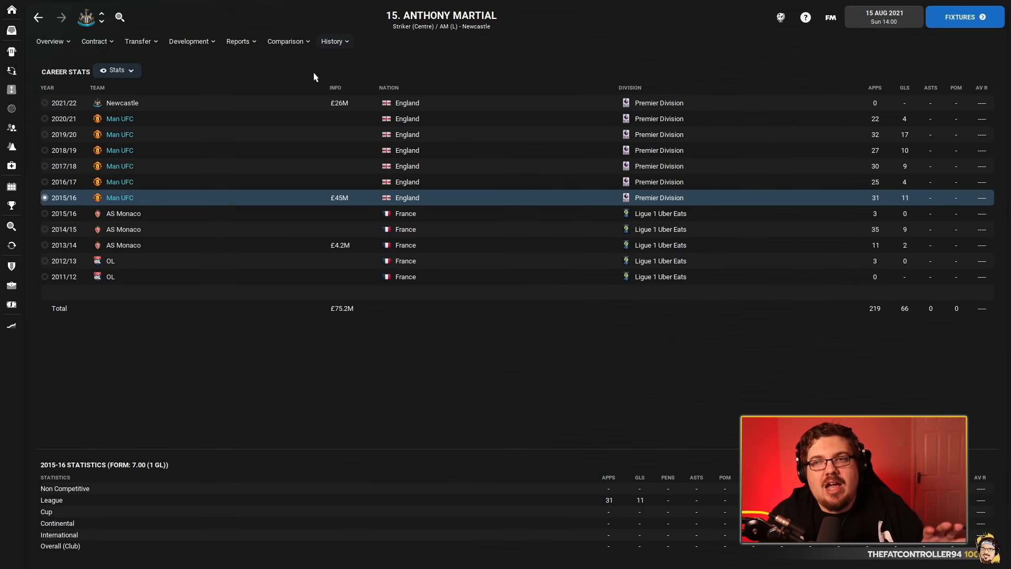
{"action": "left_click", "coordinate": [49, 41]}
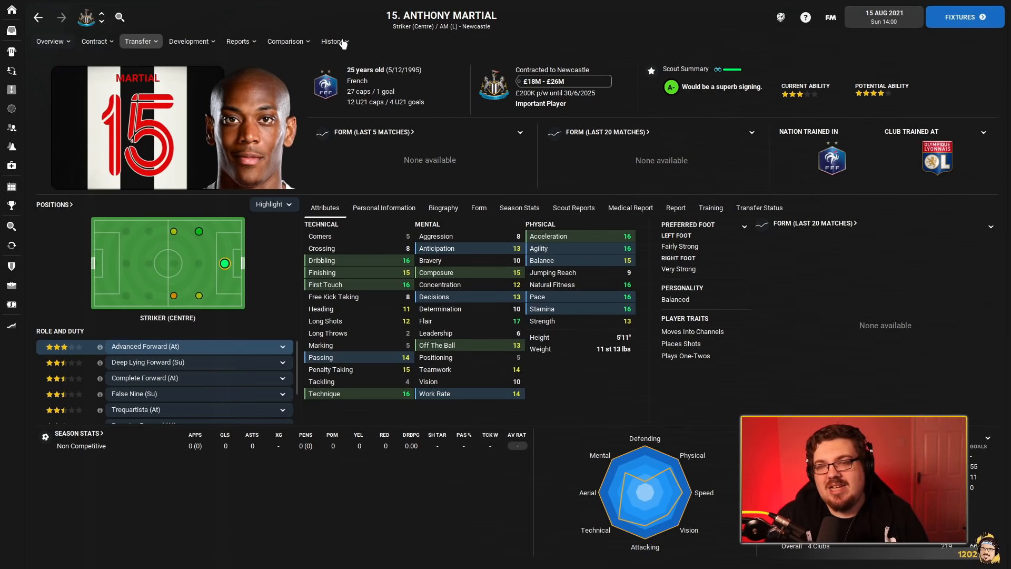
{"action": "left_click", "coordinate": [330, 42]}
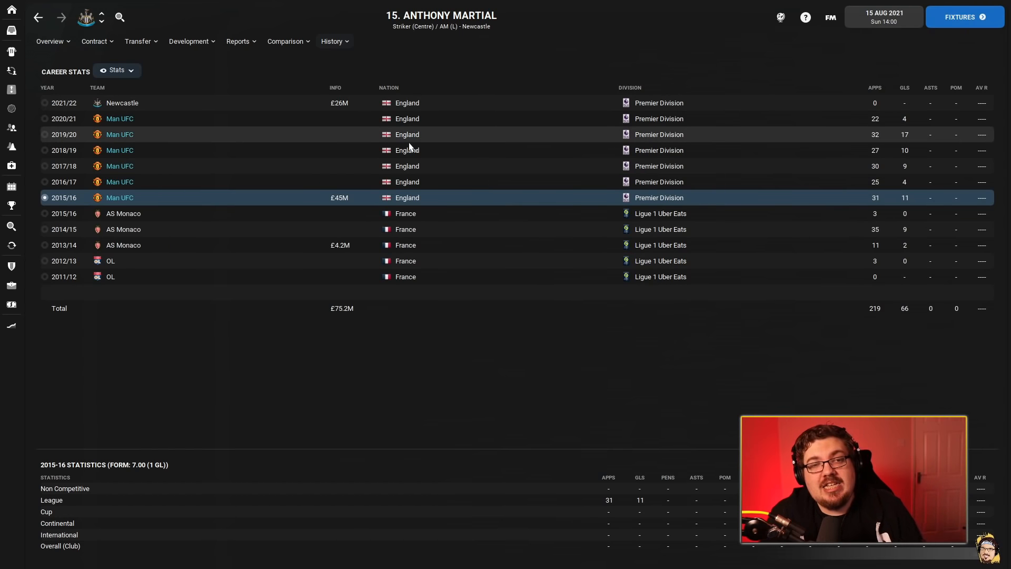
{"action": "mouse_move", "coordinate": [339, 102]}
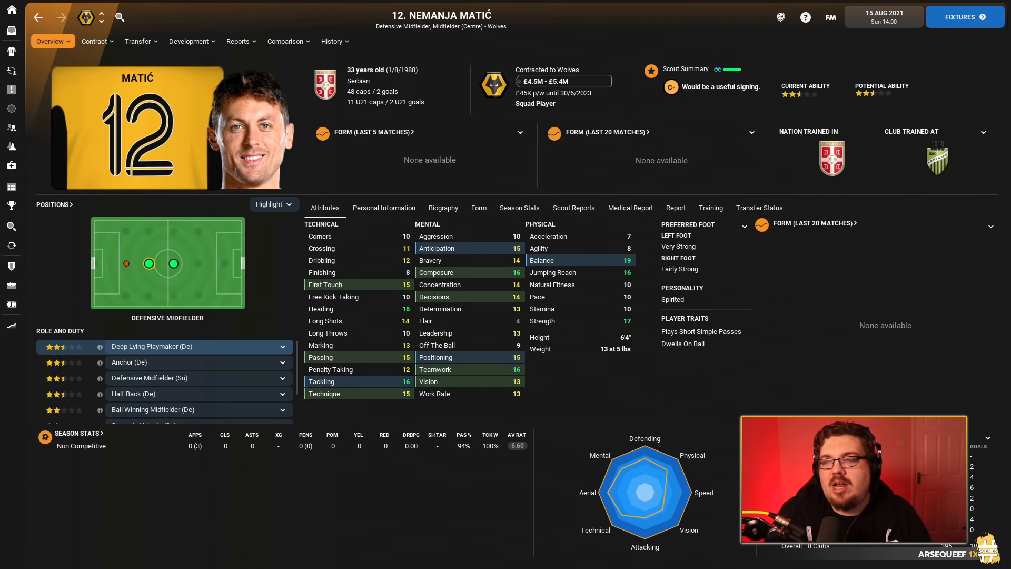
{"action": "mouse_move", "coordinate": [635, 277]}
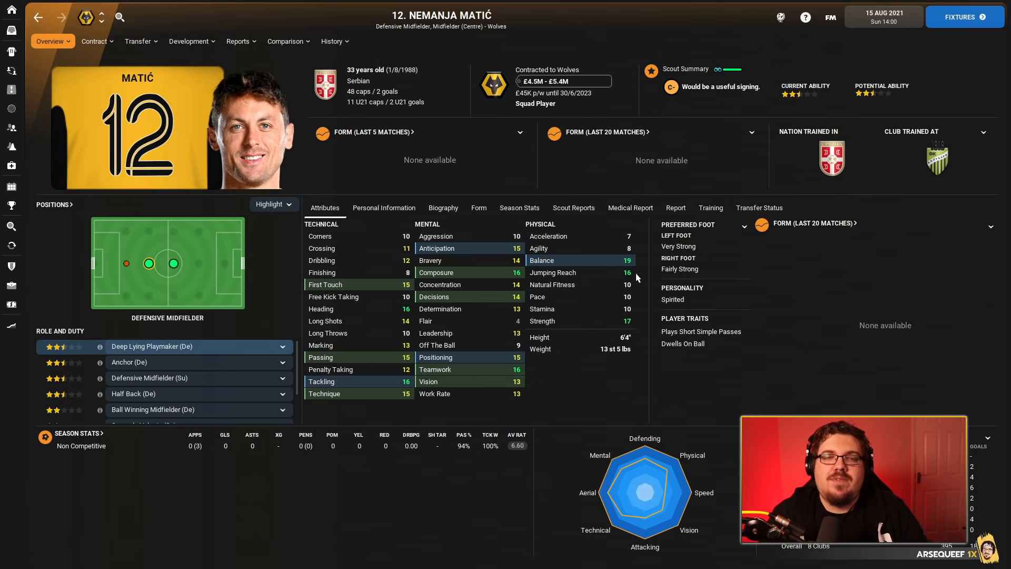
{"action": "mouse_move", "coordinate": [629, 208]}
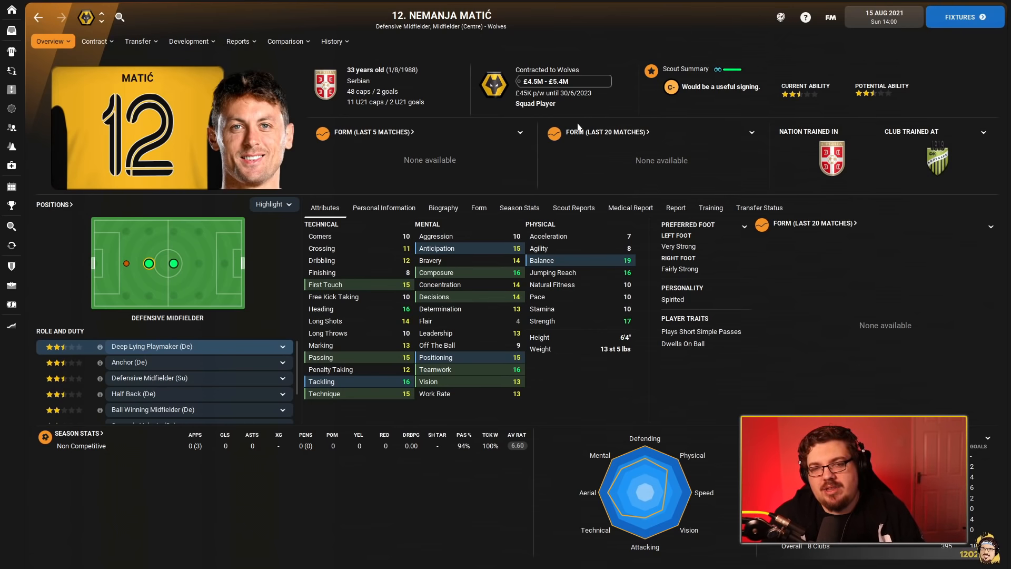
{"action": "mouse_move", "coordinate": [394, 71]}
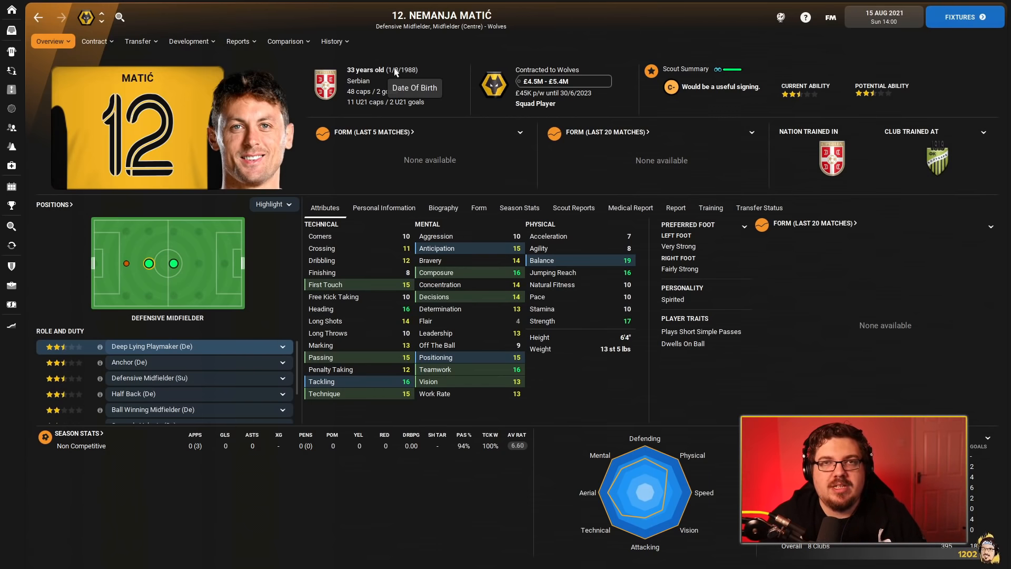
{"action": "mouse_move", "coordinate": [404, 64]}
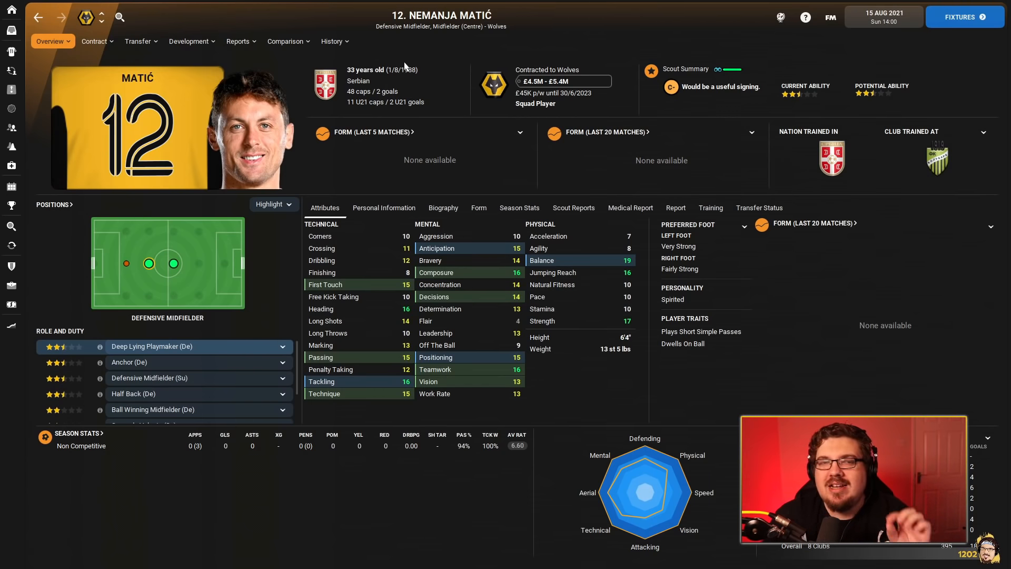
Check Nemanja Matić's career History, then return to his attributes Overview.
{"action": "left_click", "coordinate": [332, 41]}
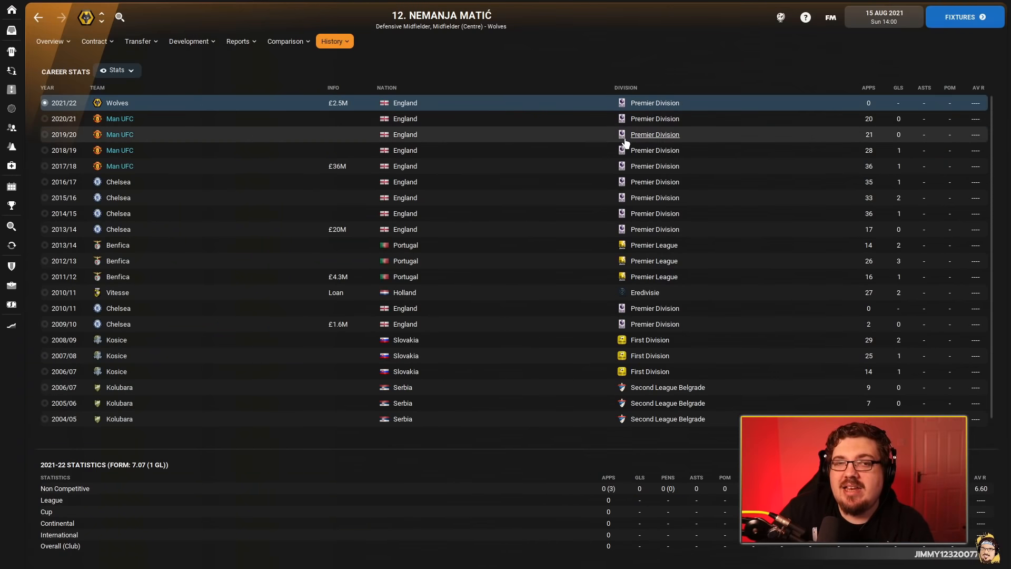
{"action": "mouse_move", "coordinate": [576, 133]}
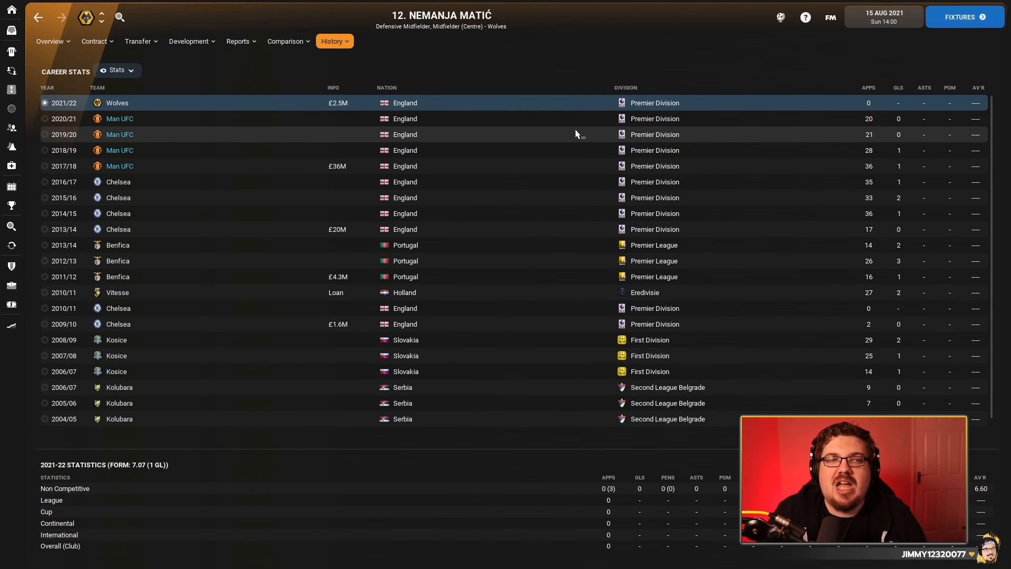
{"action": "mouse_move", "coordinate": [164, 53]}
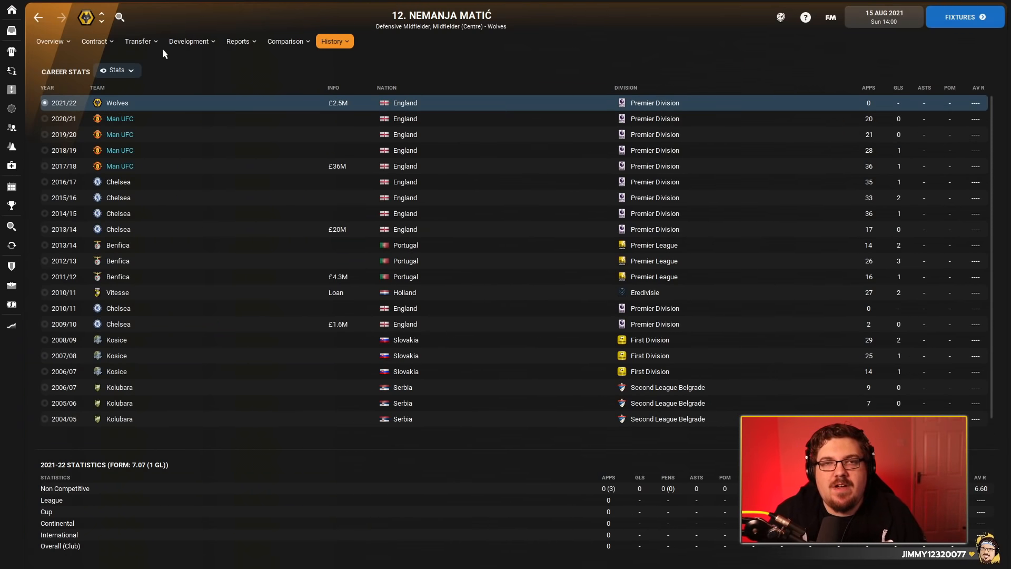
{"action": "left_click", "coordinate": [49, 41]}
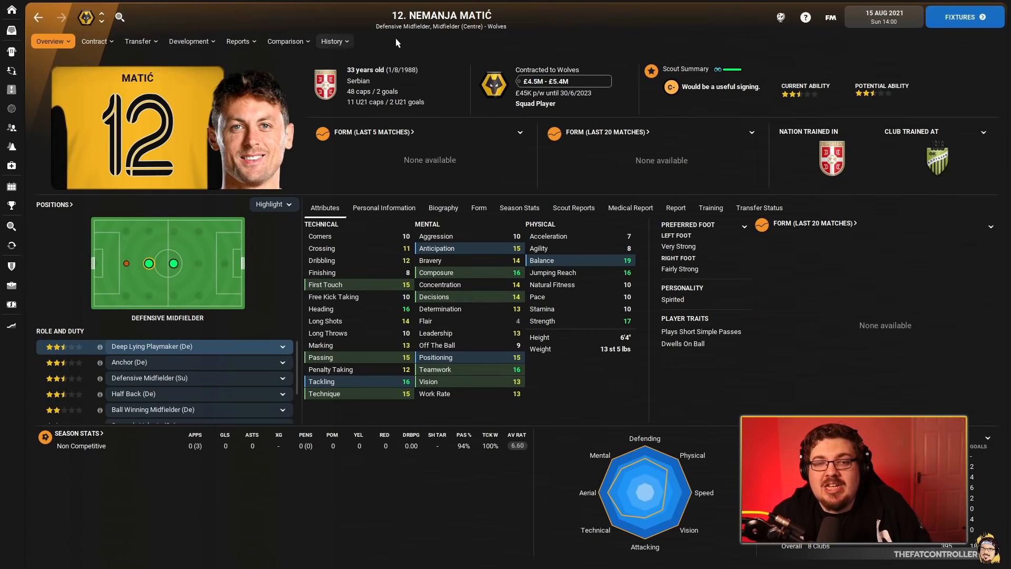
{"action": "mouse_move", "coordinate": [470, 43]}
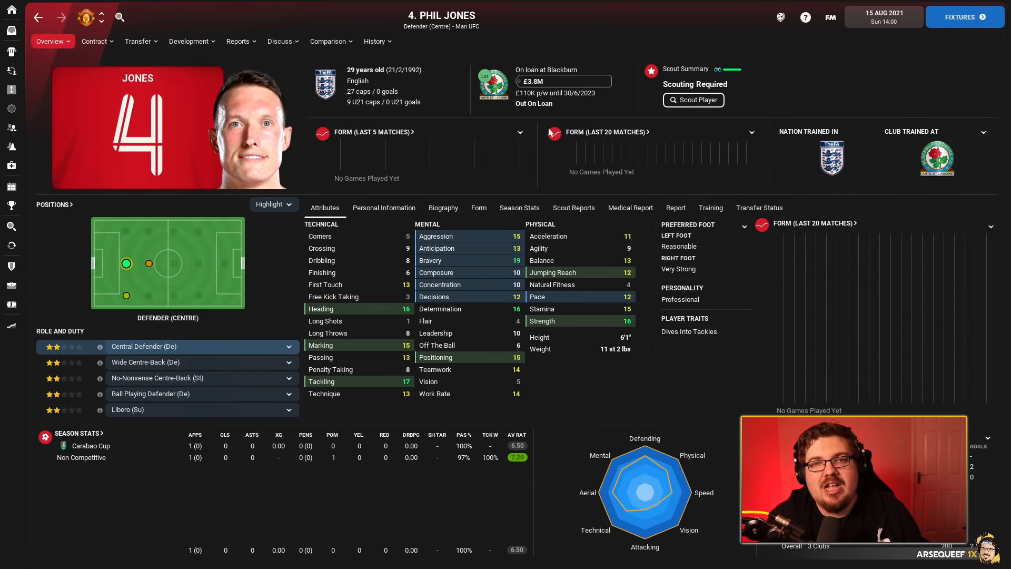
{"action": "mouse_move", "coordinate": [501, 70]}
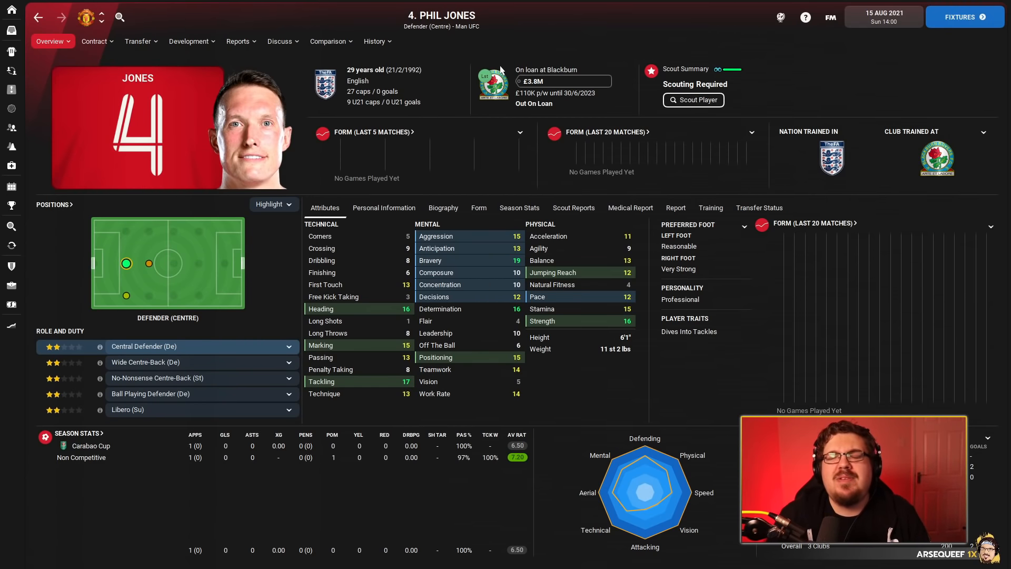
{"action": "mouse_move", "coordinate": [473, 57]}
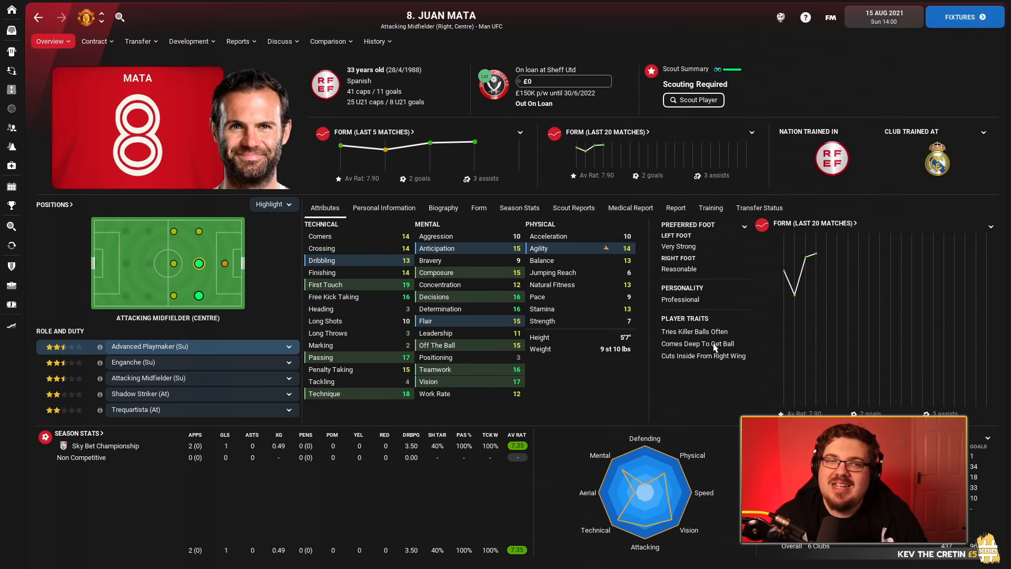
{"action": "mouse_move", "coordinate": [475, 141]}
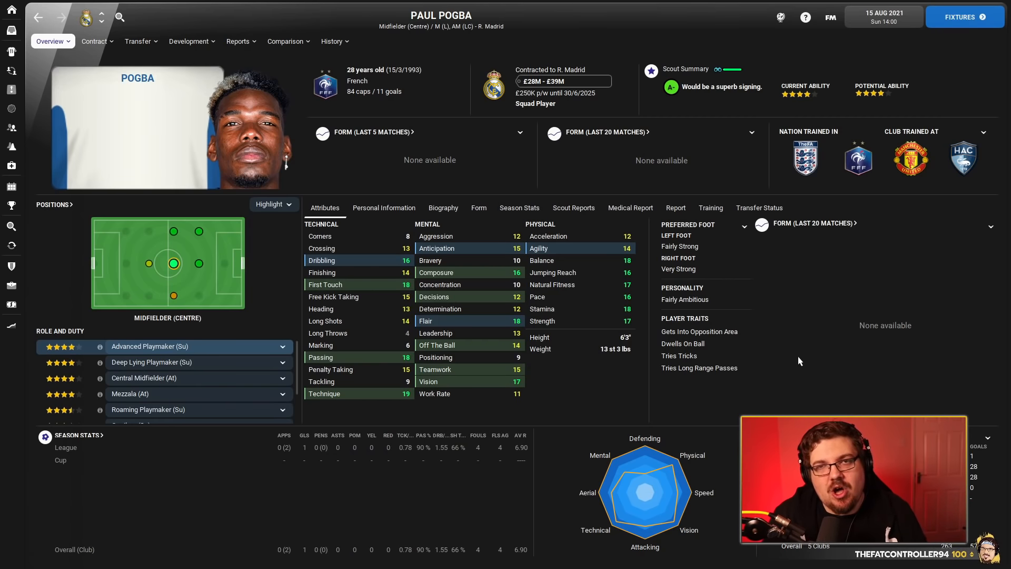
{"action": "mouse_move", "coordinate": [610, 291]}
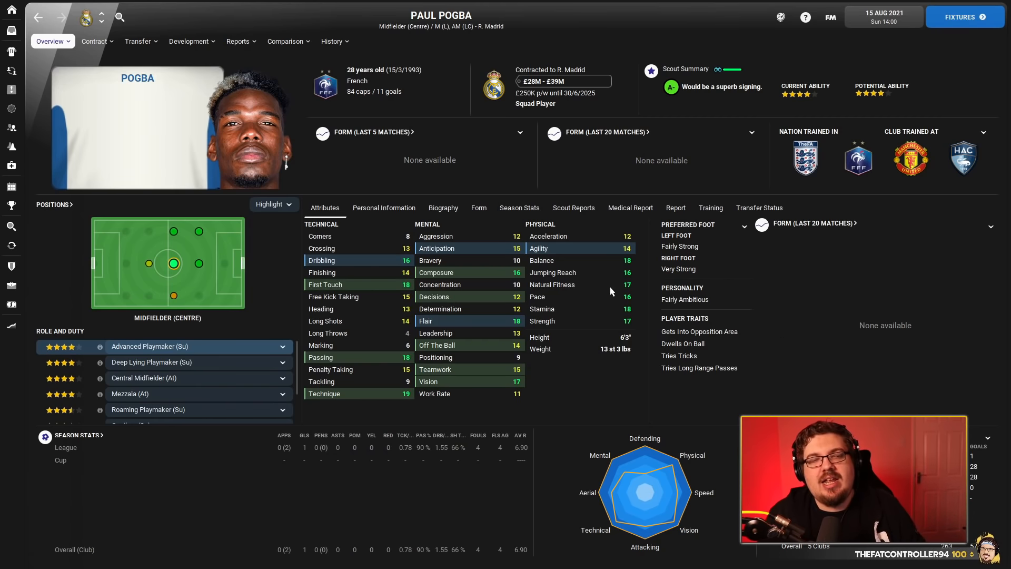
{"action": "mouse_move", "coordinate": [606, 253]}
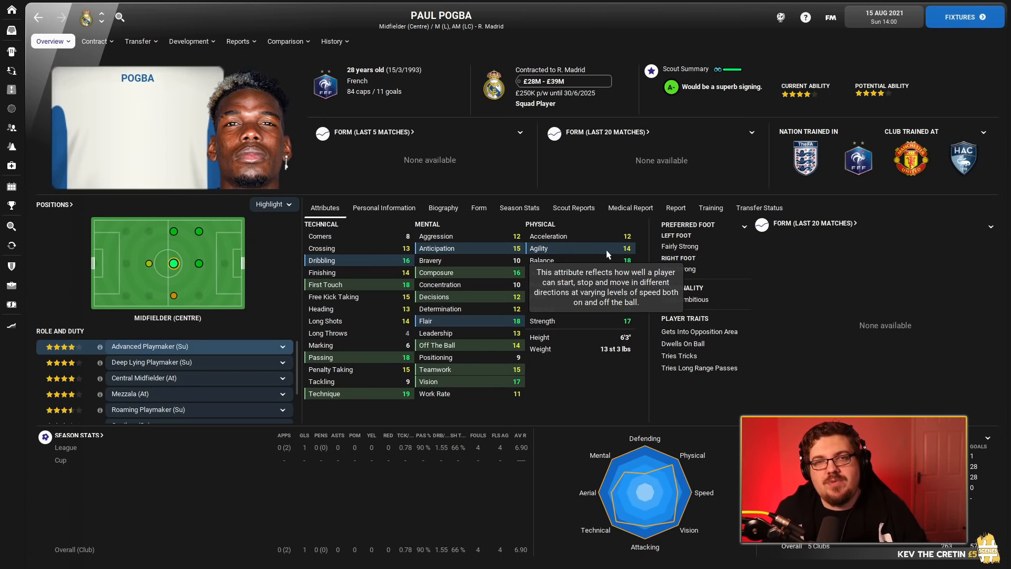
View Paul Pogba's career History, then return to his attributes Overview.
{"action": "left_click", "coordinate": [332, 41]}
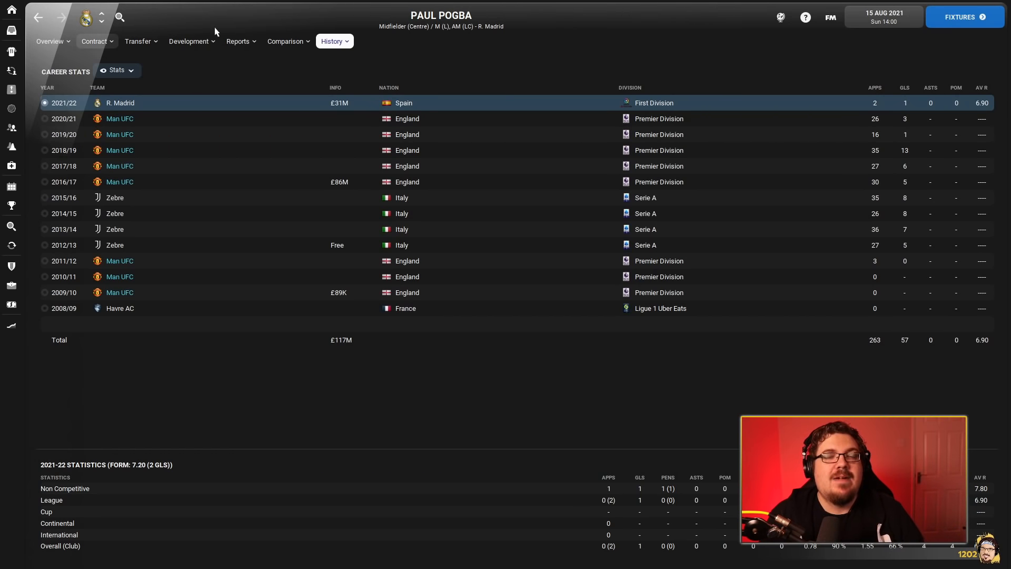
{"action": "mouse_move", "coordinate": [157, 53]}
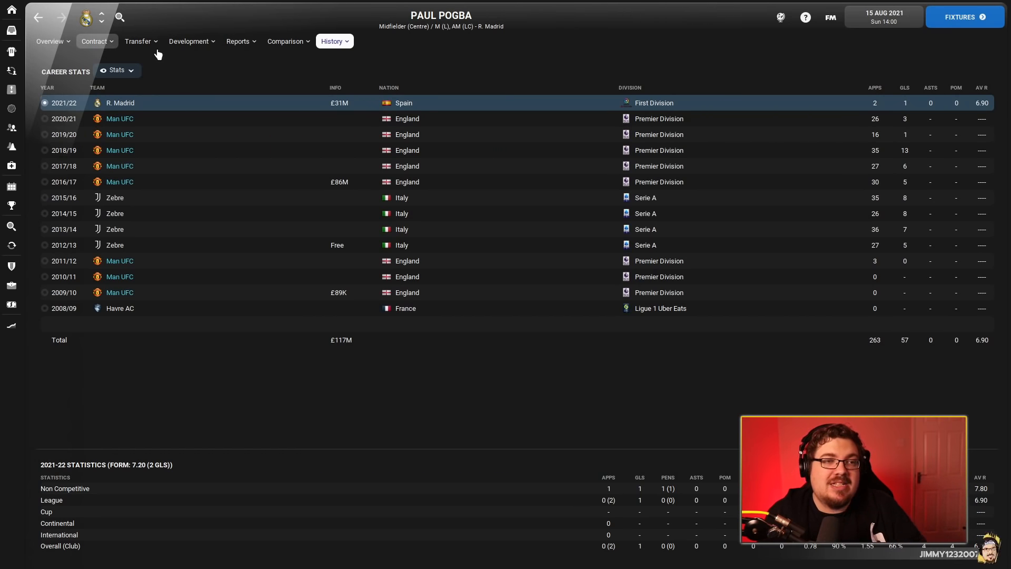
{"action": "left_click", "coordinate": [50, 41]}
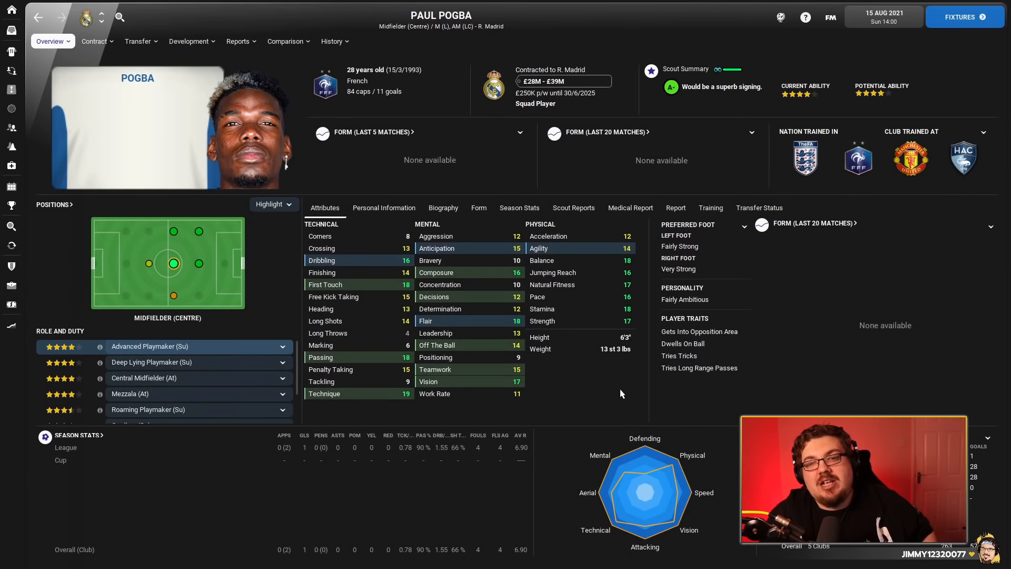
{"action": "mouse_move", "coordinate": [652, 370]}
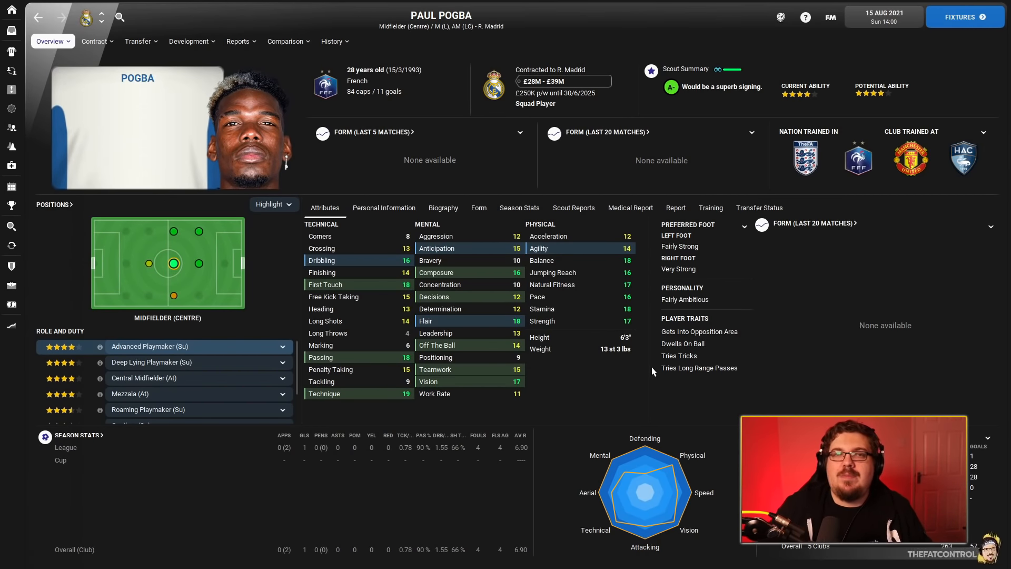
{"action": "mouse_move", "coordinate": [501, 343]}
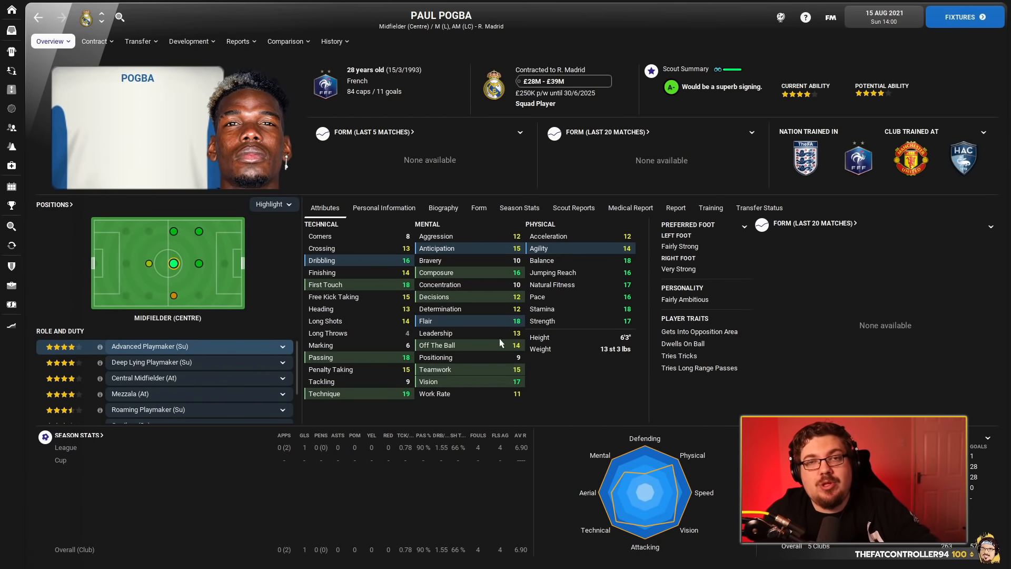
{"action": "mouse_move", "coordinate": [514, 393]}
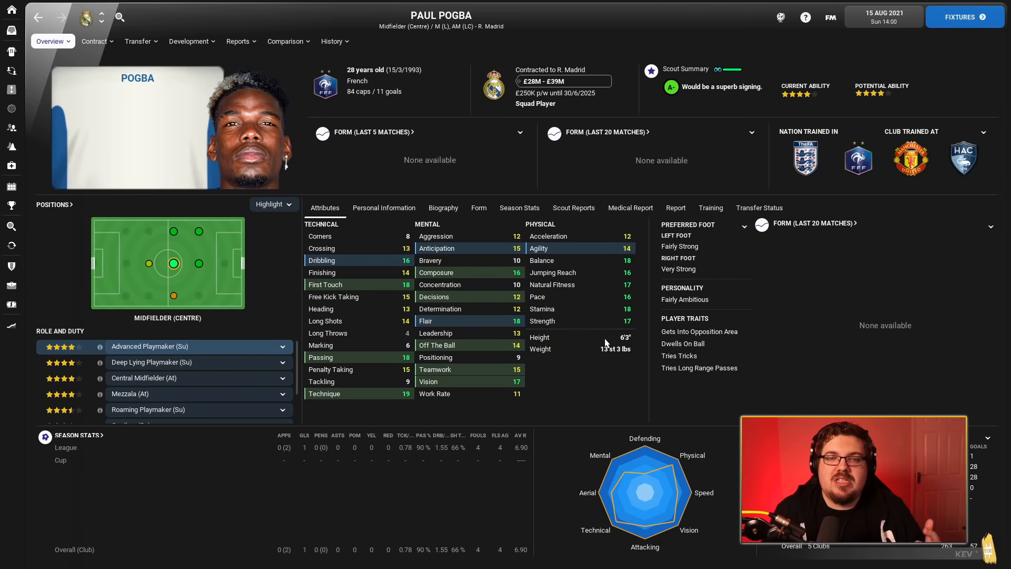
{"action": "mouse_move", "coordinate": [514, 298]}
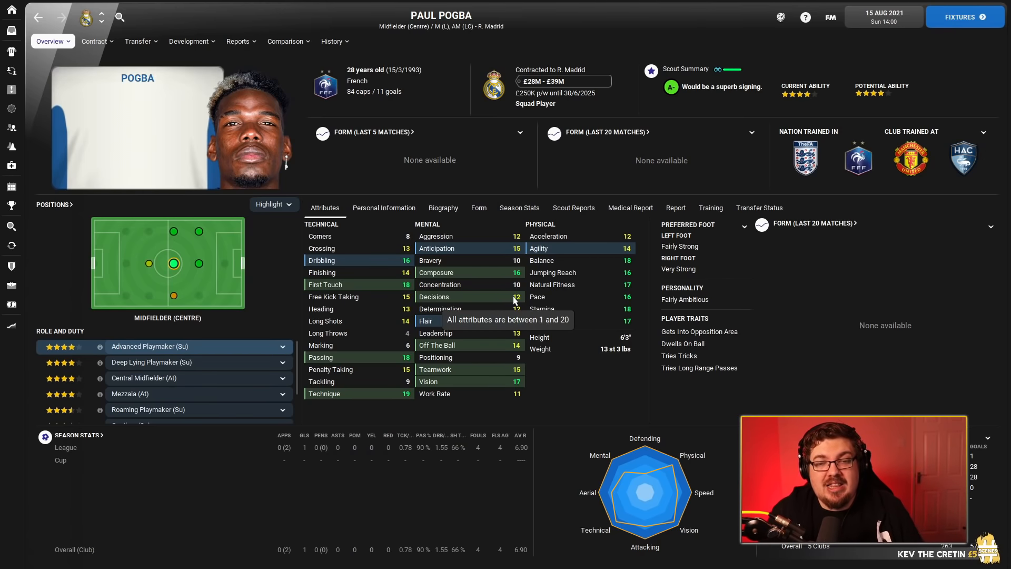
{"action": "mouse_move", "coordinate": [606, 207]}
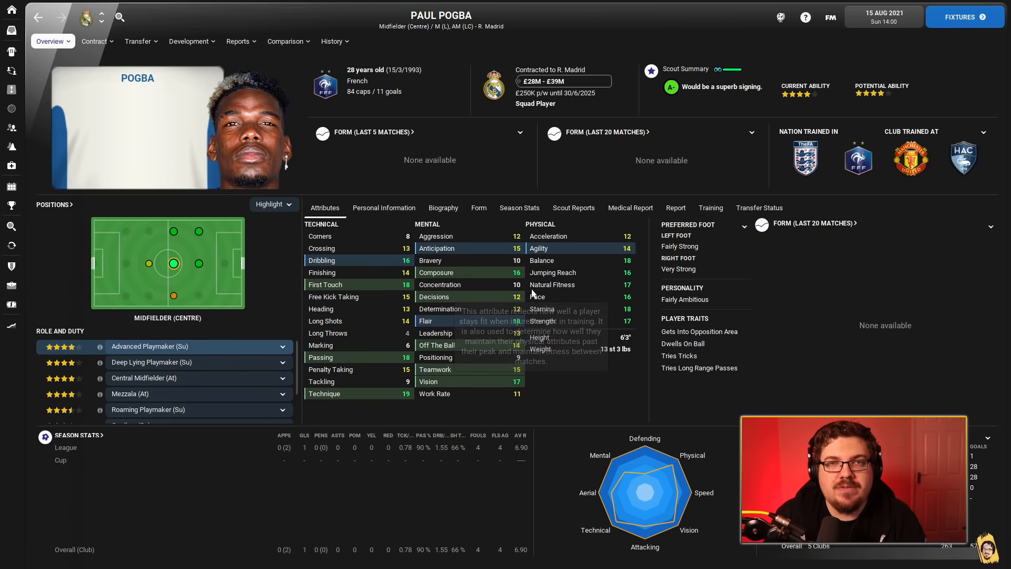
{"action": "mouse_move", "coordinate": [559, 277]}
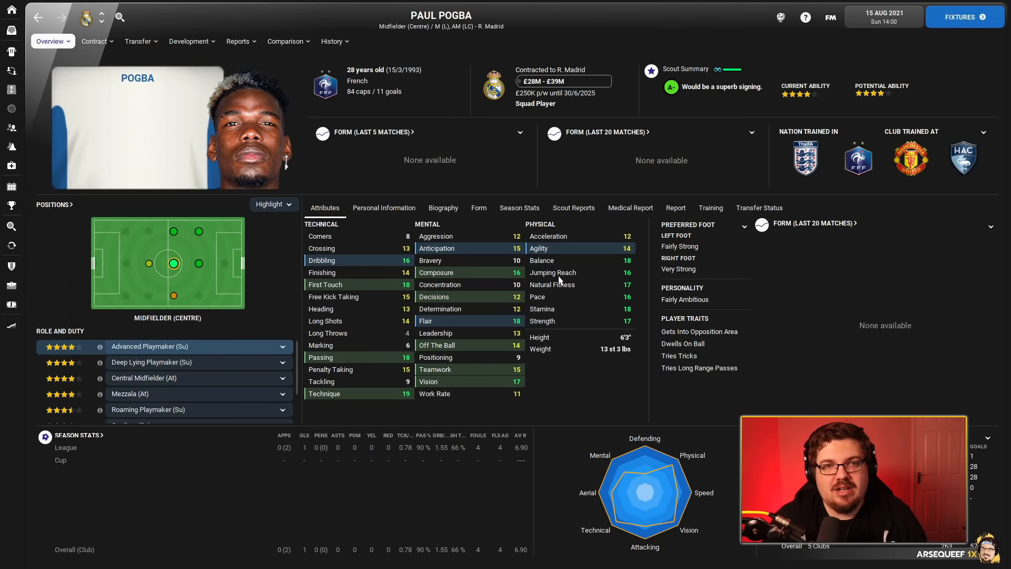
{"action": "mouse_move", "coordinate": [504, 195]}
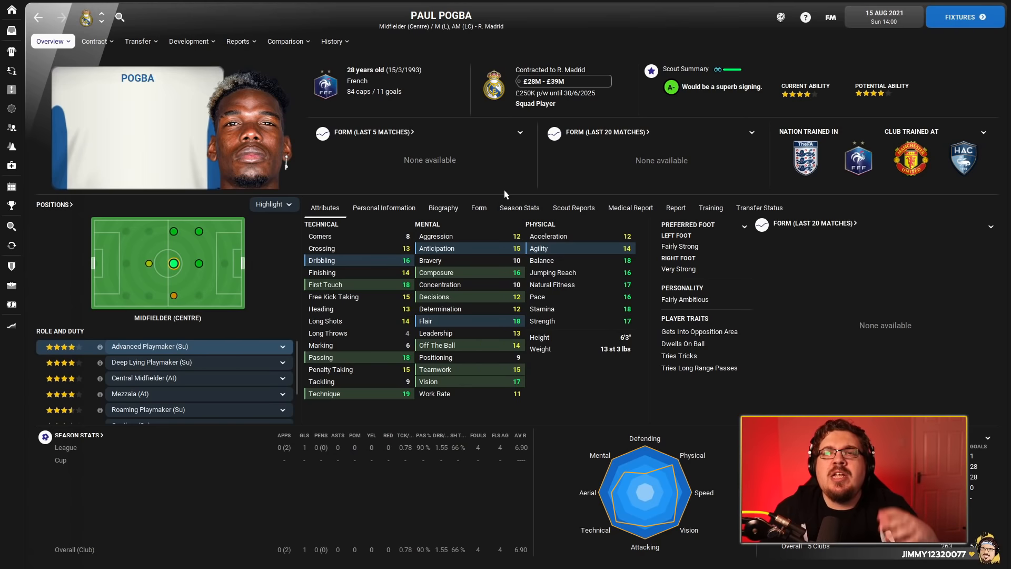
{"action": "mouse_move", "coordinate": [504, 217]}
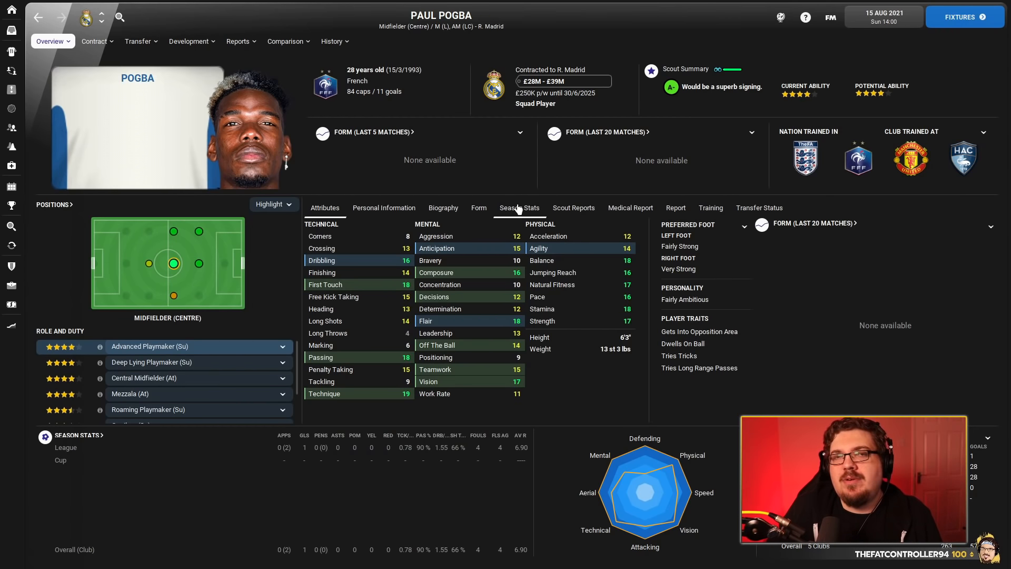
{"action": "mouse_move", "coordinate": [449, 169]}
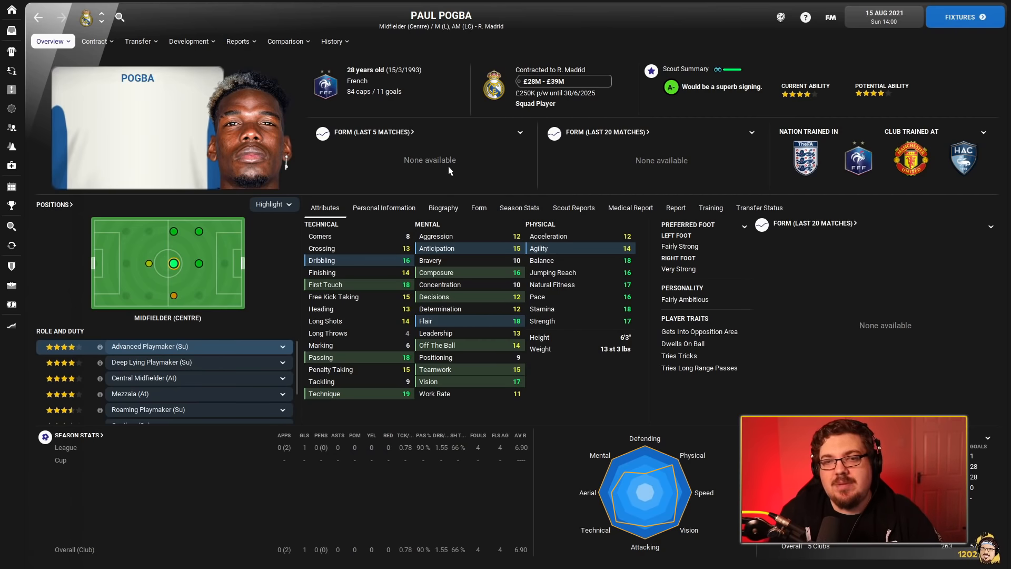
{"action": "mouse_move", "coordinate": [453, 174]}
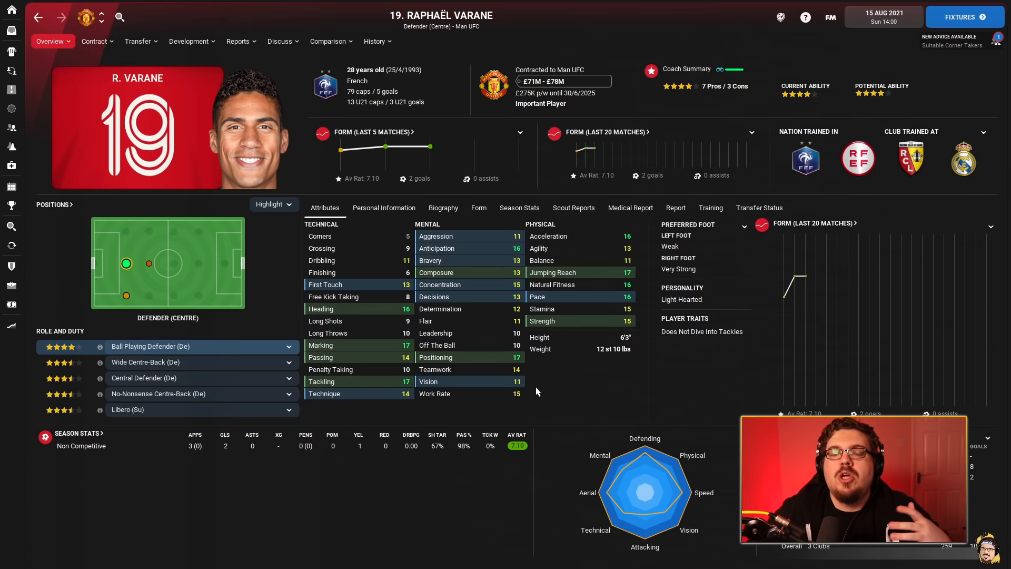
{"action": "mouse_move", "coordinate": [490, 352]}
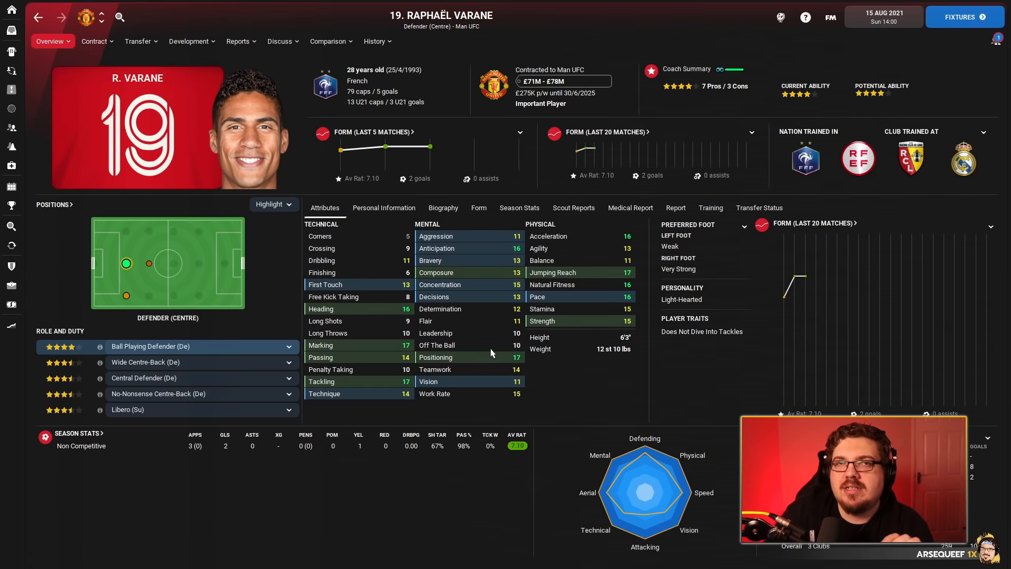
{"action": "mouse_move", "coordinate": [195, 105]}
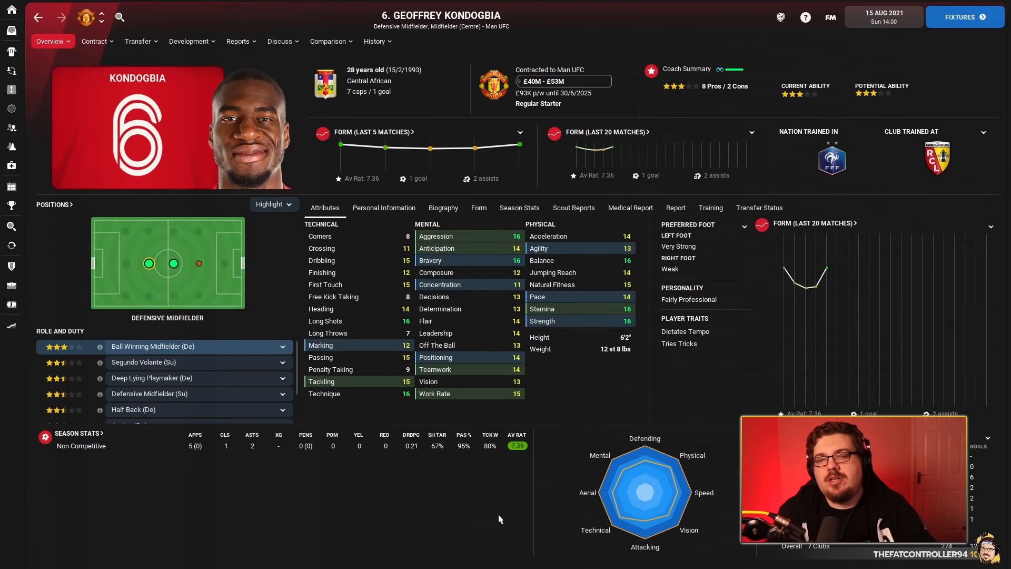
{"action": "mouse_move", "coordinate": [545, 372]}
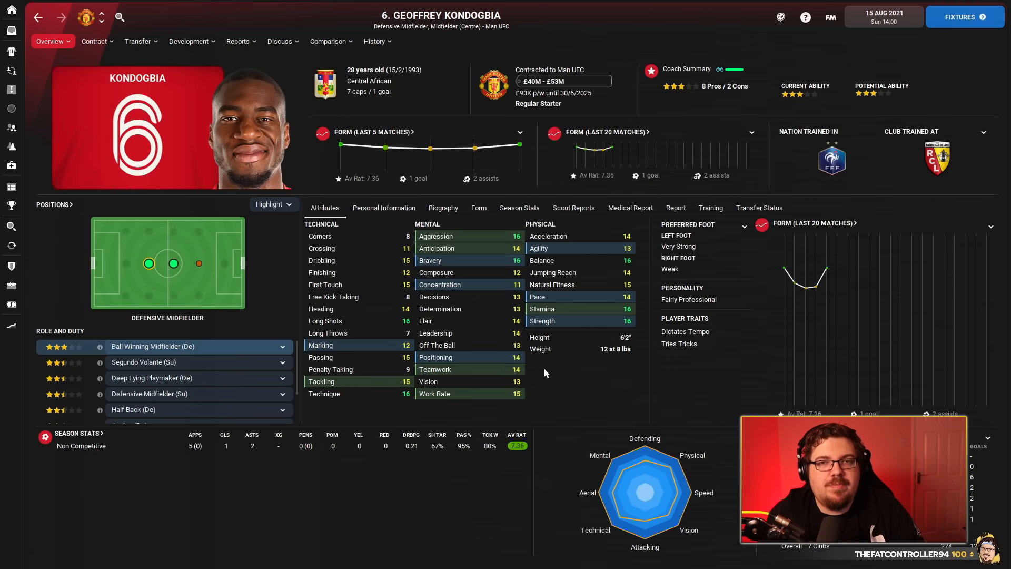
{"action": "mouse_move", "coordinate": [165, 272]}
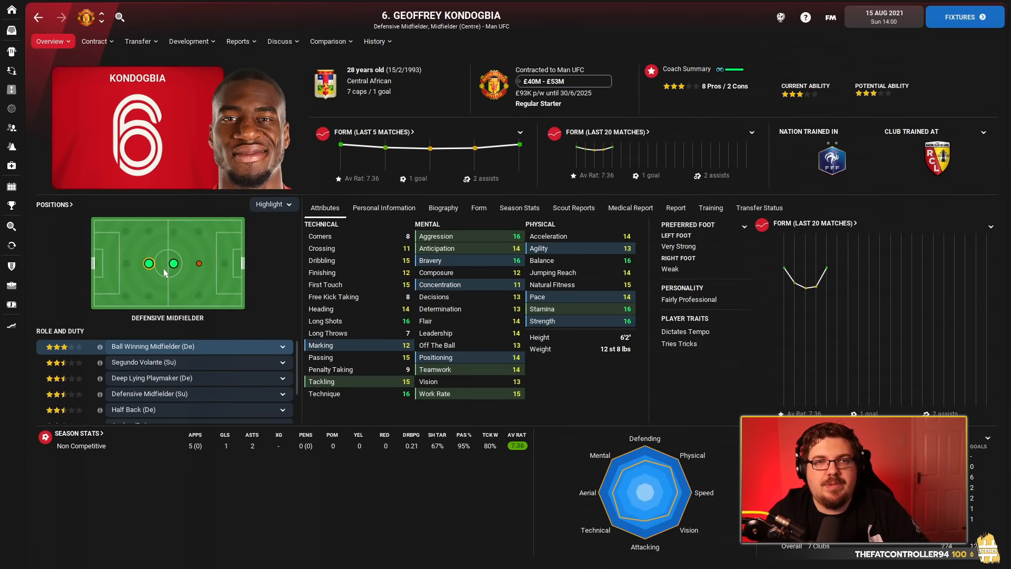
Review Kondogbia's club-by-club career stats and return to his profile overview.
{"action": "left_click", "coordinate": [377, 41]}
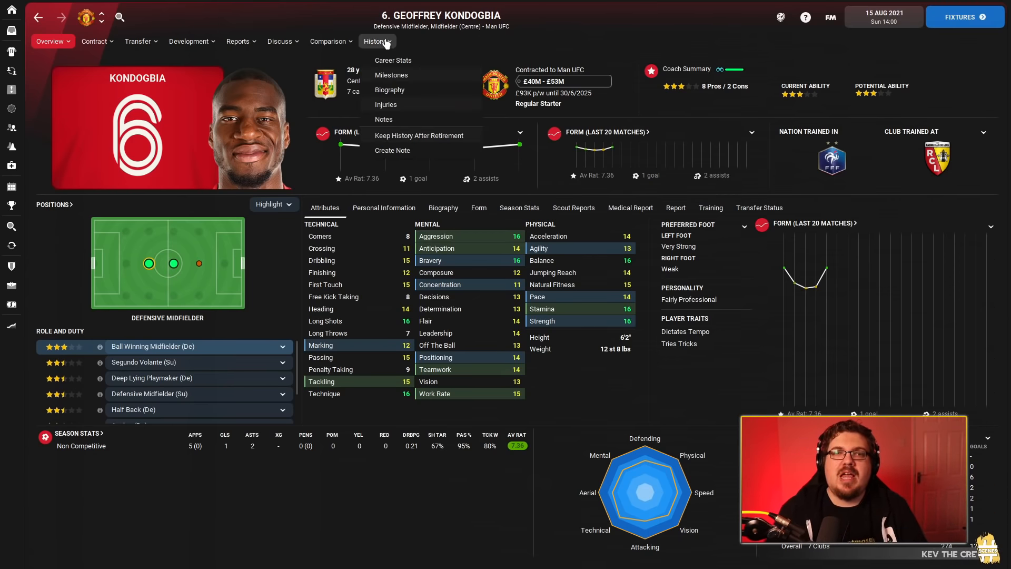
{"action": "left_click", "coordinate": [392, 60]}
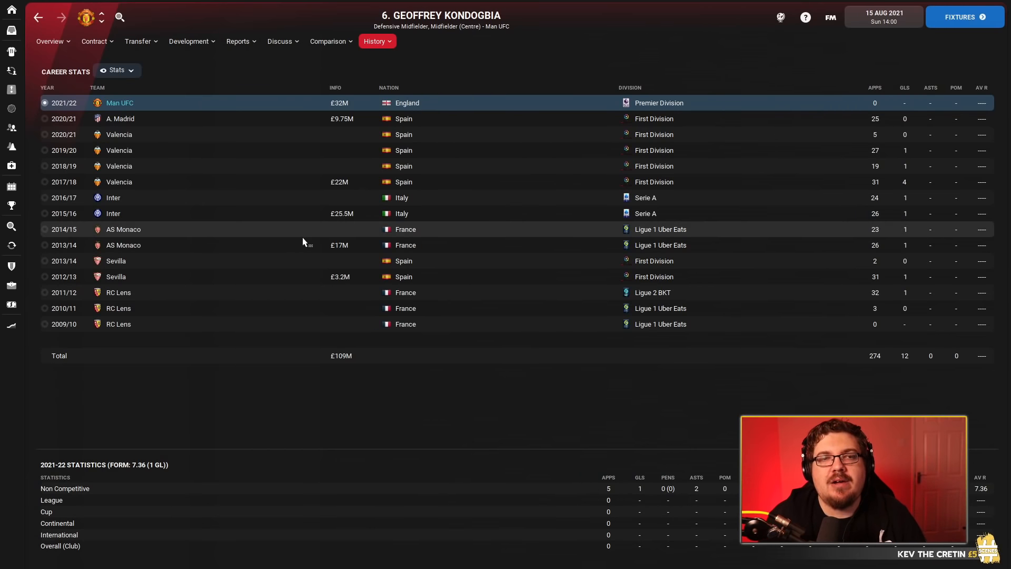
{"action": "mouse_move", "coordinate": [342, 127]}
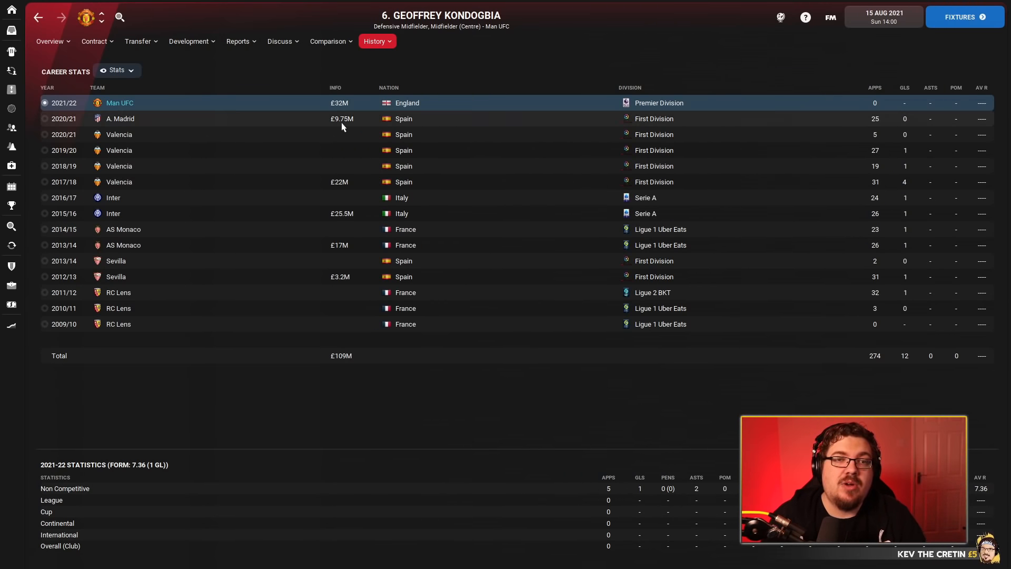
{"action": "mouse_move", "coordinate": [341, 119]}
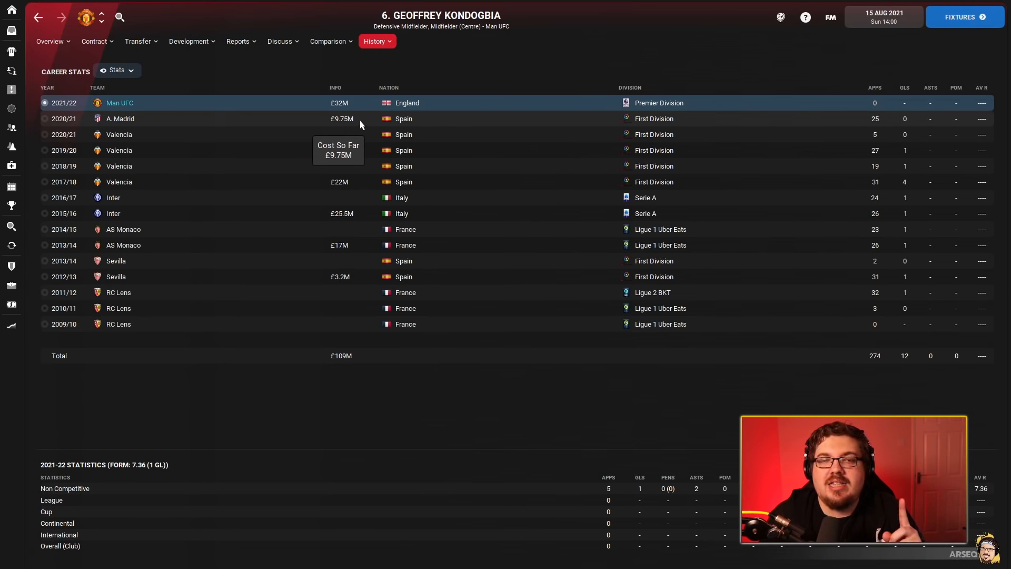
{"action": "left_click", "coordinate": [50, 41]}
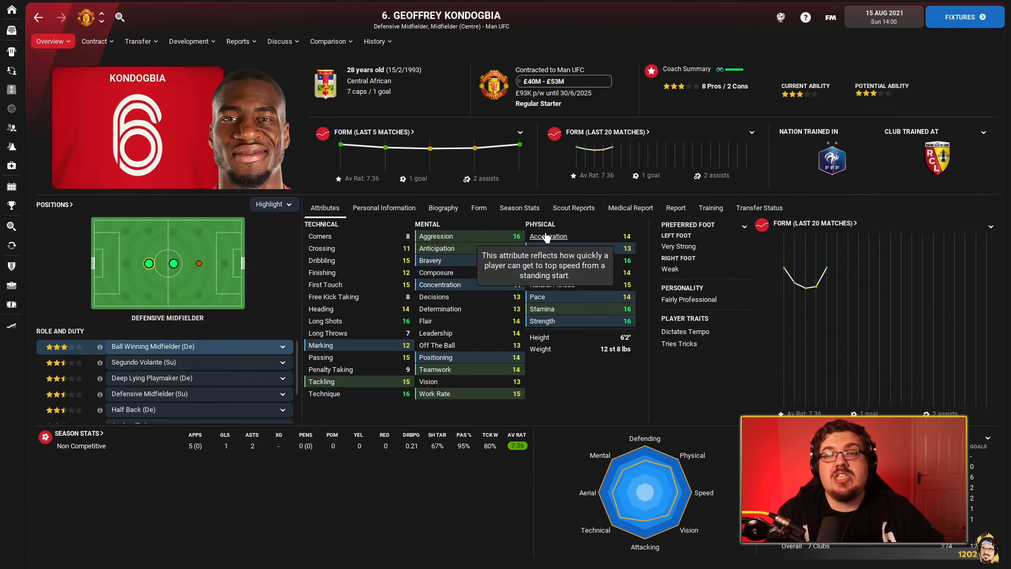
{"action": "mouse_move", "coordinate": [70, 214]}
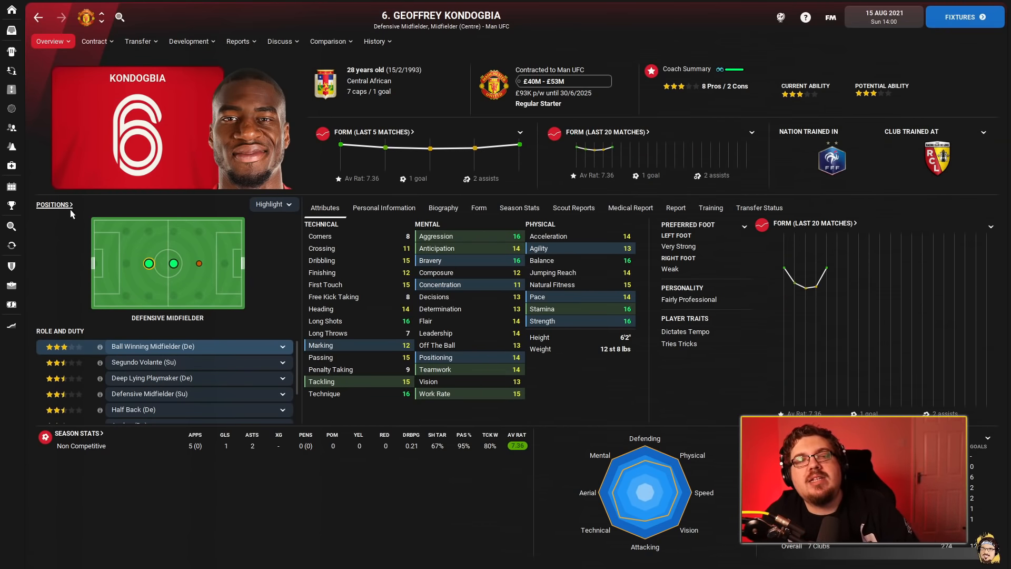
{"action": "mouse_move", "coordinate": [255, 222]}
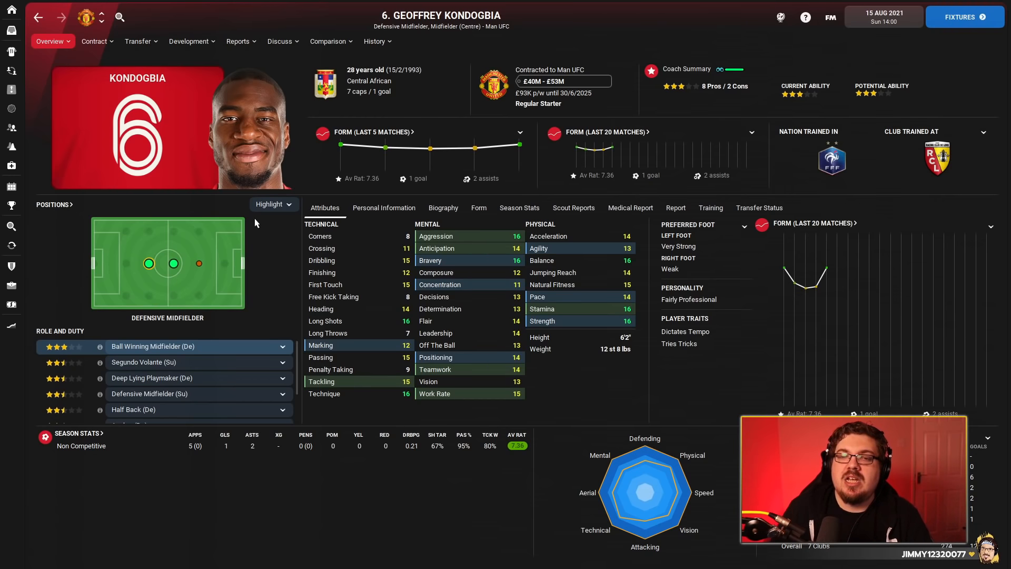
{"action": "mouse_move", "coordinate": [616, 289]}
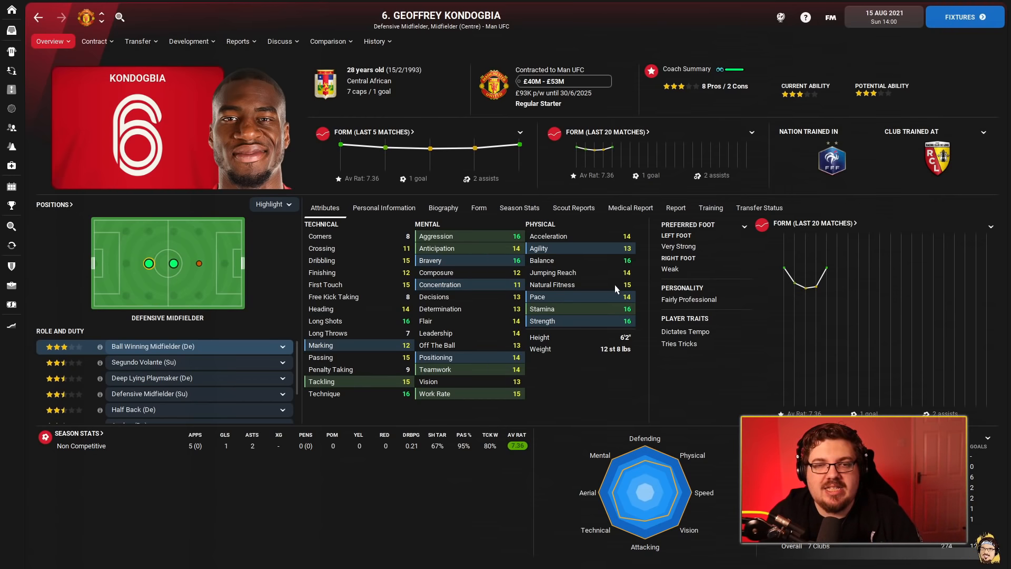
{"action": "mouse_move", "coordinate": [395, 363]}
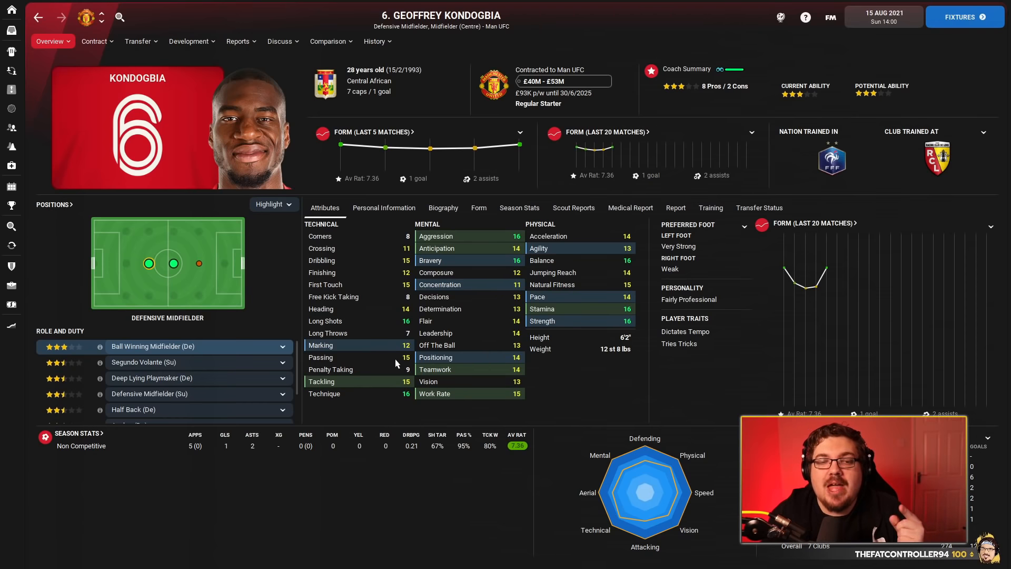
{"action": "mouse_move", "coordinate": [405, 363]}
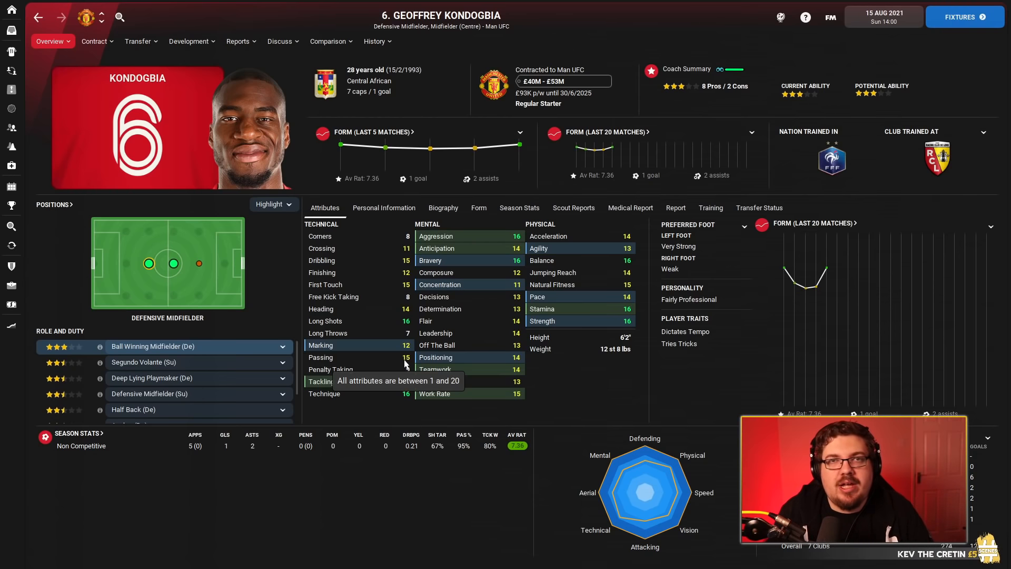
{"action": "mouse_move", "coordinate": [507, 345]}
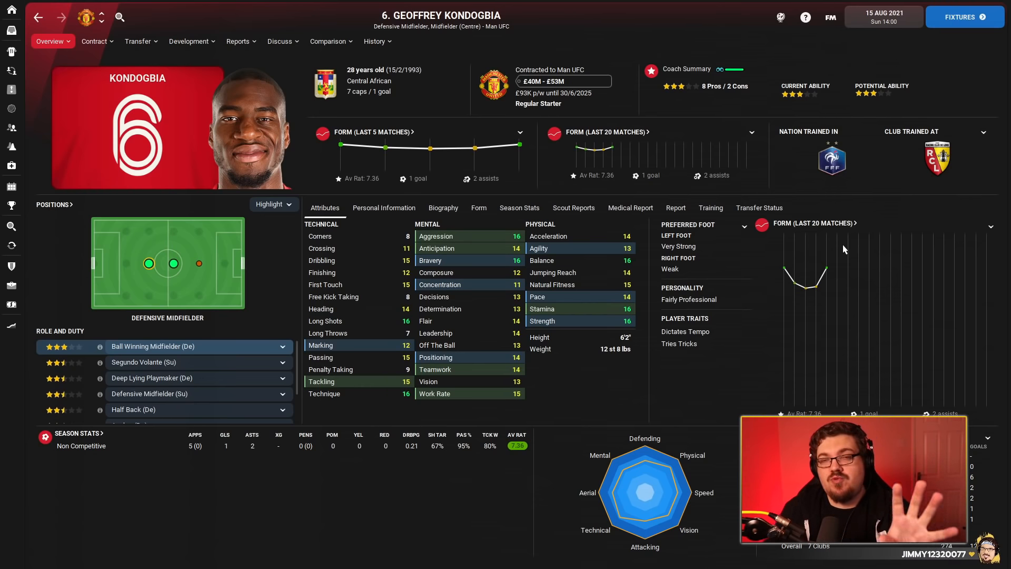
Bring up the scouting search for defensive midfielders with Tackling at least 14.
{"action": "left_click", "coordinate": [11, 226]}
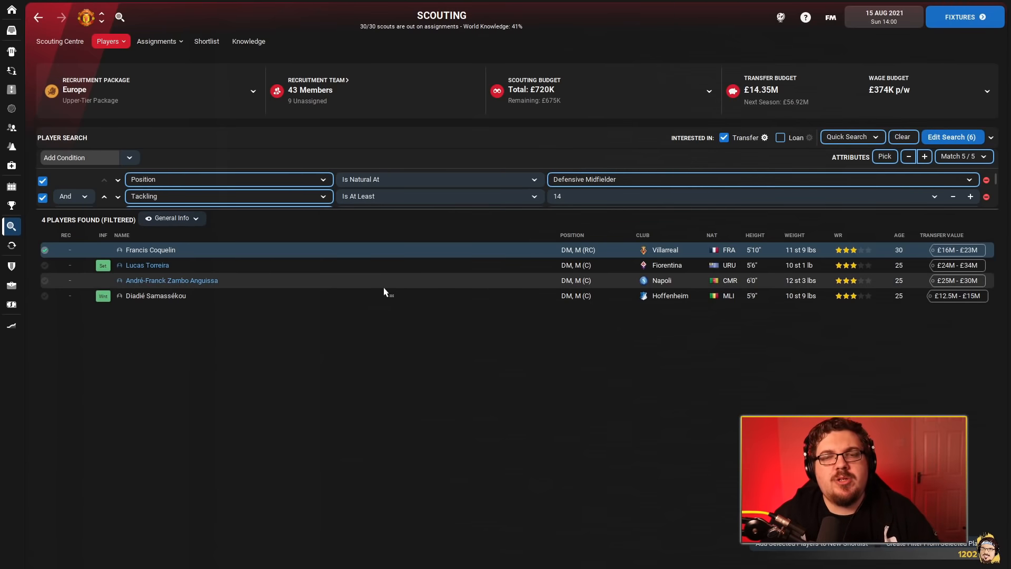
{"action": "mouse_move", "coordinate": [217, 249]}
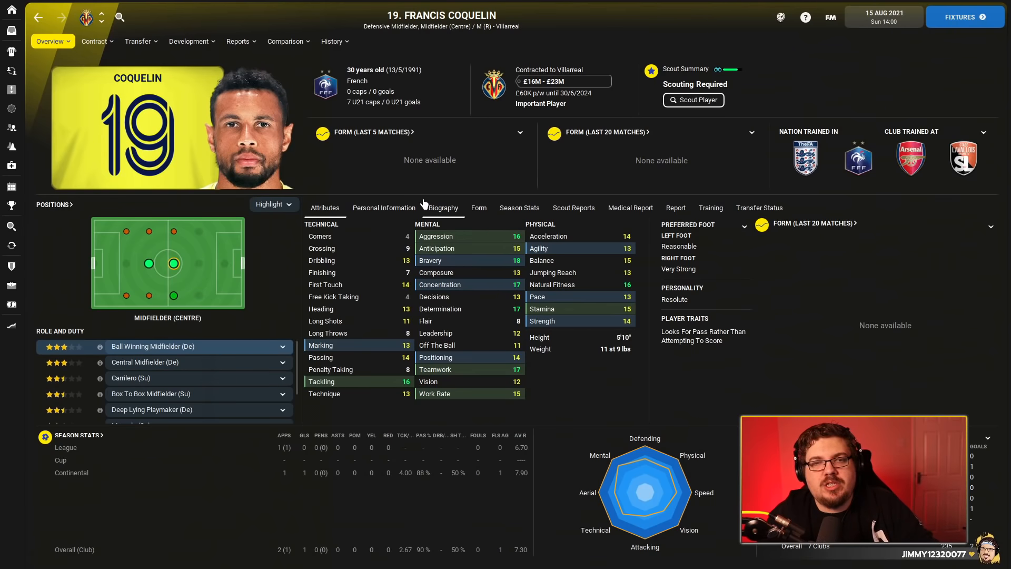
{"action": "mouse_move", "coordinate": [438, 128]}
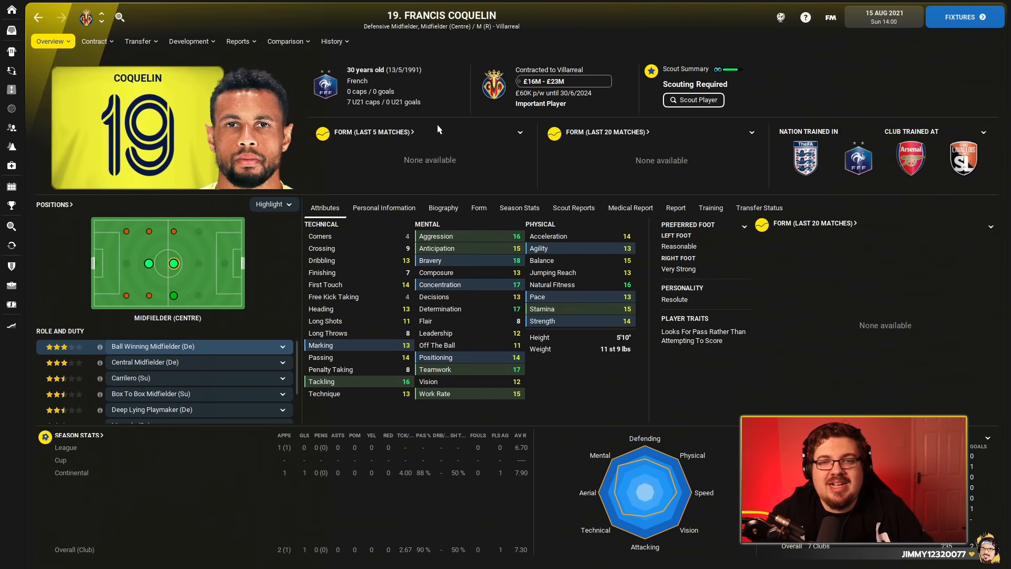
{"action": "mouse_move", "coordinate": [179, 77]}
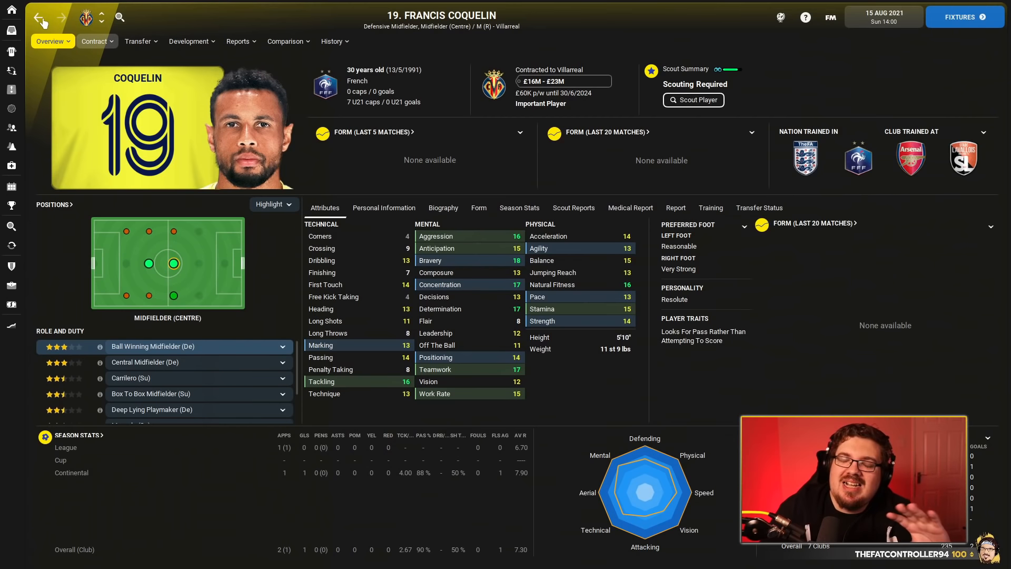
{"action": "left_click", "coordinate": [139, 41]}
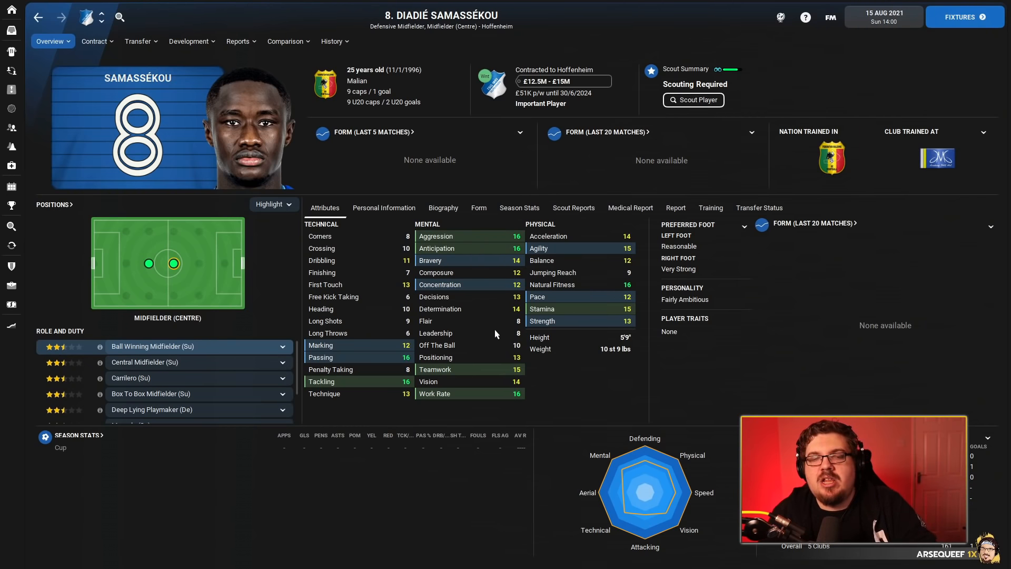
{"action": "mouse_move", "coordinate": [542, 405]}
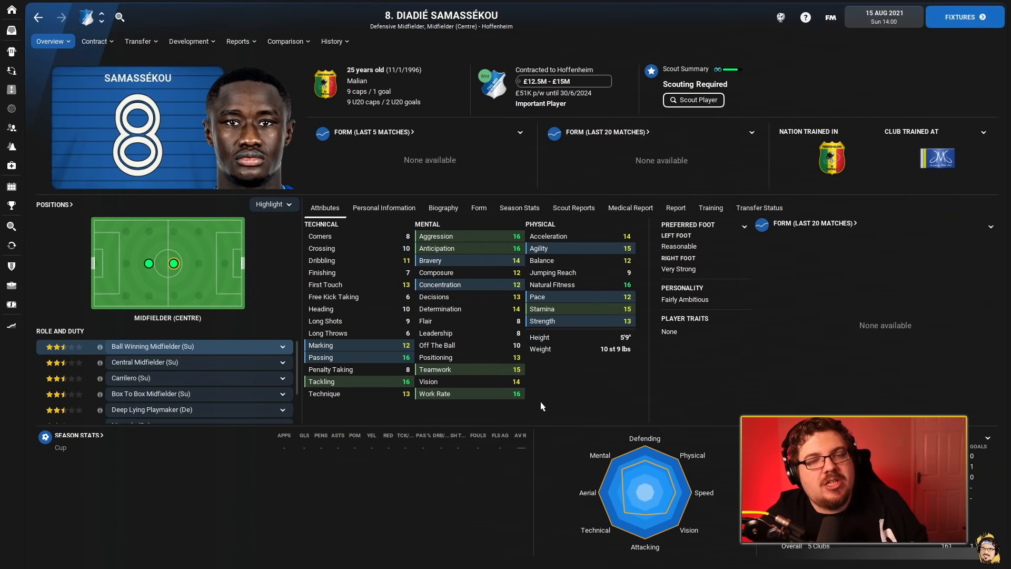
{"action": "mouse_move", "coordinate": [383, 283]}
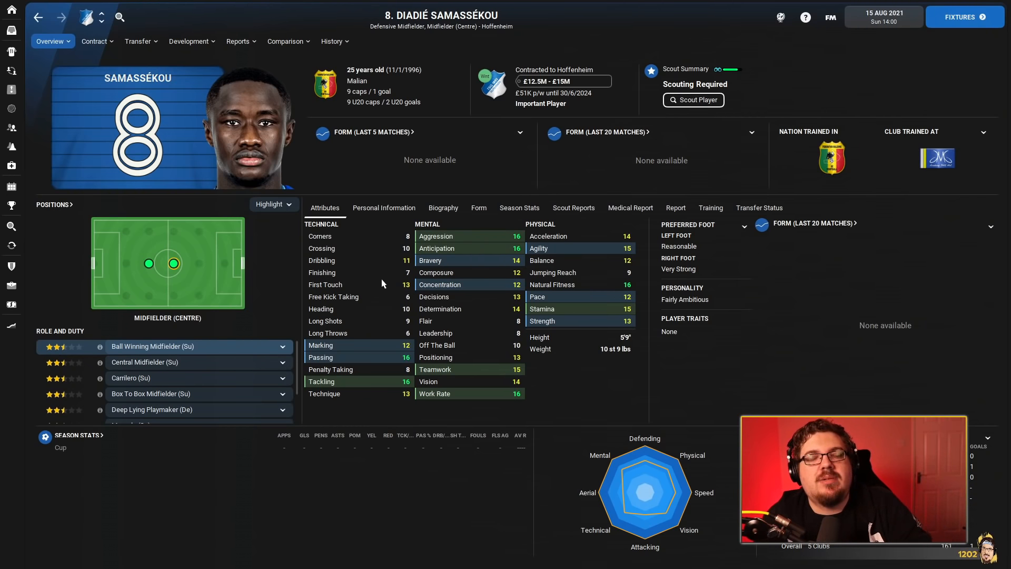
{"action": "mouse_move", "coordinate": [389, 264]}
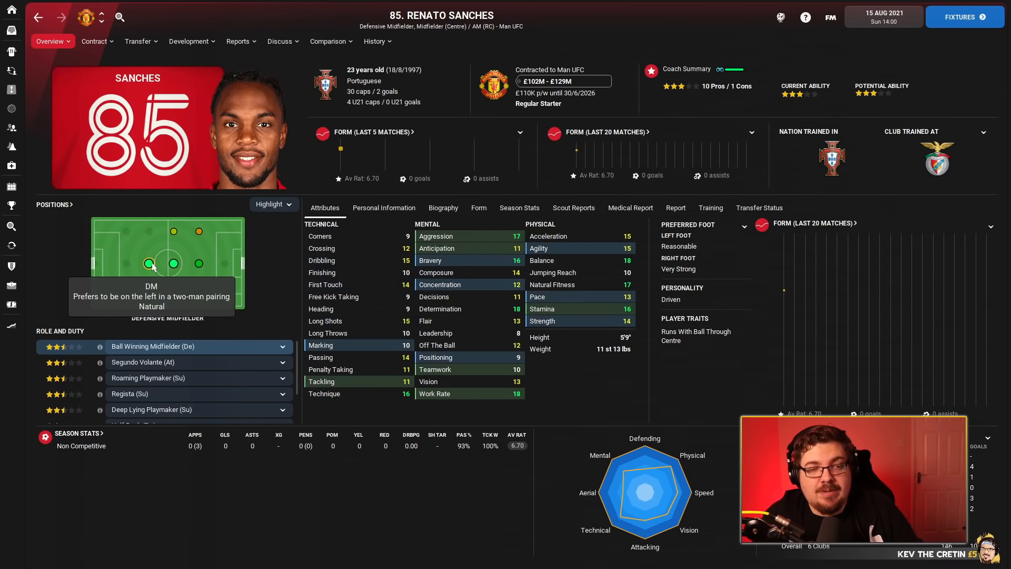
{"action": "mouse_move", "coordinate": [199, 280]}
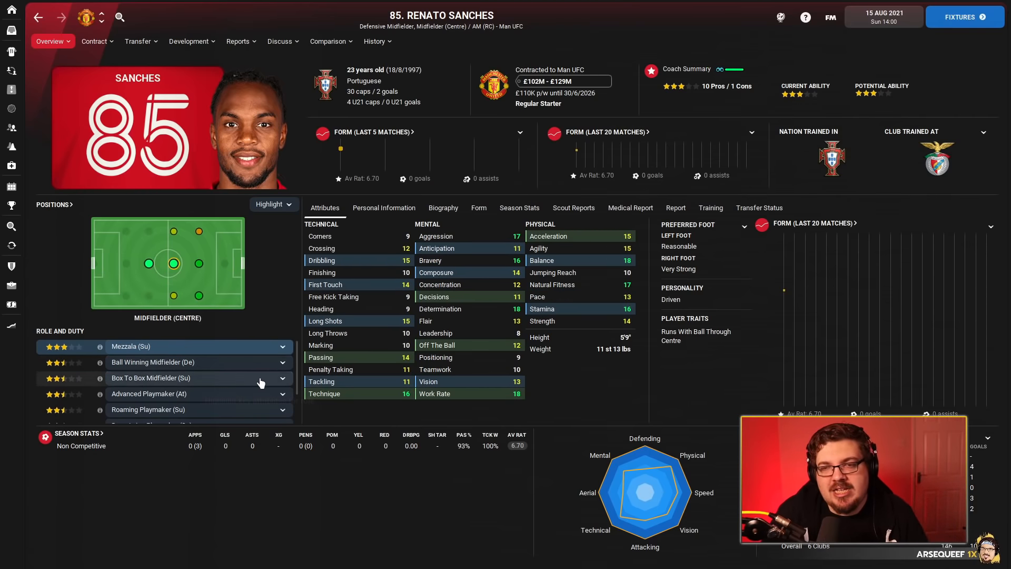
{"action": "mouse_move", "coordinate": [358, 377]}
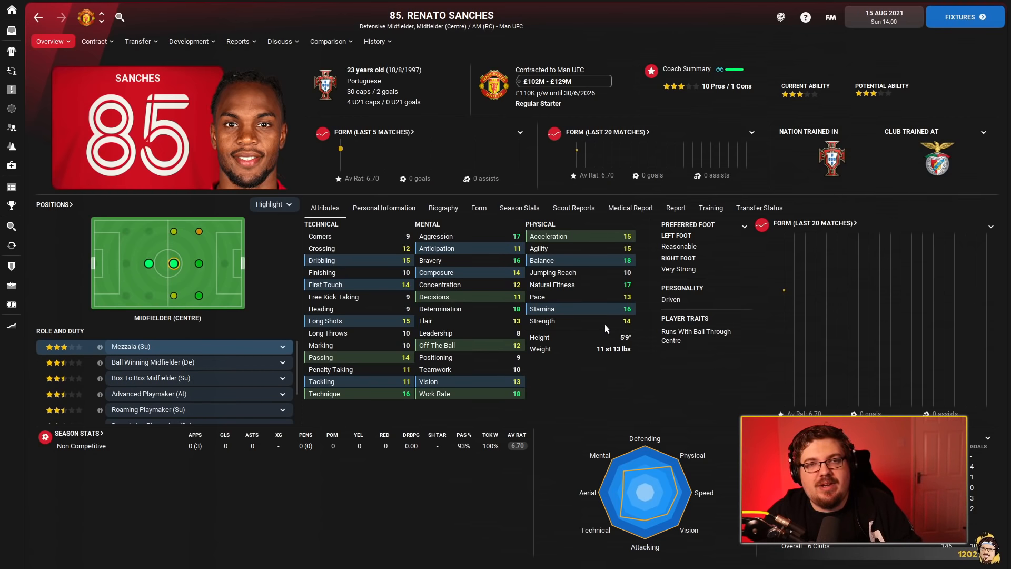
{"action": "mouse_move", "coordinate": [334, 127]}
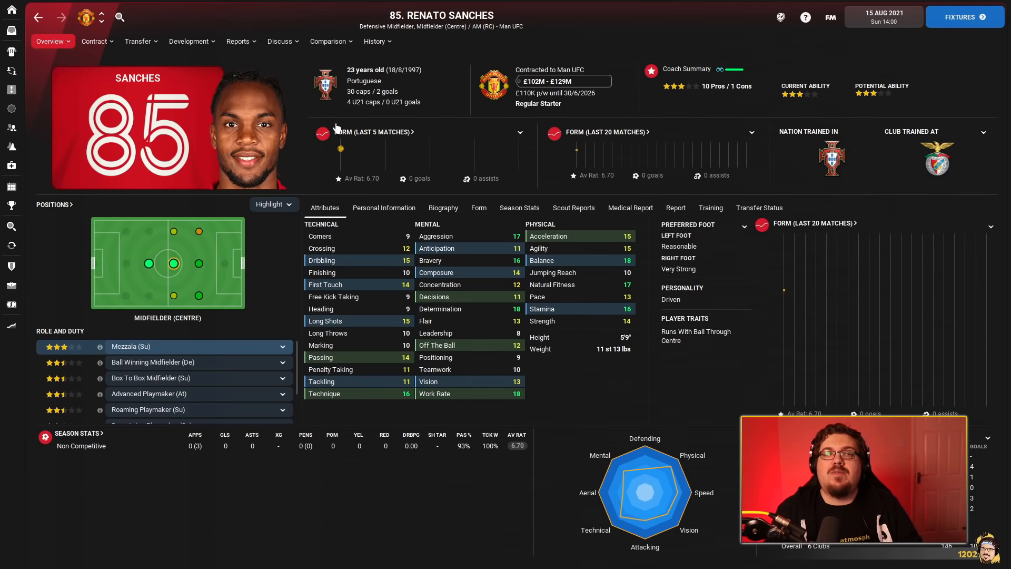
View Sanches's career history with LOSC, FC Bayern and Benfica, then check his contract options.
{"action": "left_click", "coordinate": [375, 41]}
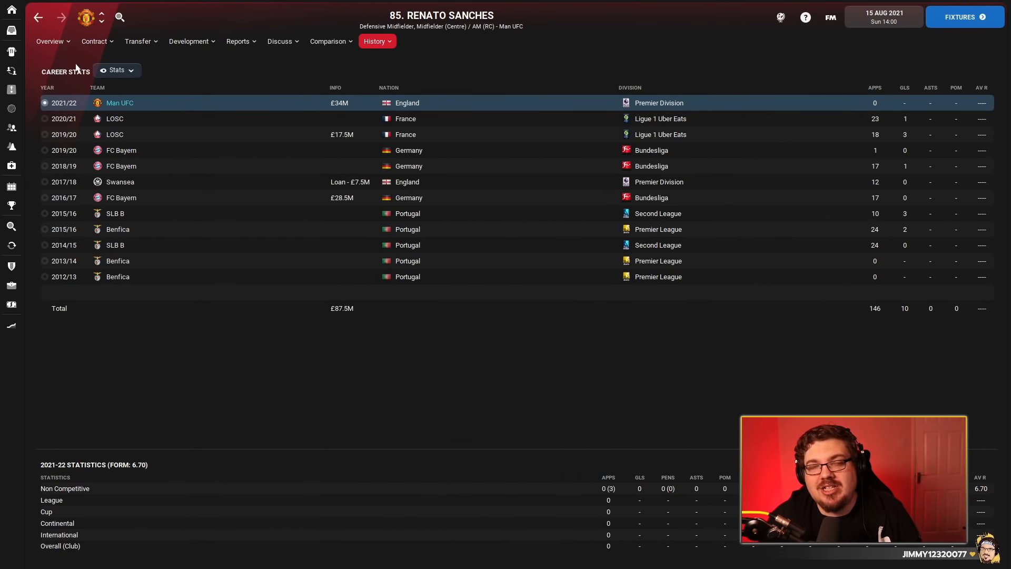
{"action": "left_click", "coordinate": [49, 41]}
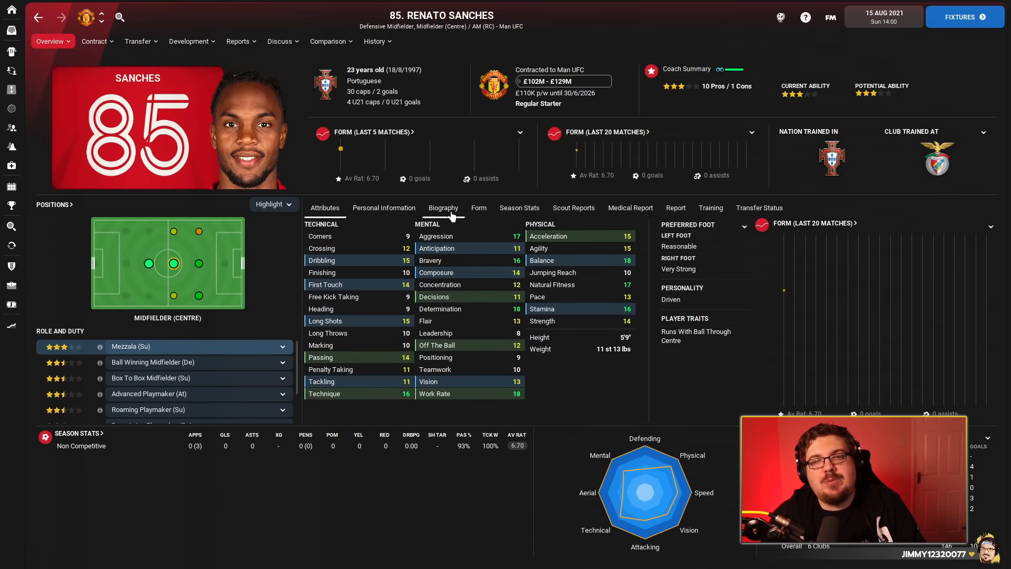
{"action": "mouse_move", "coordinate": [688, 352]}
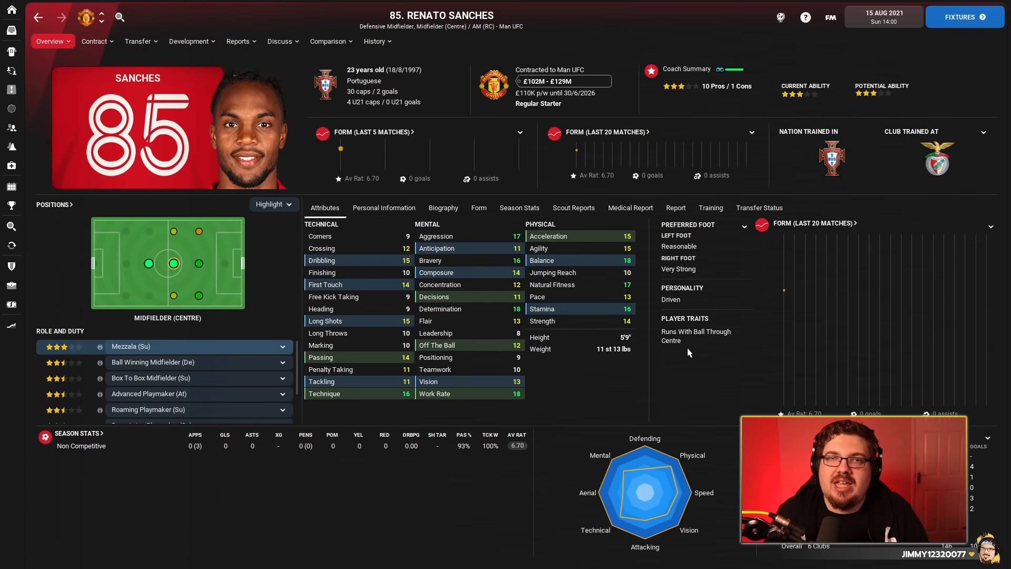
{"action": "mouse_move", "coordinate": [660, 315]}
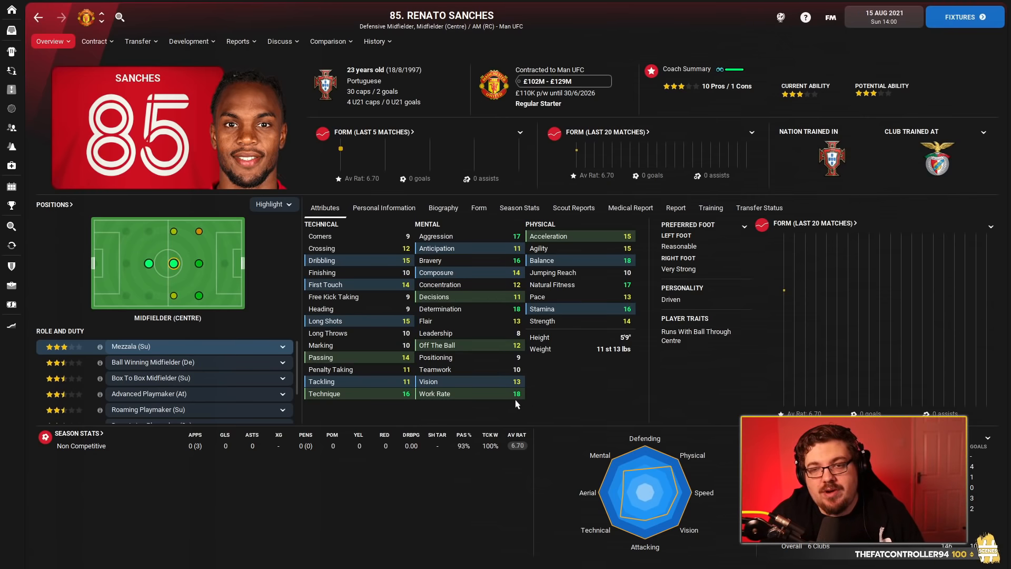
{"action": "mouse_move", "coordinate": [426, 359]}
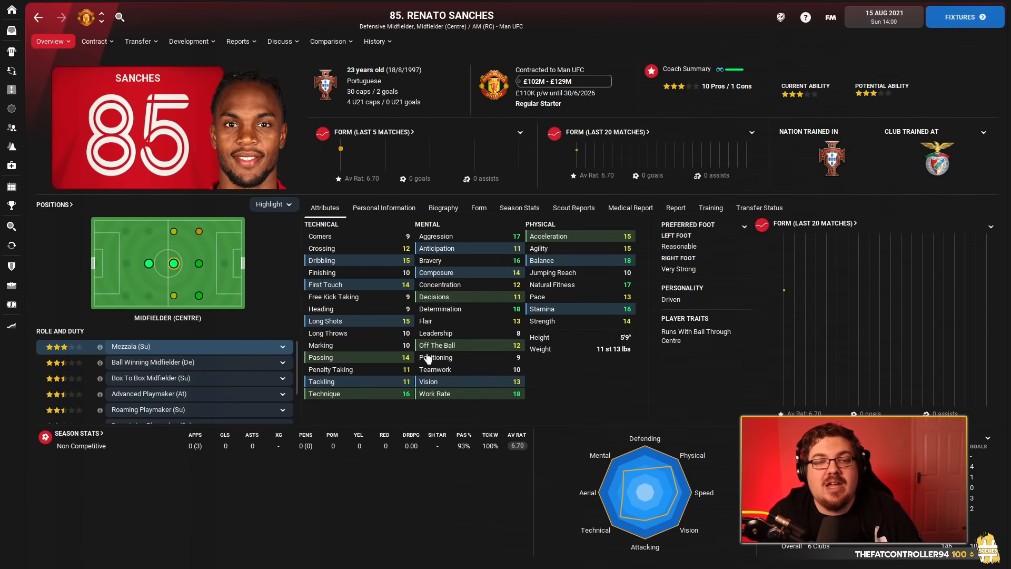
{"action": "mouse_move", "coordinate": [468, 300]}
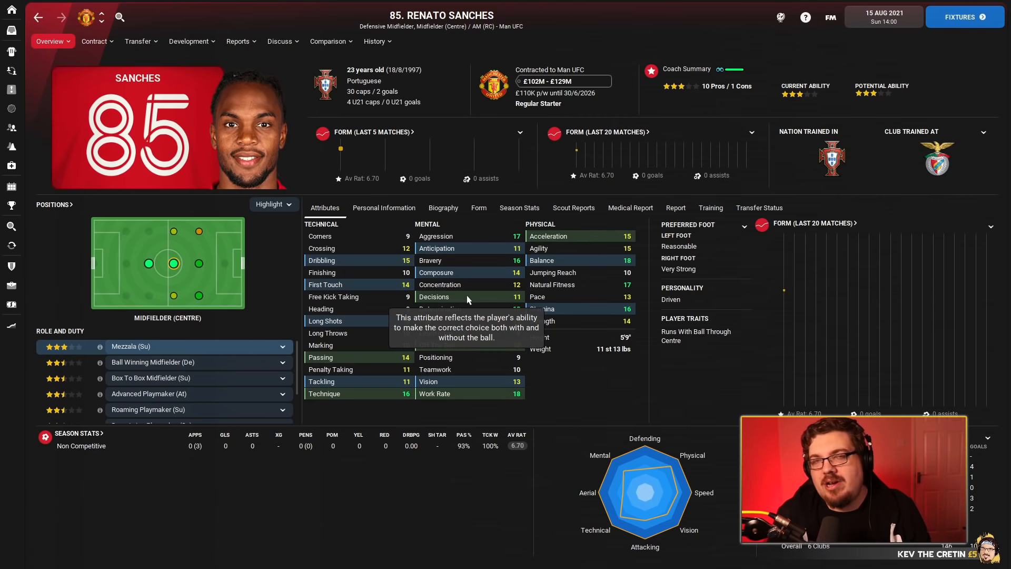
{"action": "mouse_move", "coordinate": [427, 252]}
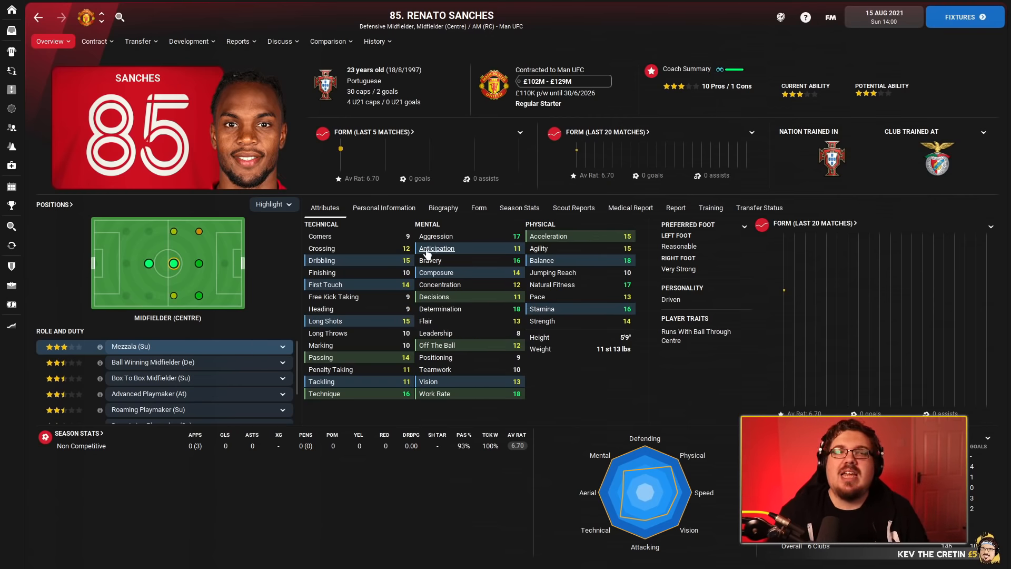
{"action": "left_click", "coordinate": [96, 41]}
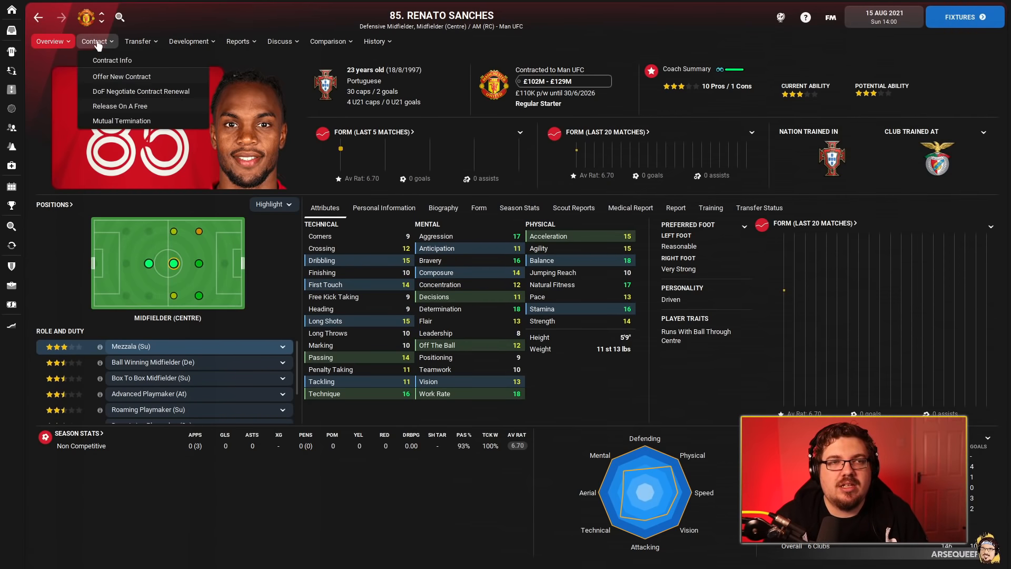
{"action": "mouse_move", "coordinate": [429, 341]}
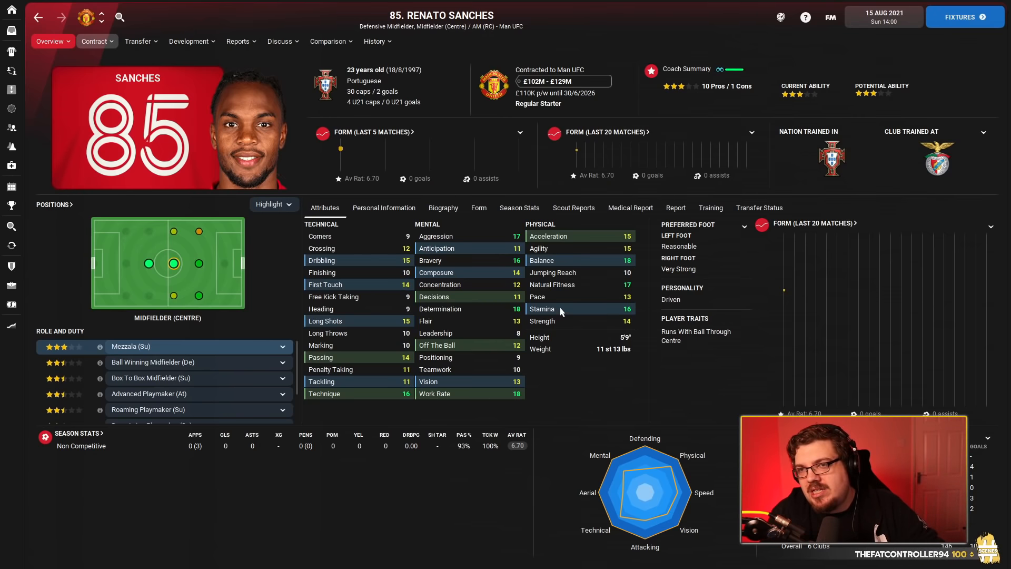
{"action": "mouse_move", "coordinate": [487, 253]}
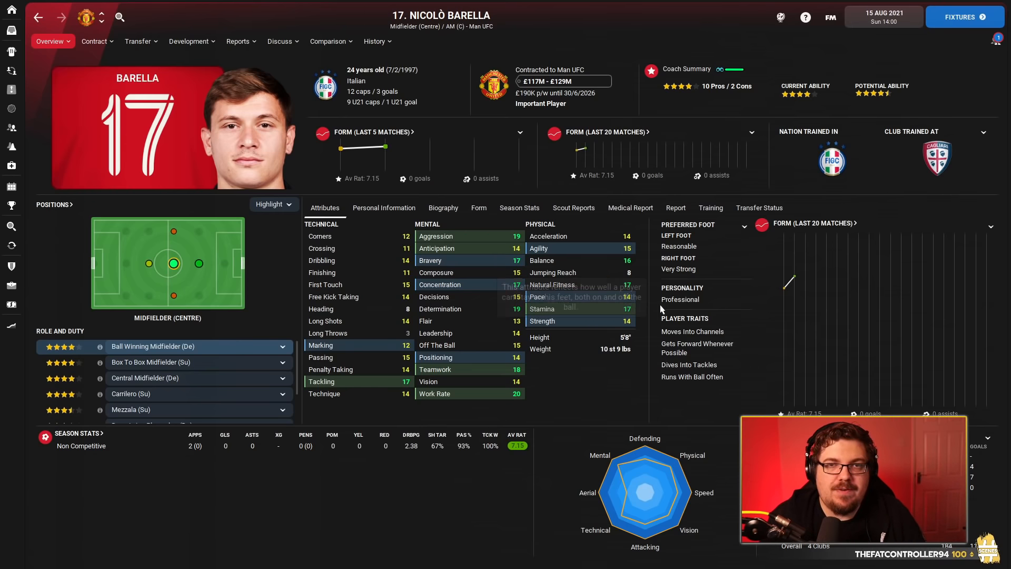
{"action": "mouse_move", "coordinate": [627, 417]}
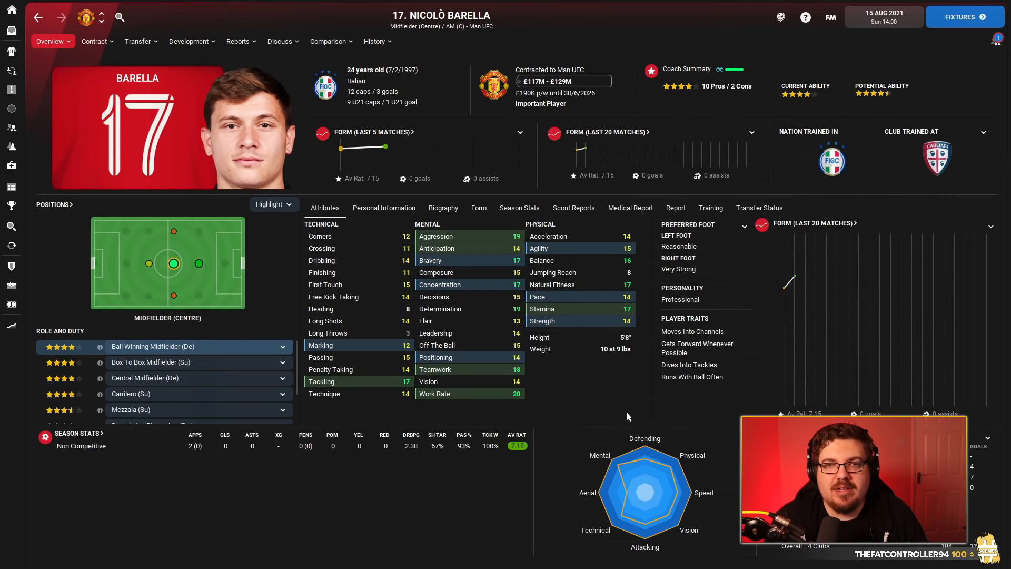
{"action": "mouse_move", "coordinate": [553, 419]}
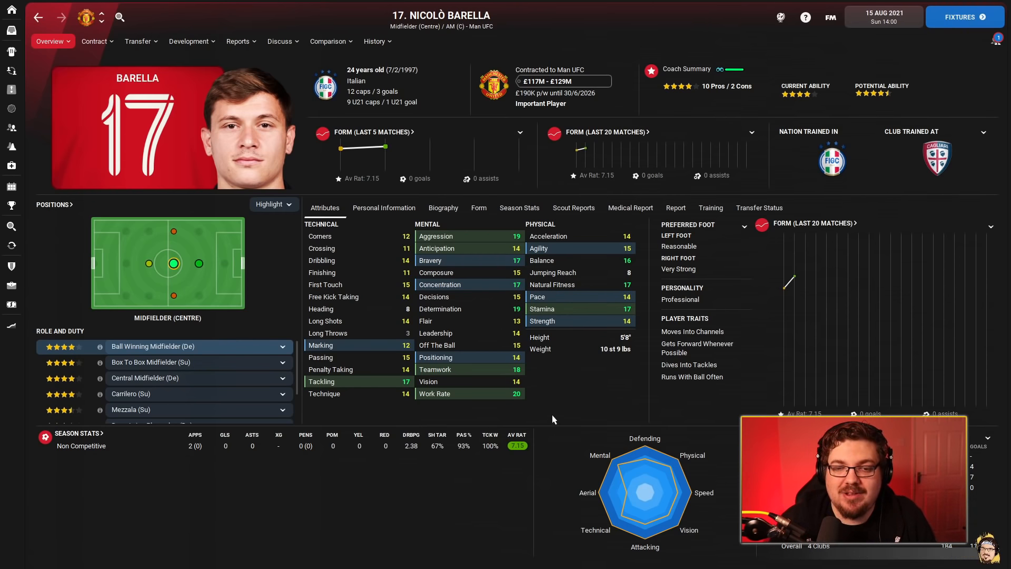
{"action": "mouse_move", "coordinate": [648, 378]}
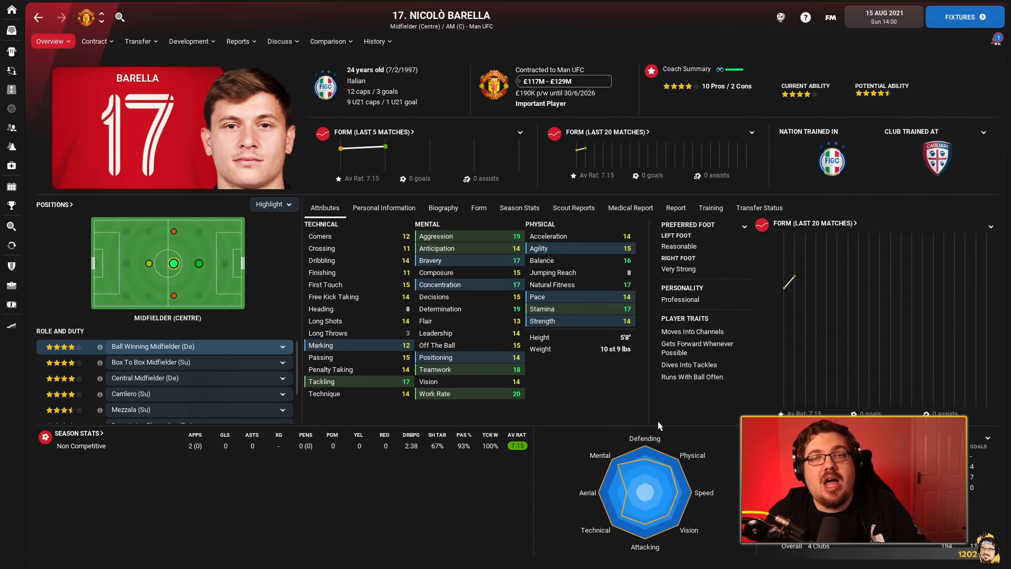
{"action": "mouse_move", "coordinate": [598, 423]}
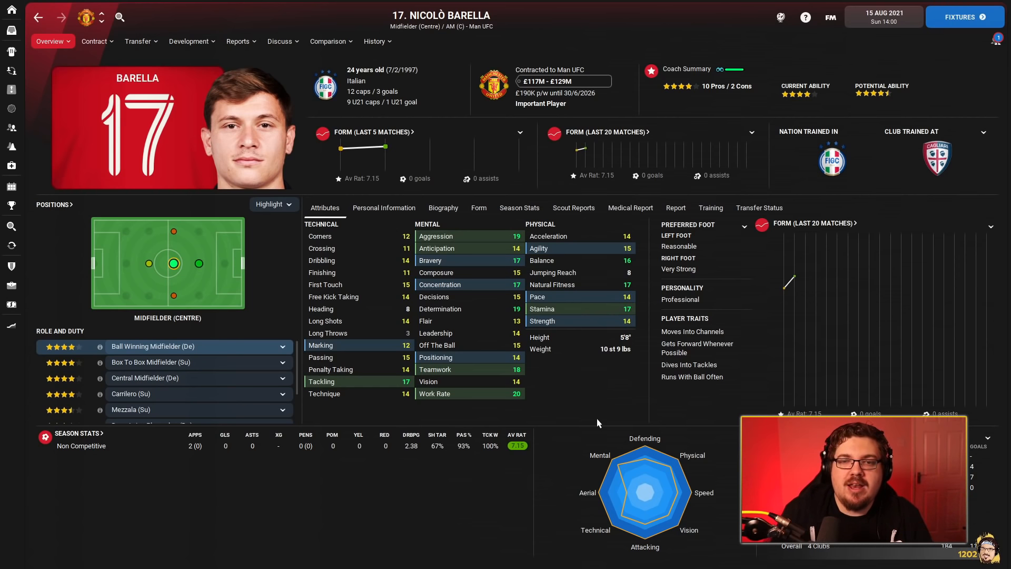
{"action": "mouse_move", "coordinate": [604, 417]}
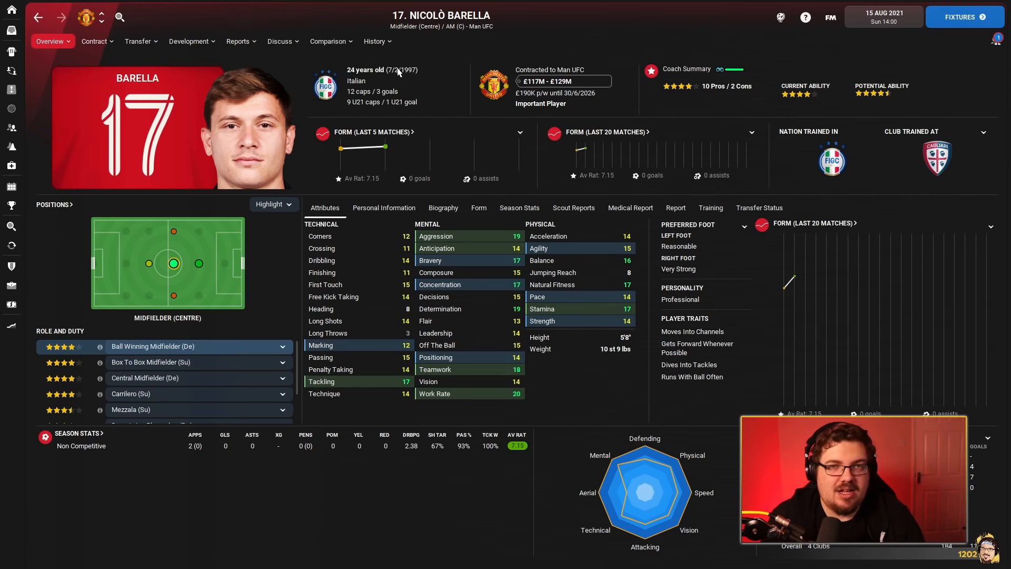
View Barella's career history with Cagliari, Como and Inter, then move to Perišić's profile.
{"action": "left_click", "coordinate": [376, 41]}
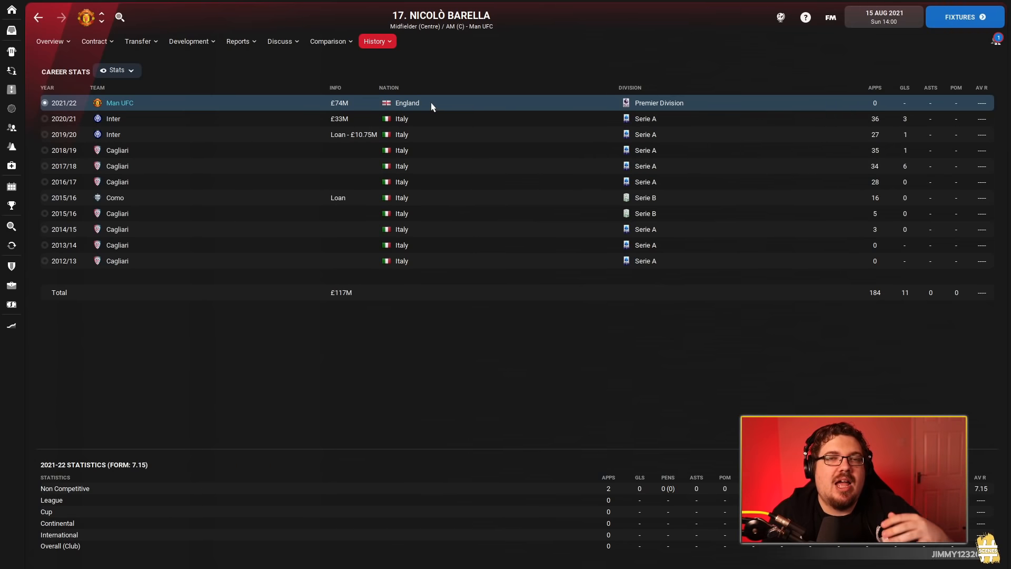
{"action": "left_click", "coordinate": [96, 41]}
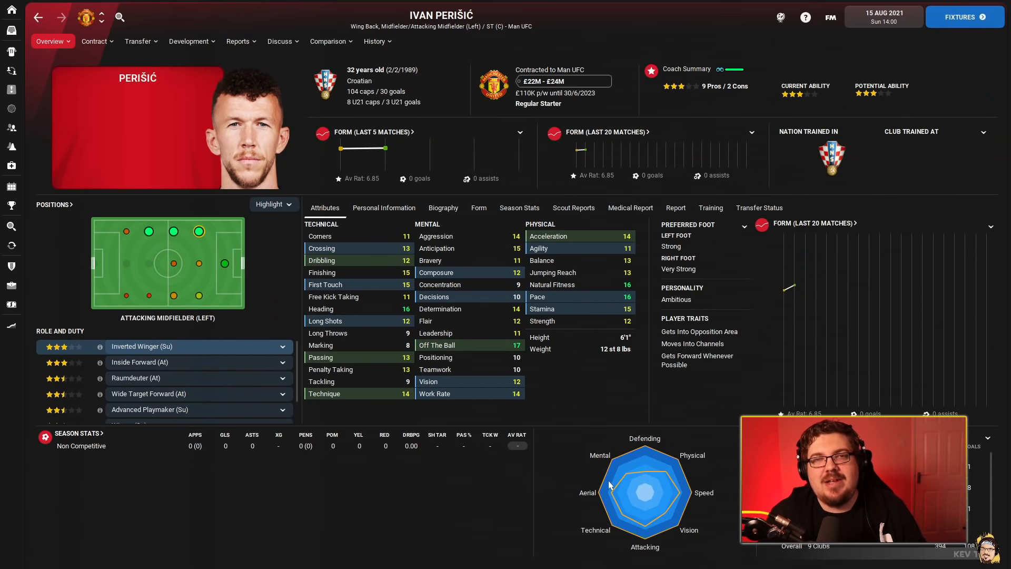
{"action": "mouse_move", "coordinate": [525, 508]}
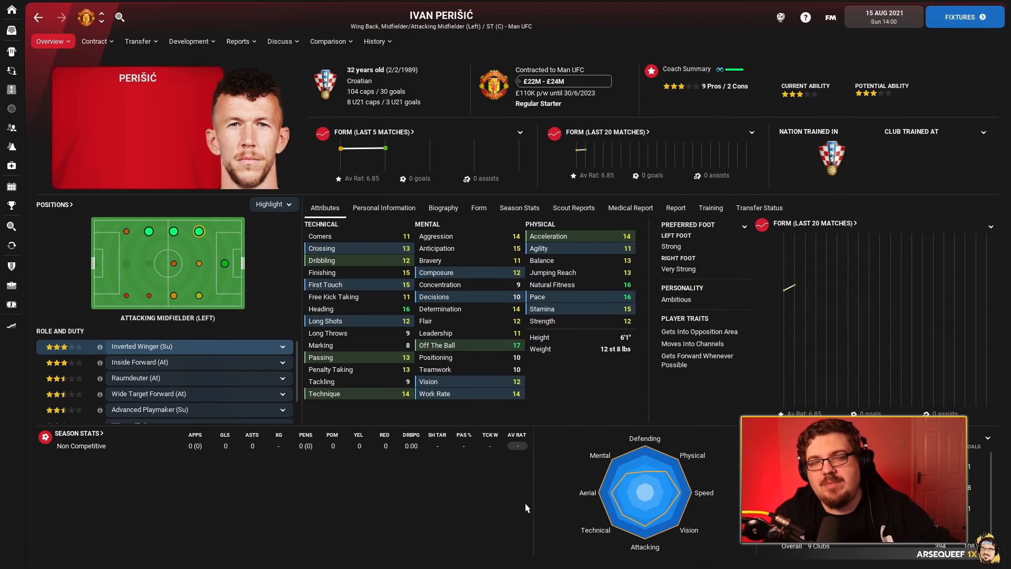
{"action": "mouse_move", "coordinate": [470, 449]}
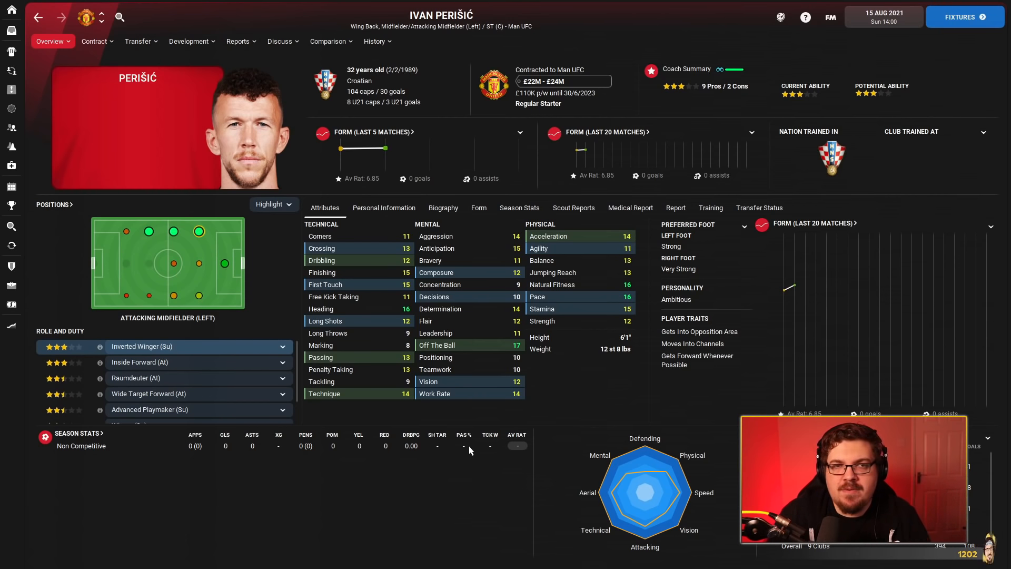
{"action": "mouse_move", "coordinate": [438, 67]}
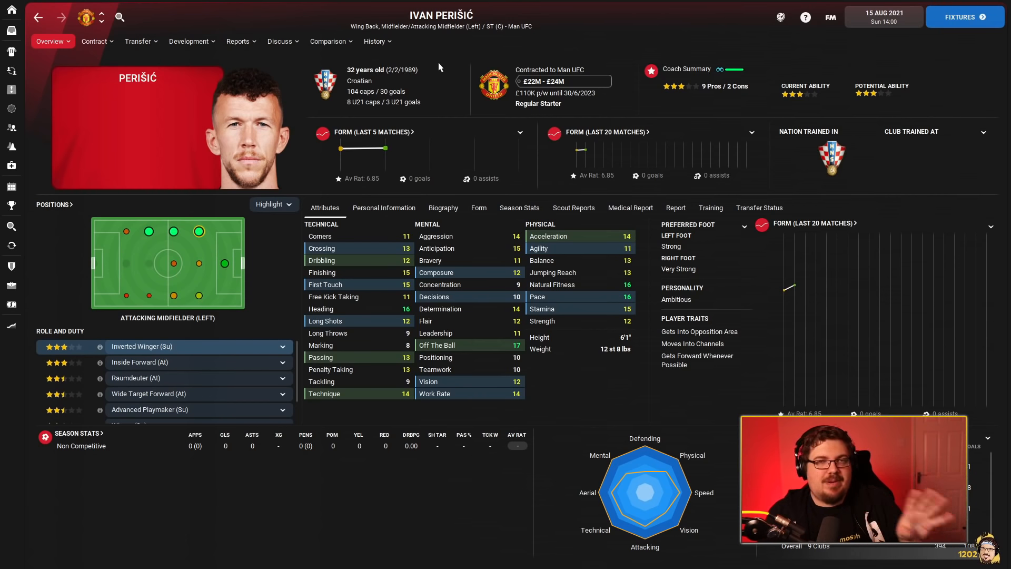
View Perišić's career history, then his roles in the ST (C) position.
{"action": "left_click", "coordinate": [377, 41]}
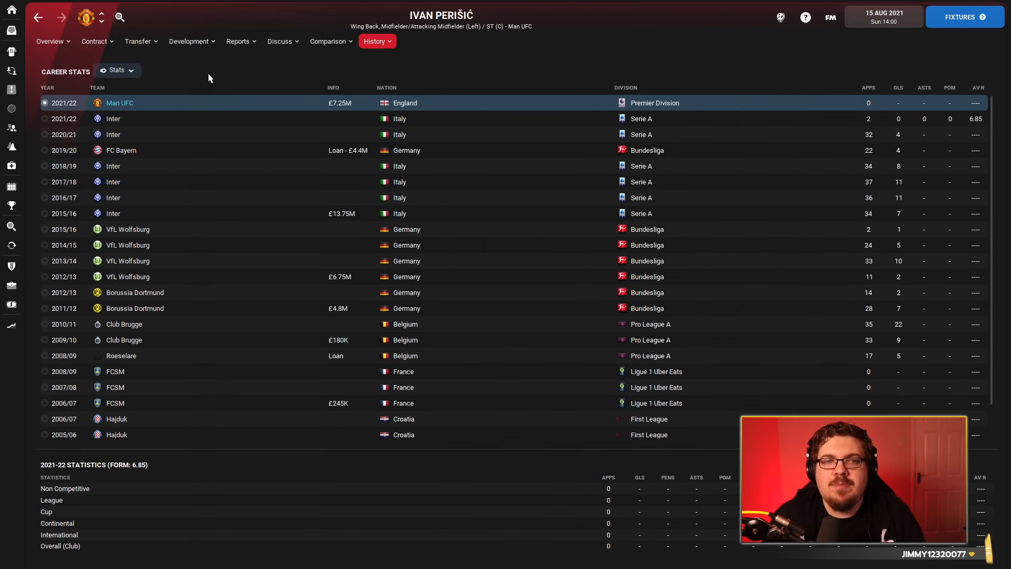
{"action": "left_click", "coordinate": [48, 41]}
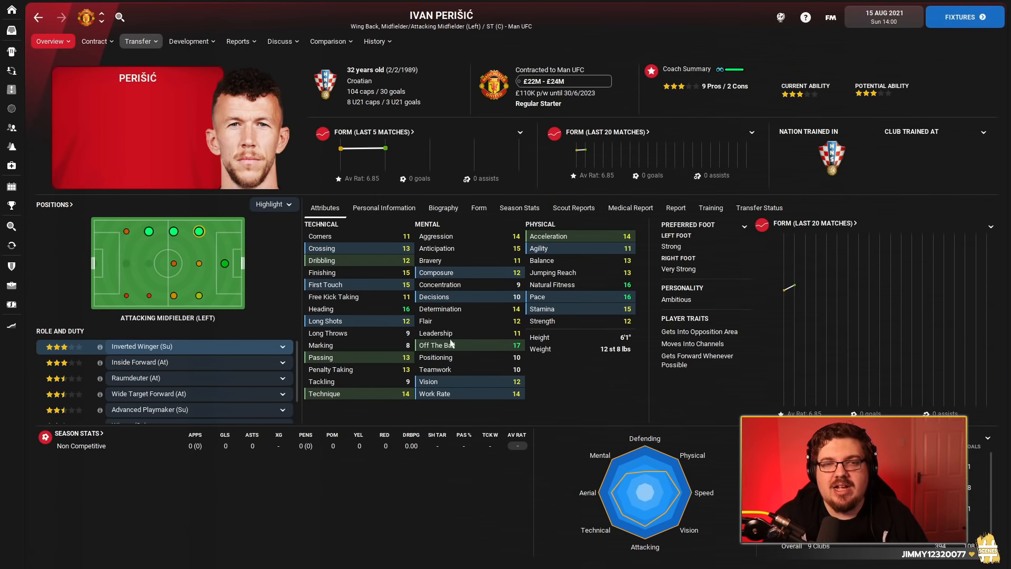
{"action": "mouse_move", "coordinate": [199, 295]}
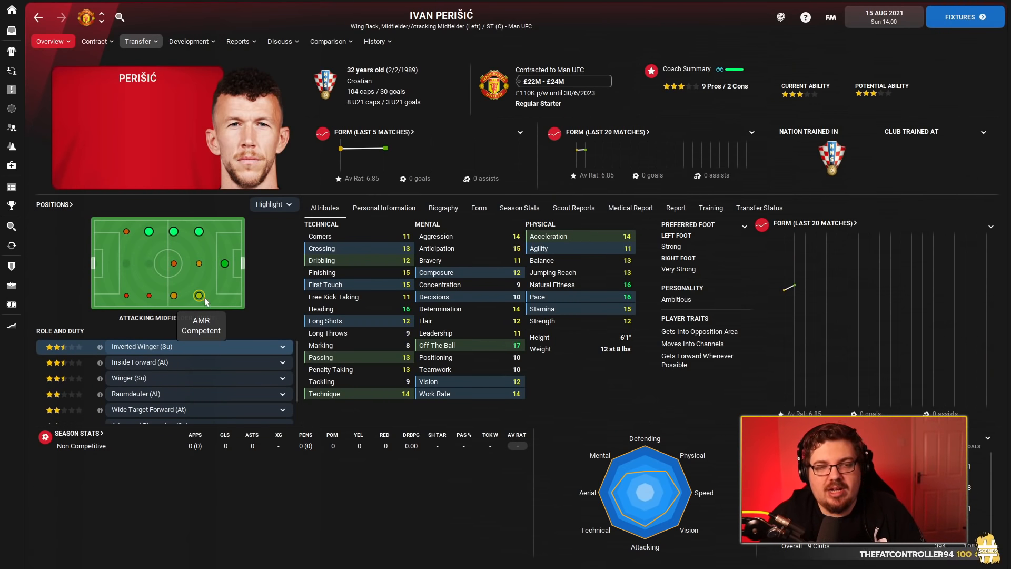
{"action": "mouse_move", "coordinate": [209, 286]}
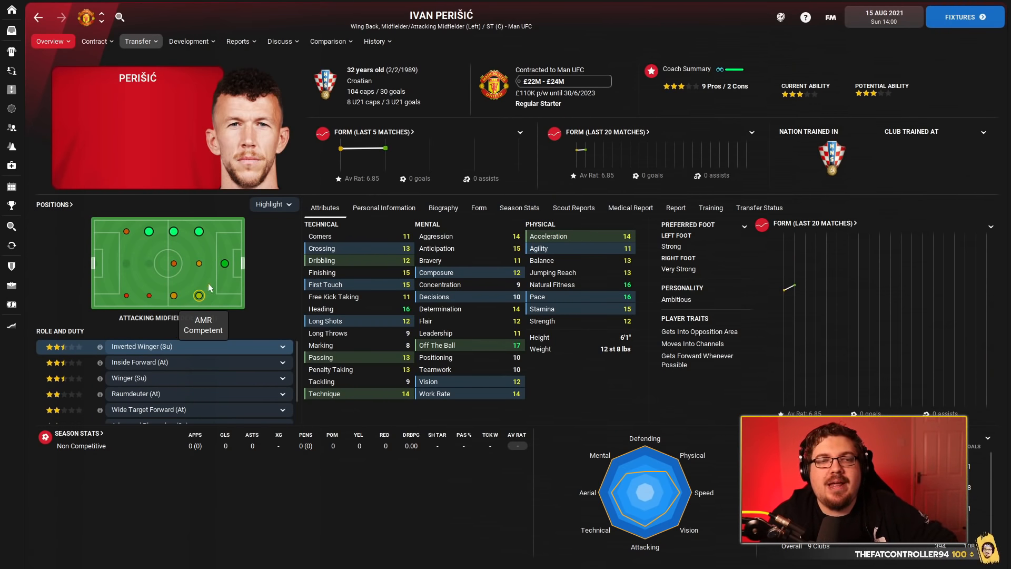
{"action": "left_click", "coordinate": [224, 263]}
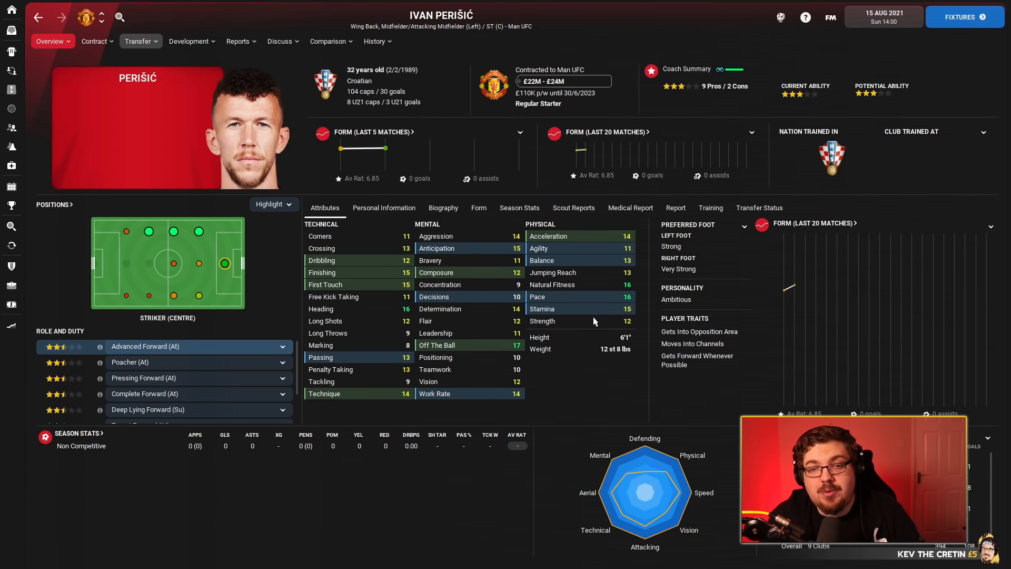
{"action": "mouse_move", "coordinate": [423, 139]}
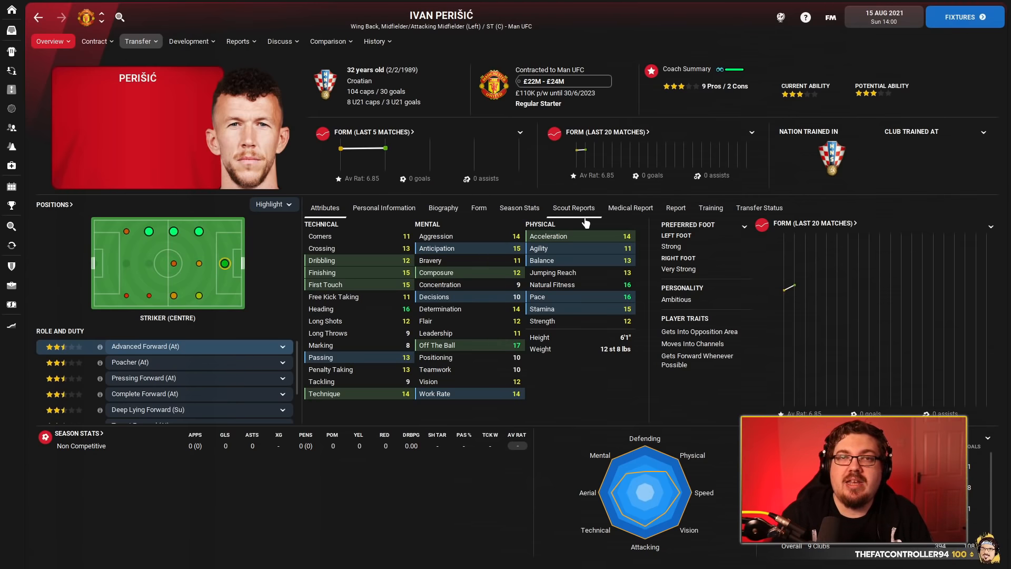
{"action": "mouse_move", "coordinate": [561, 237]}
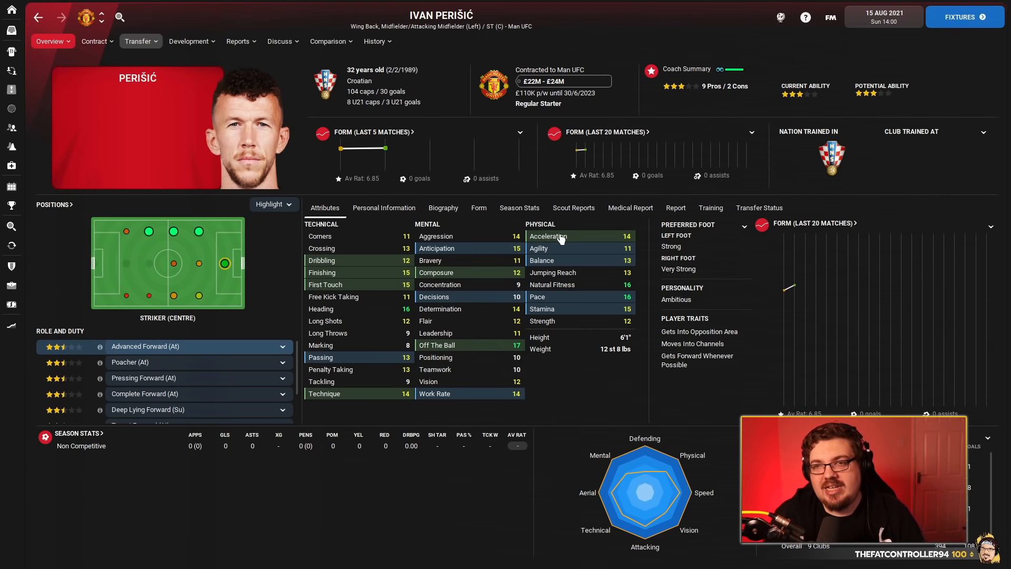
{"action": "mouse_move", "coordinate": [569, 185]}
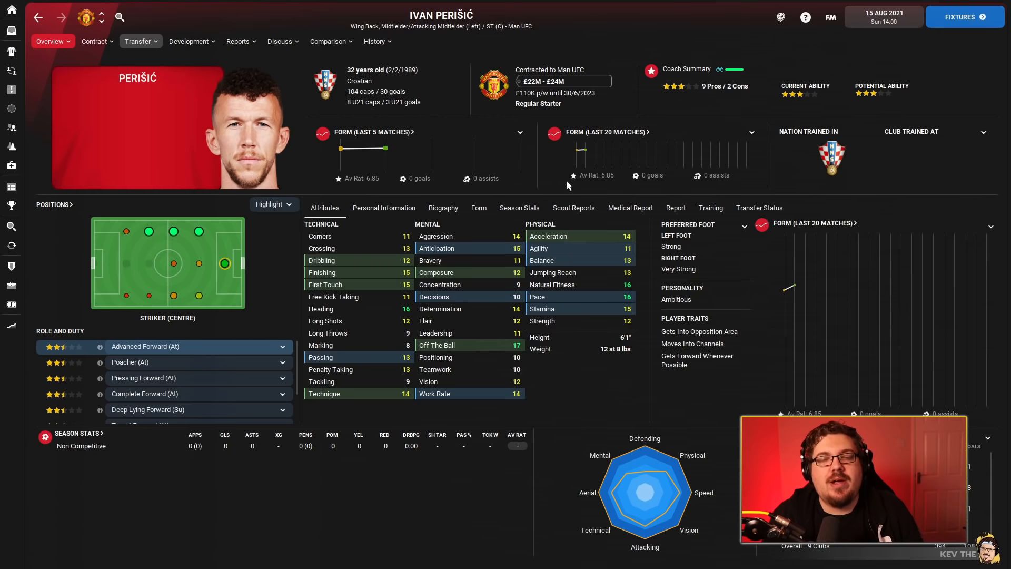
{"action": "mouse_move", "coordinate": [569, 191]}
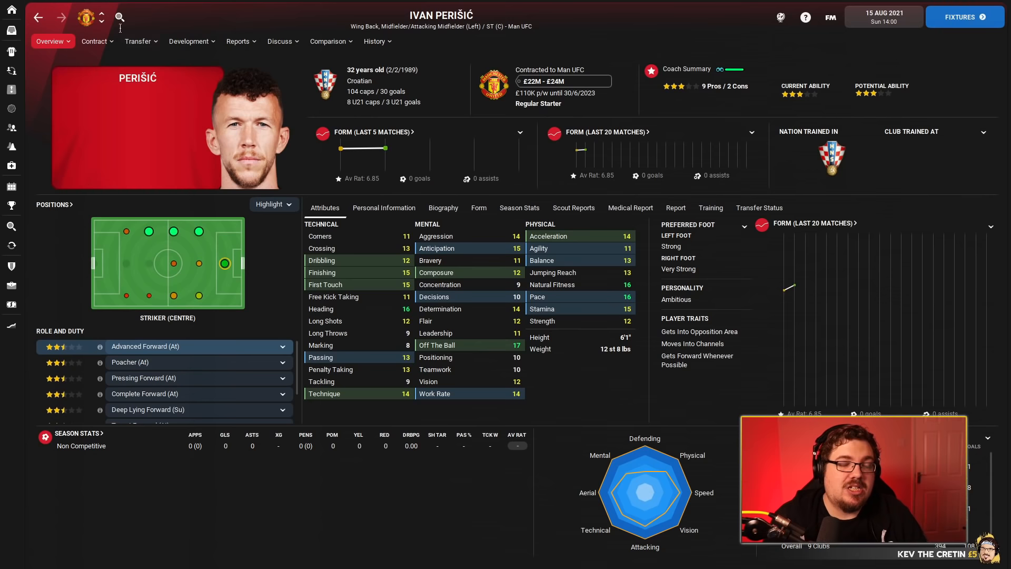
{"action": "mouse_move", "coordinate": [533, 366]}
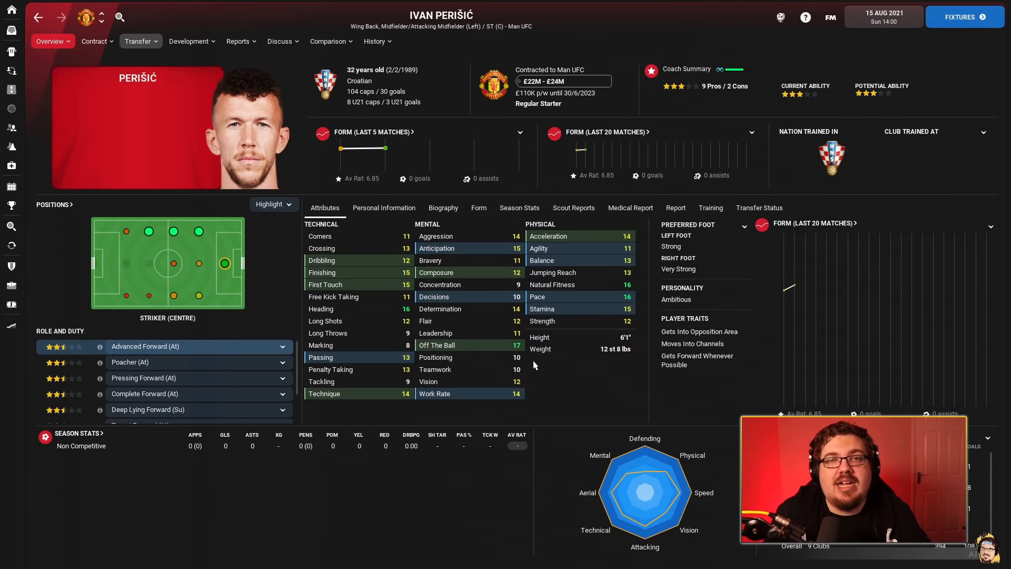
{"action": "mouse_move", "coordinate": [503, 341]}
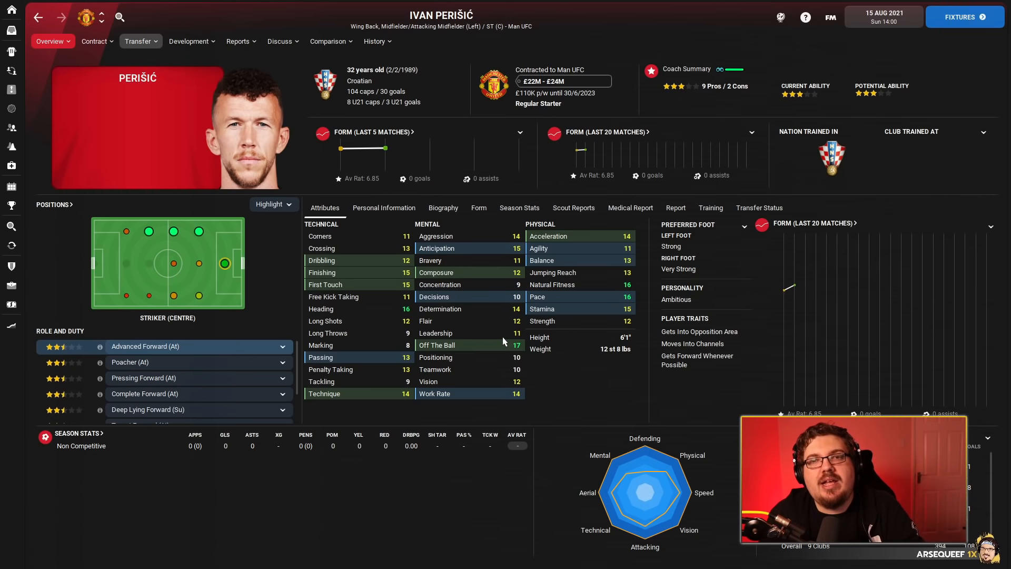
{"action": "mouse_move", "coordinate": [320, 249]}
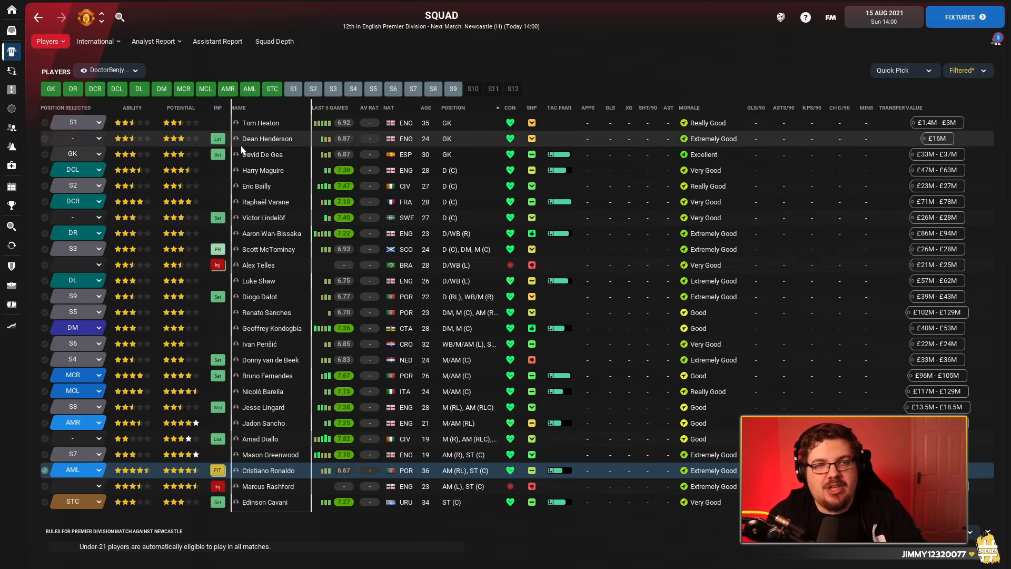
{"action": "left_click", "coordinate": [266, 139]}
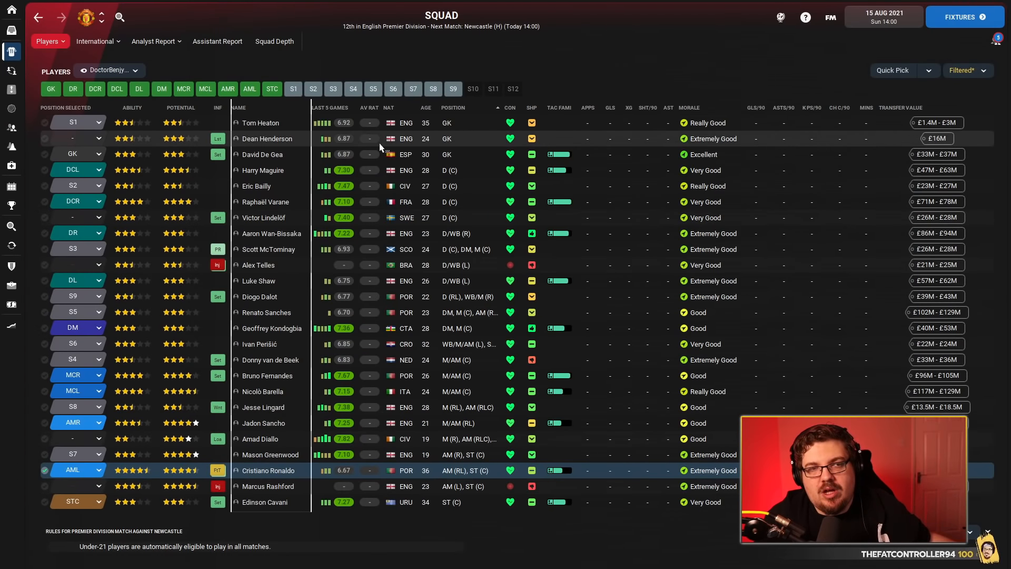
{"action": "left_click", "coordinate": [261, 122]}
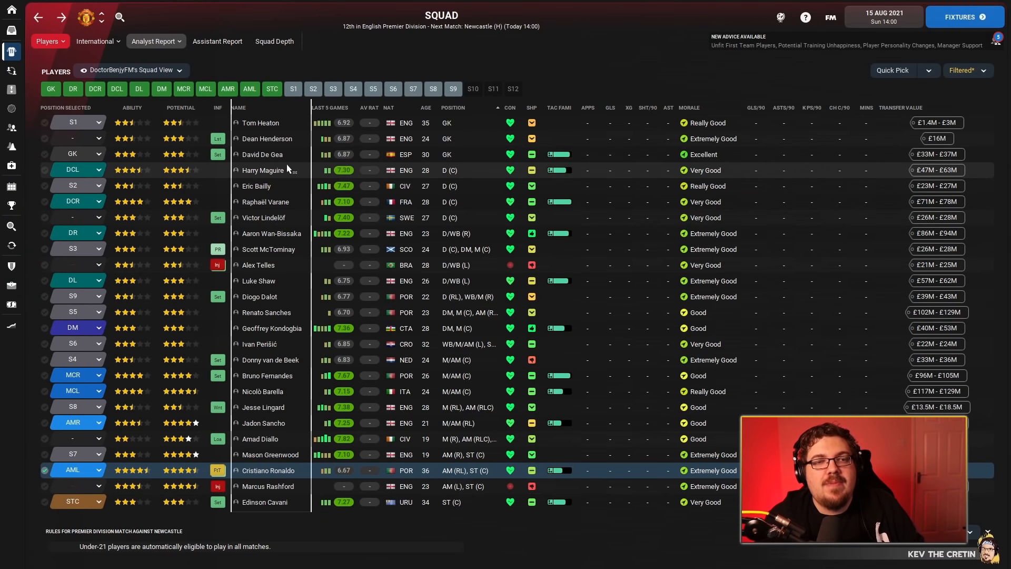
{"action": "mouse_move", "coordinate": [501, 235]}
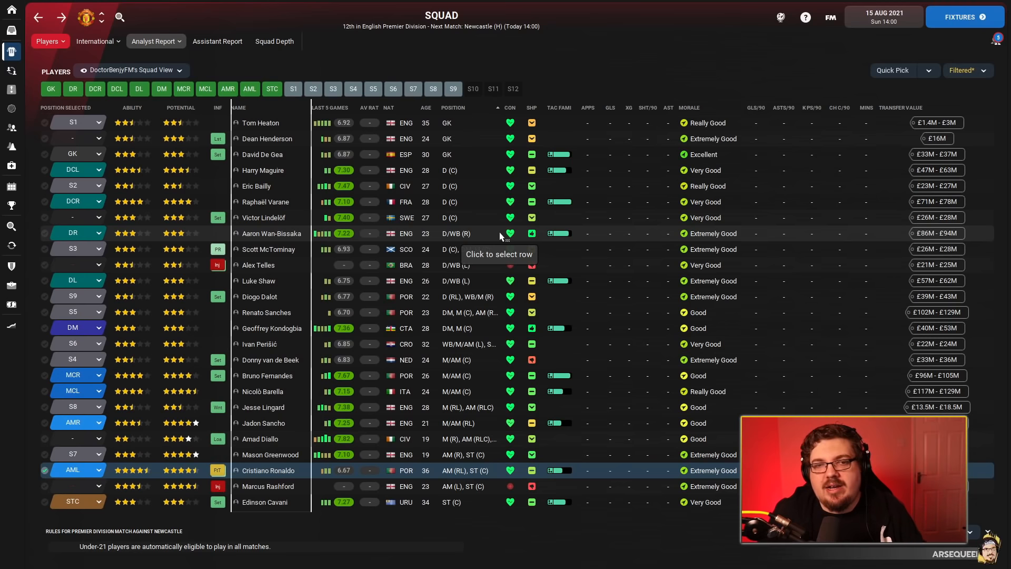
{"action": "mouse_move", "coordinate": [495, 265]}
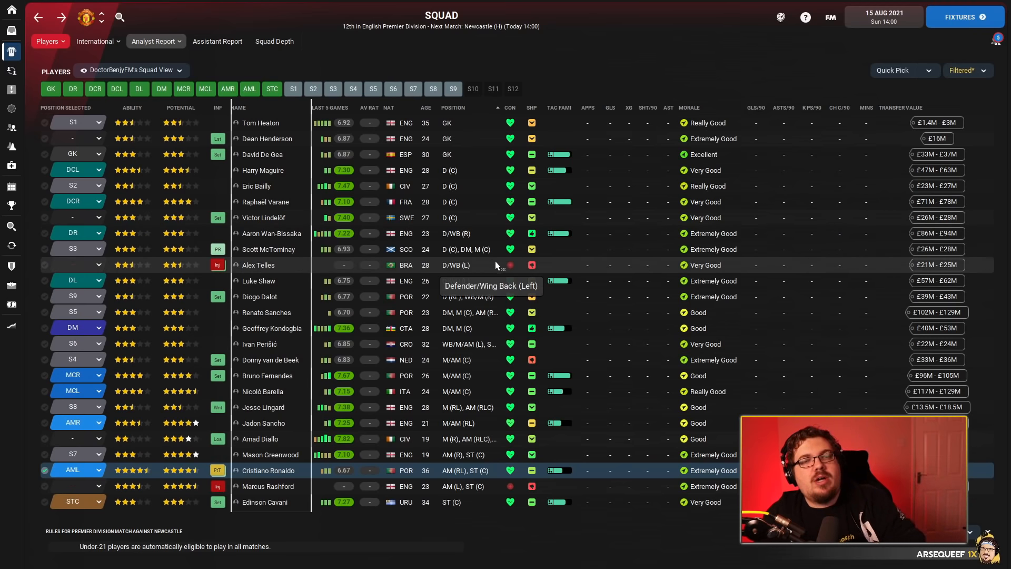
{"action": "mouse_move", "coordinate": [468, 250]}
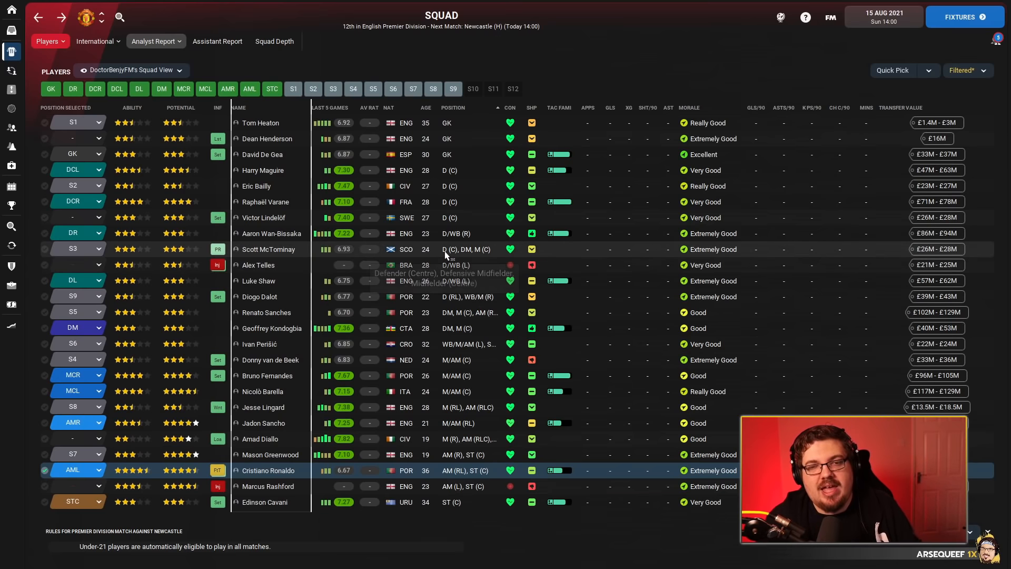
{"action": "mouse_move", "coordinate": [266, 249]}
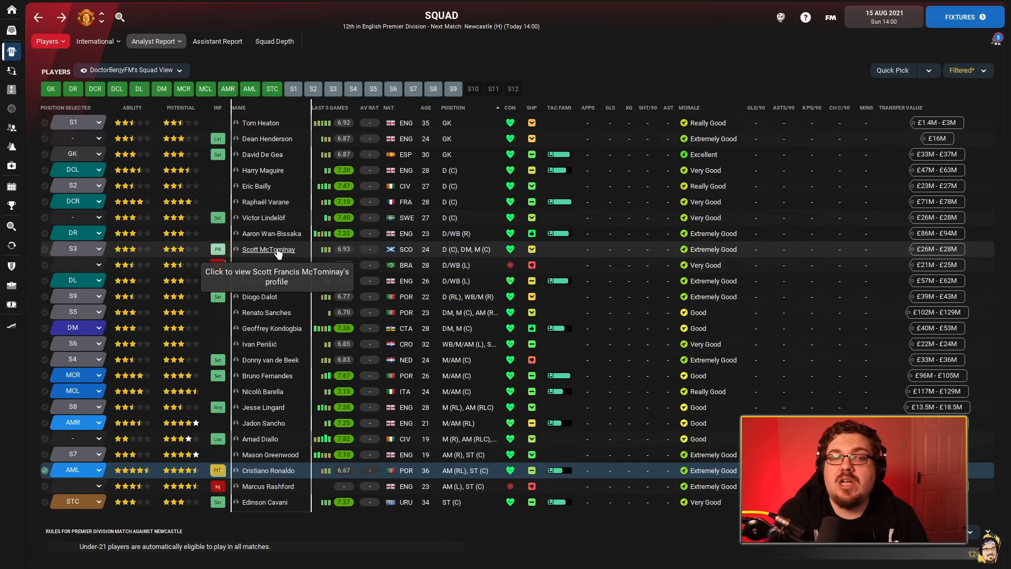
{"action": "left_click", "coordinate": [267, 250]}
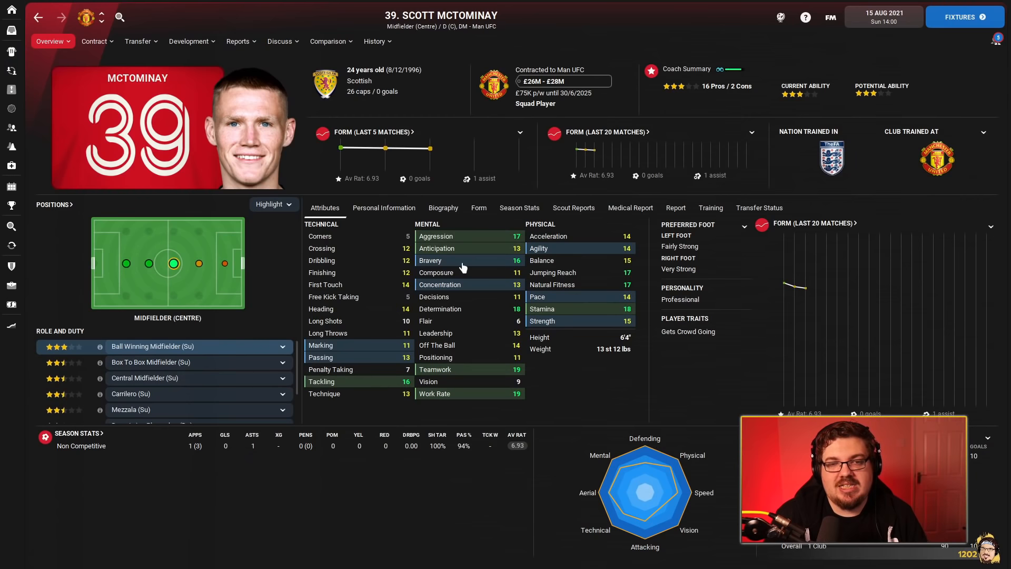
{"action": "mouse_move", "coordinate": [632, 341]}
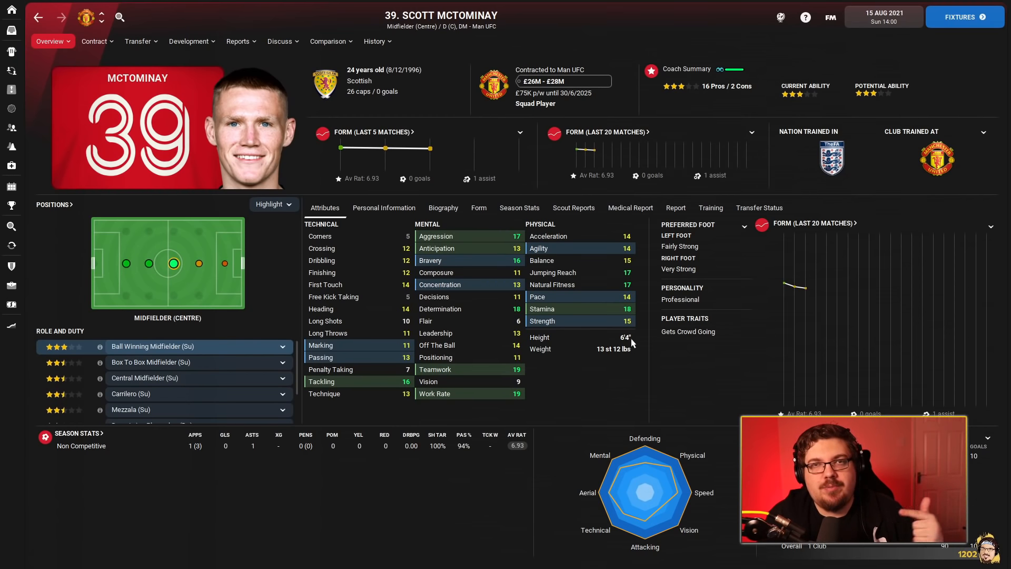
{"action": "mouse_move", "coordinate": [556, 290]}
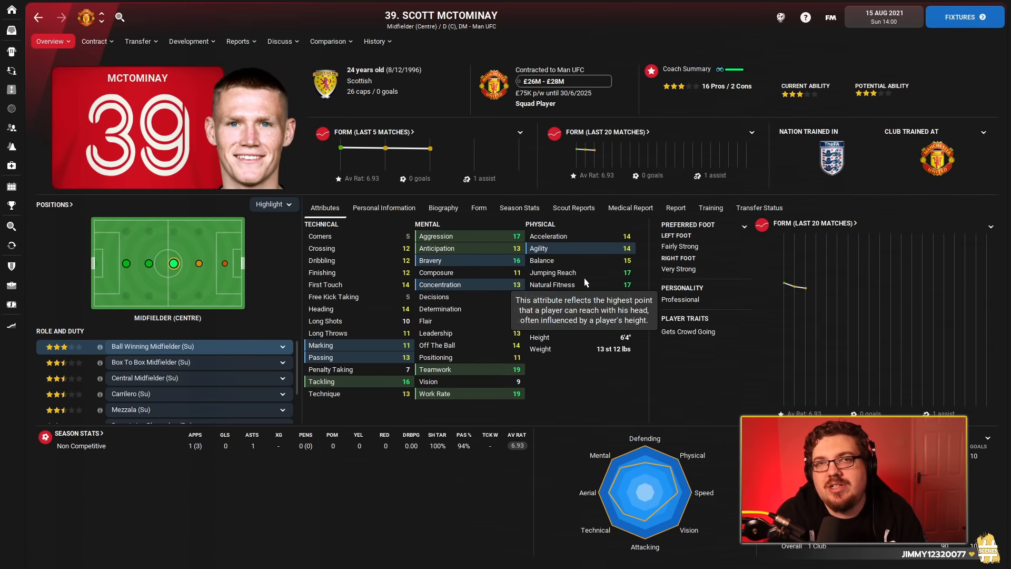
{"action": "mouse_move", "coordinate": [441, 261]}
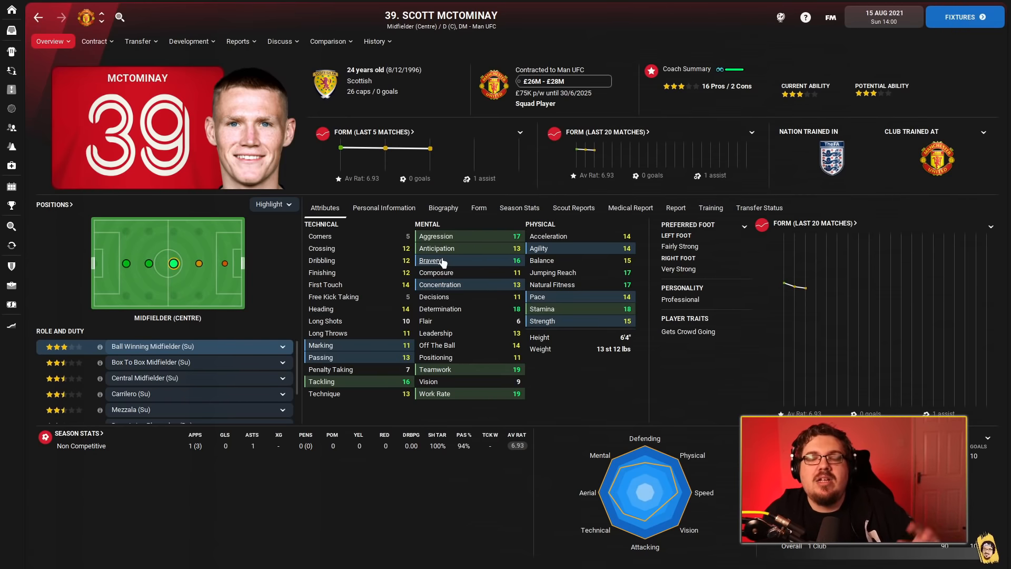
{"action": "mouse_move", "coordinate": [480, 222]}
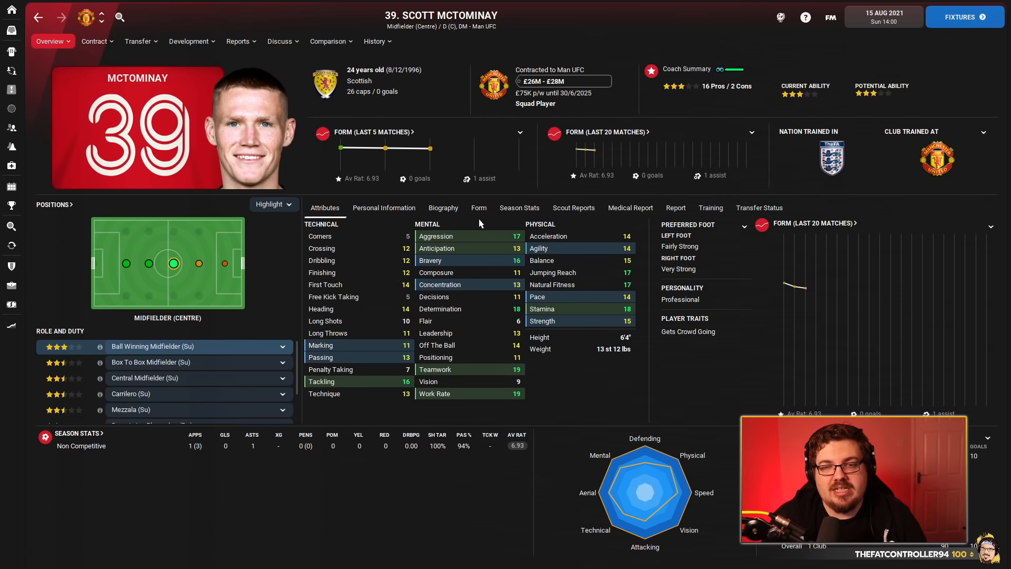
{"action": "mouse_move", "coordinate": [509, 400]}
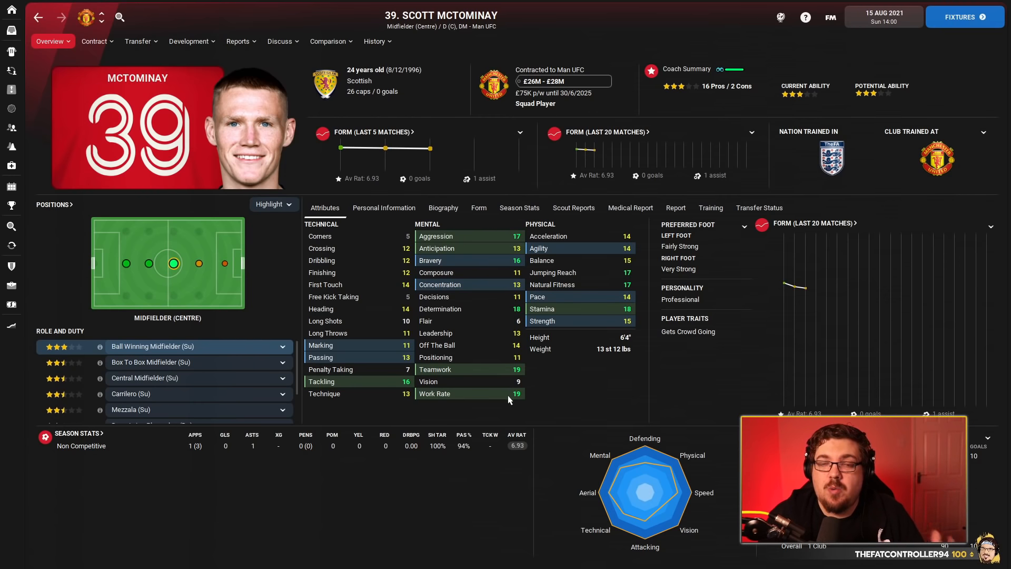
{"action": "mouse_move", "coordinate": [499, 246]}
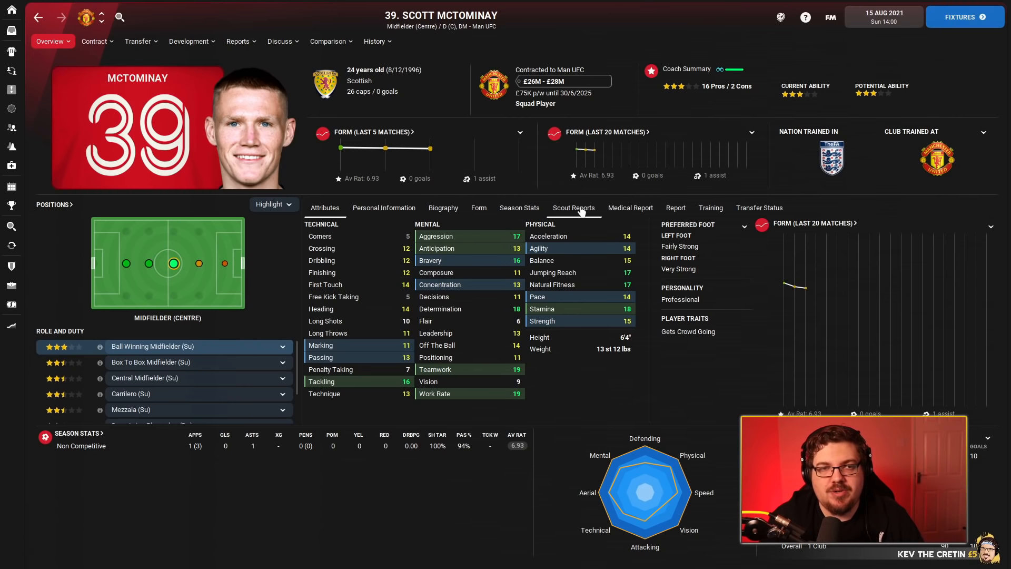
{"action": "mouse_move", "coordinate": [198, 91]}
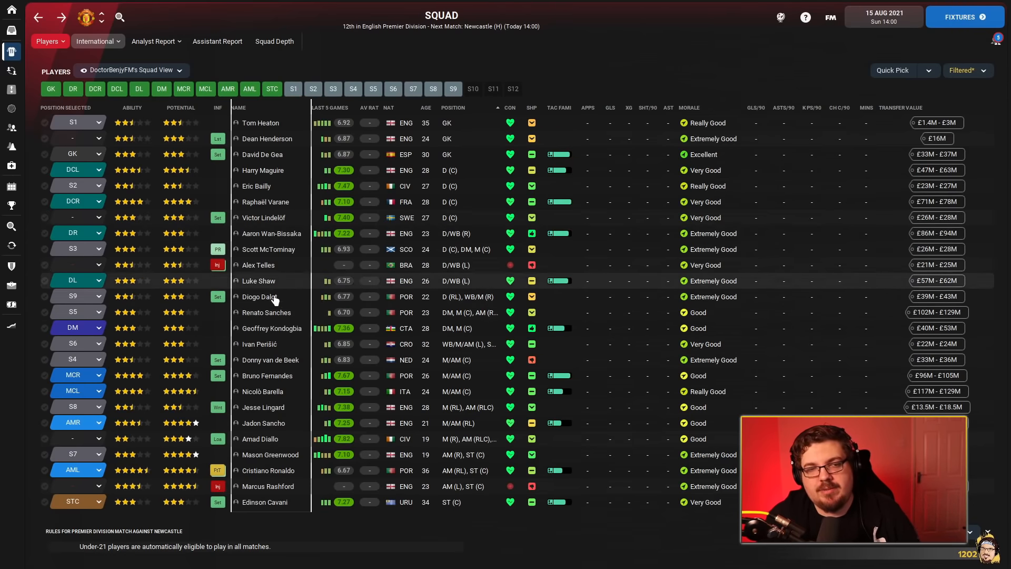
{"action": "left_click", "coordinate": [261, 297]}
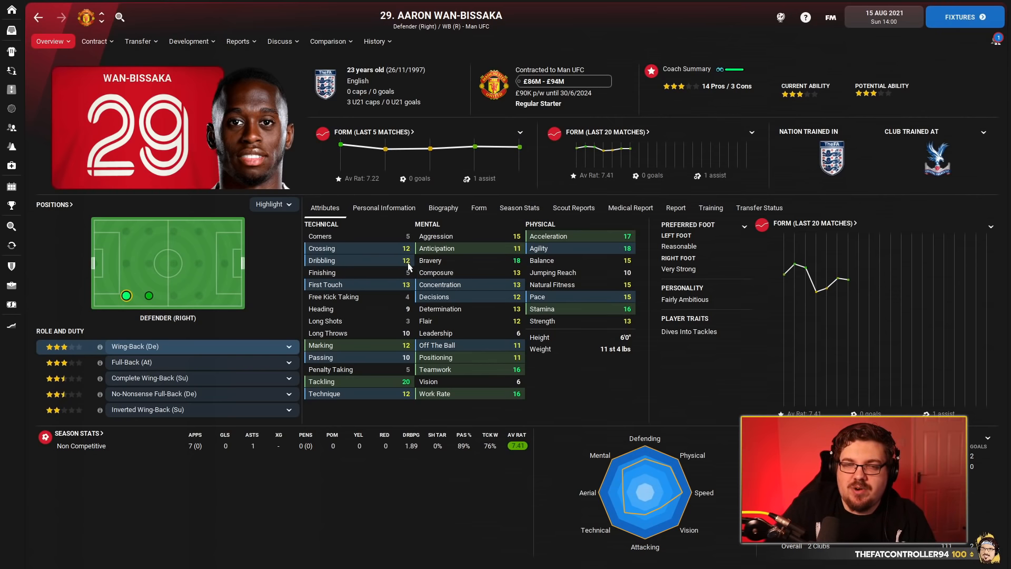
{"action": "mouse_move", "coordinate": [407, 264]}
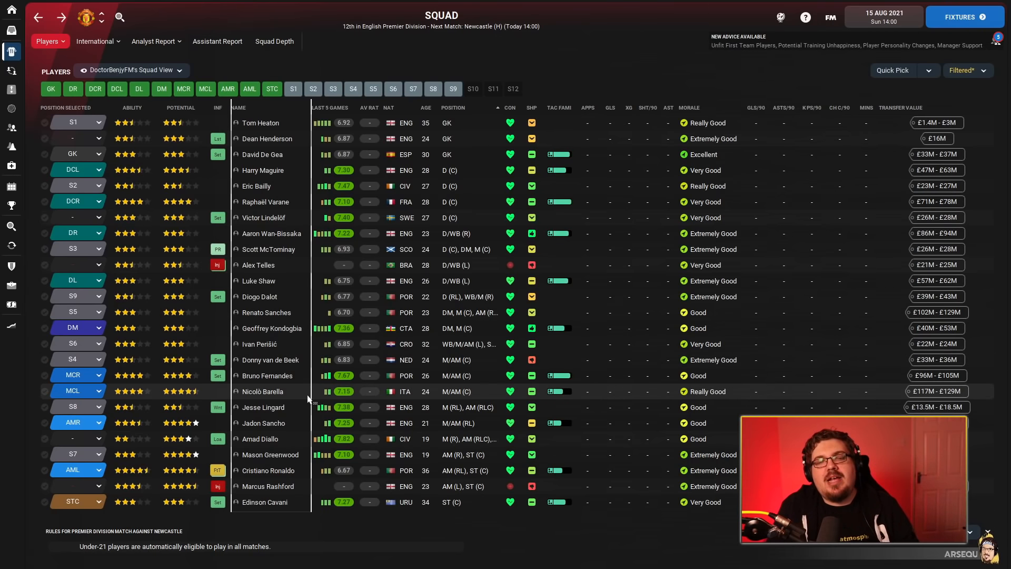
{"action": "mouse_move", "coordinate": [334, 371]}
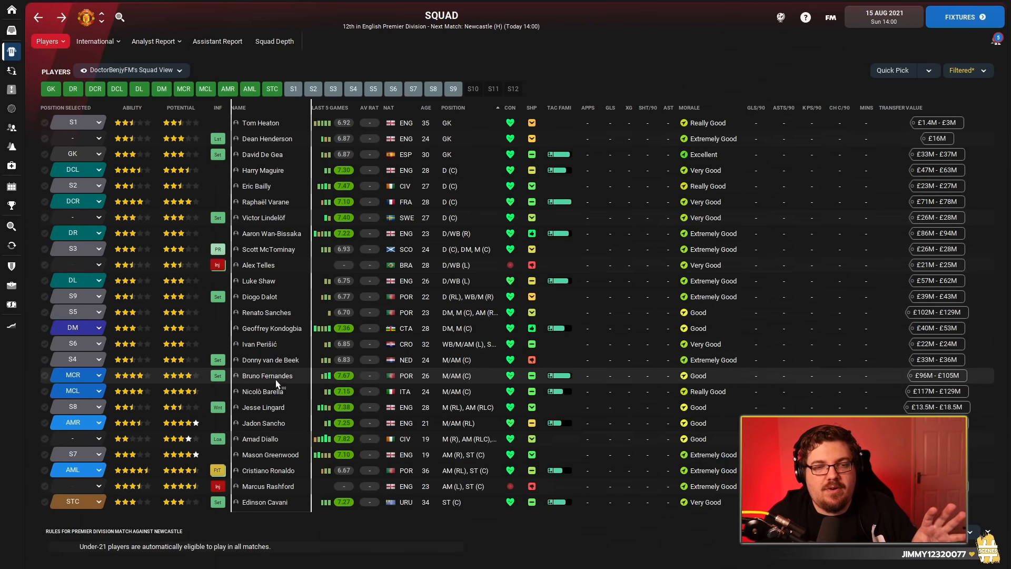
{"action": "mouse_move", "coordinate": [271, 407]}
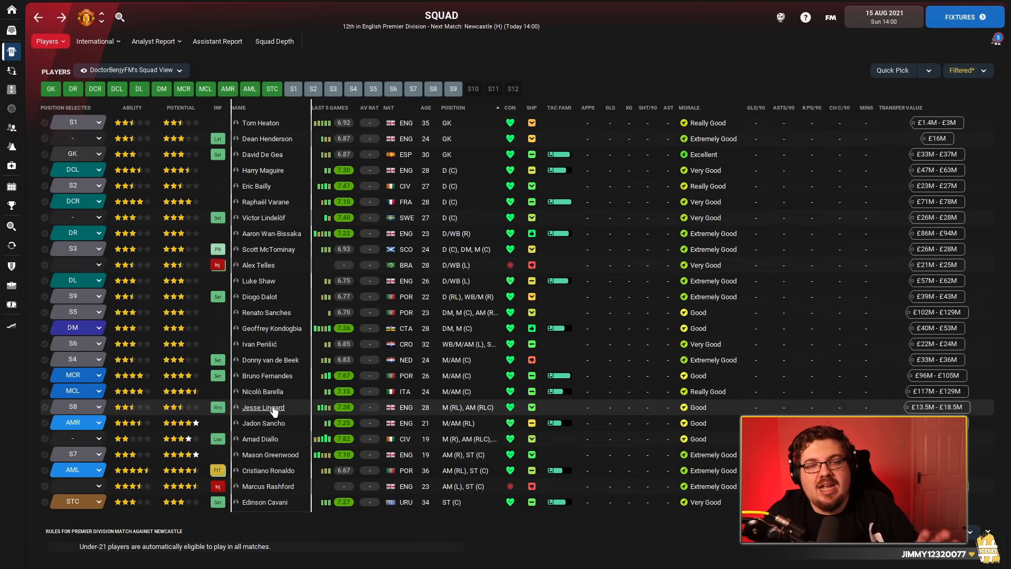
{"action": "mouse_move", "coordinate": [260, 438]}
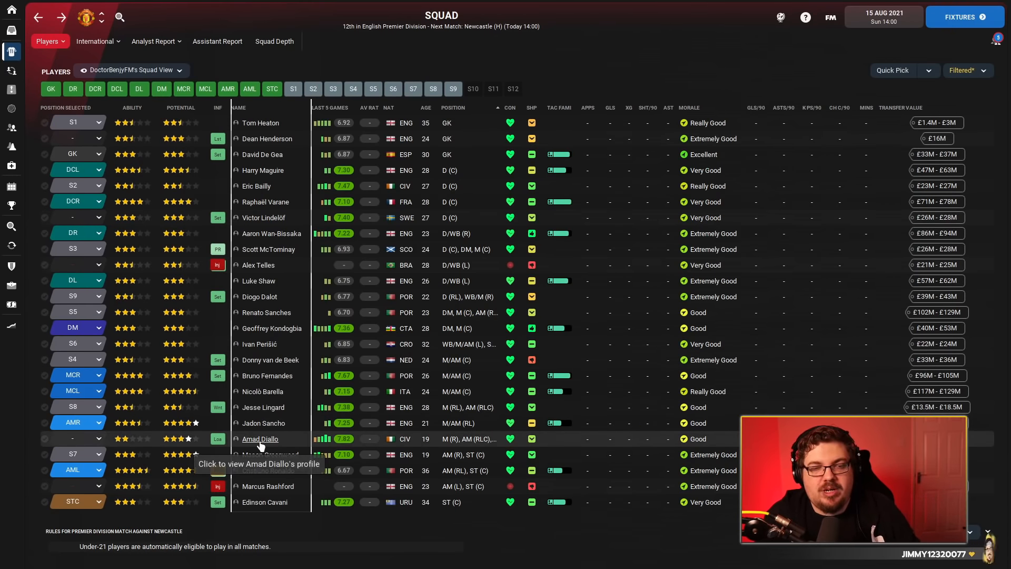
{"action": "left_click", "coordinate": [260, 438]}
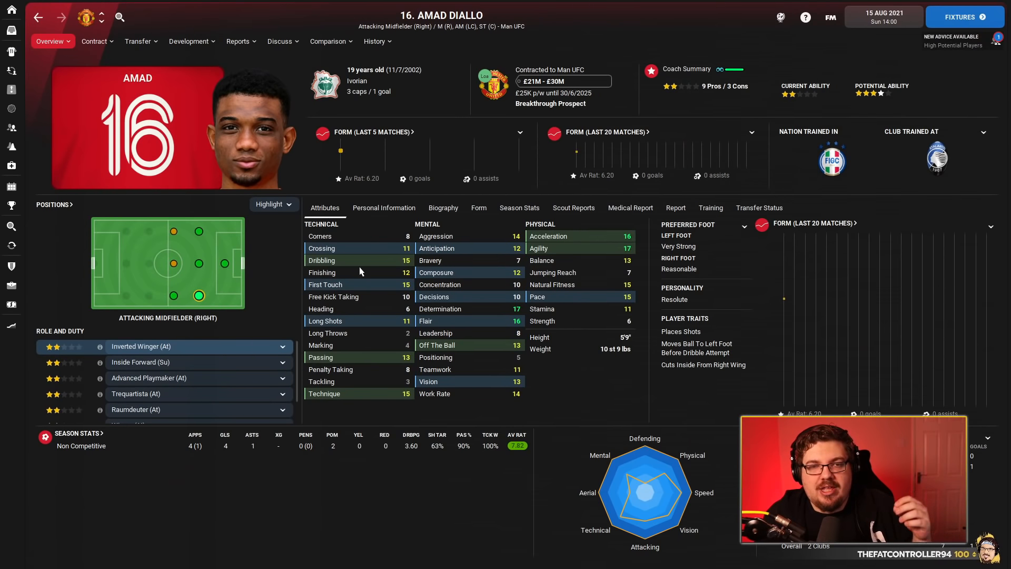
{"action": "mouse_move", "coordinate": [629, 207]}
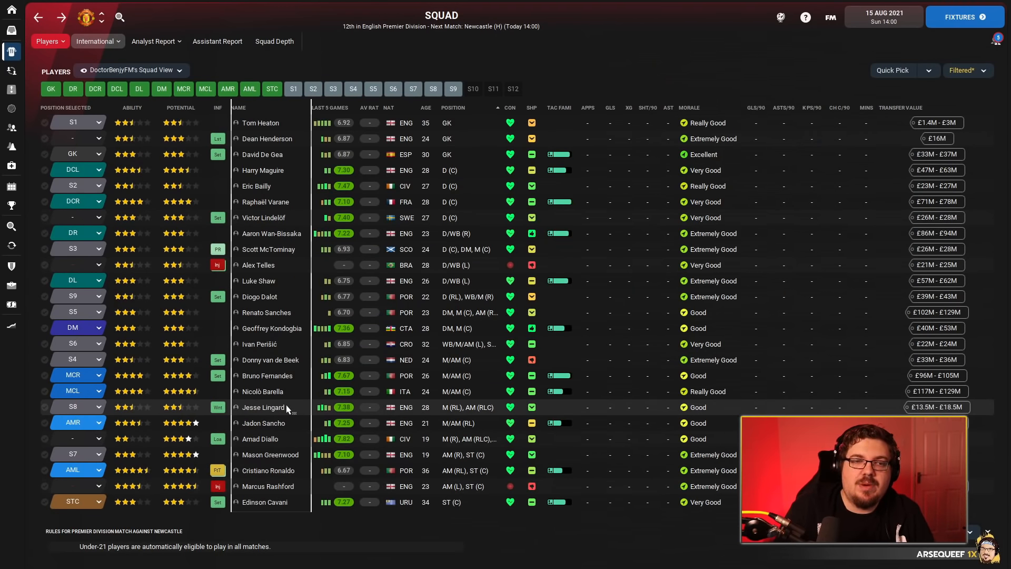
{"action": "mouse_move", "coordinate": [297, 349]}
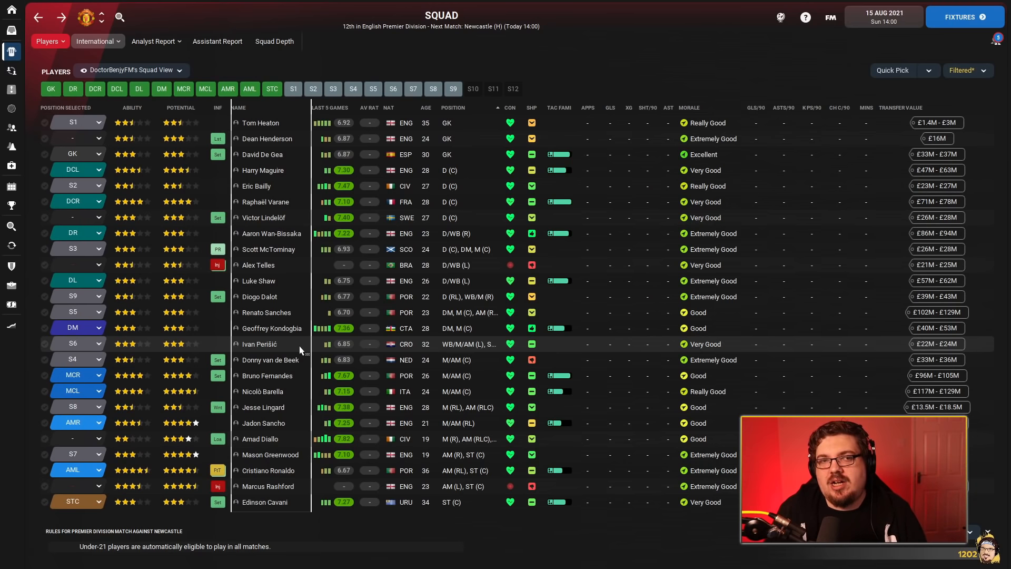
{"action": "mouse_move", "coordinate": [271, 328]}
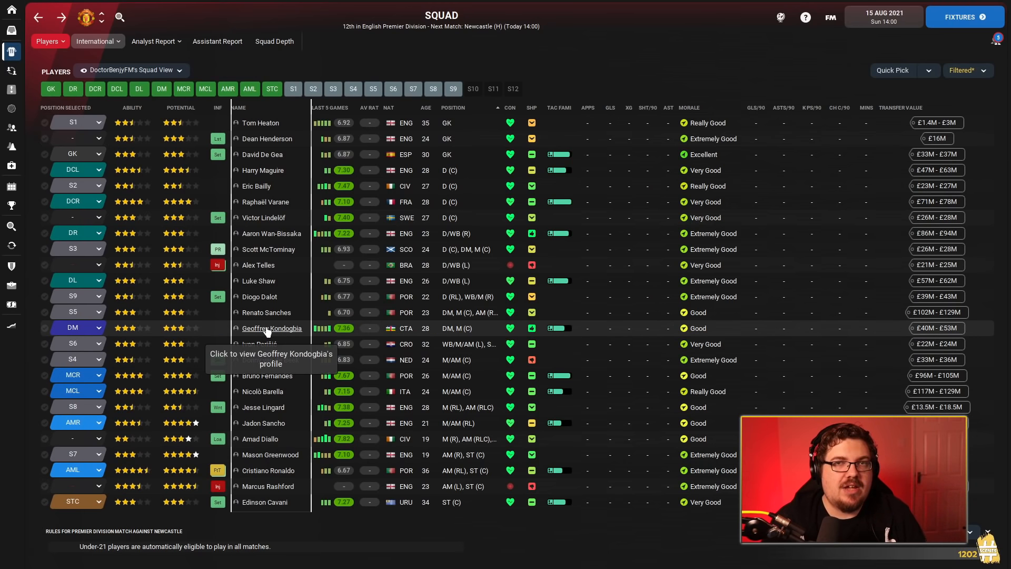
{"action": "mouse_move", "coordinate": [294, 298]}
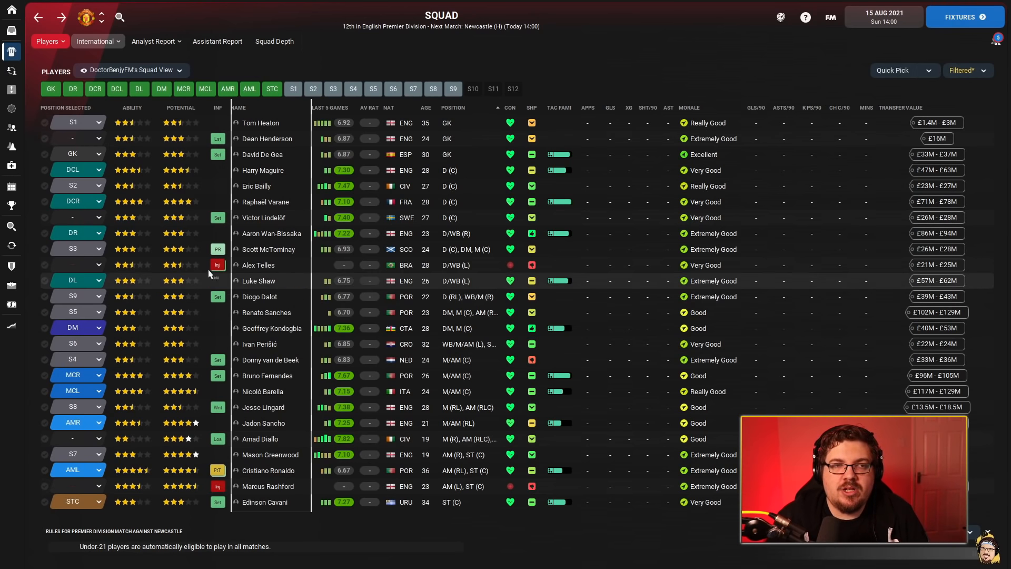
{"action": "left_click", "coordinate": [11, 89]}
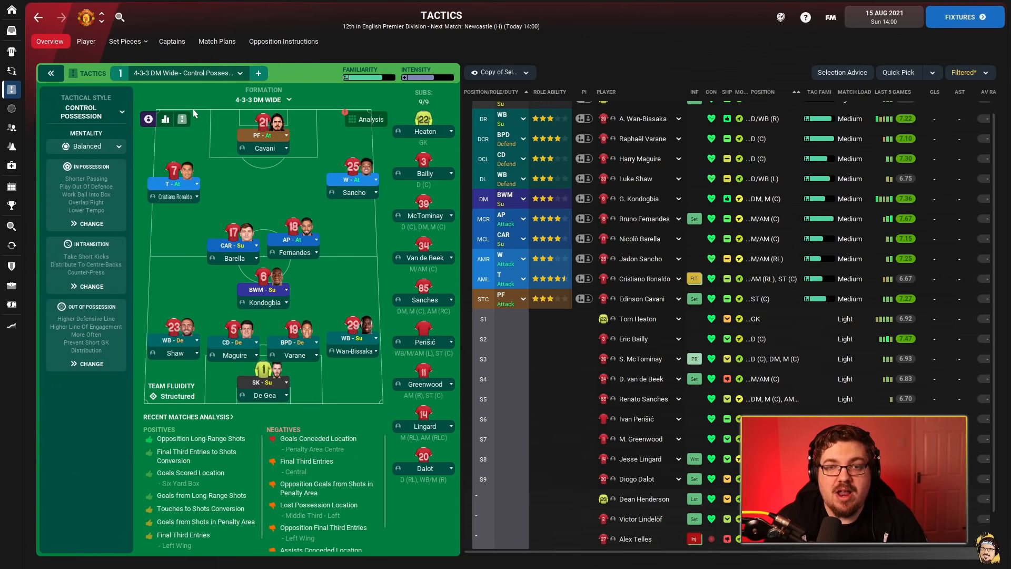
{"action": "mouse_move", "coordinate": [264, 150]}
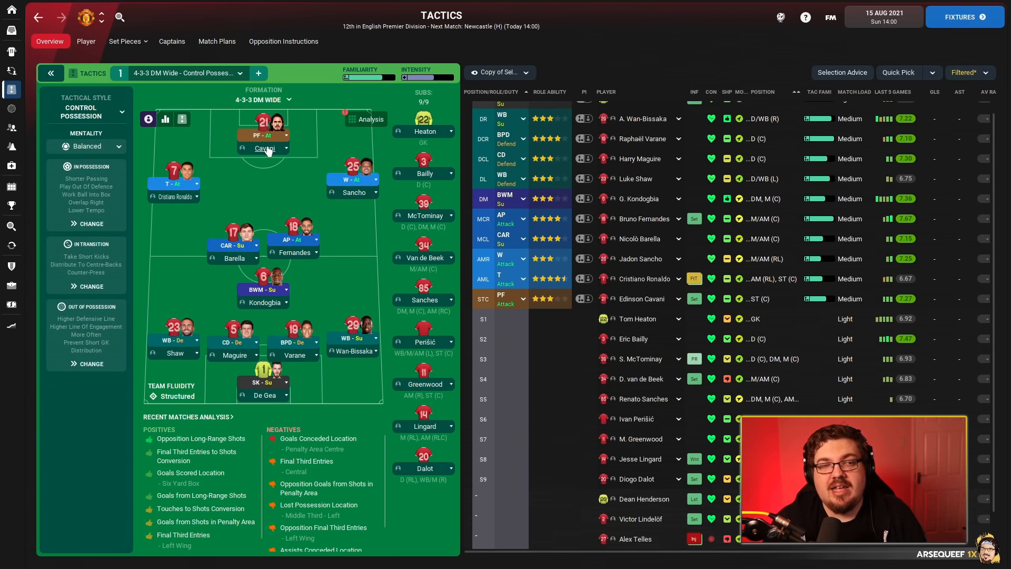
{"action": "left_click", "coordinate": [646, 298]}
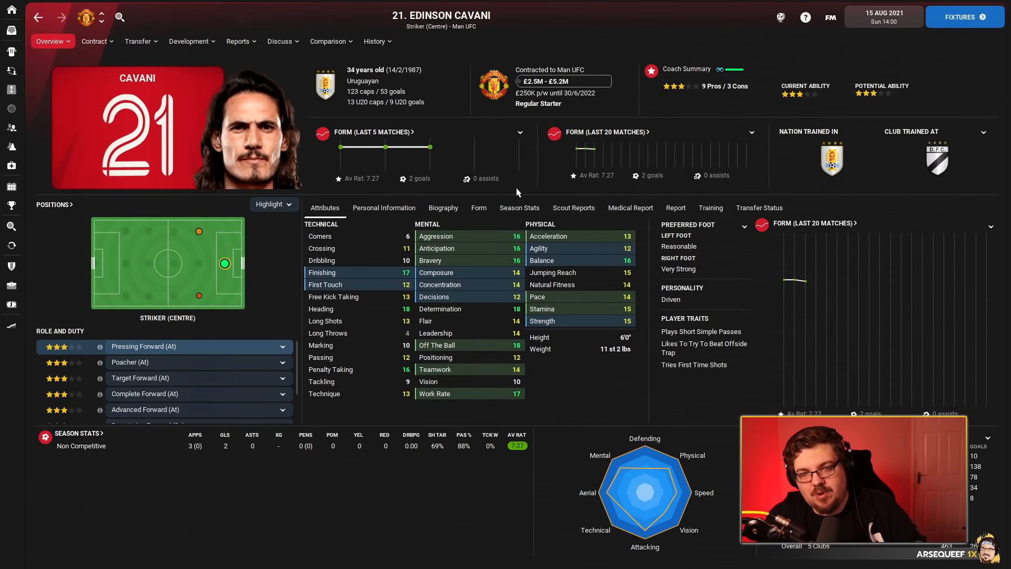
{"action": "mouse_move", "coordinate": [570, 183]}
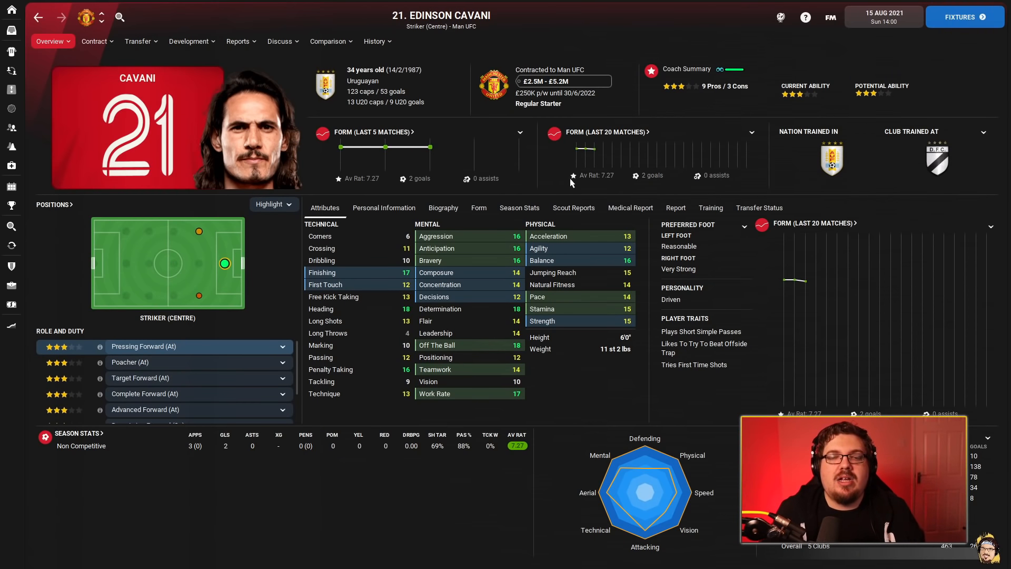
{"action": "mouse_move", "coordinate": [503, 122]}
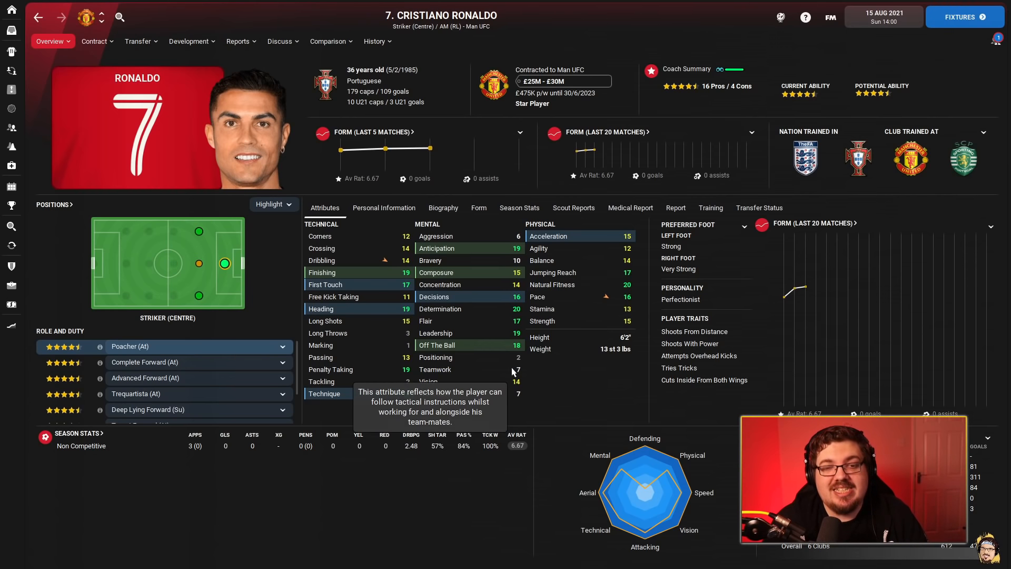
{"action": "mouse_move", "coordinate": [630, 367]}
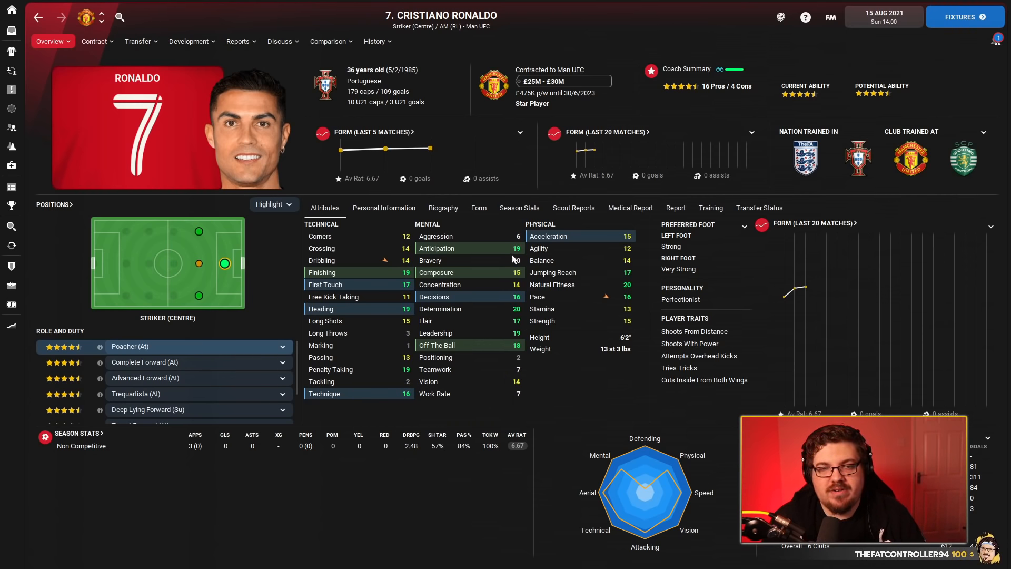
{"action": "mouse_move", "coordinate": [155, 334]}
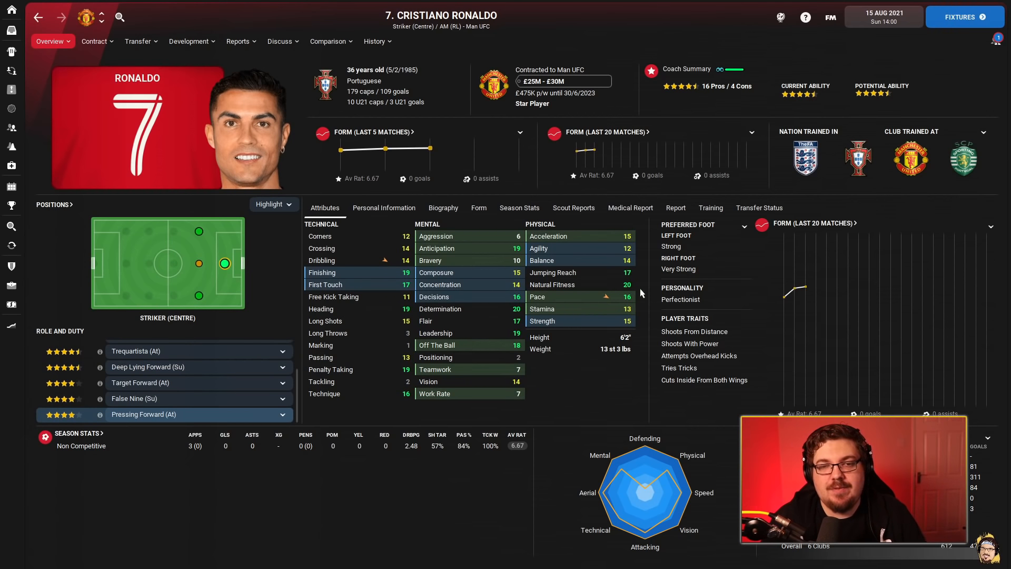
{"action": "mouse_move", "coordinate": [536, 274]}
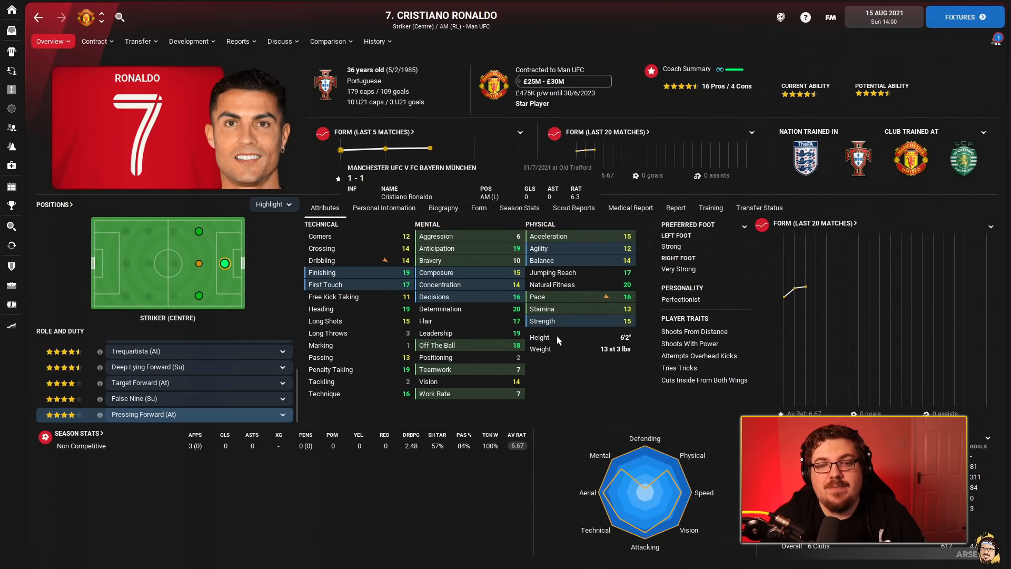
{"action": "mouse_move", "coordinate": [400, 413]}
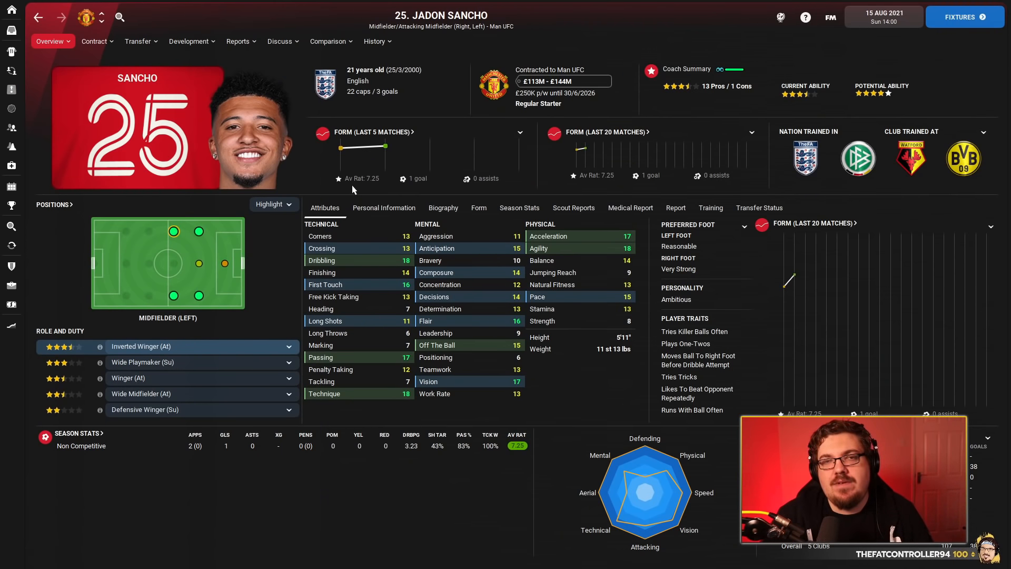
{"action": "mouse_move", "coordinate": [353, 188]}
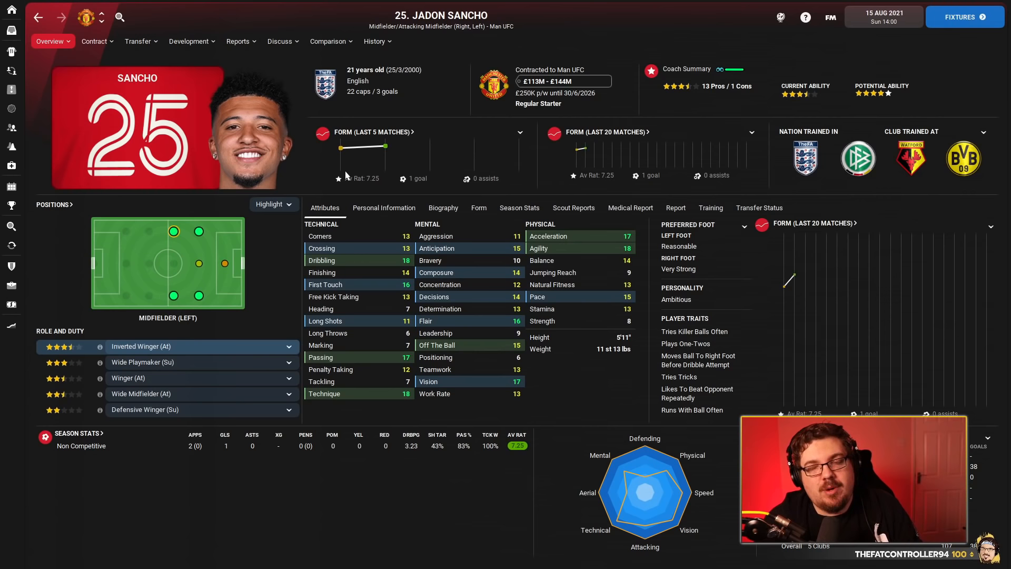
{"action": "mouse_move", "coordinate": [348, 173]}
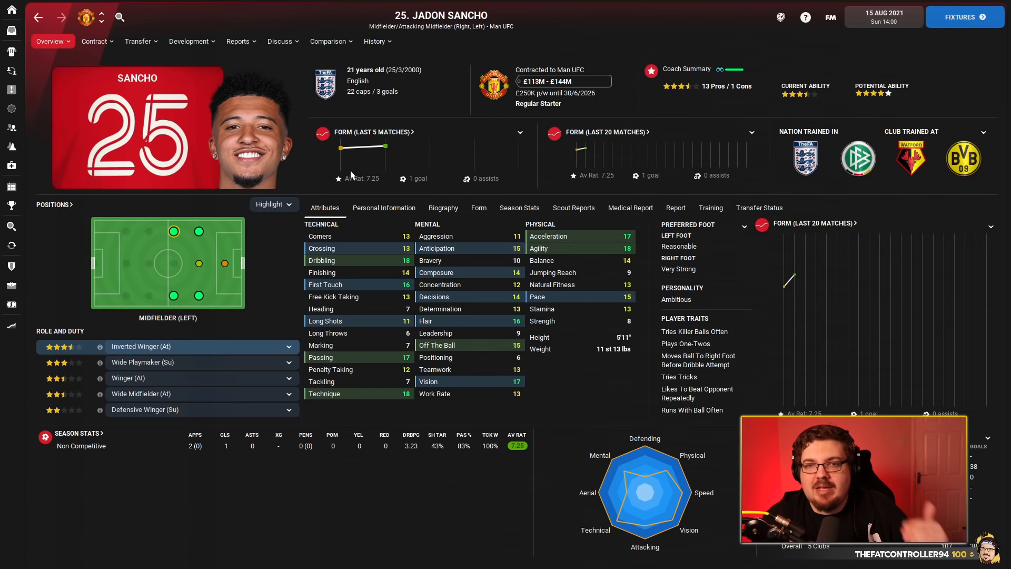
{"action": "mouse_move", "coordinate": [392, 269]}
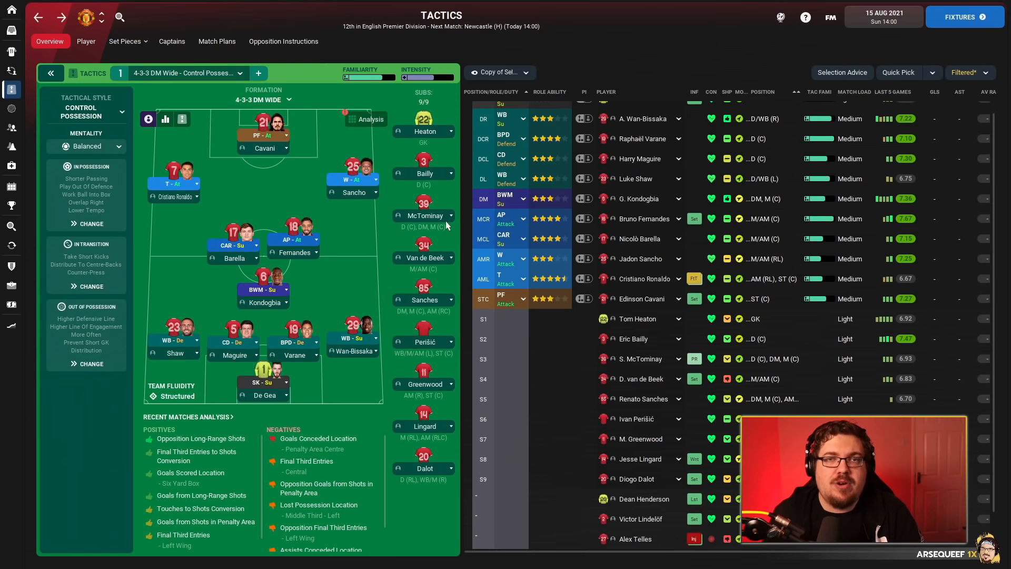
{"action": "mouse_move", "coordinate": [179, 199]}
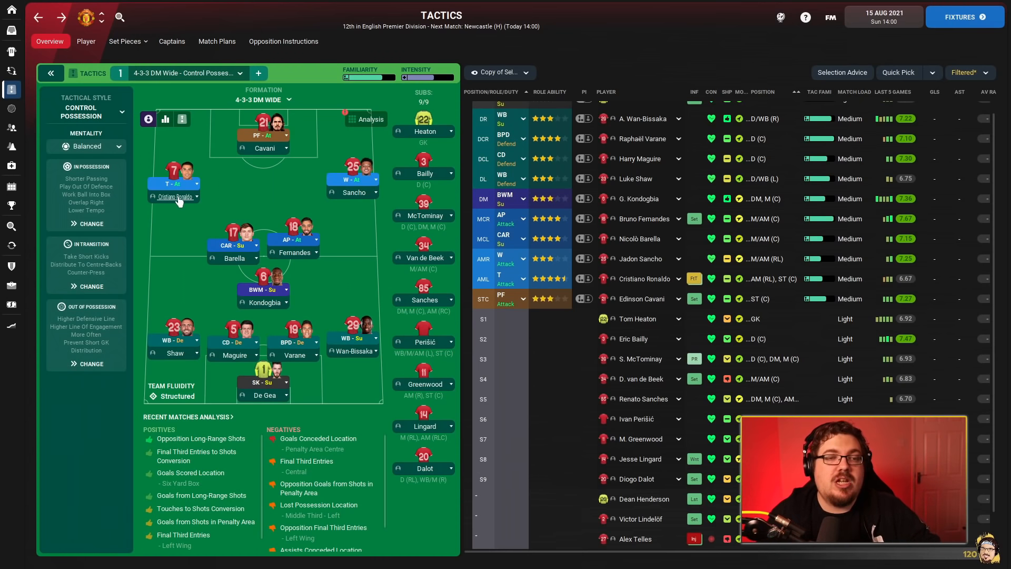
{"action": "mouse_move", "coordinate": [325, 215]}
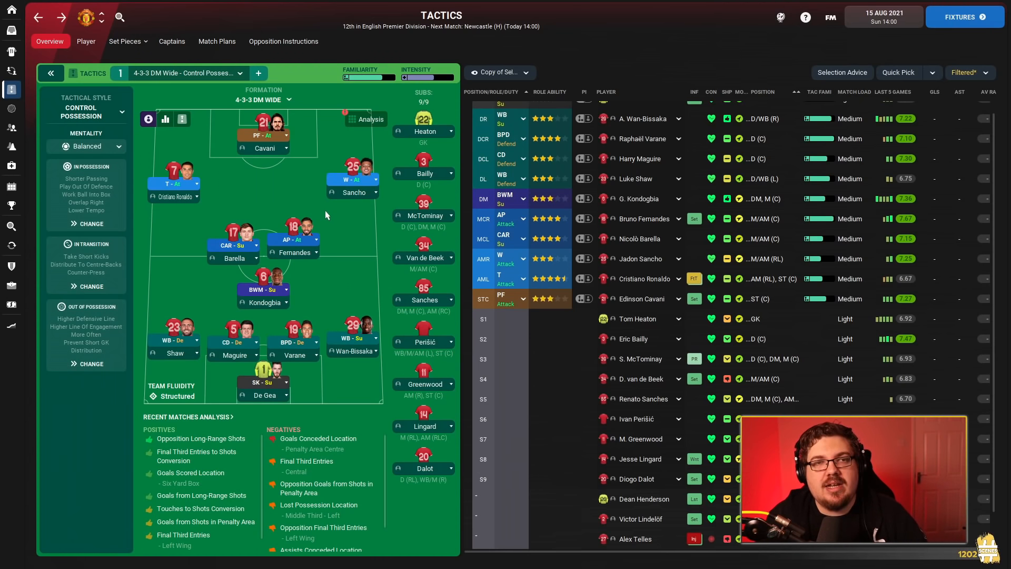
{"action": "mouse_move", "coordinate": [267, 297]}
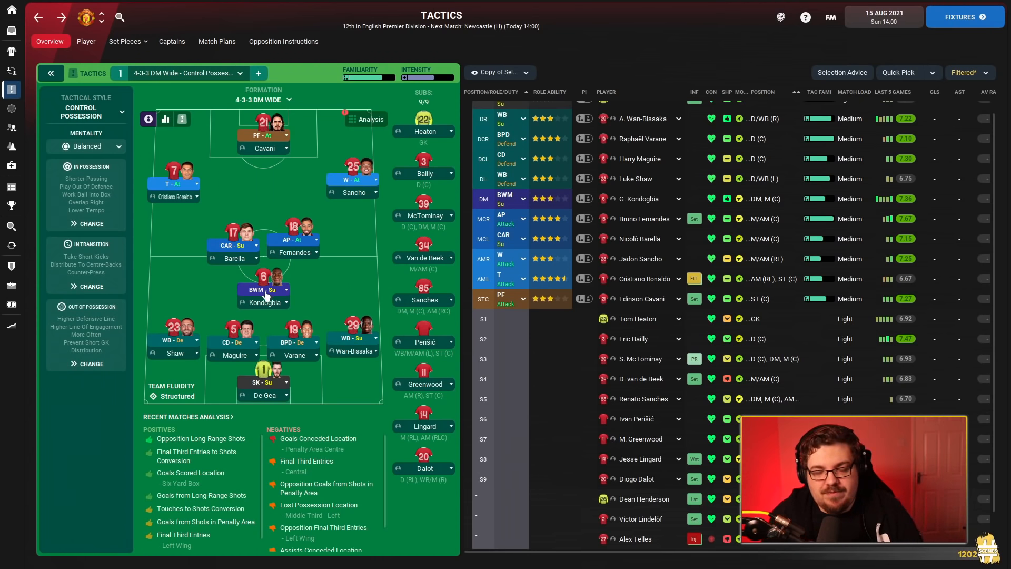
{"action": "mouse_move", "coordinate": [263, 302]}
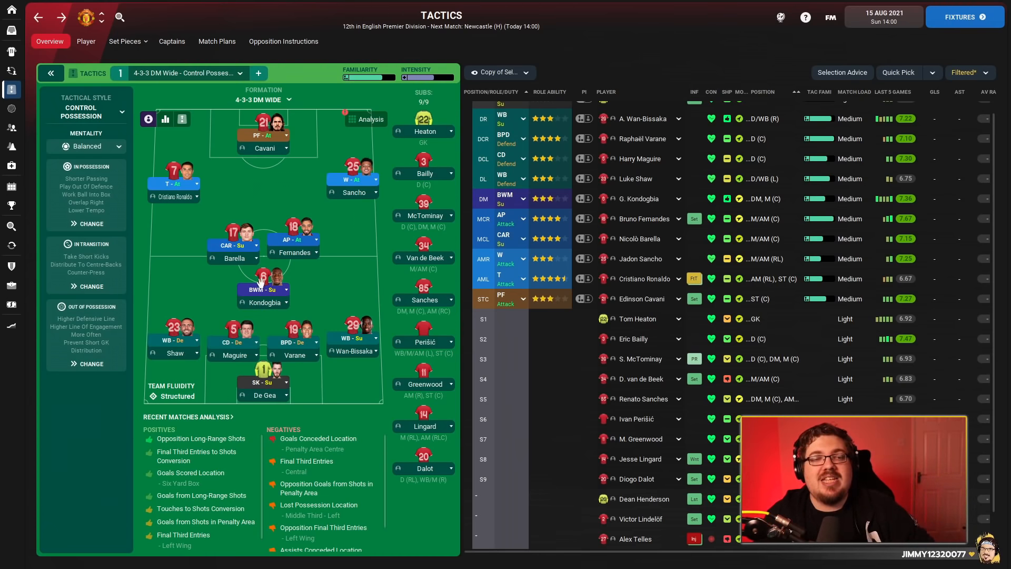
{"action": "mouse_move", "coordinate": [294, 252]}
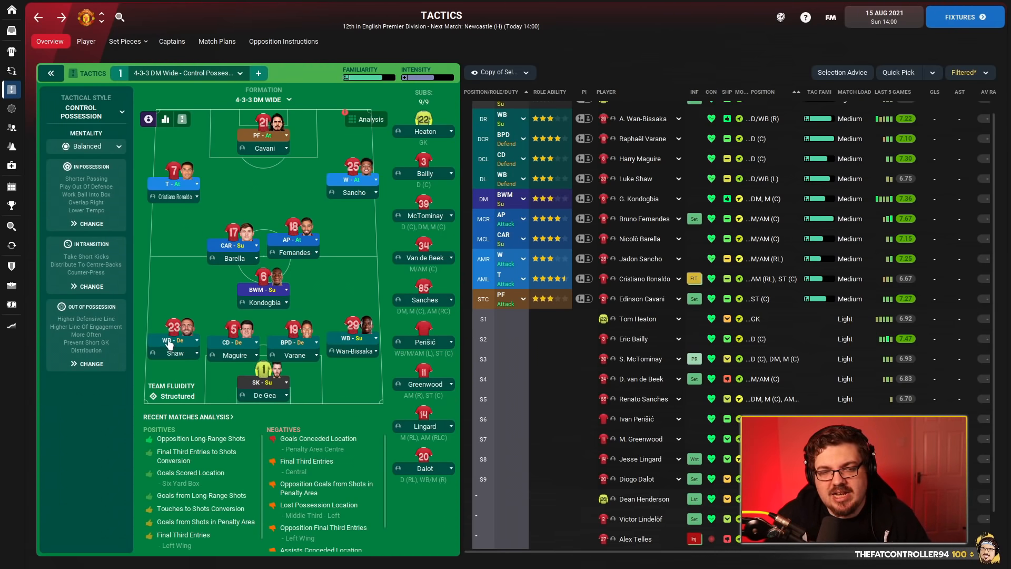
{"action": "mouse_move", "coordinate": [170, 349]}
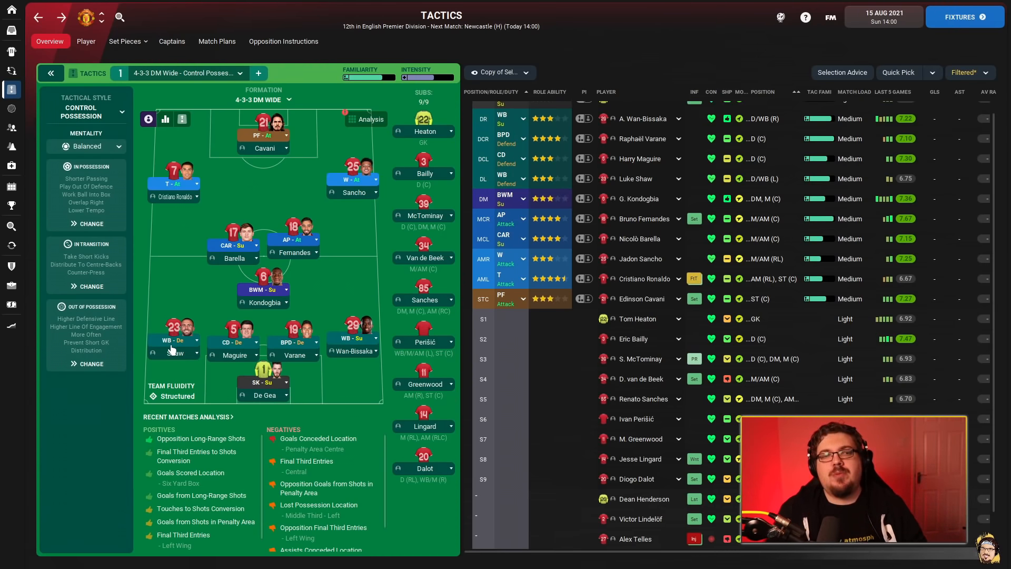
{"action": "mouse_move", "coordinate": [196, 292]}
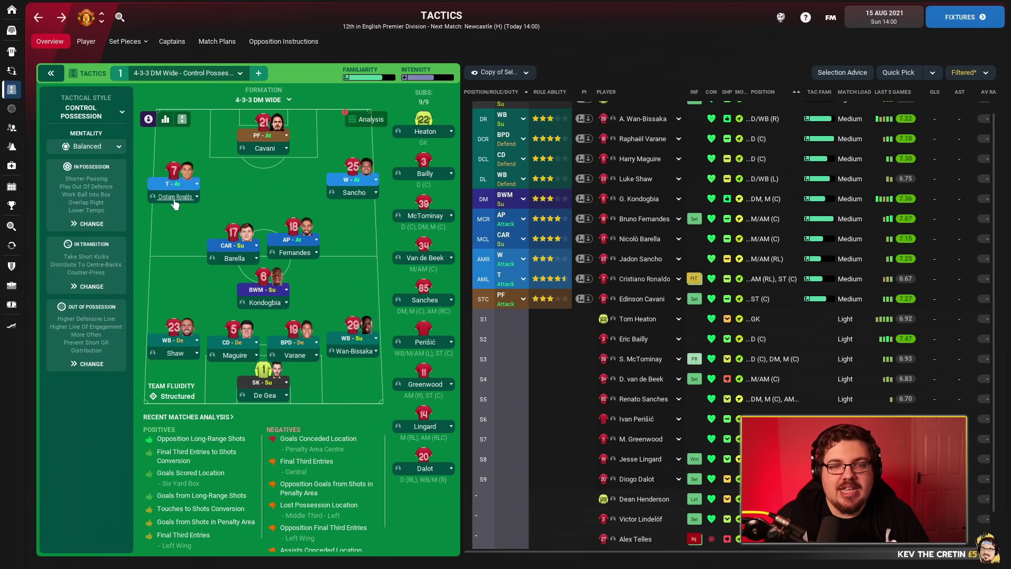
{"action": "mouse_move", "coordinate": [219, 199]}
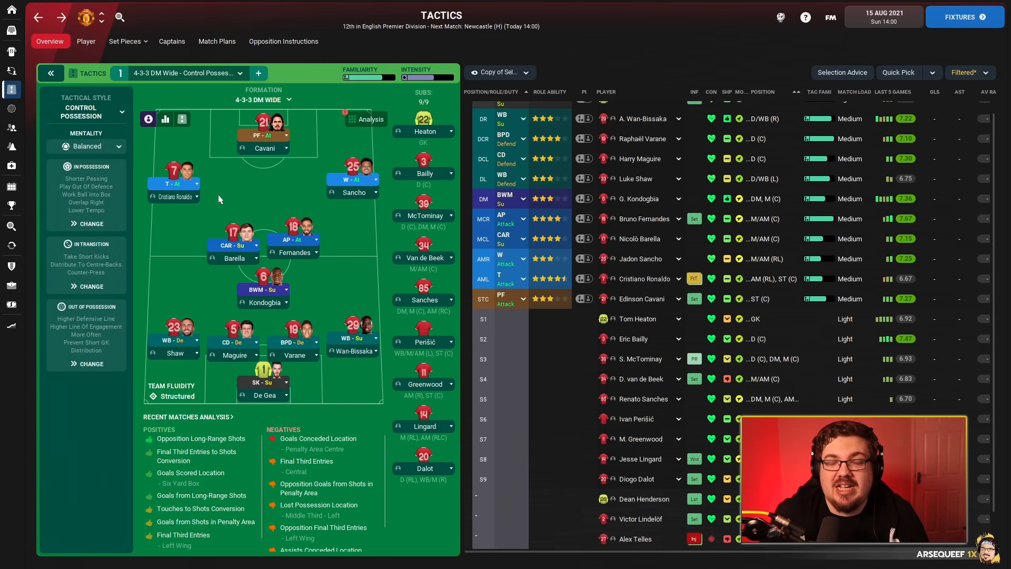
{"action": "mouse_move", "coordinate": [190, 215]}
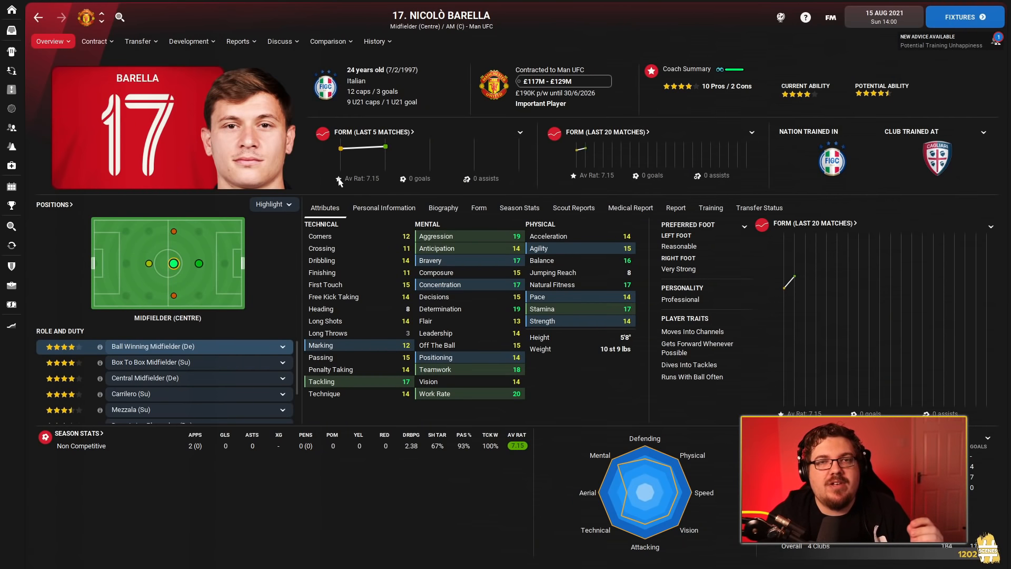
{"action": "mouse_move", "coordinate": [484, 346]}
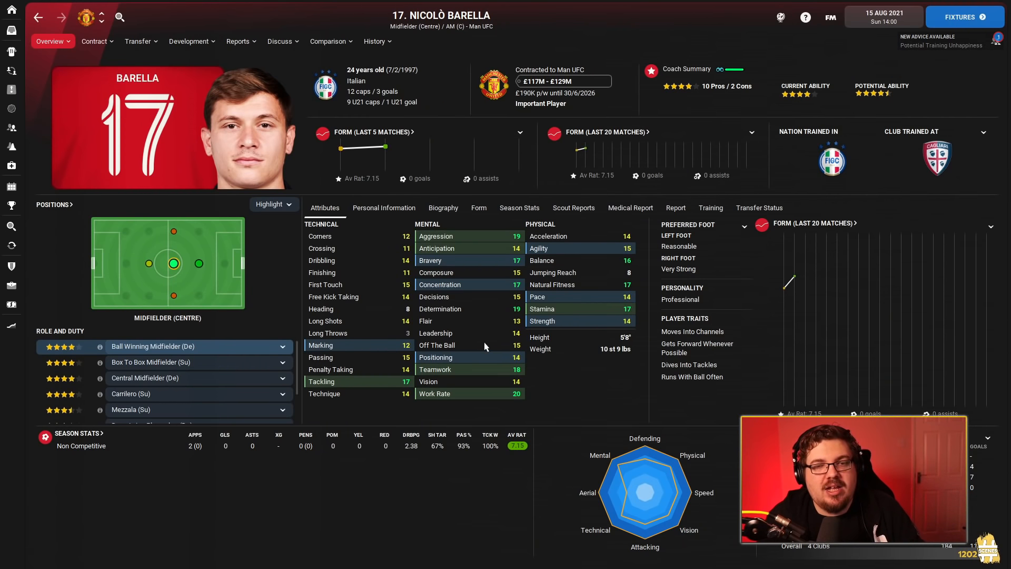
{"action": "mouse_move", "coordinate": [501, 292]}
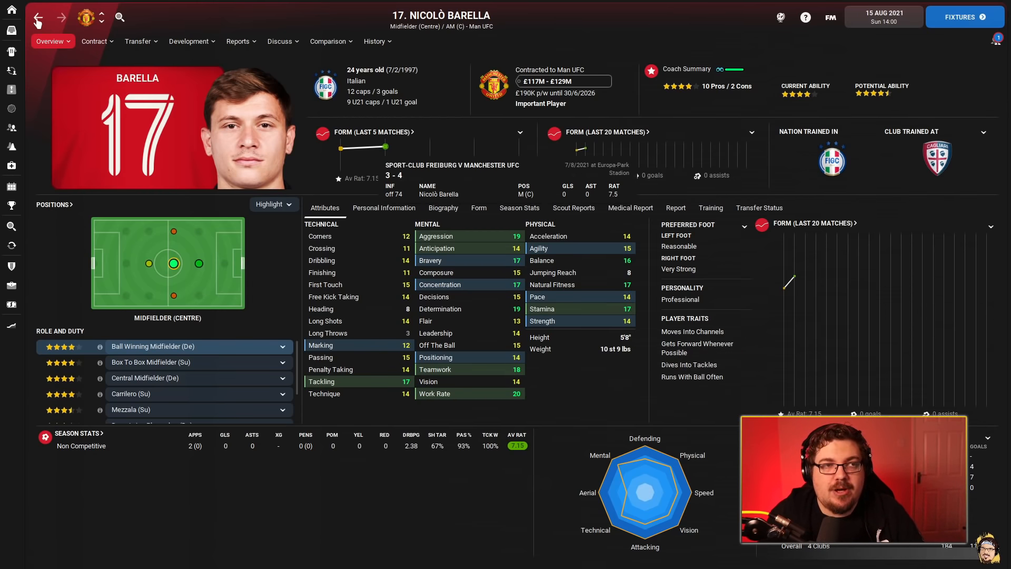
{"action": "left_click", "coordinate": [12, 90]}
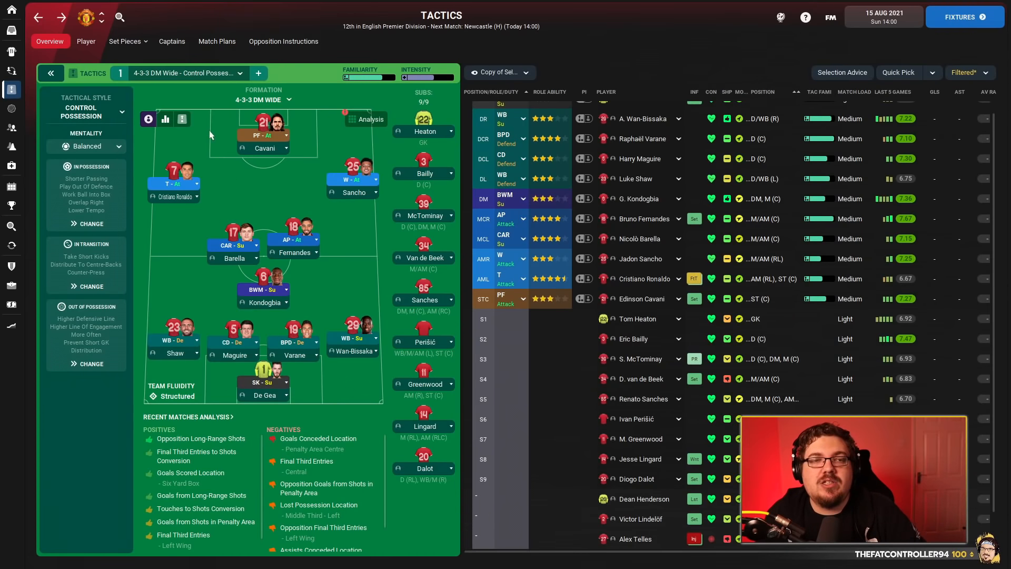
{"action": "mouse_move", "coordinate": [230, 105]}
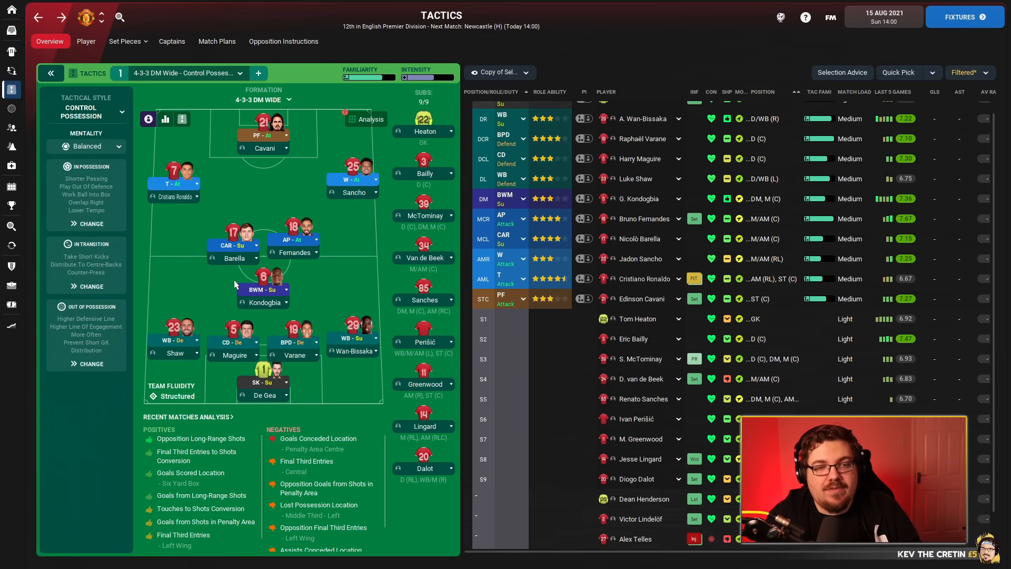
{"action": "mouse_move", "coordinate": [264, 307]}
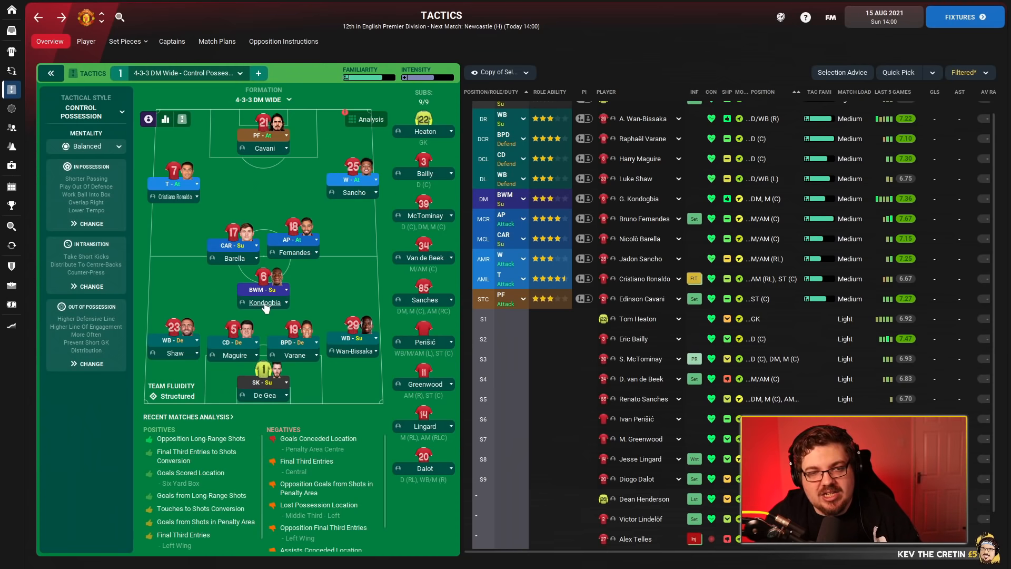
{"action": "mouse_move", "coordinate": [174, 355]}
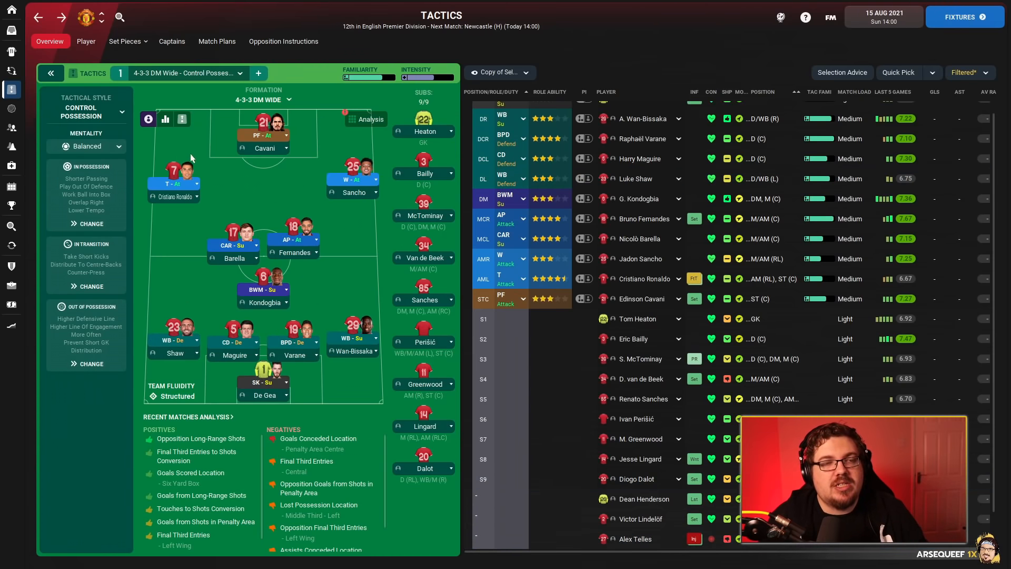
{"action": "mouse_move", "coordinate": [199, 341]}
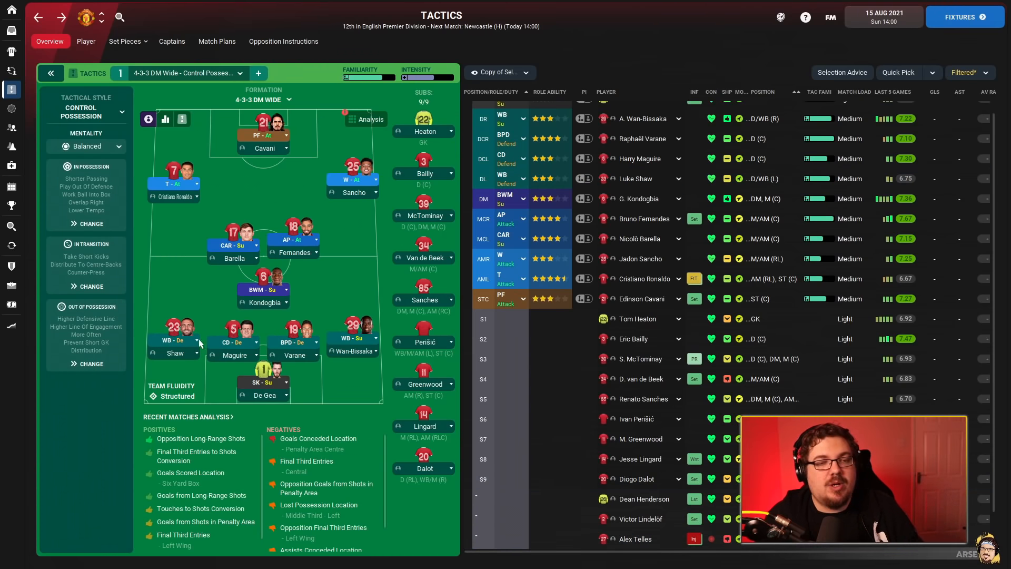
{"action": "mouse_move", "coordinate": [214, 322]}
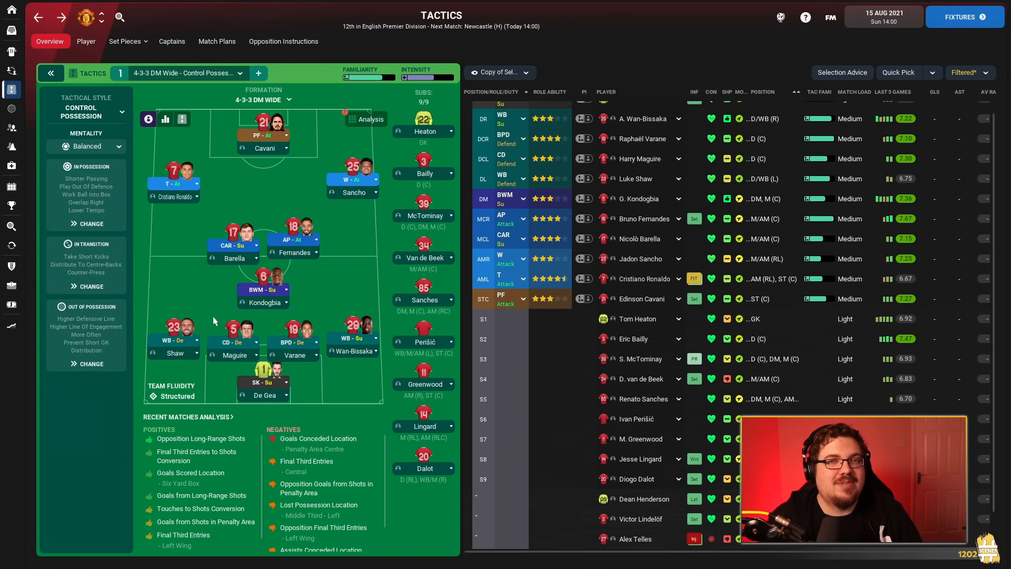
{"action": "mouse_move", "coordinate": [220, 272]}
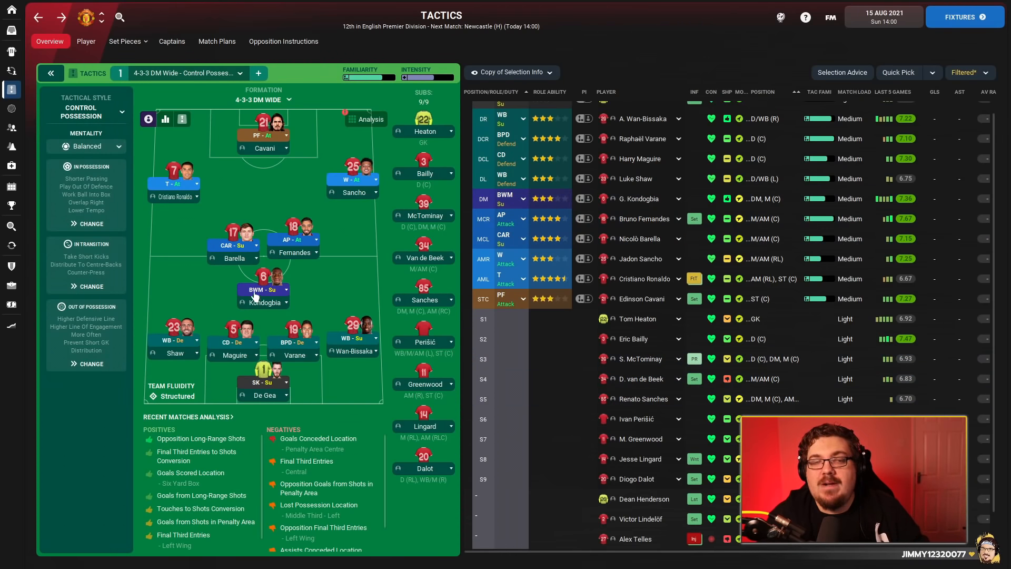
{"action": "mouse_move", "coordinate": [267, 292]}
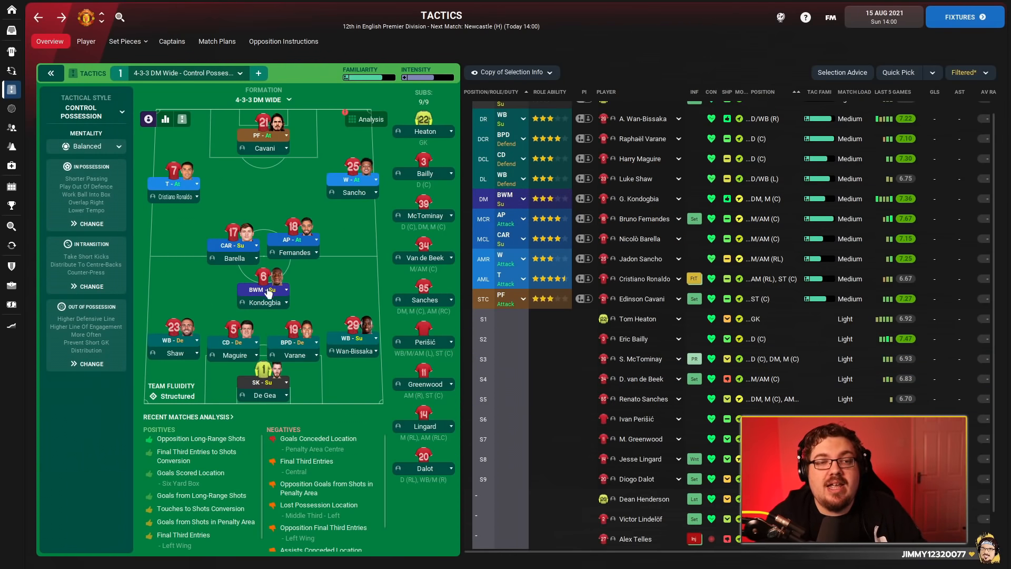
{"action": "mouse_move", "coordinate": [171, 341]}
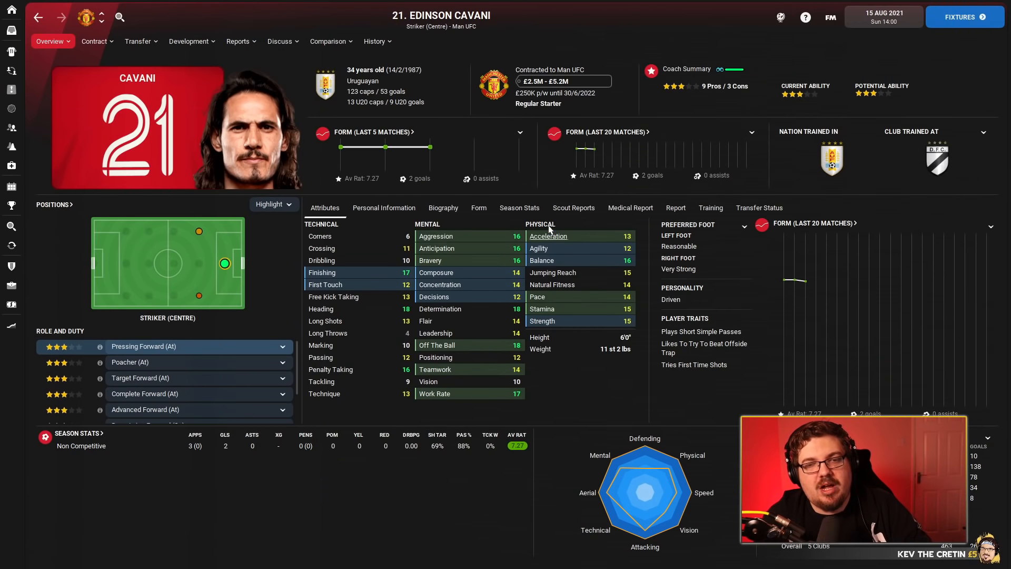
{"action": "mouse_move", "coordinate": [334, 269]}
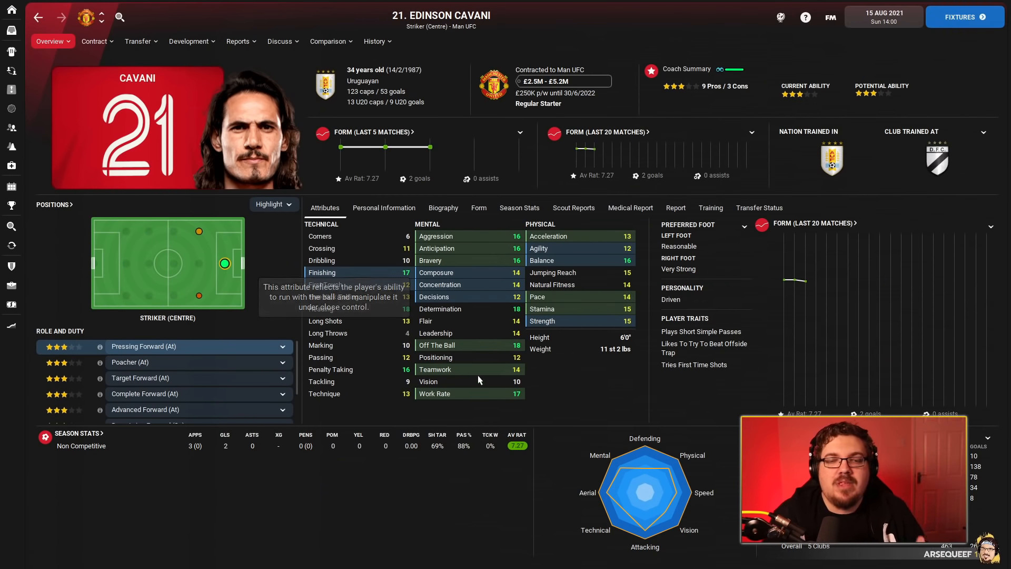
{"action": "mouse_move", "coordinate": [496, 240]}
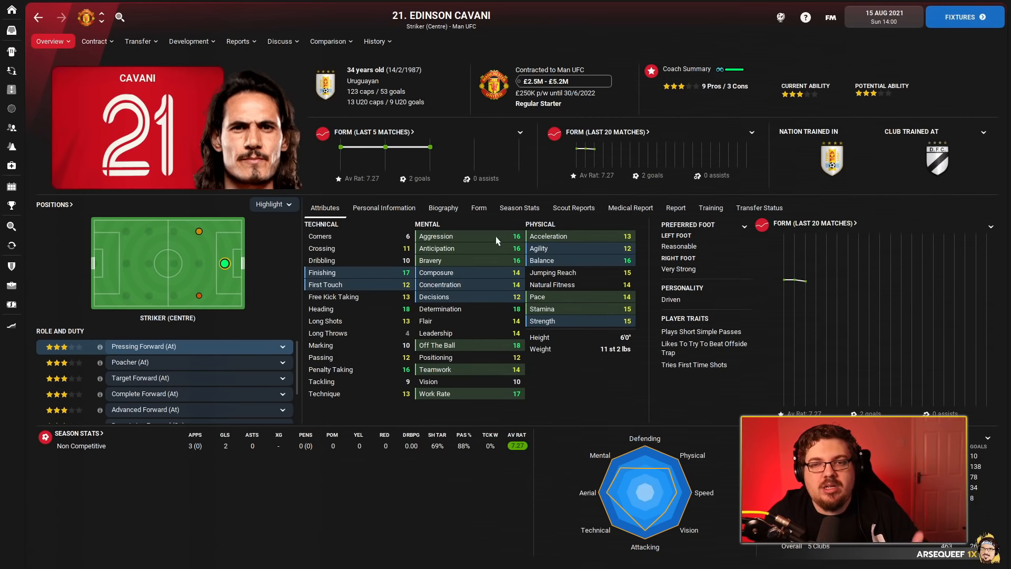
{"action": "mouse_move", "coordinate": [525, 273]}
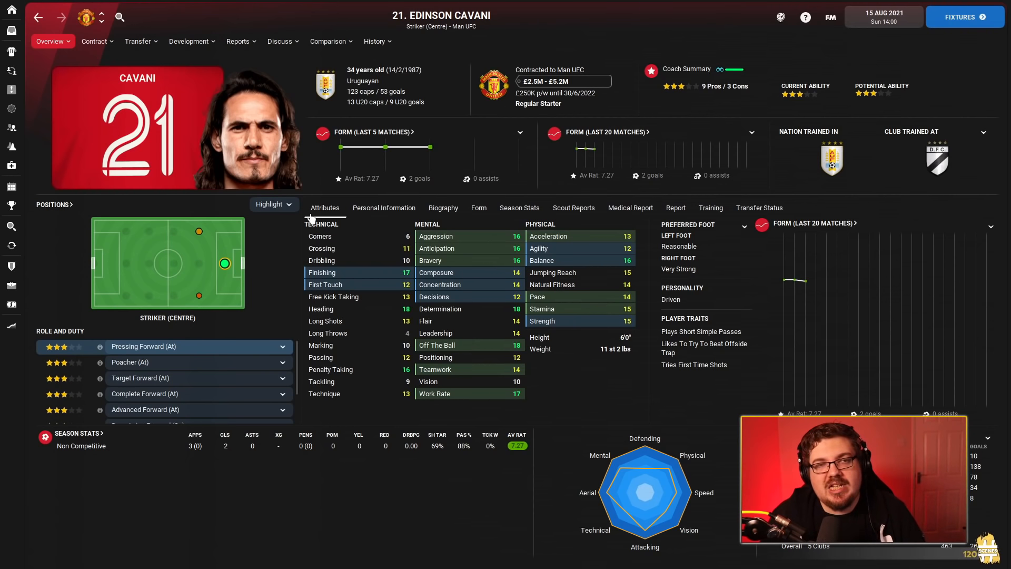
{"action": "left_click", "coordinate": [10, 88]}
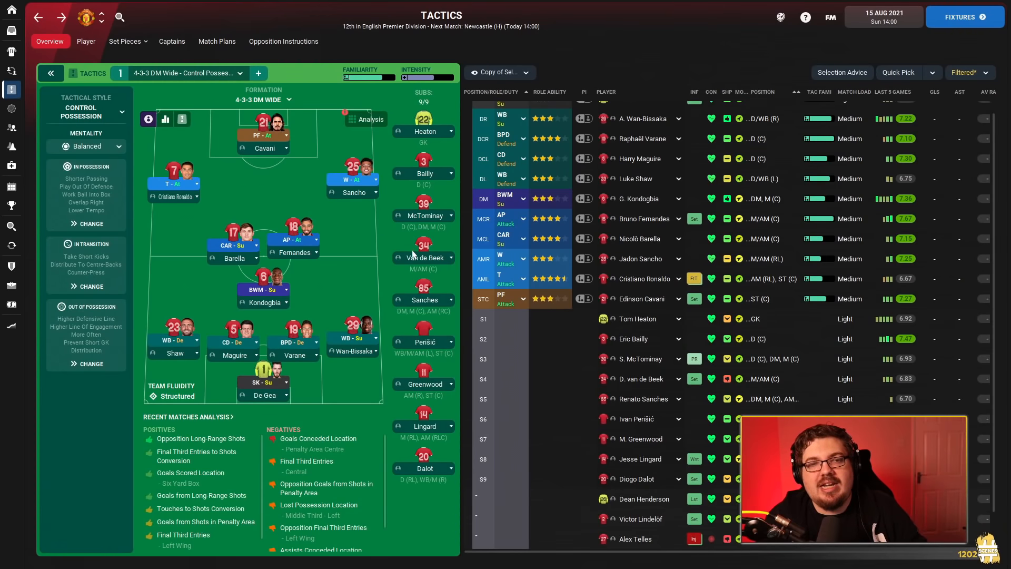
{"action": "mouse_move", "coordinate": [354, 192]}
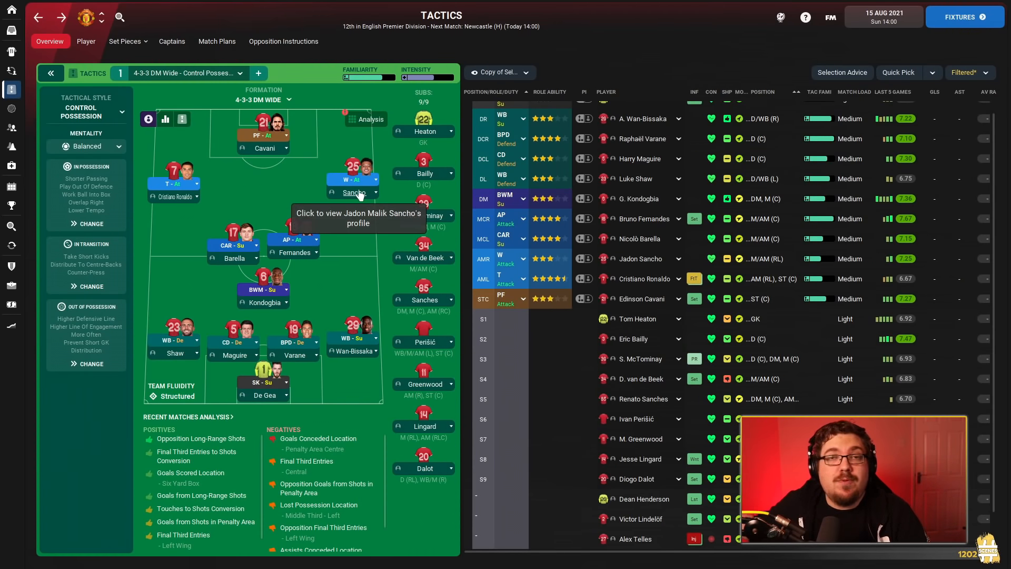
{"action": "mouse_move", "coordinate": [233, 258]}
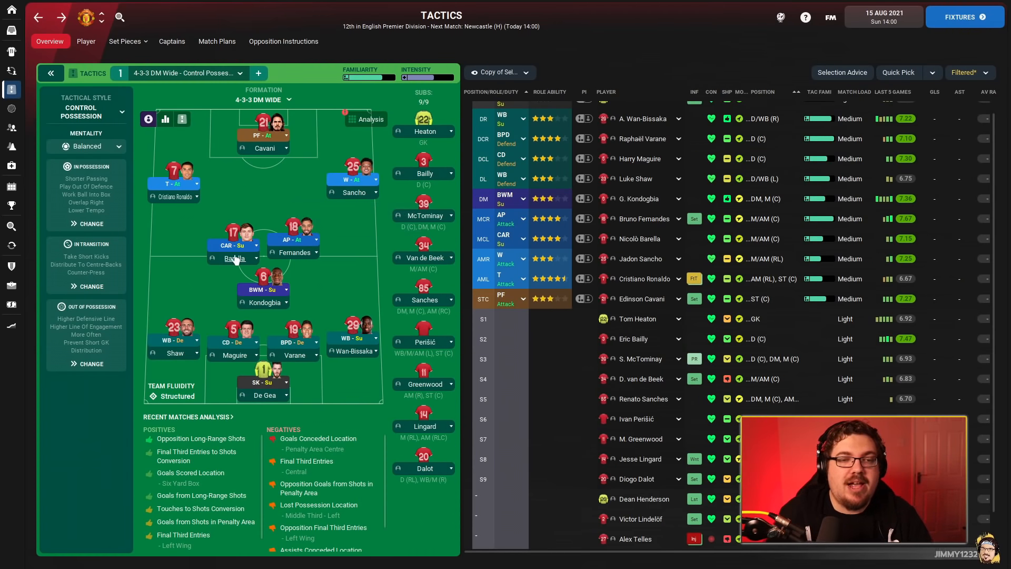
{"action": "mouse_move", "coordinate": [297, 252]}
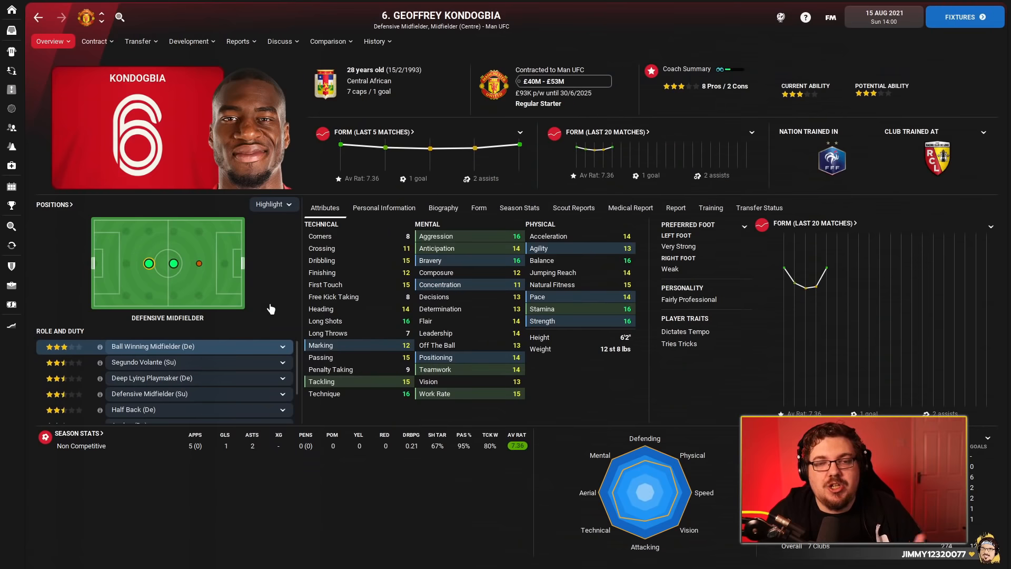
{"action": "left_click", "coordinate": [12, 89]}
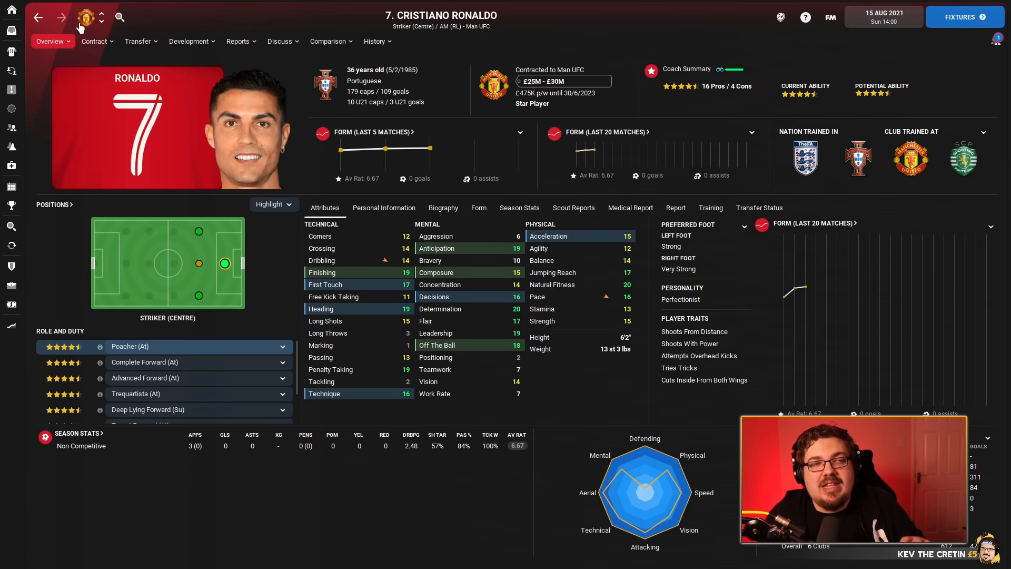
{"action": "left_click", "coordinate": [10, 88]}
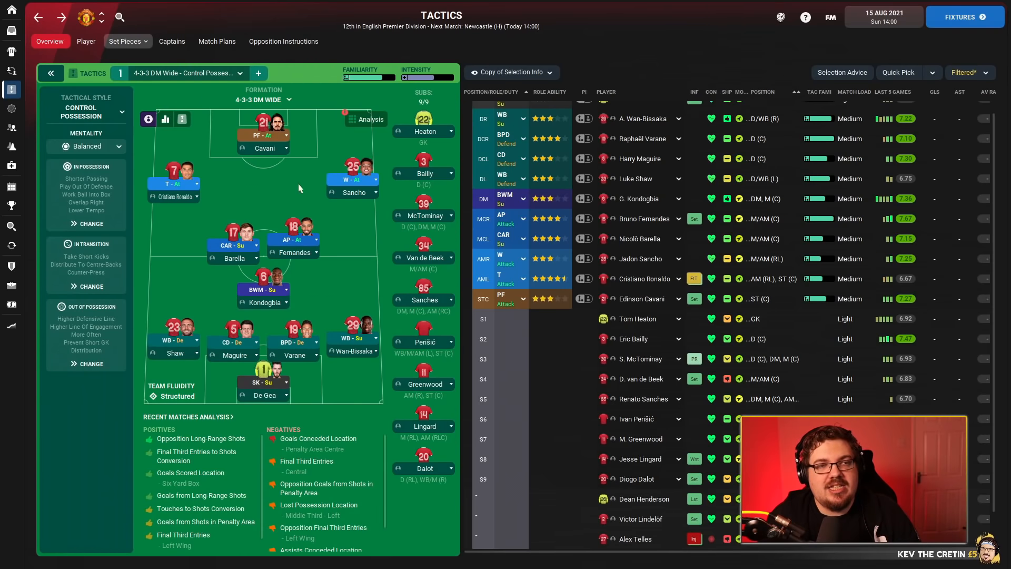
{"action": "mouse_move", "coordinate": [121, 117]}
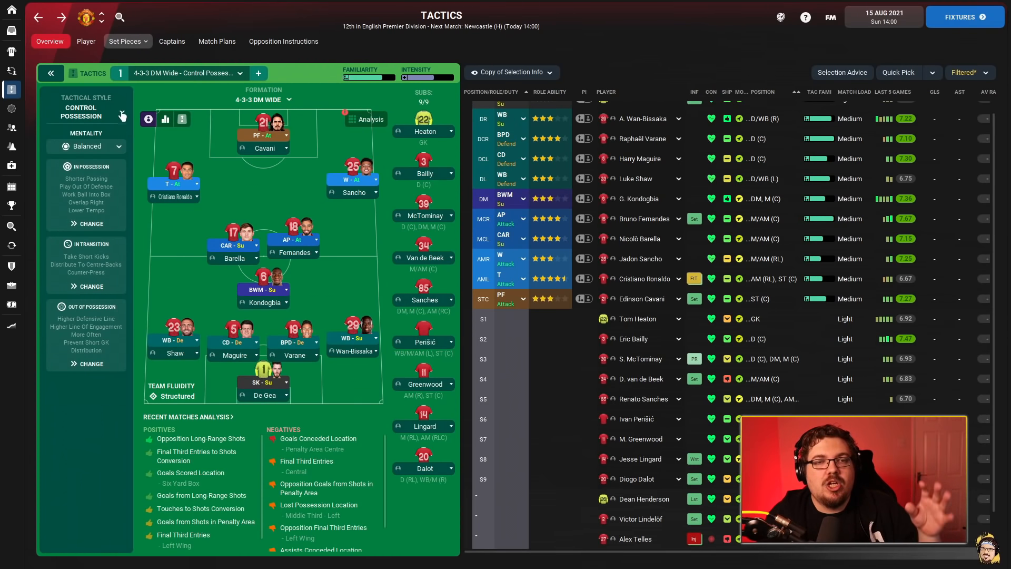
{"action": "mouse_move", "coordinate": [346, 183]}
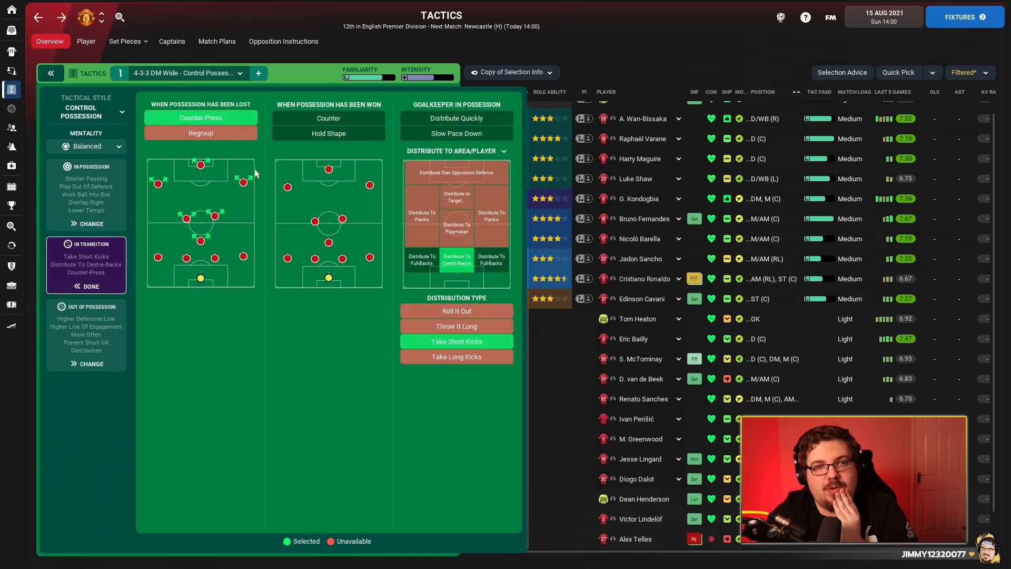
{"action": "mouse_move", "coordinate": [200, 117]}
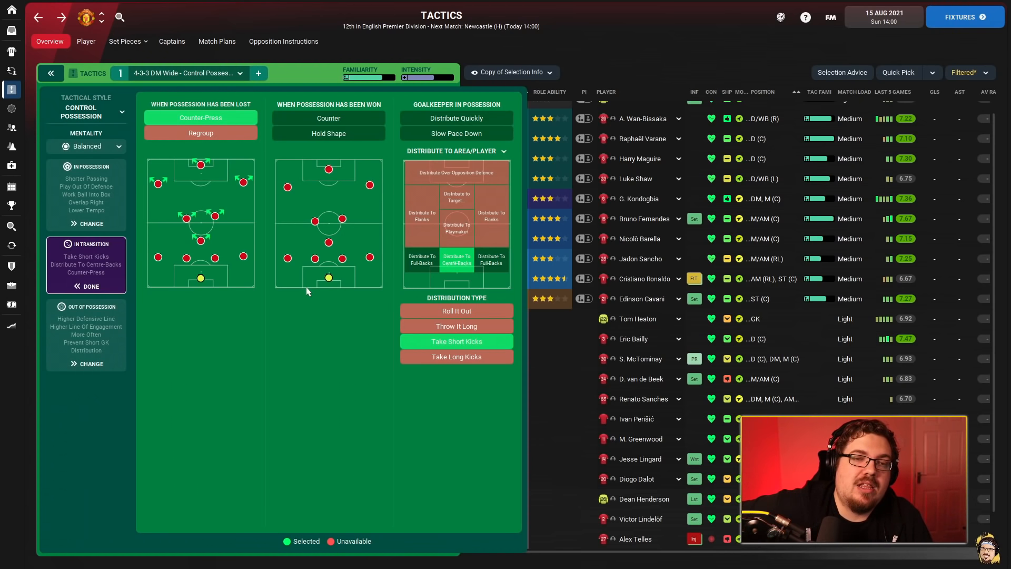
{"action": "mouse_move", "coordinate": [130, 79]}
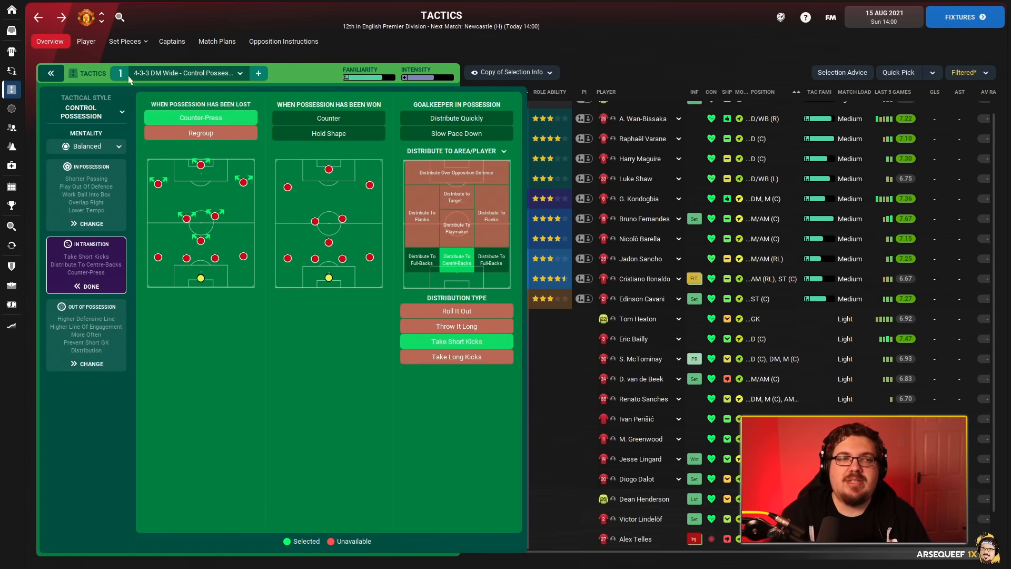
Finish the In Transition panel to restore the full 4-3-3 DM Wide tactics overview.
{"action": "left_click", "coordinate": [51, 72]}
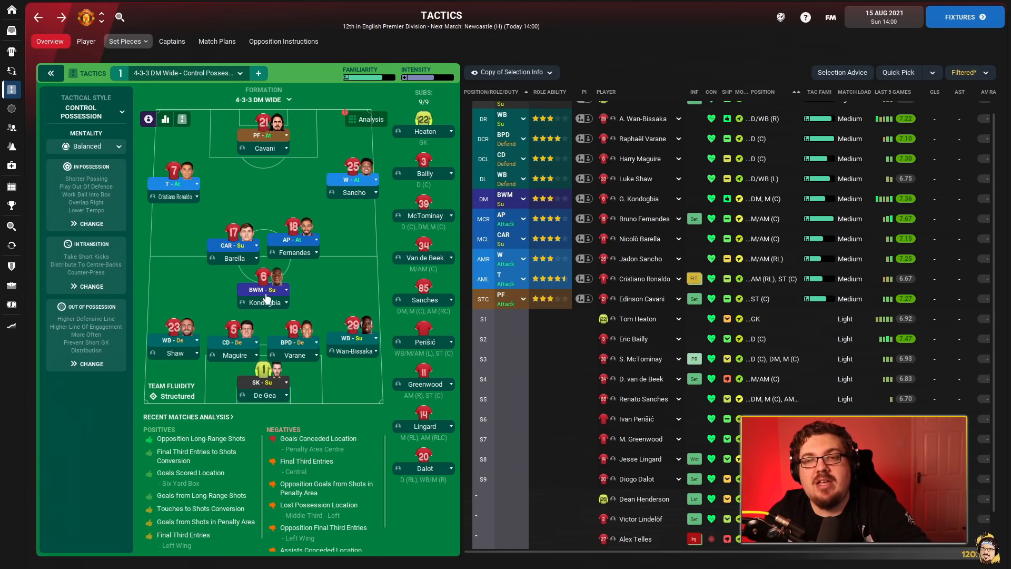
{"action": "mouse_move", "coordinate": [265, 289]}
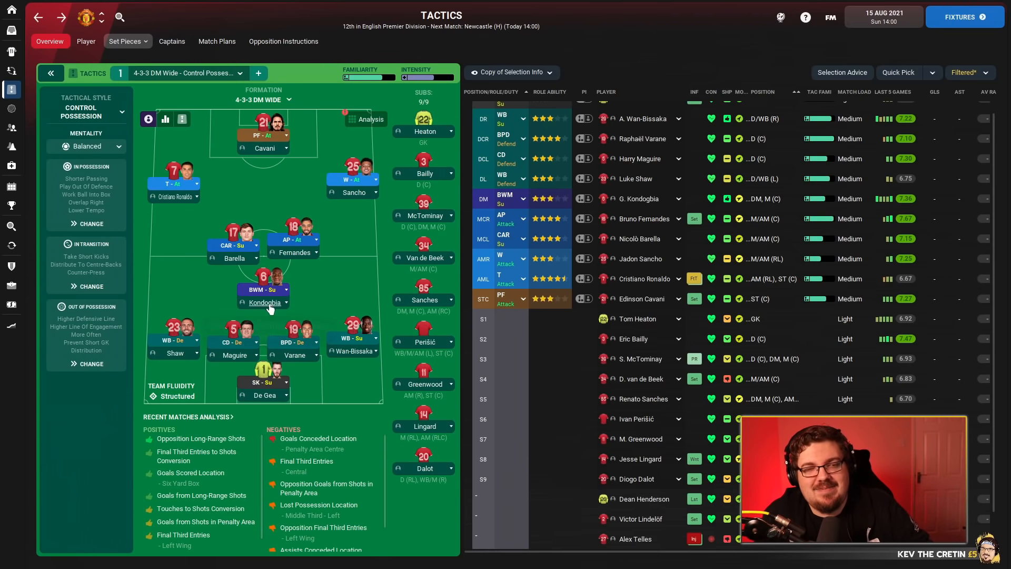
{"action": "mouse_move", "coordinate": [338, 280]}
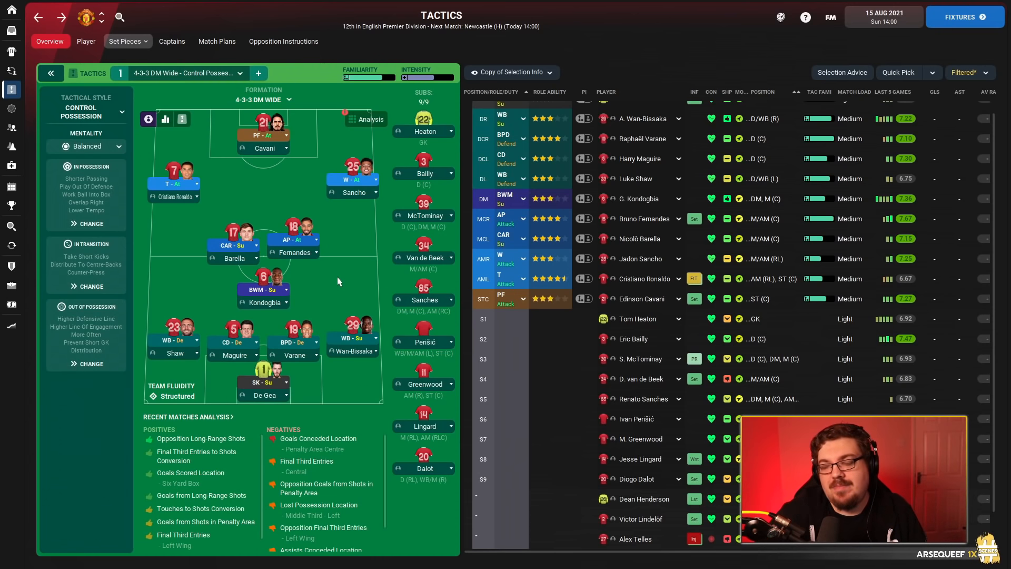
{"action": "mouse_move", "coordinate": [418, 243]}
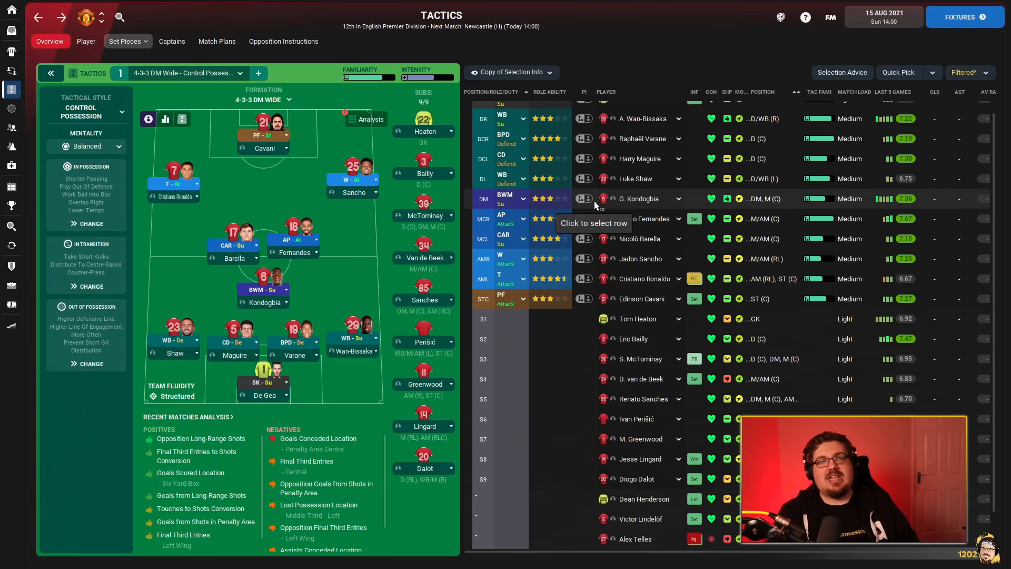
{"action": "mouse_move", "coordinate": [548, 440]}
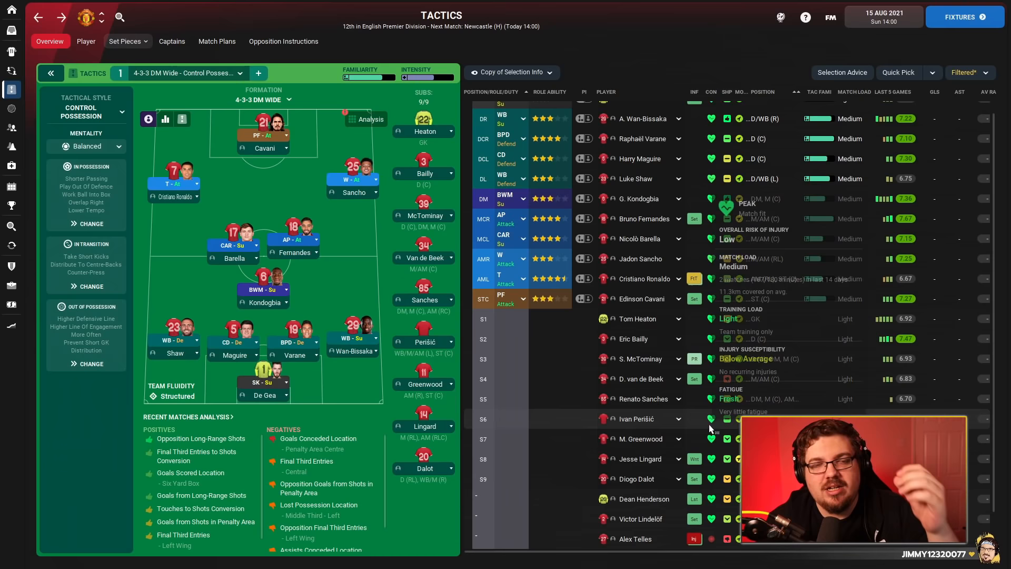
{"action": "mouse_move", "coordinate": [829, 406]}
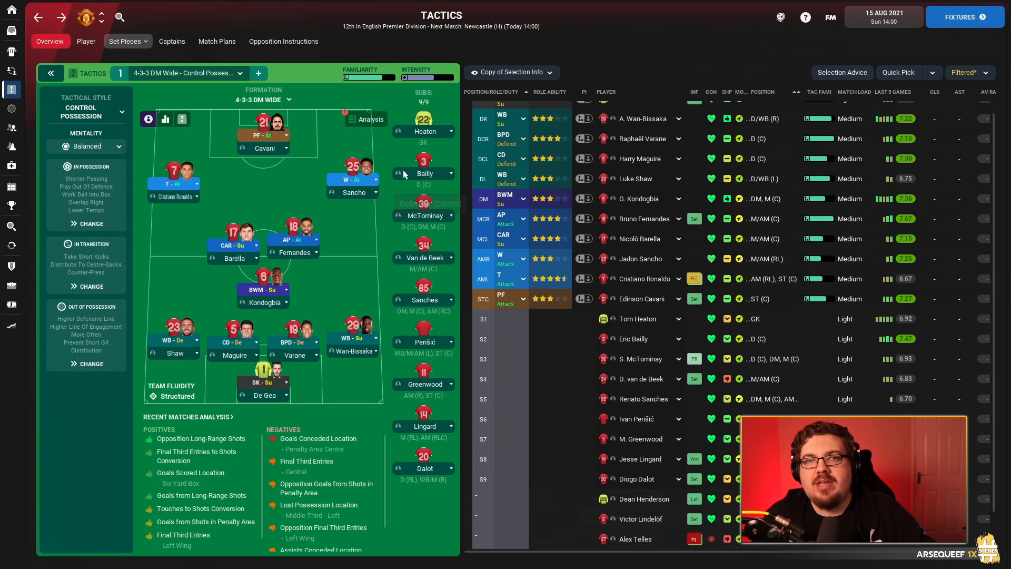
{"action": "mouse_move", "coordinate": [404, 200]}
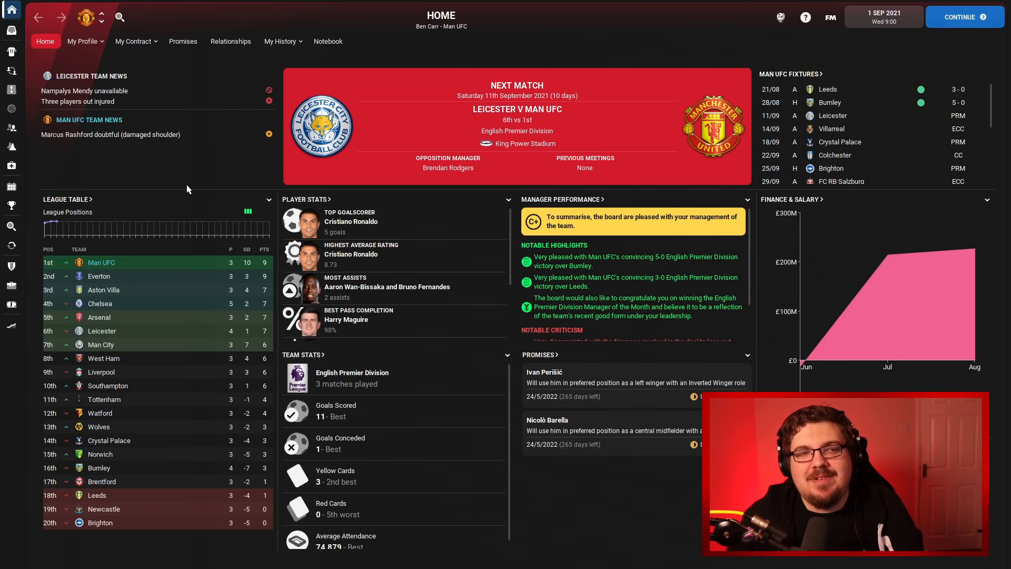
{"action": "mouse_move", "coordinate": [377, 230]}
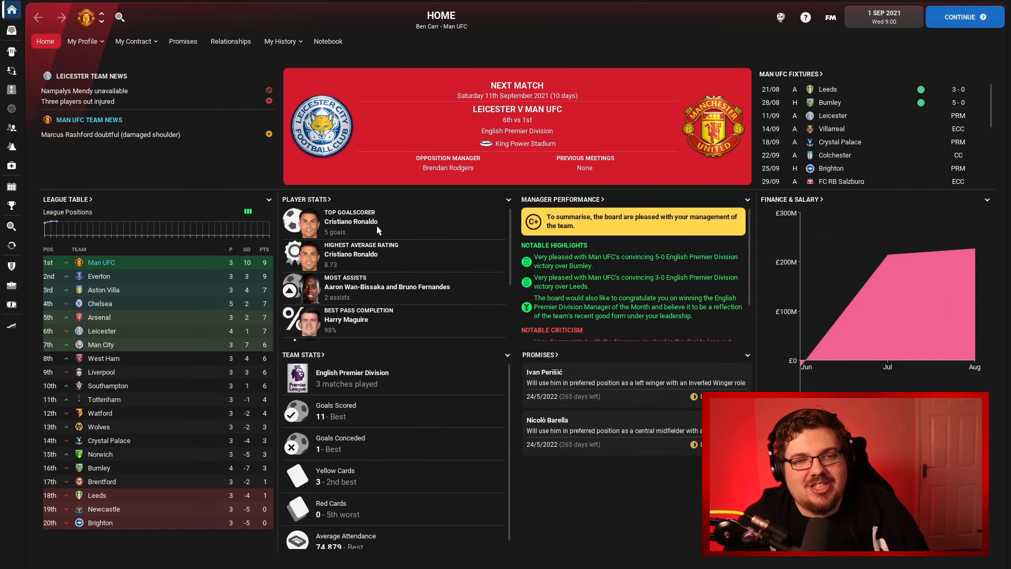
{"action": "mouse_move", "coordinate": [11, 113]}
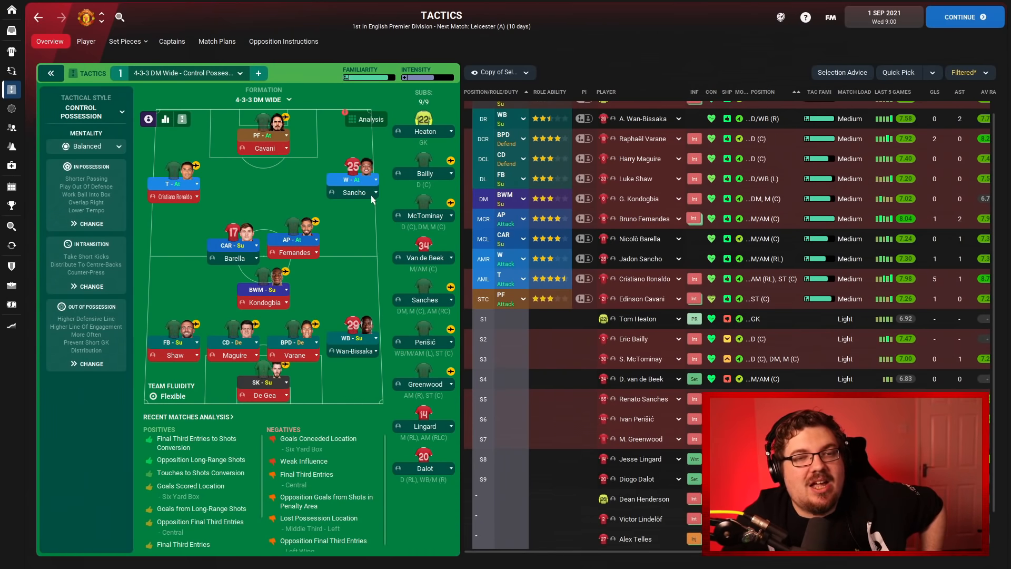
Visit the squad list and scouting centre, then return to the tactics screen for Leicester.
{"action": "left_click", "coordinate": [12, 67]}
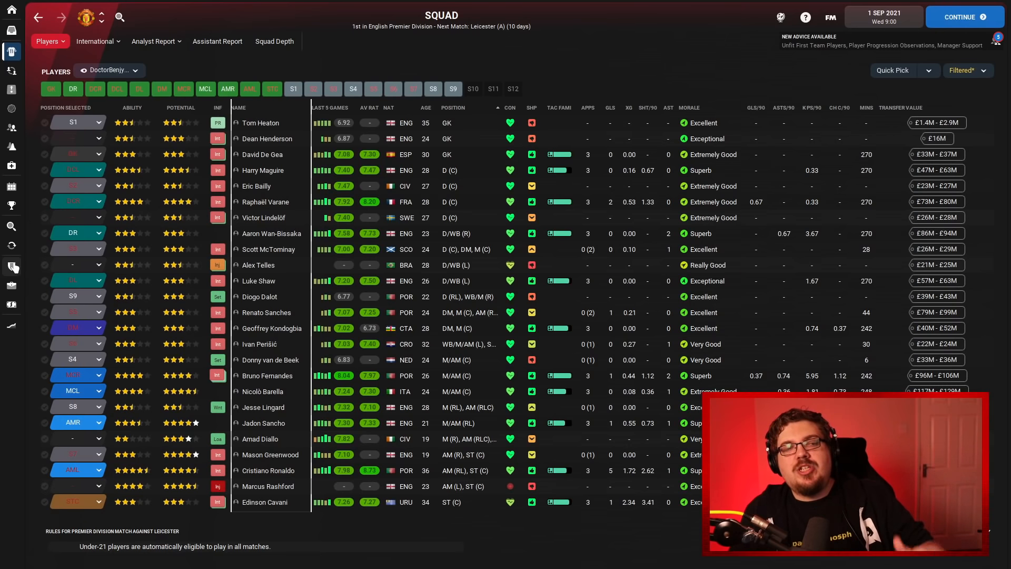
{"action": "left_click", "coordinate": [11, 226]}
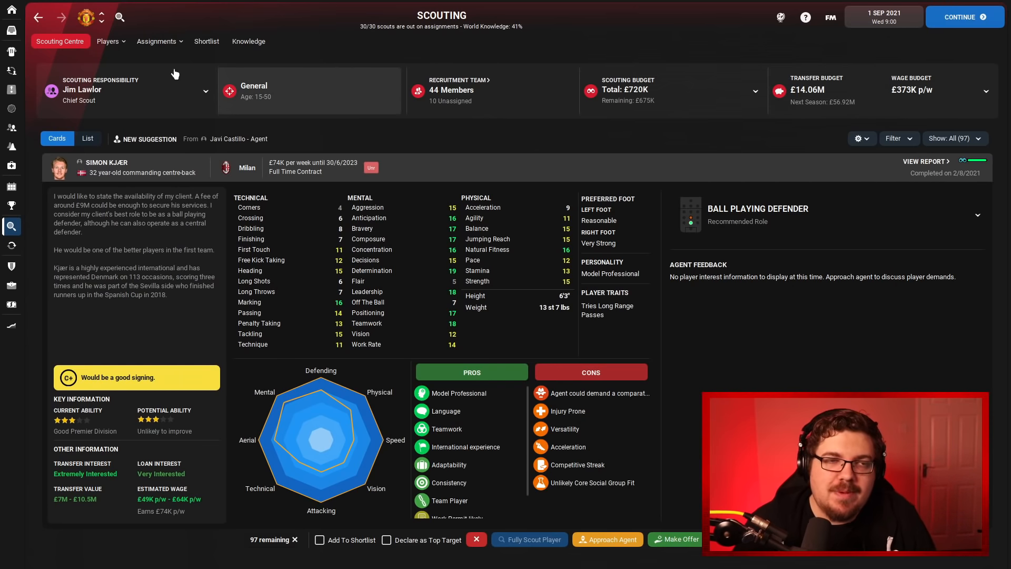
{"action": "mouse_move", "coordinate": [11, 53]}
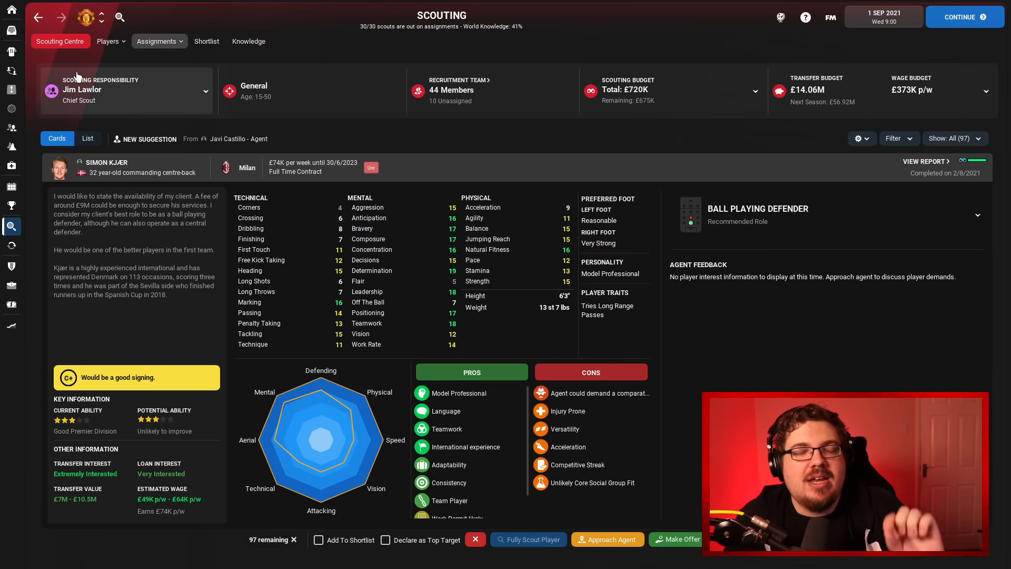
{"action": "left_click", "coordinate": [12, 88]}
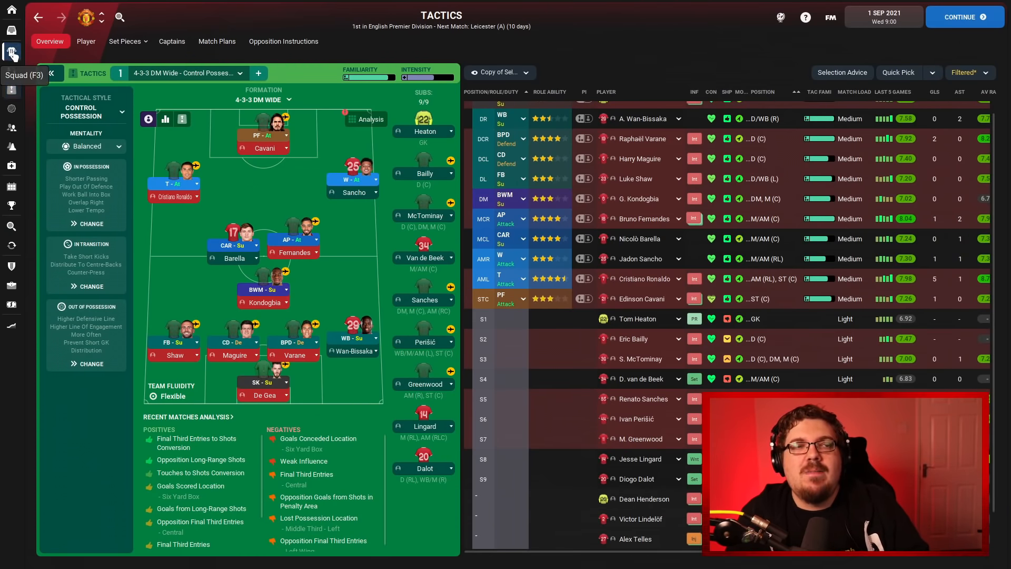
{"action": "left_click", "coordinate": [11, 51]}
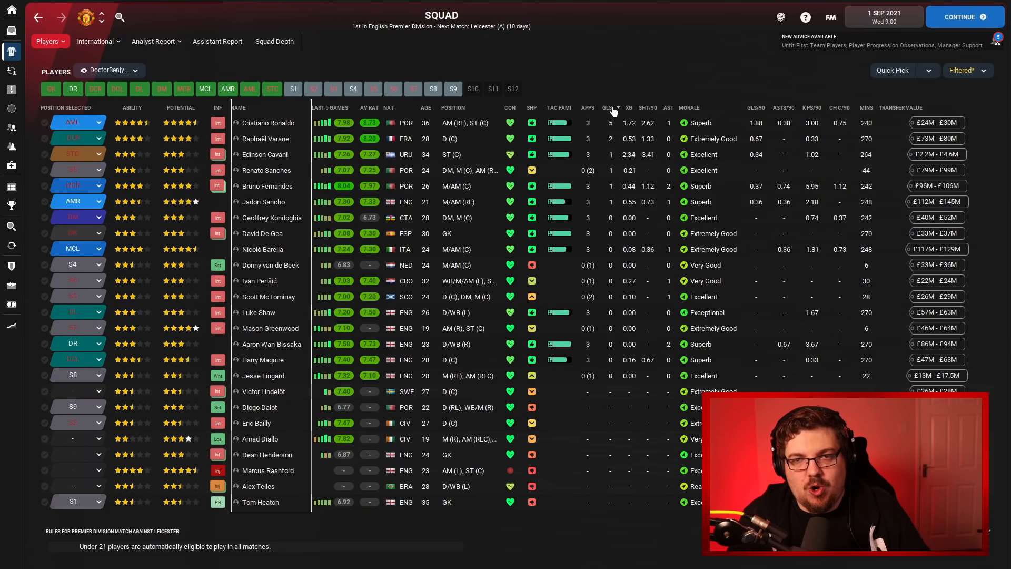
{"action": "mouse_move", "coordinate": [423, 127]}
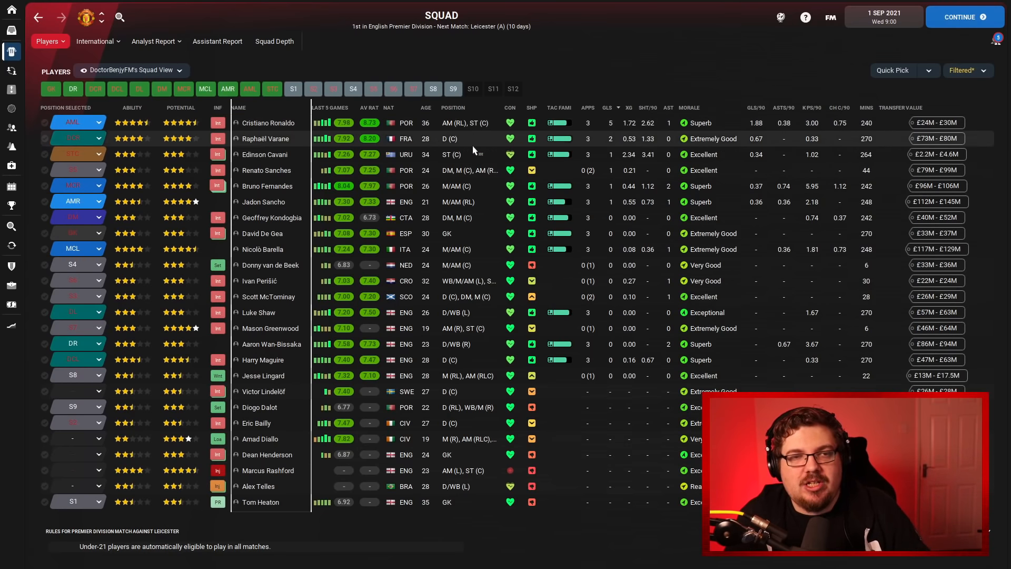
{"action": "mouse_move", "coordinate": [319, 155]}
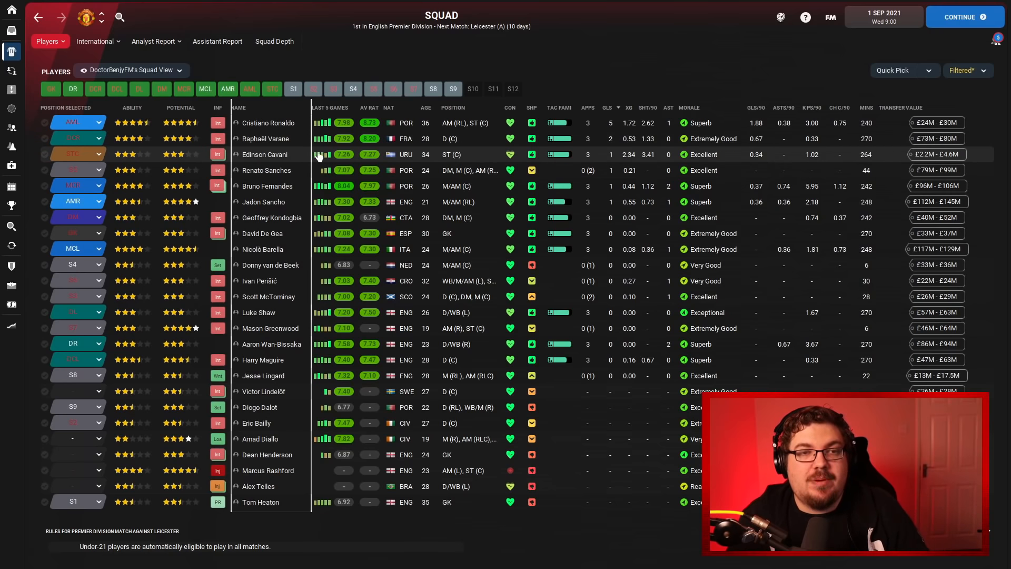
{"action": "mouse_move", "coordinate": [267, 186]}
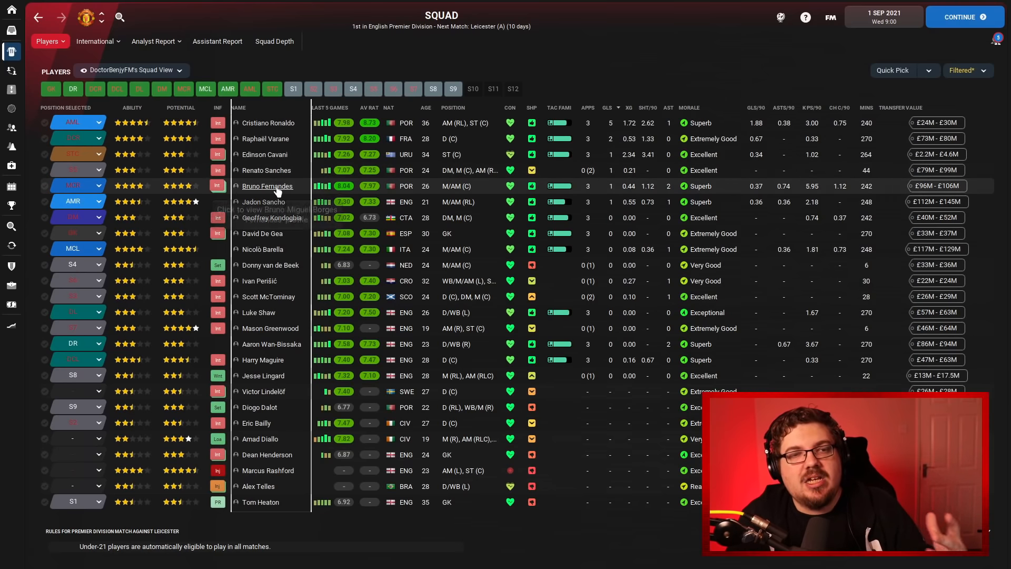
{"action": "mouse_move", "coordinate": [299, 206]}
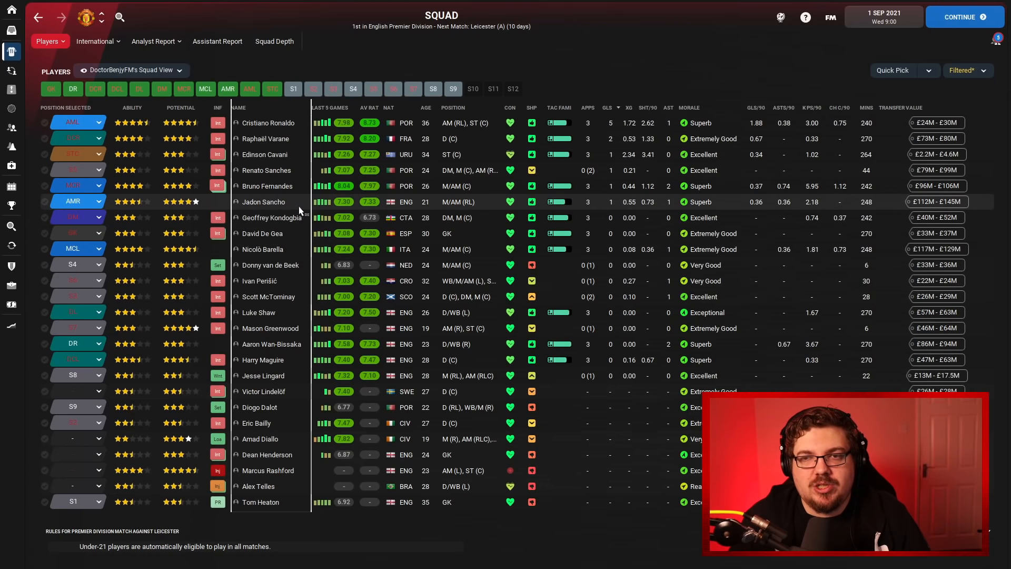
{"action": "mouse_move", "coordinate": [709, 139]}
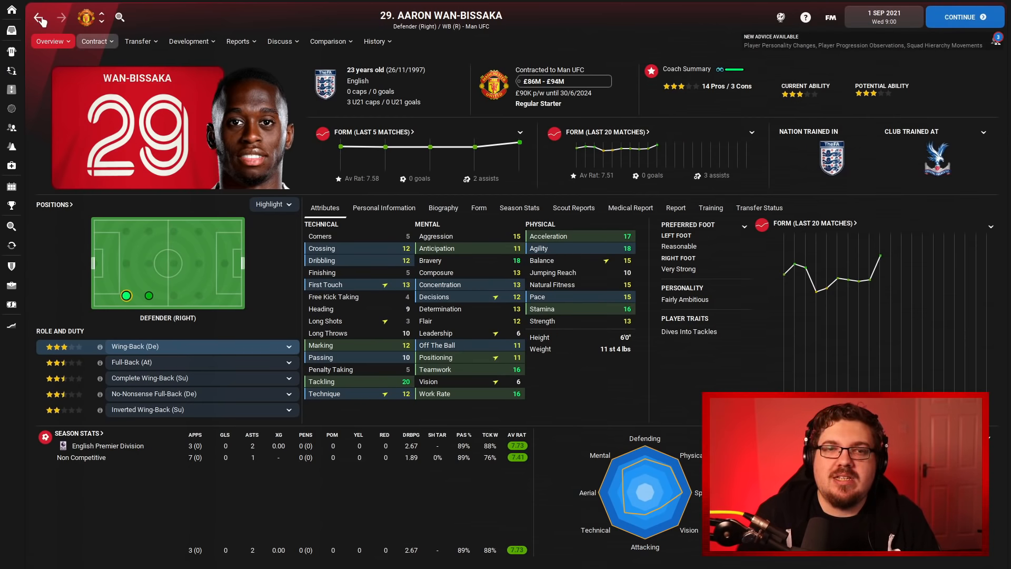
{"action": "left_click", "coordinate": [38, 17]}
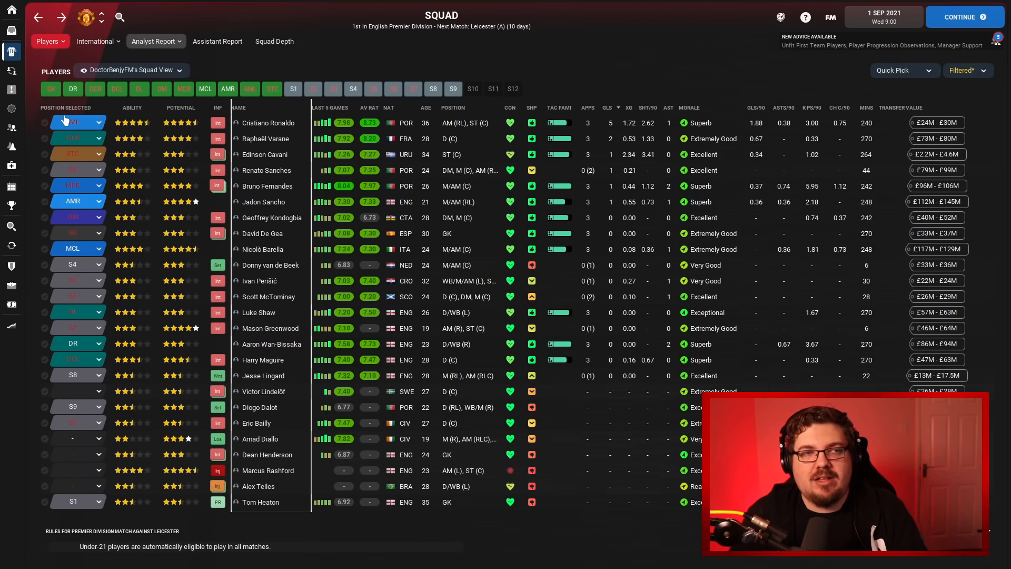
{"action": "mouse_move", "coordinate": [11, 107]}
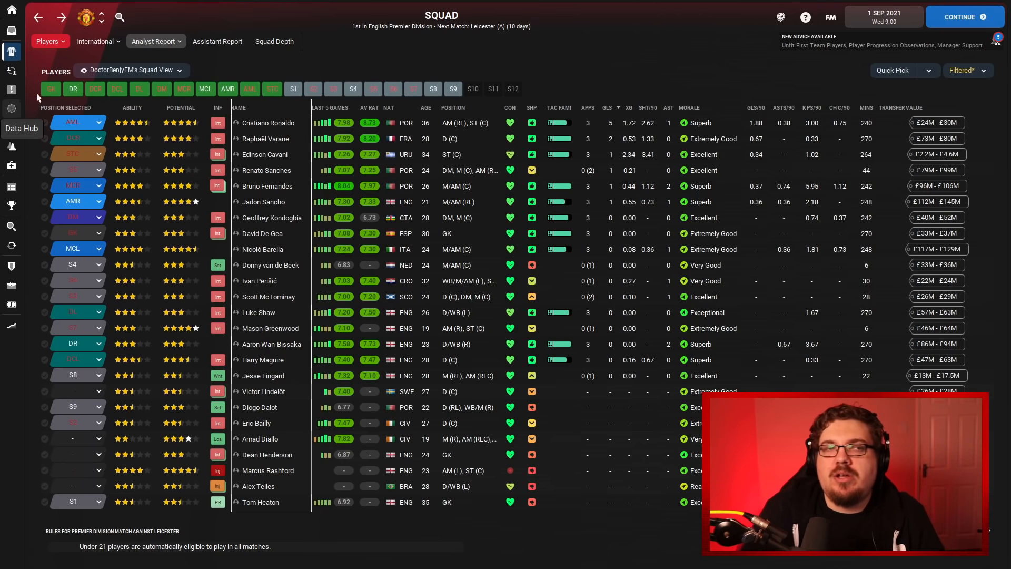
{"action": "left_click", "coordinate": [156, 41]}
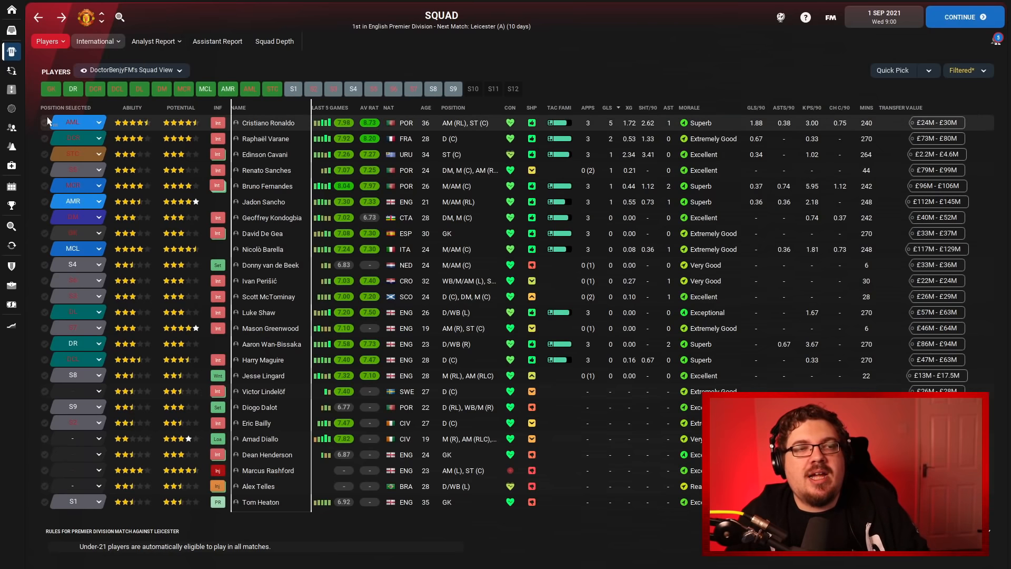
{"action": "mouse_move", "coordinate": [12, 129]}
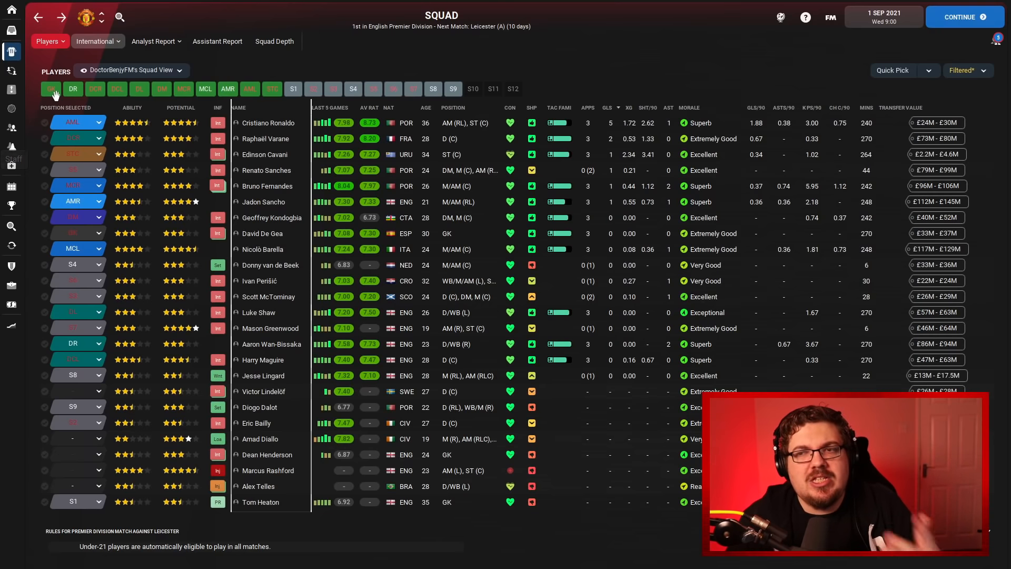
{"action": "mouse_move", "coordinate": [270, 61]}
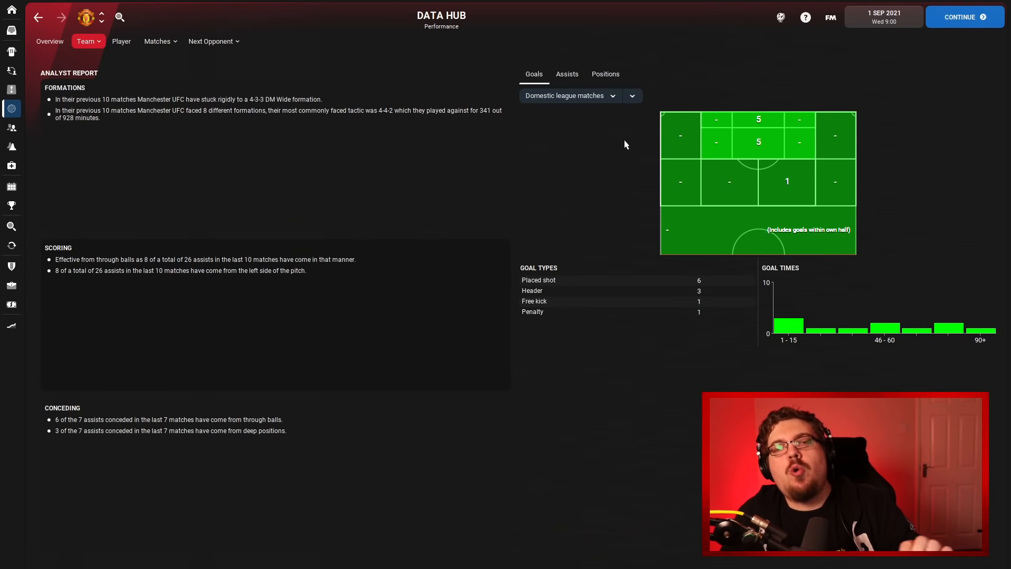
{"action": "mouse_move", "coordinate": [655, 179]}
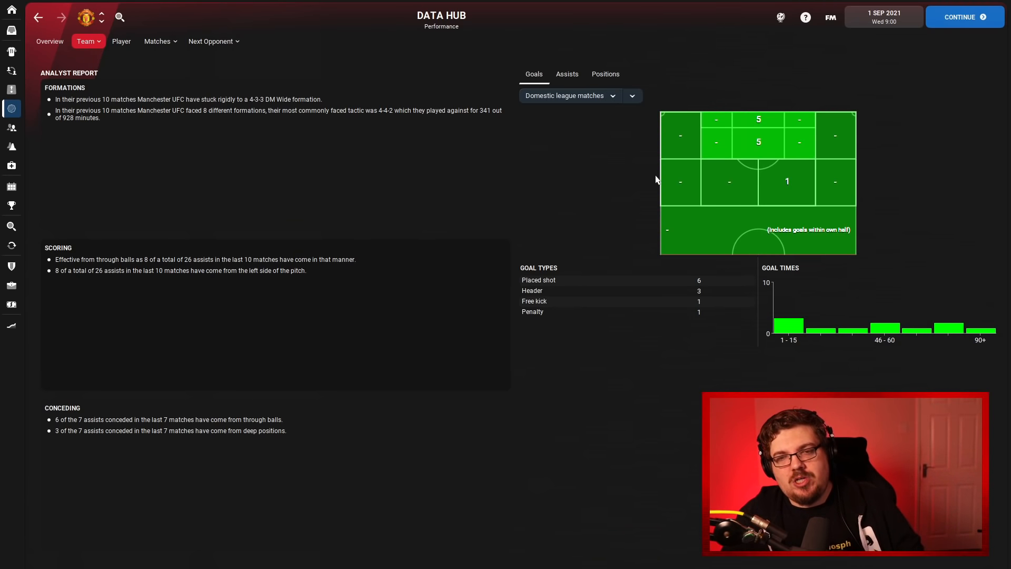
{"action": "mouse_move", "coordinate": [666, 289]}
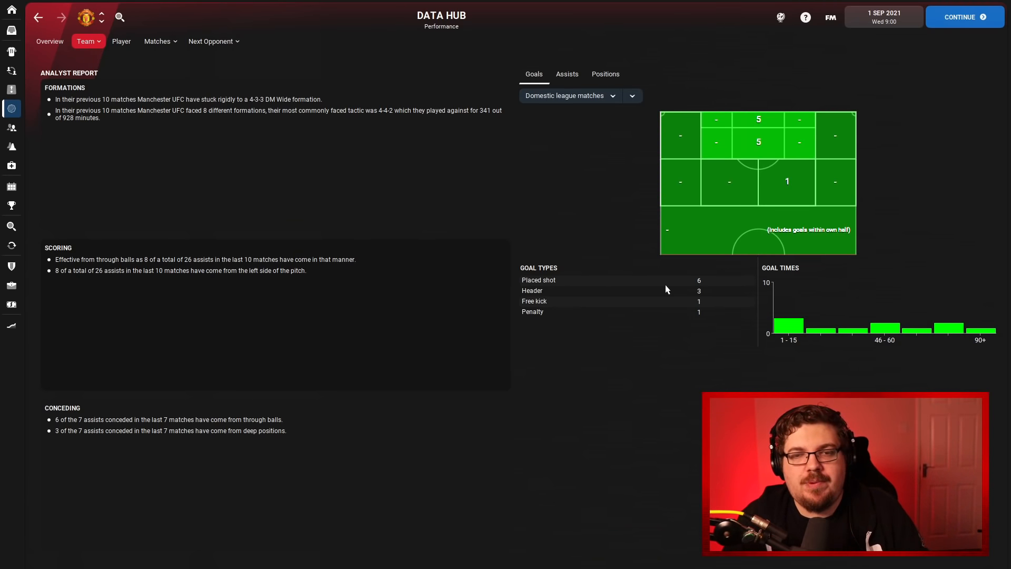
{"action": "mouse_move", "coordinate": [566, 77]}
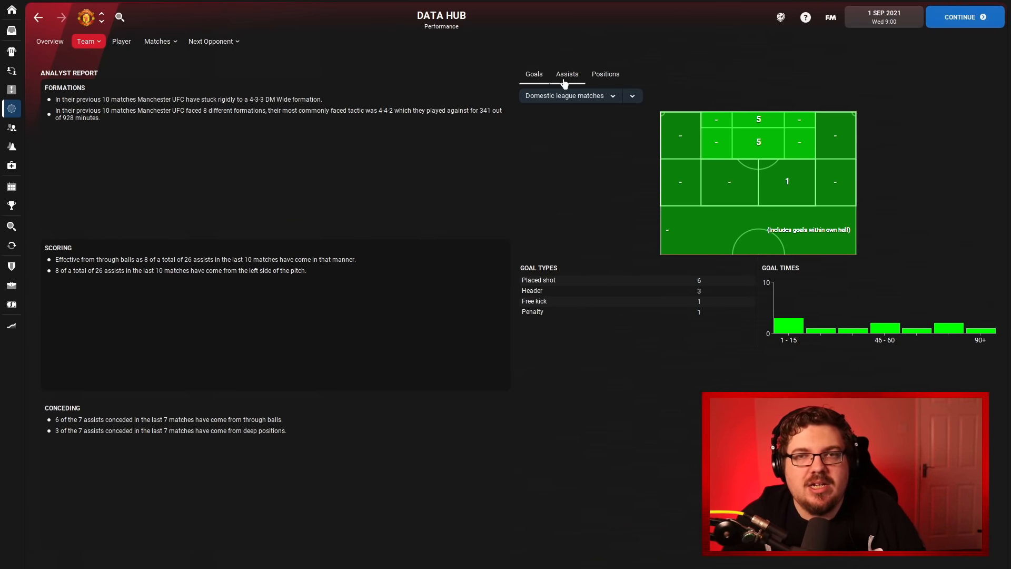
View the team's assist locations and types, then move on to the club's fixture schedule.
{"action": "left_click", "coordinate": [567, 74]}
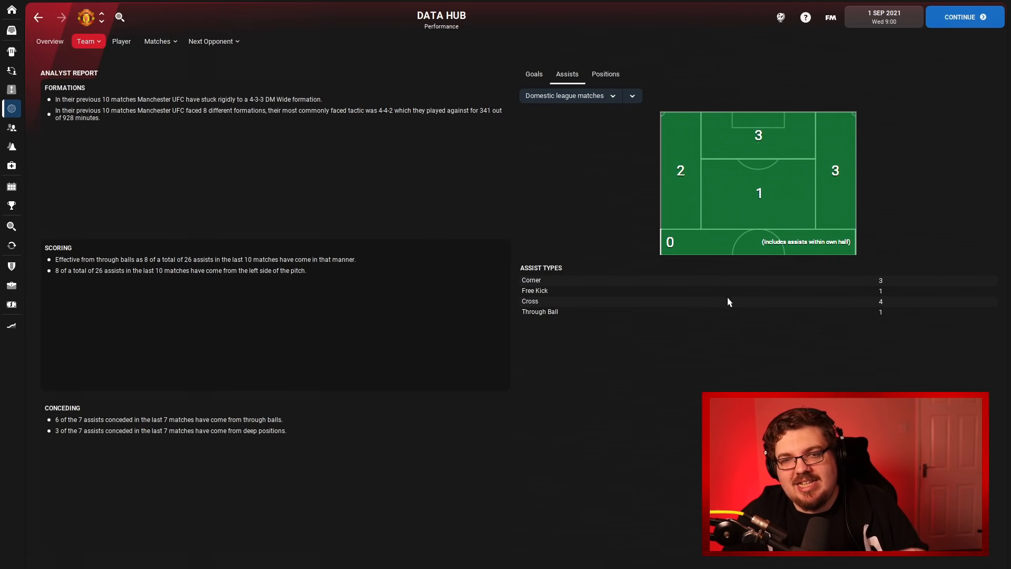
{"action": "mouse_move", "coordinate": [731, 313]}
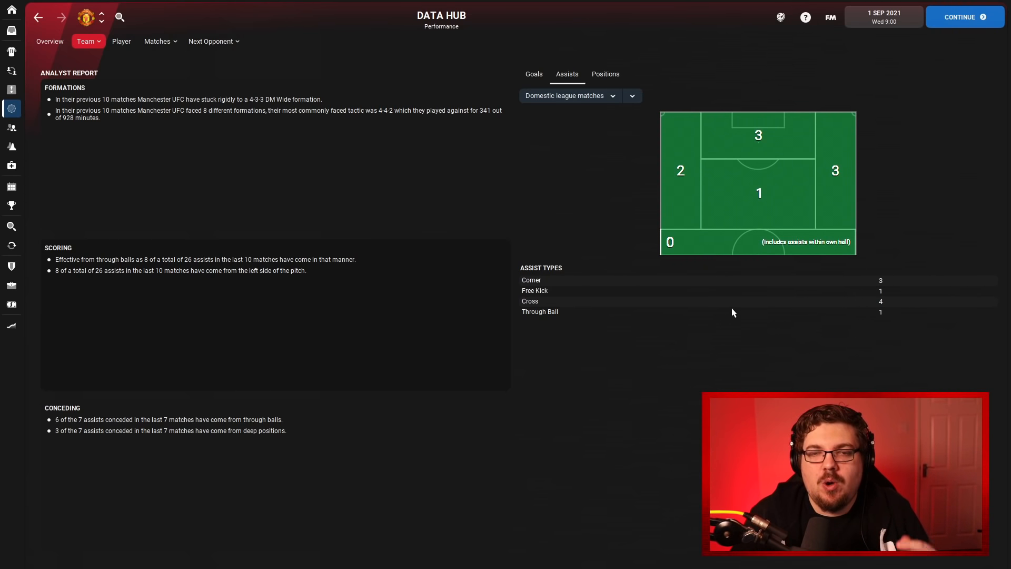
{"action": "mouse_move", "coordinate": [733, 310]}
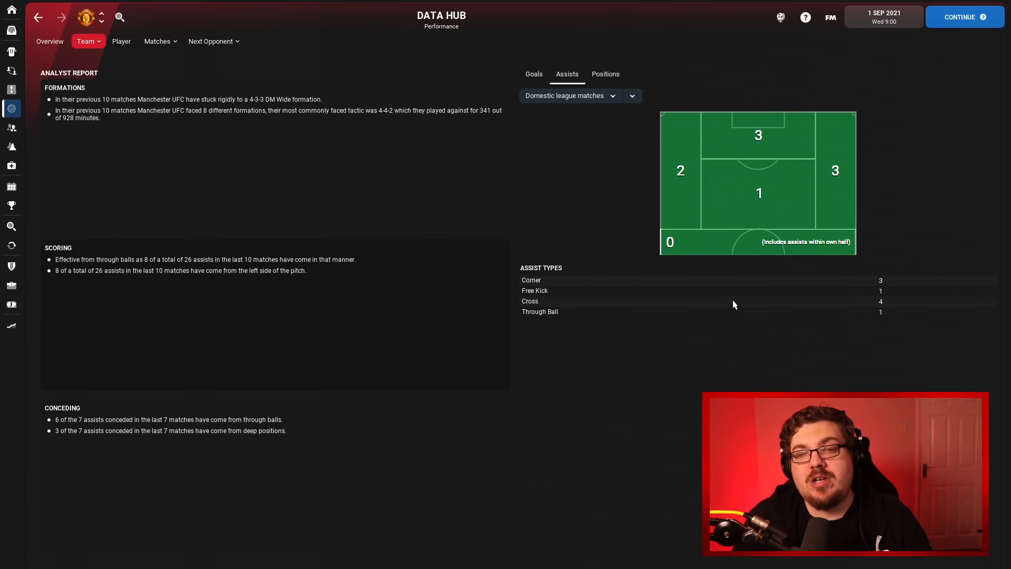
{"action": "mouse_move", "coordinate": [829, 295]}
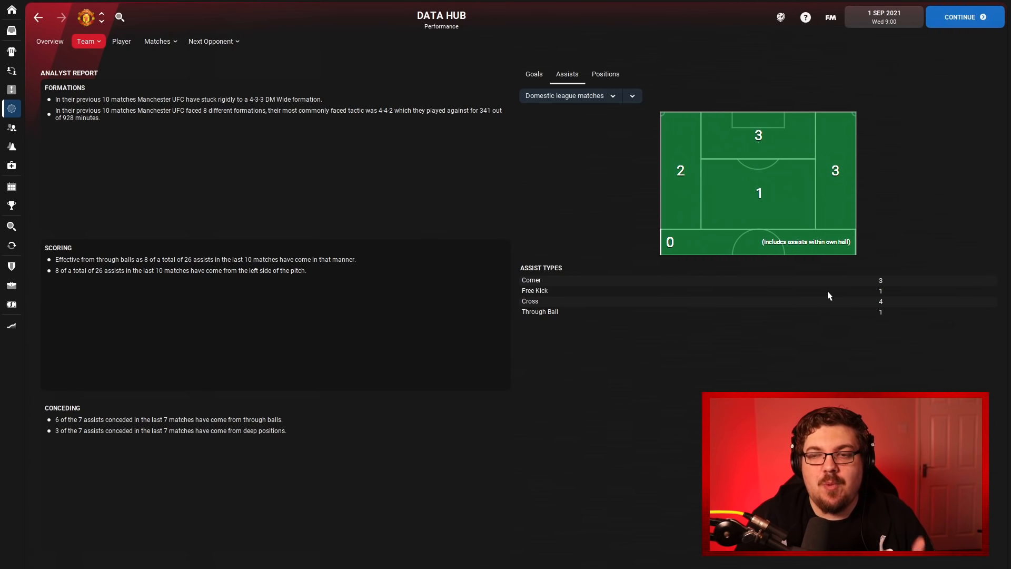
{"action": "mouse_move", "coordinate": [834, 294]}
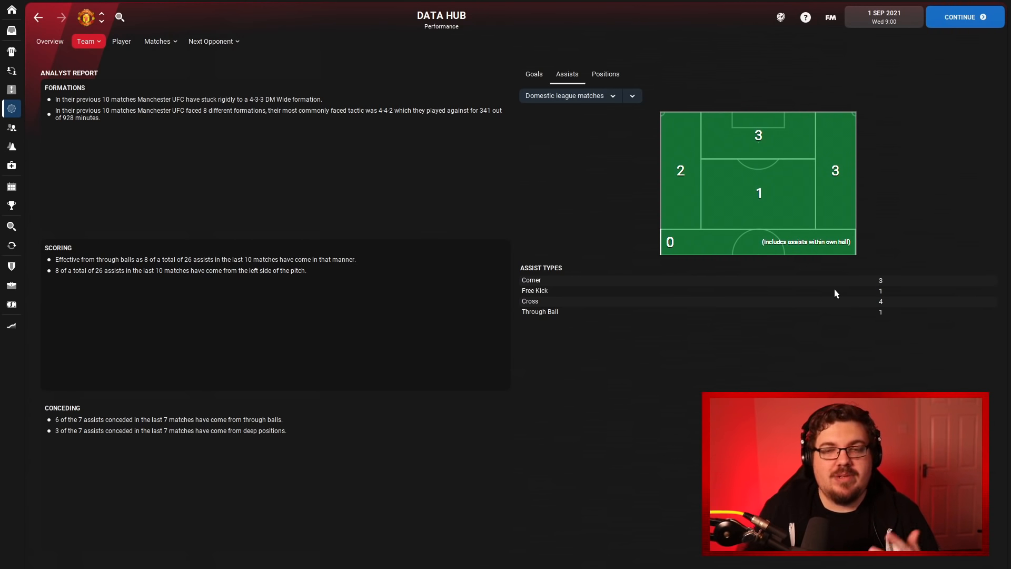
{"action": "mouse_move", "coordinate": [639, 190]}
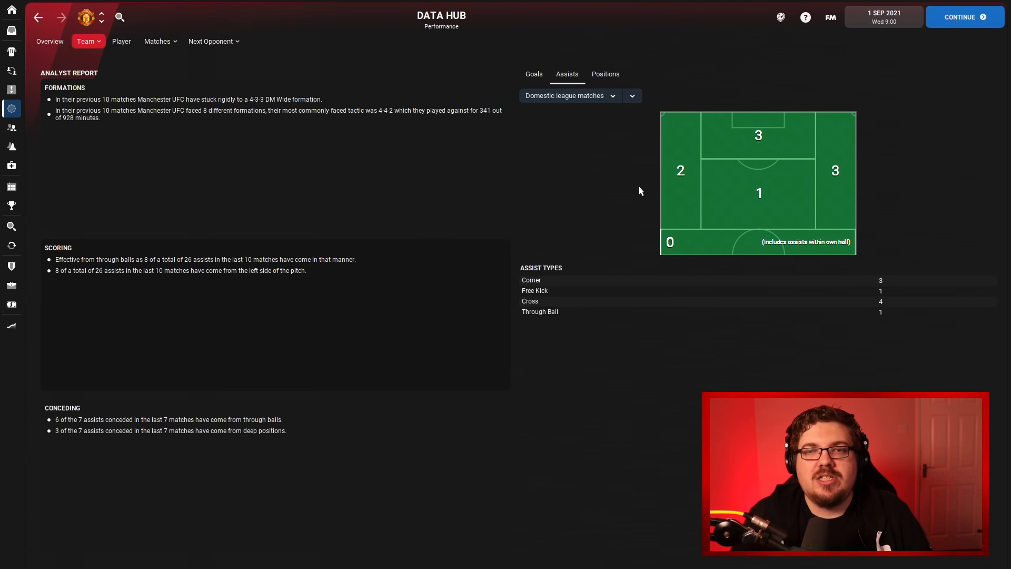
{"action": "left_click", "coordinate": [11, 185]}
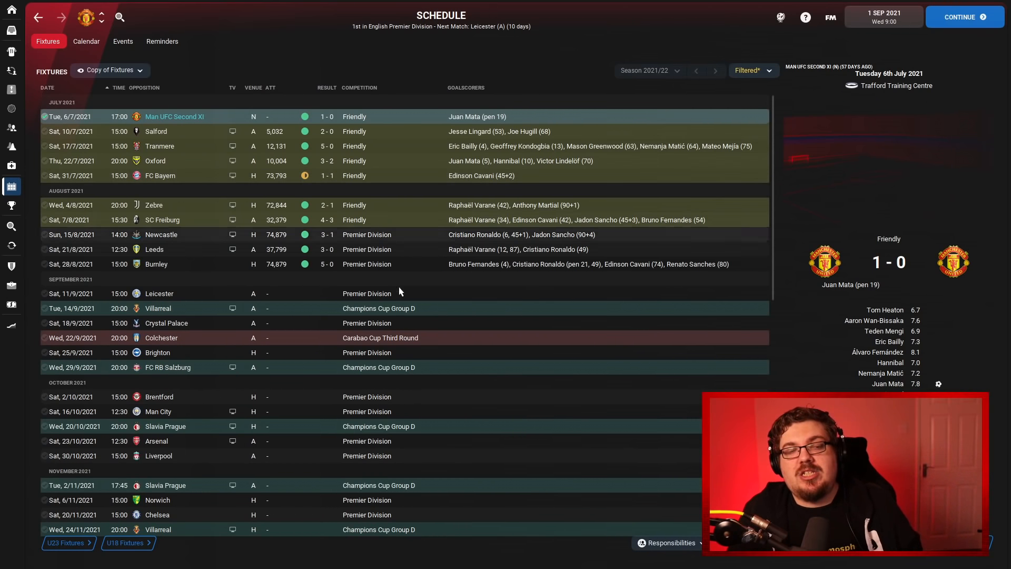
{"action": "scroll", "scroll_direction": "down", "scroll_amount": 3}
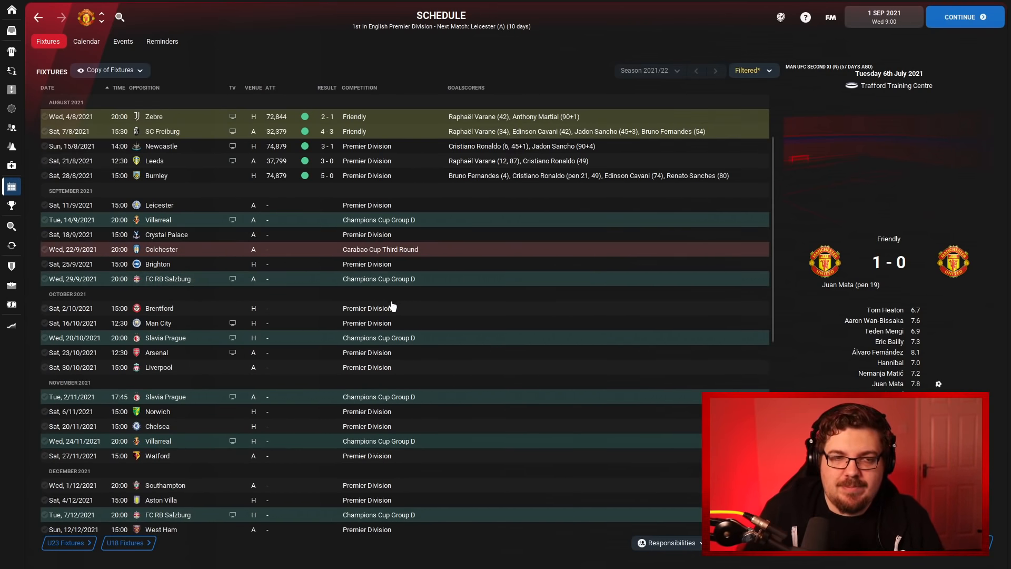
{"action": "left_click", "coordinate": [157, 366]}
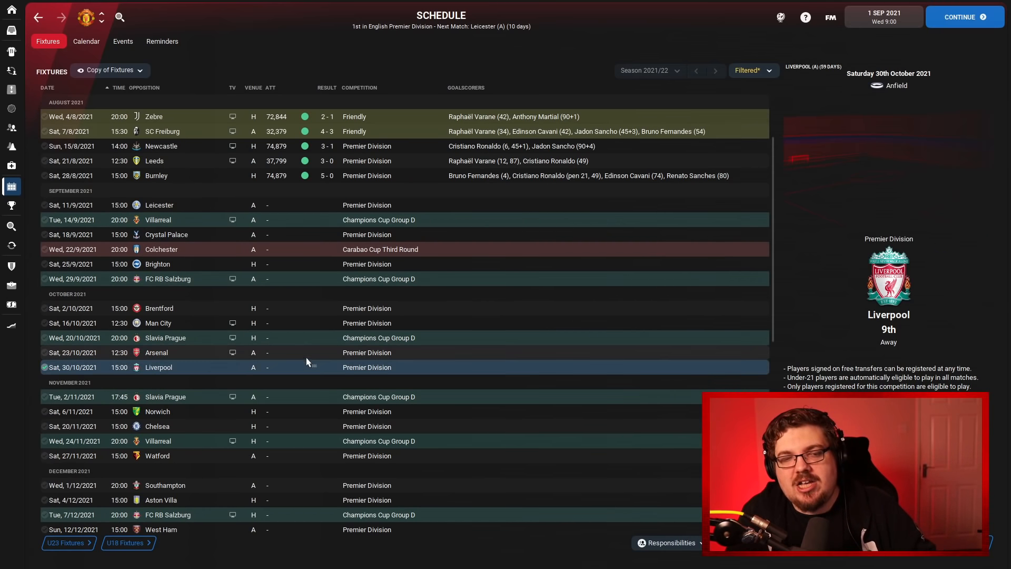
{"action": "mouse_move", "coordinate": [392, 361]}
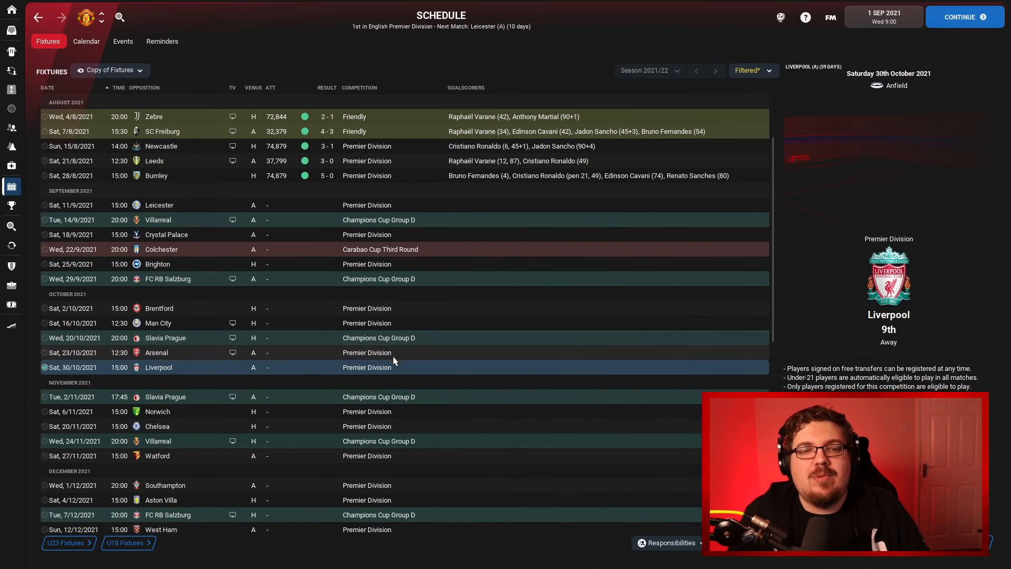
{"action": "mouse_move", "coordinate": [257, 365]}
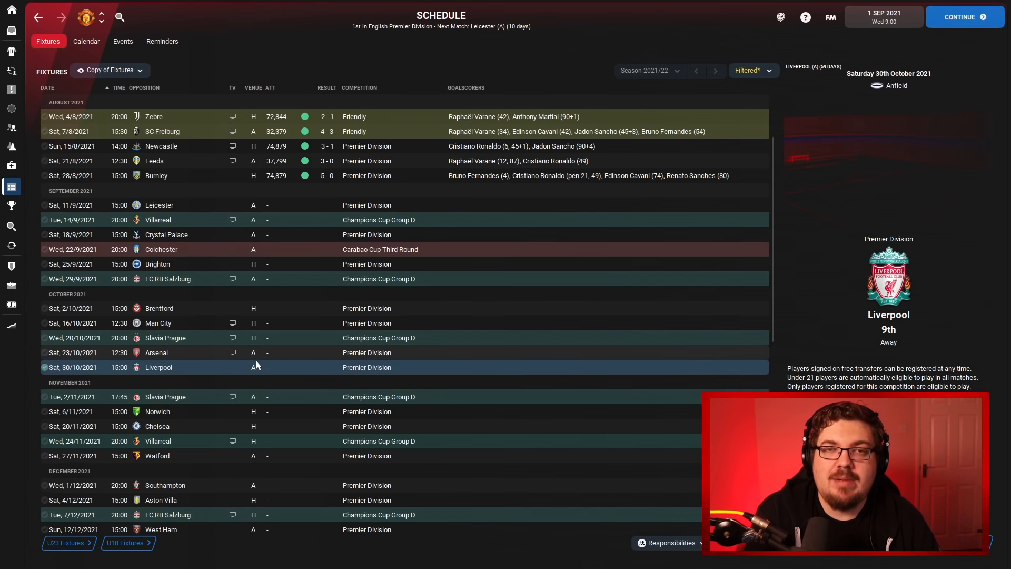
{"action": "mouse_move", "coordinate": [325, 194]}
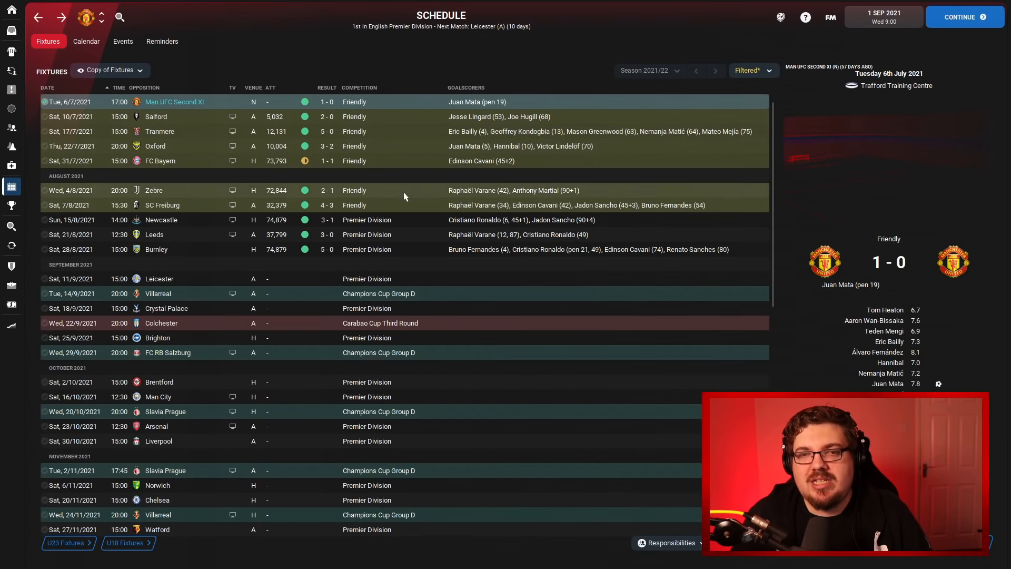
{"action": "mouse_move", "coordinate": [252, 263]}
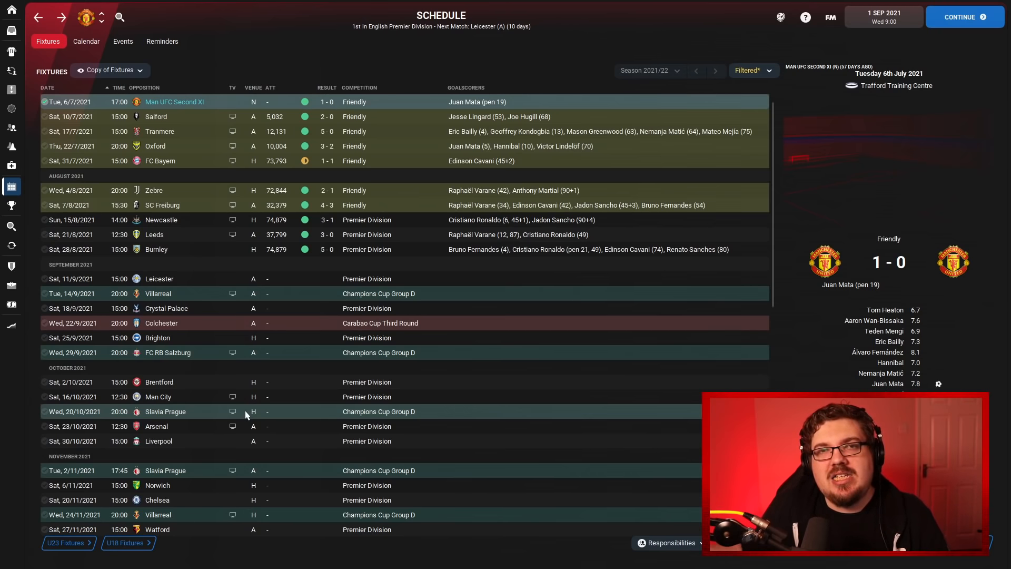
{"action": "mouse_move", "coordinate": [289, 498]}
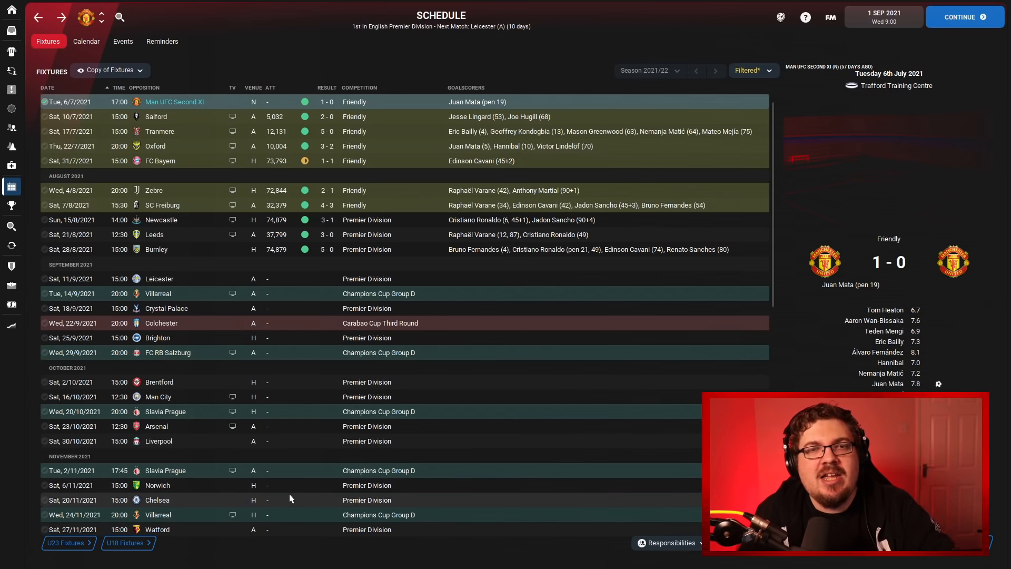